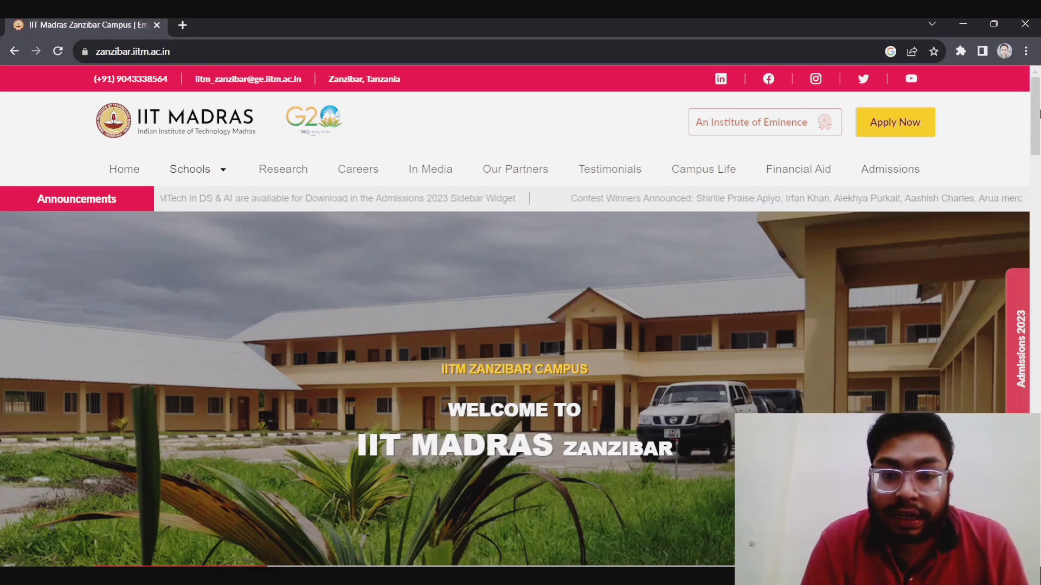
- Scroll the homepage from the welcome banner to the News cards and Academic Programs heading
scroll(down, 3)
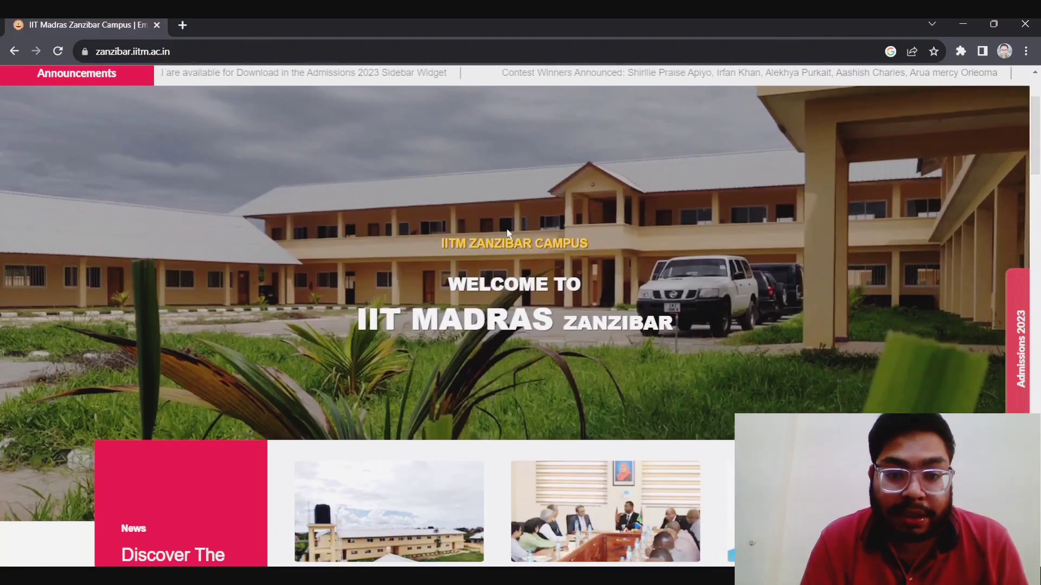
mouse_move(430, 279)
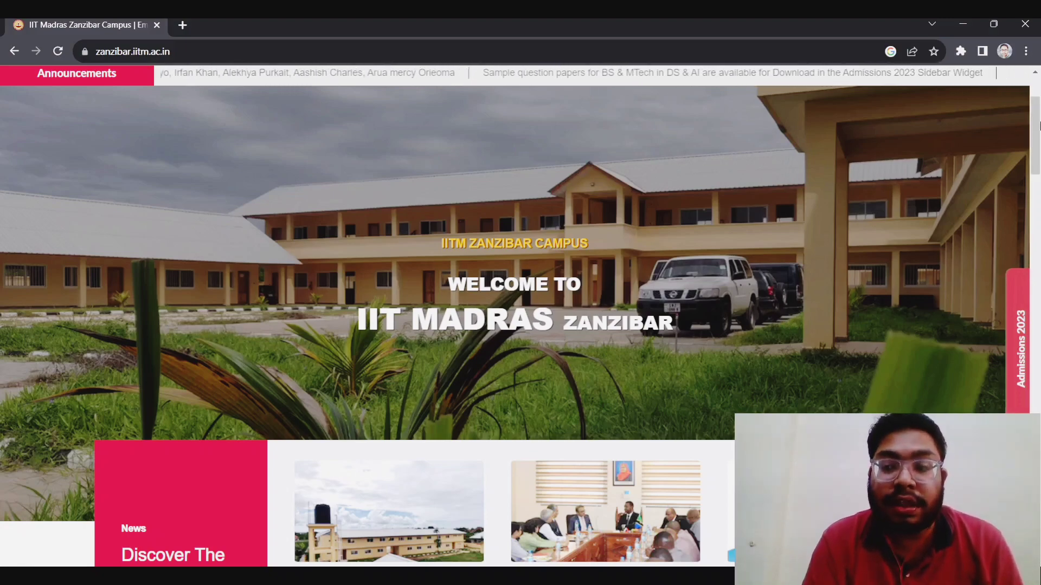
scroll(up, 3)
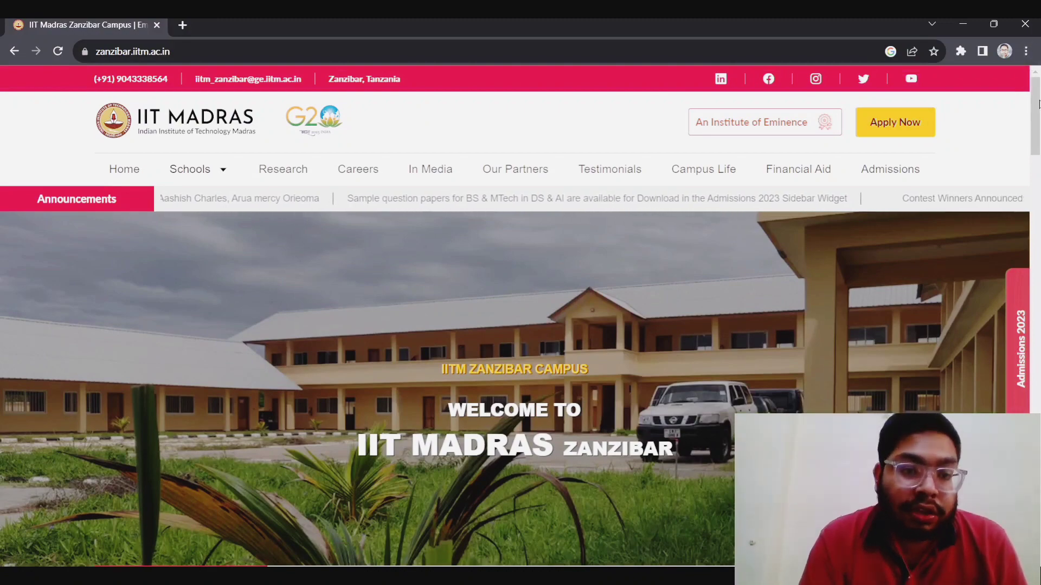
scroll(down, 3)
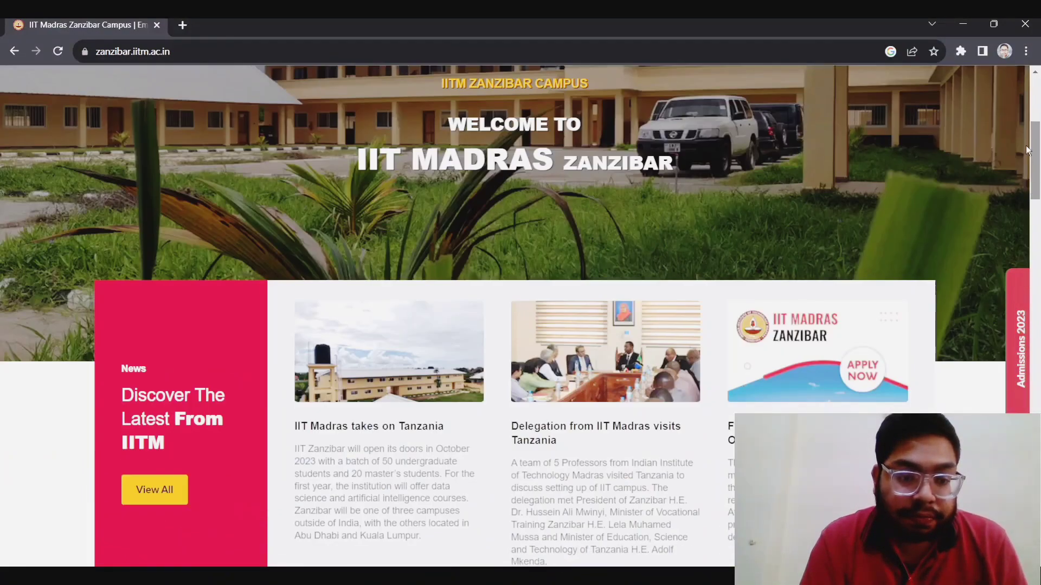
scroll(down, 3)
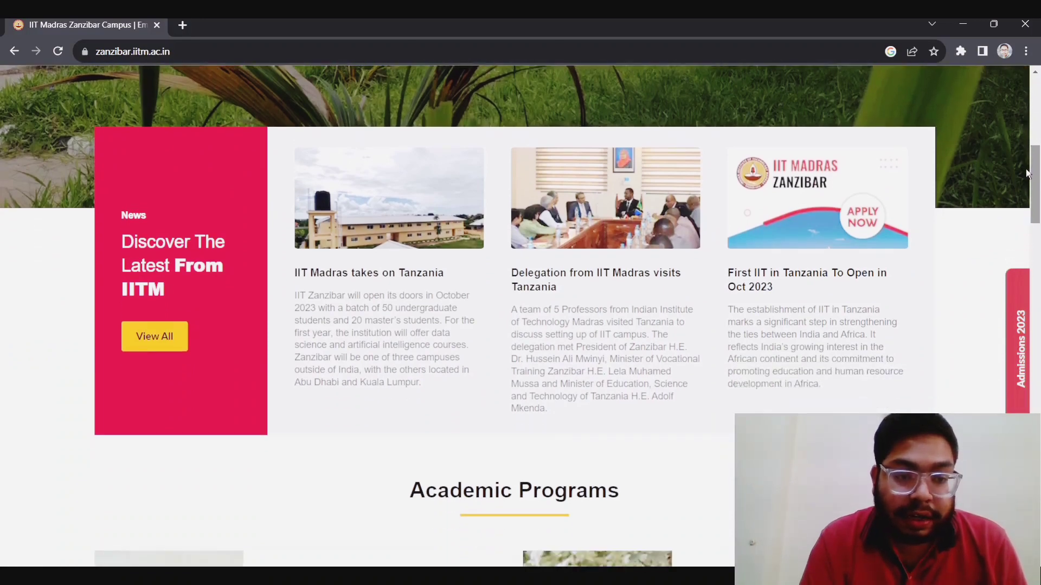
scroll(down, 3)
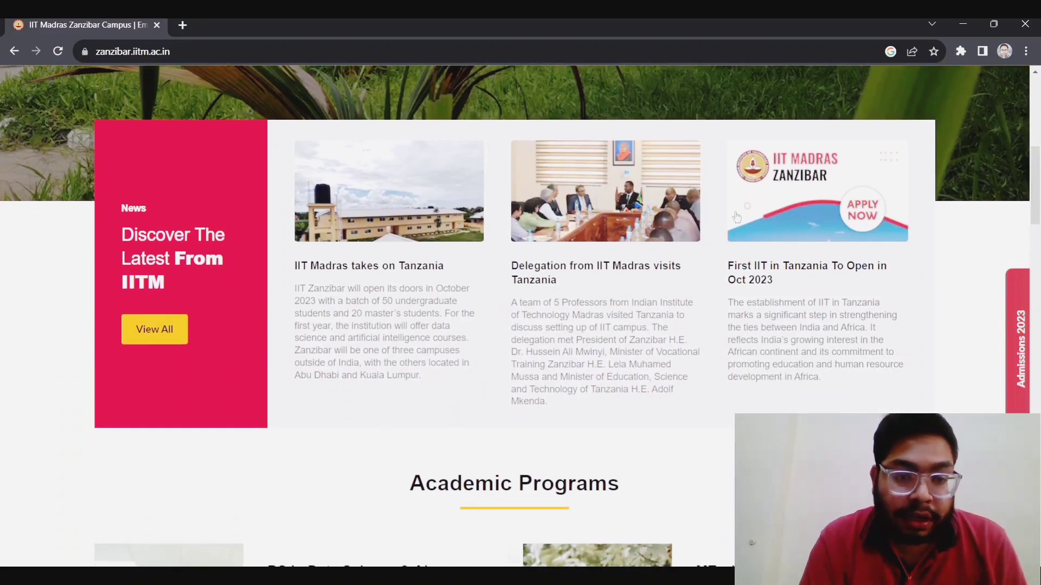
mouse_move(976, 312)
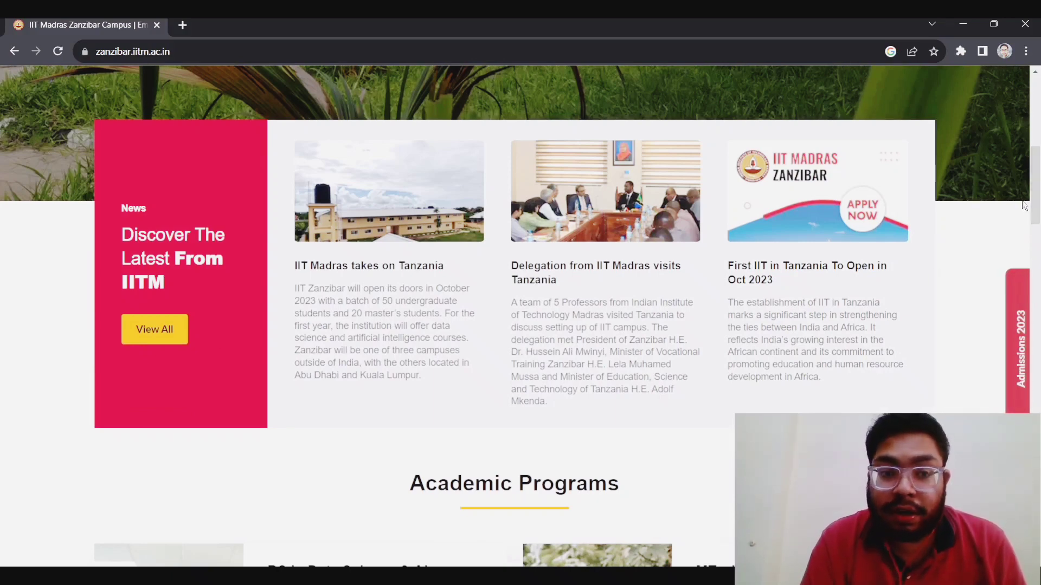
mouse_move(988, 215)
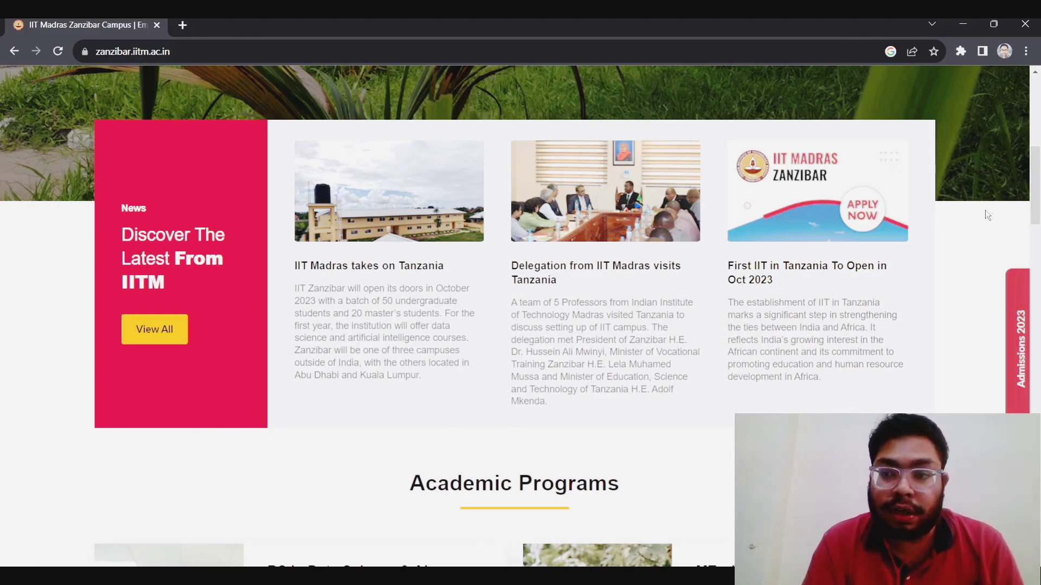
mouse_move(1033, 213)
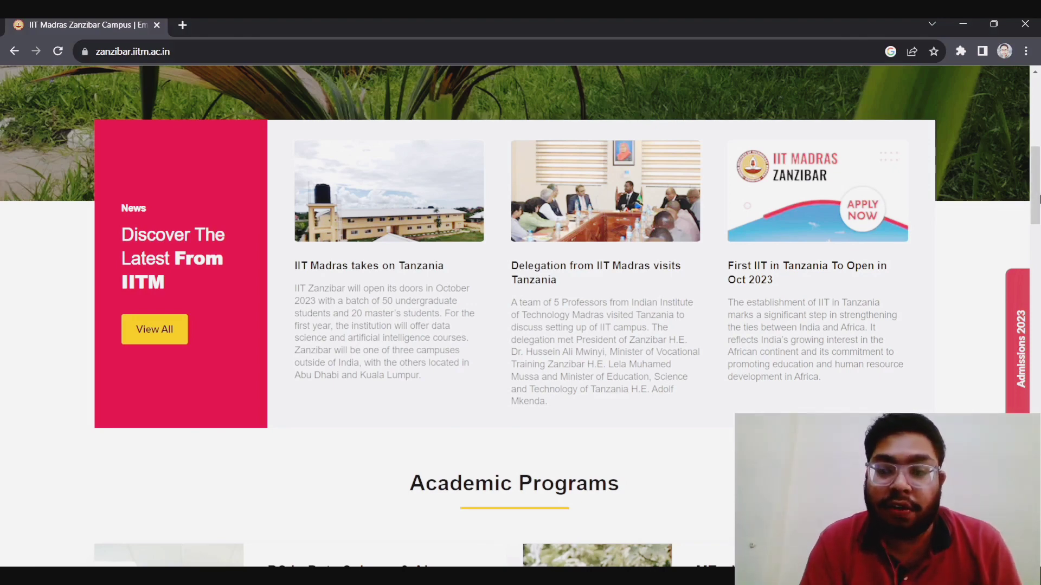
scroll(up, 3)
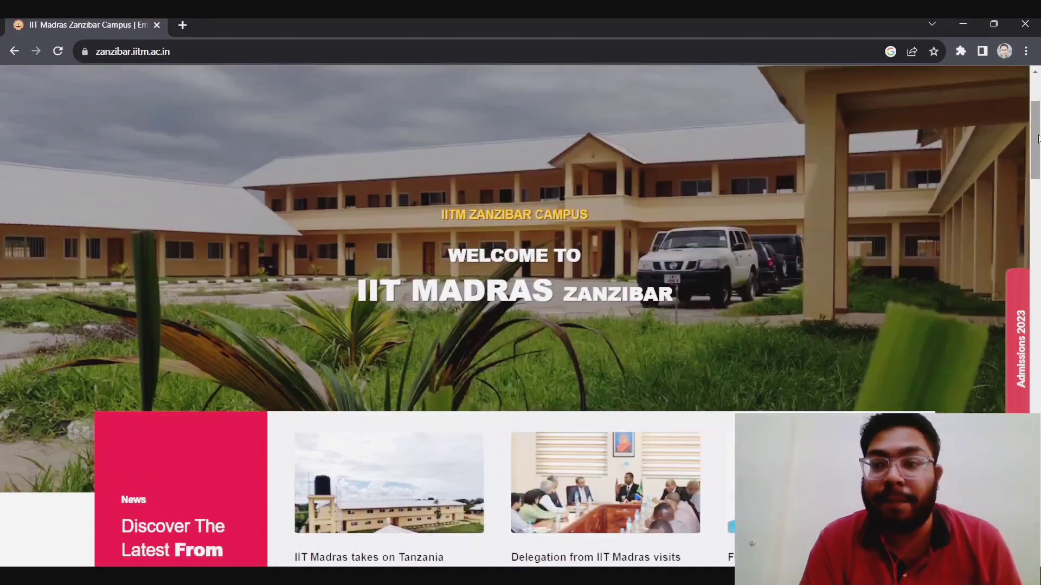
scroll(up, 3)
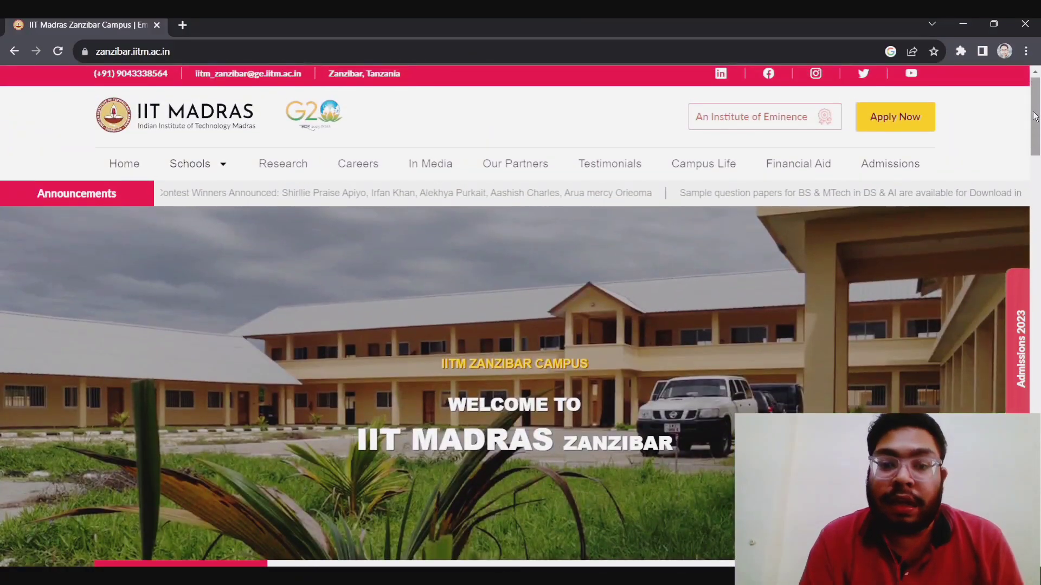
scroll(down, 3)
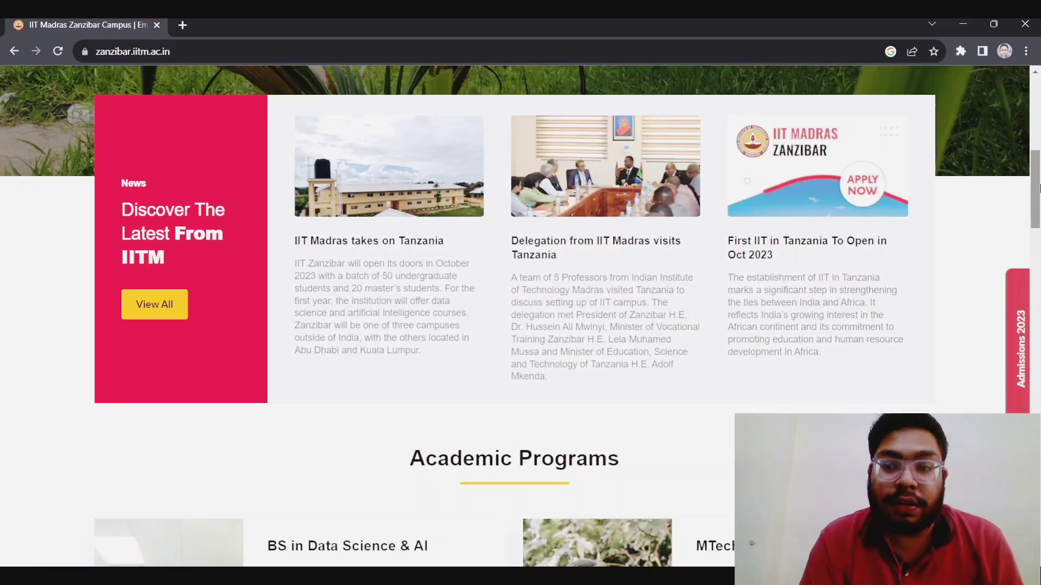
scroll(down, 3)
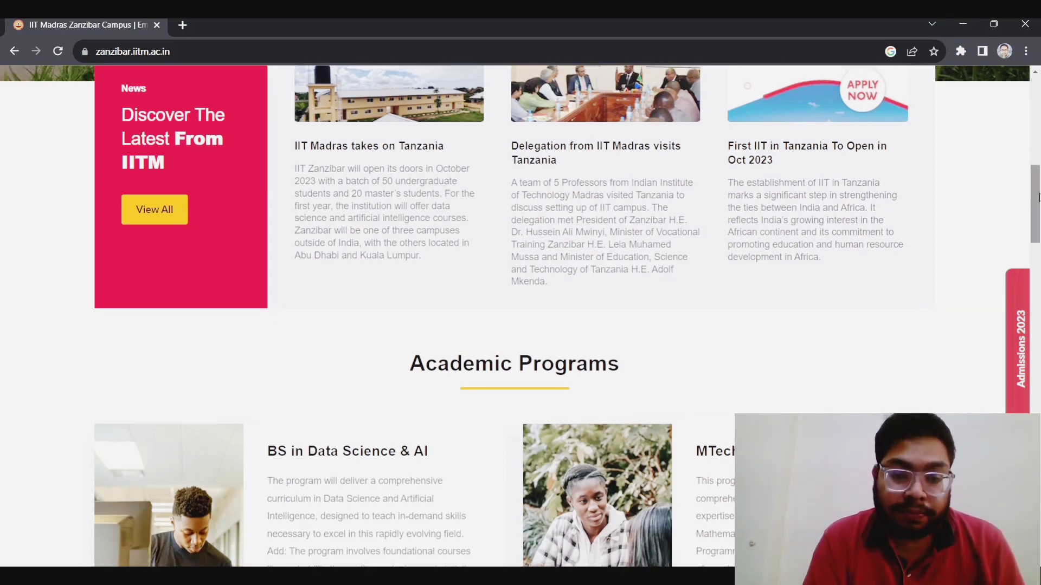
- Browse the BS and MTech Data Science & AI programme cards, then return to the homepage top
scroll(down, 3)
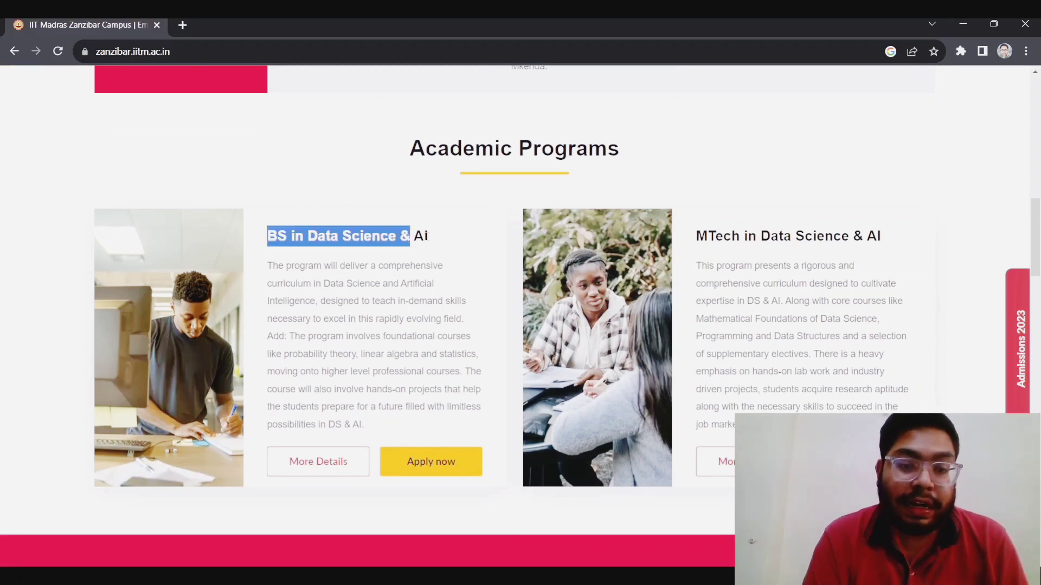
click(719, 207)
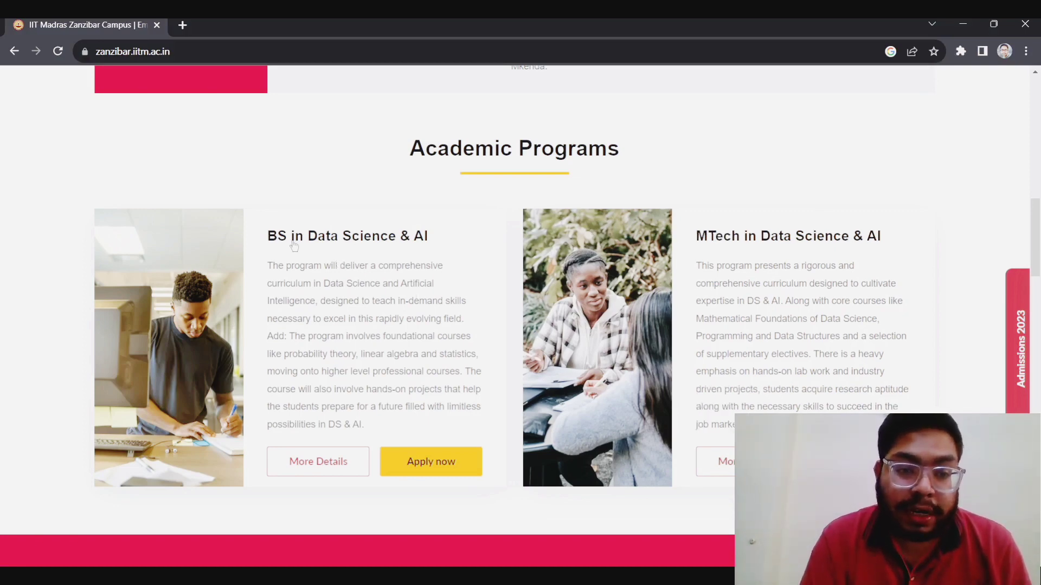
mouse_move(800, 247)
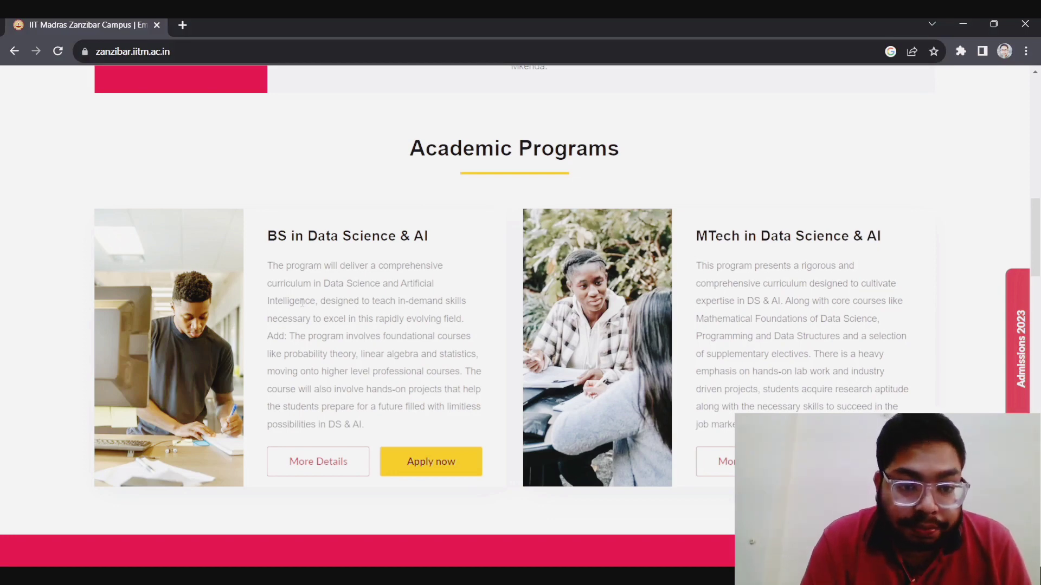
mouse_move(411, 548)
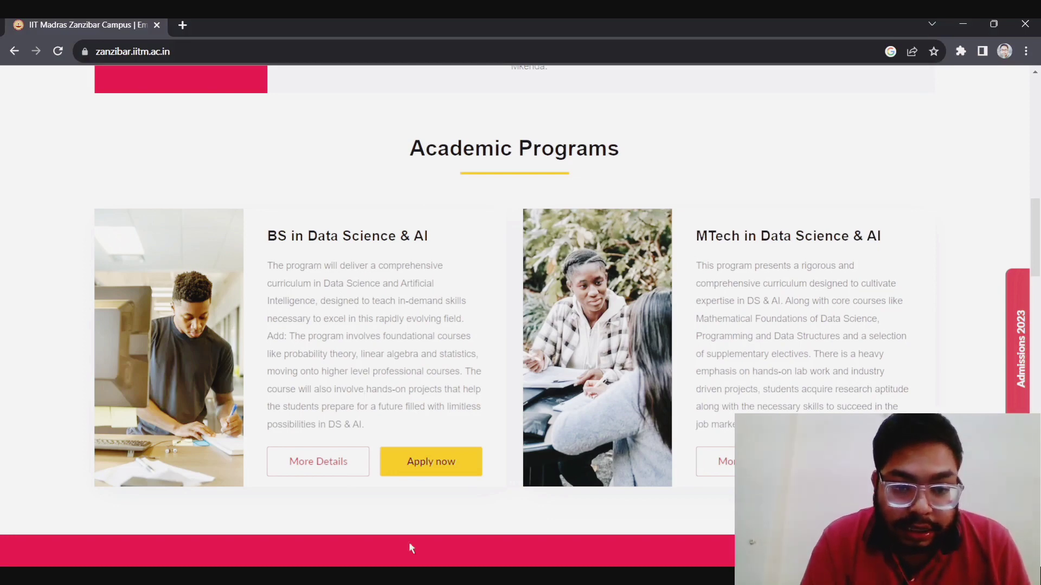
scroll(down, 3)
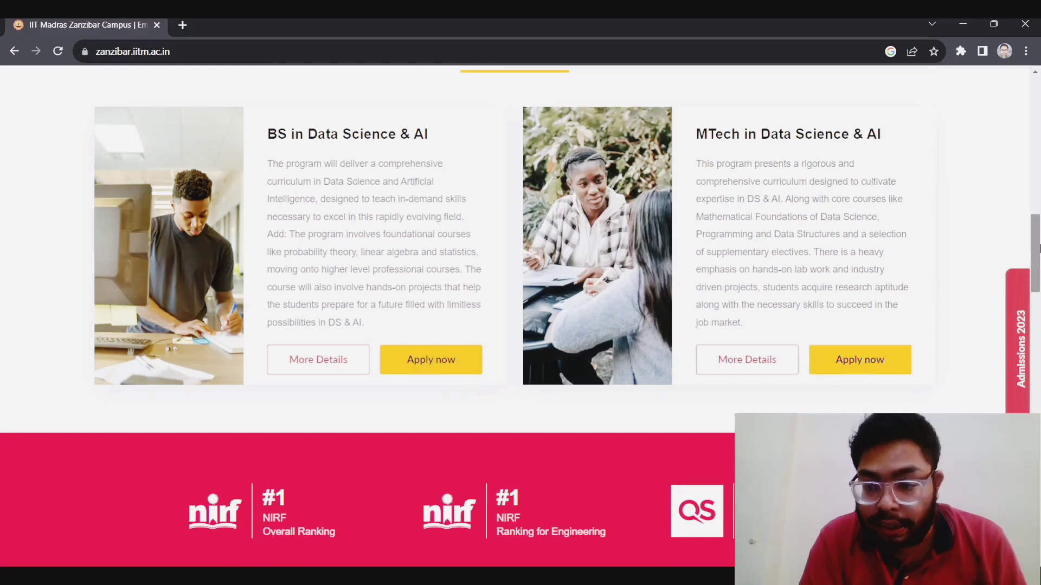
scroll(up, 3)
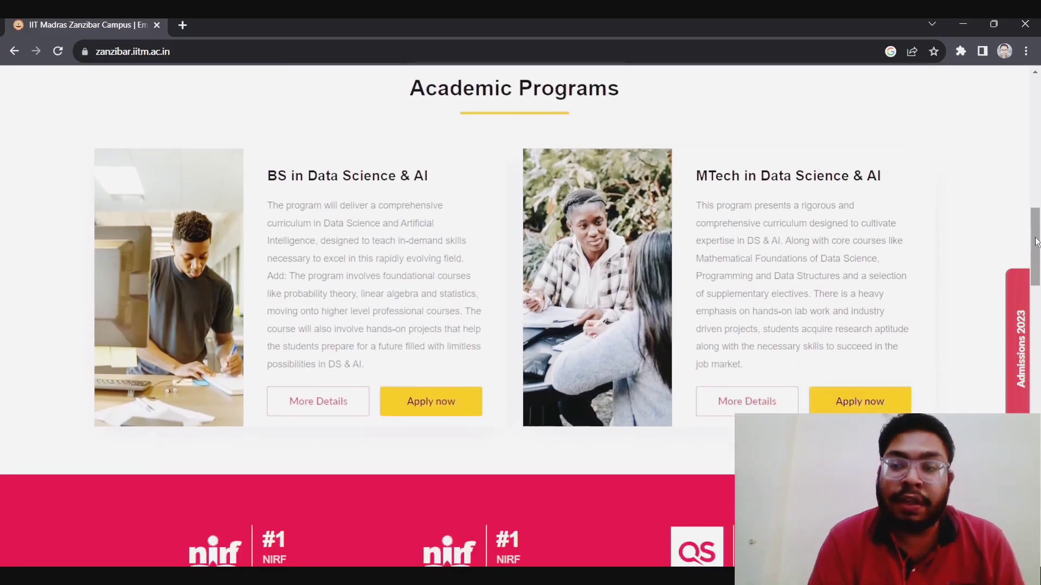
scroll(up, 3)
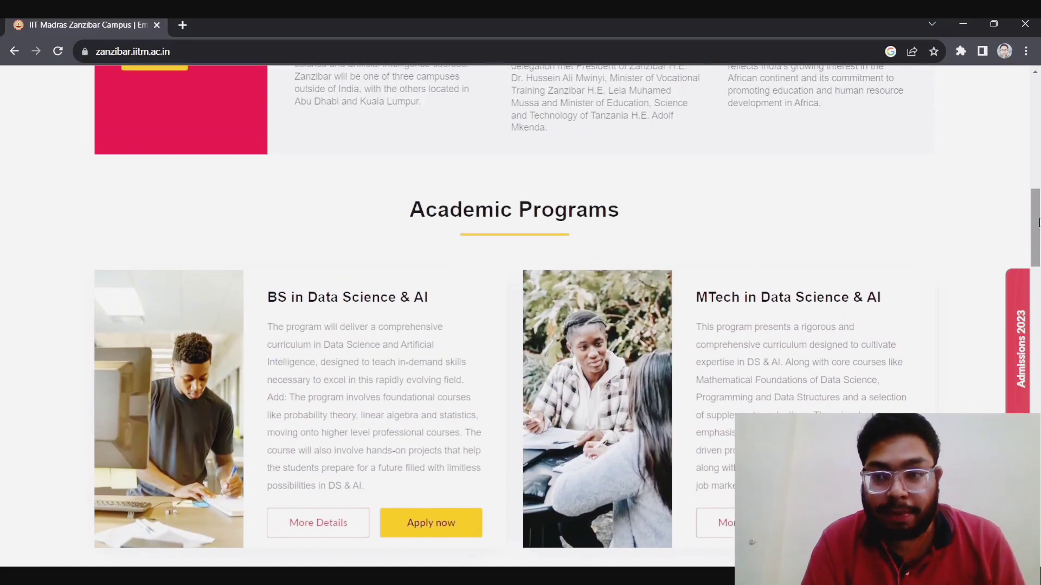
scroll(down, 3)
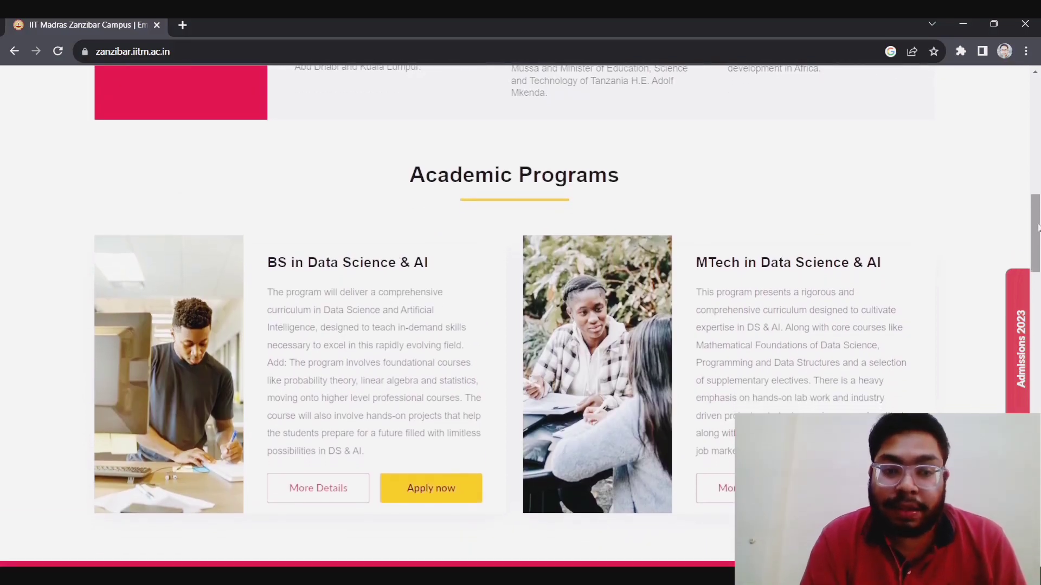
scroll(down, 3)
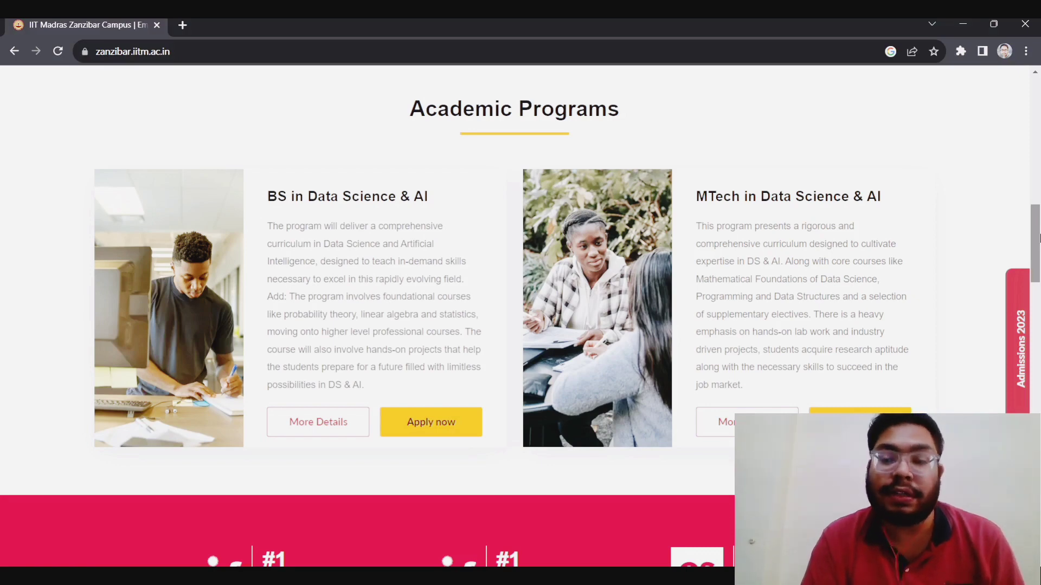
scroll(down, 3)
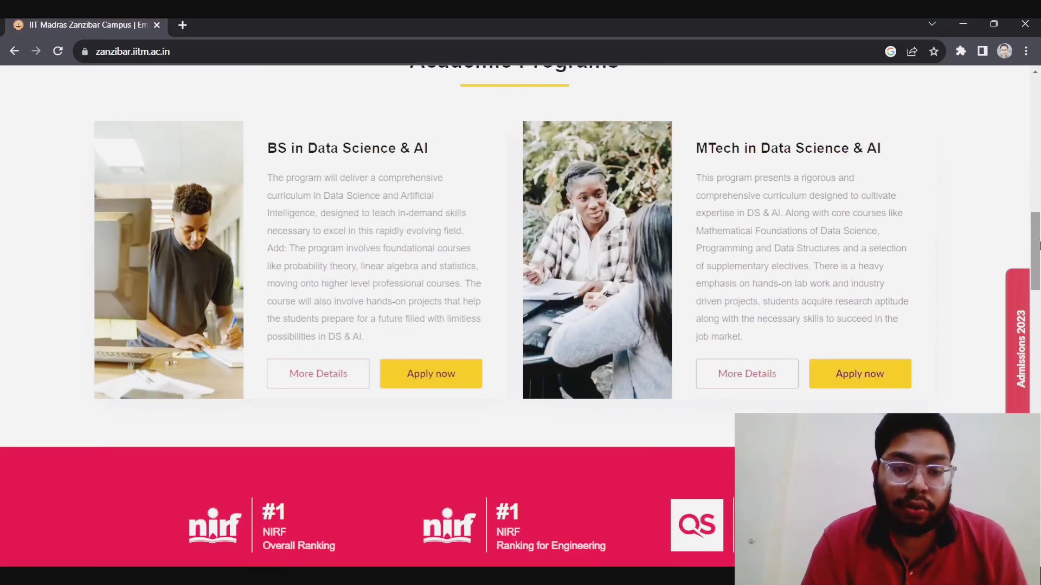
scroll(up, 3)
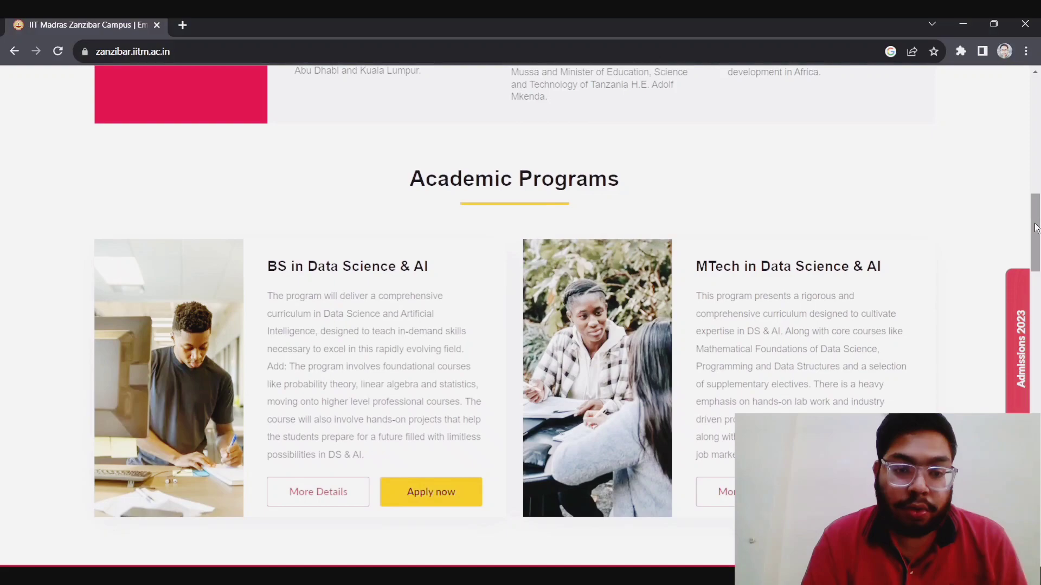
scroll(up, 3)
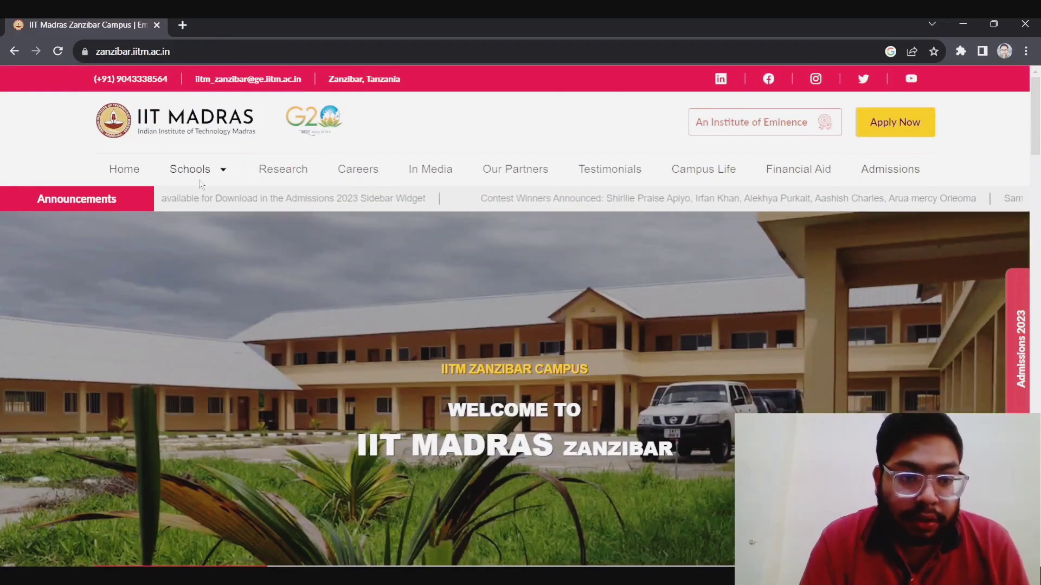
click(189, 169)
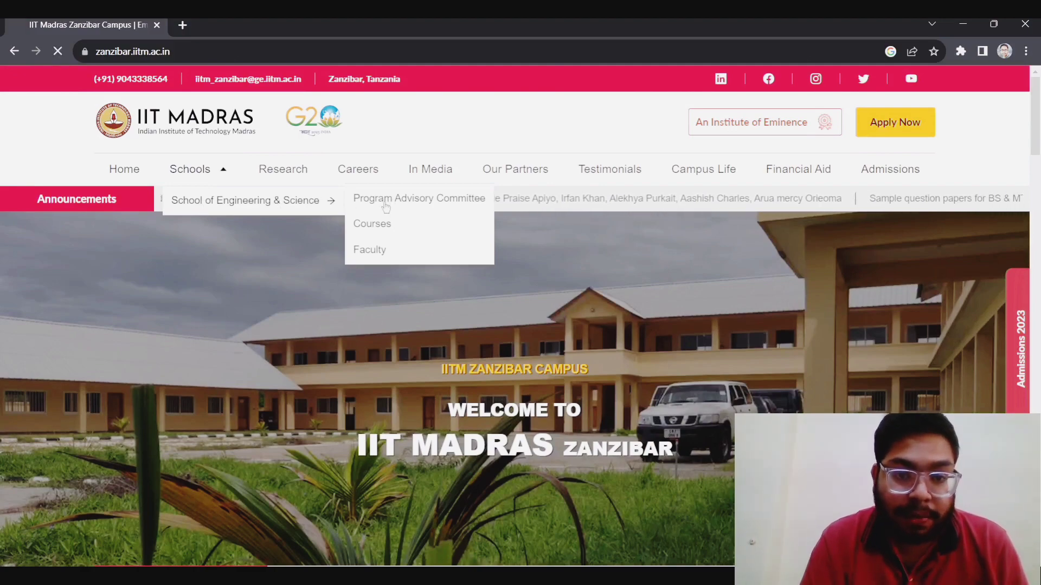
click(417, 197)
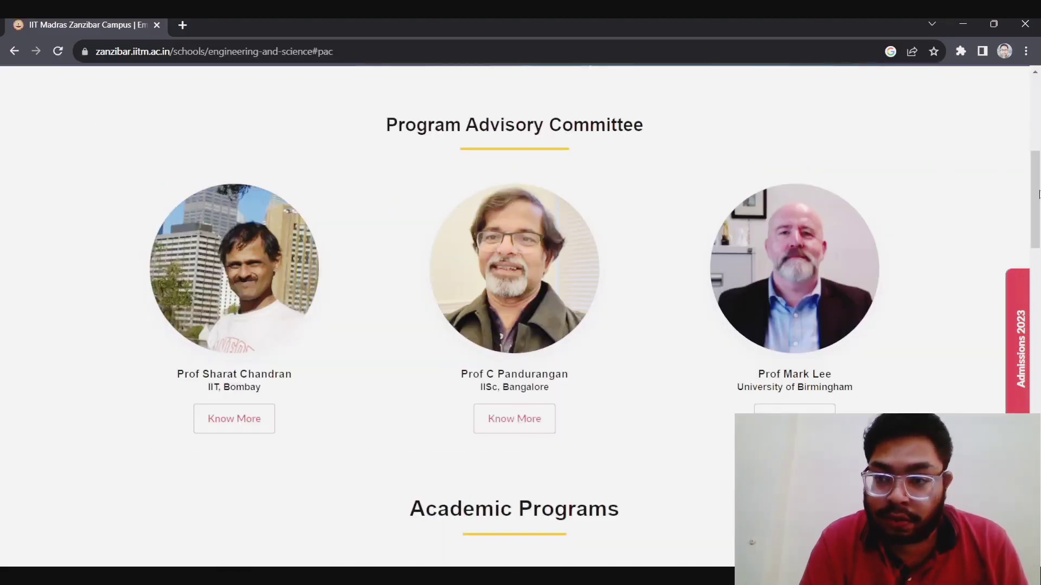
scroll(down, 3)
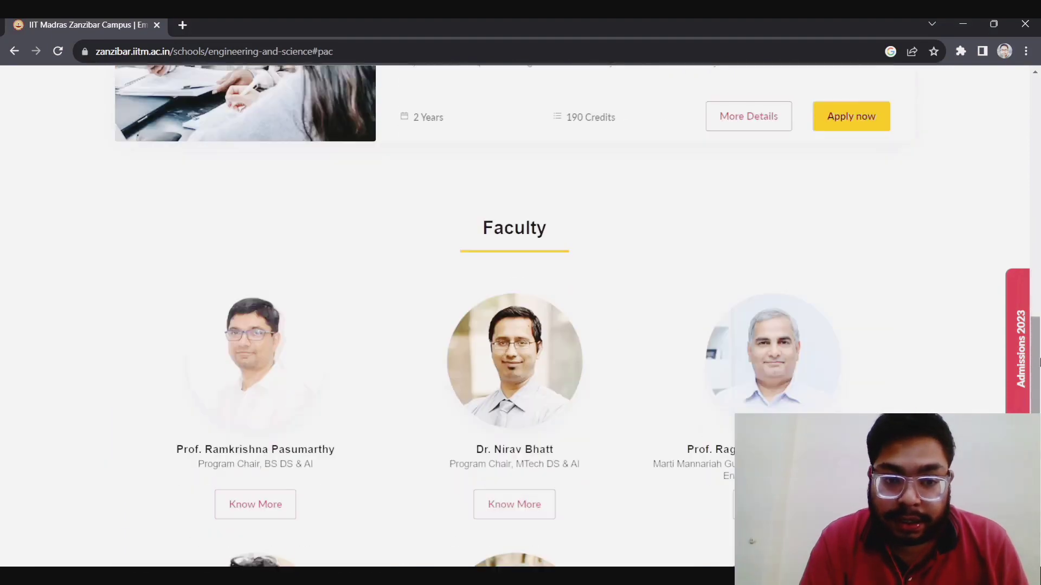
scroll(down, 3)
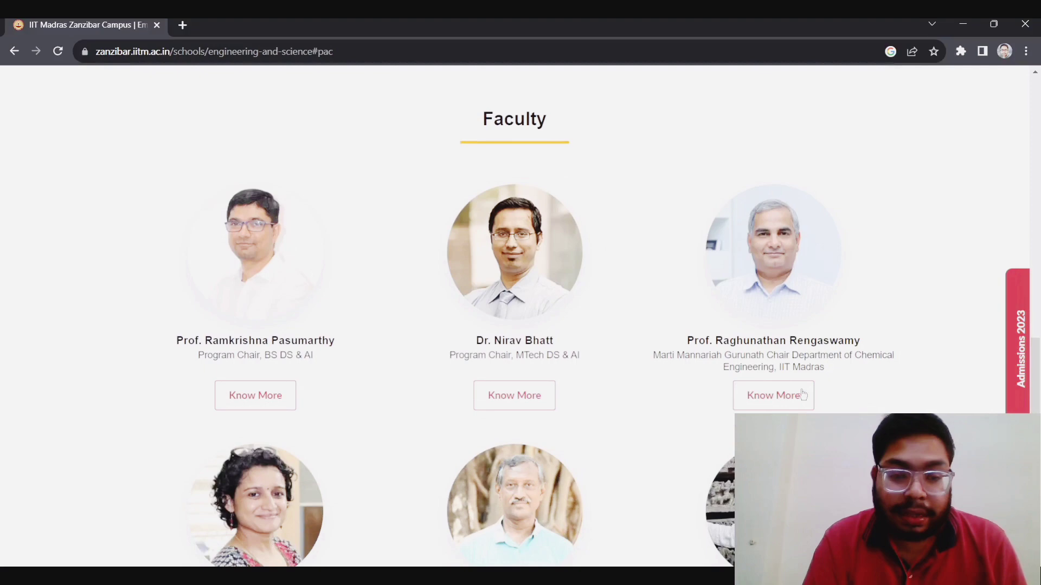
mouse_move(765, 166)
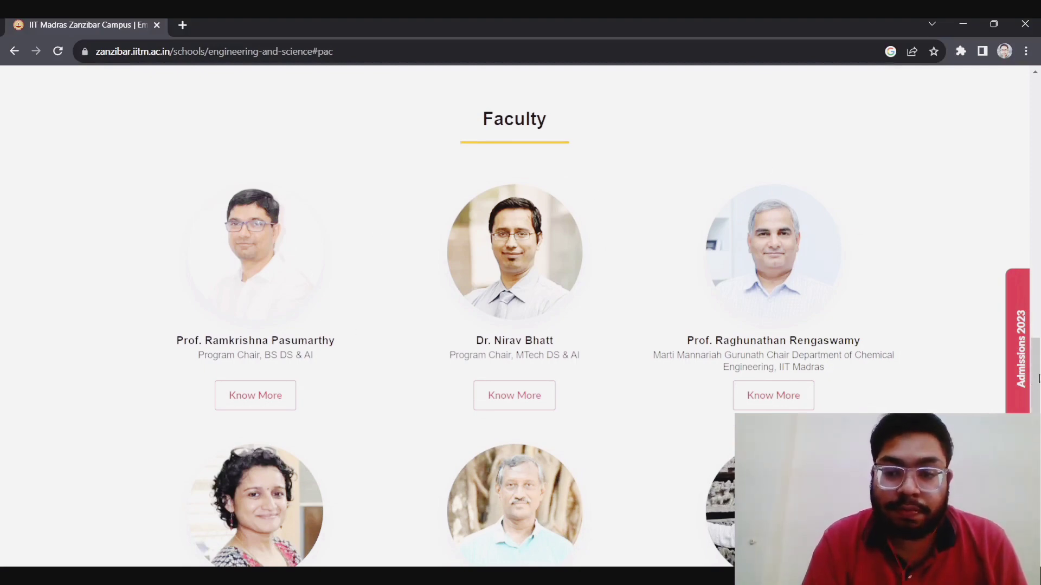
scroll(down, 3)
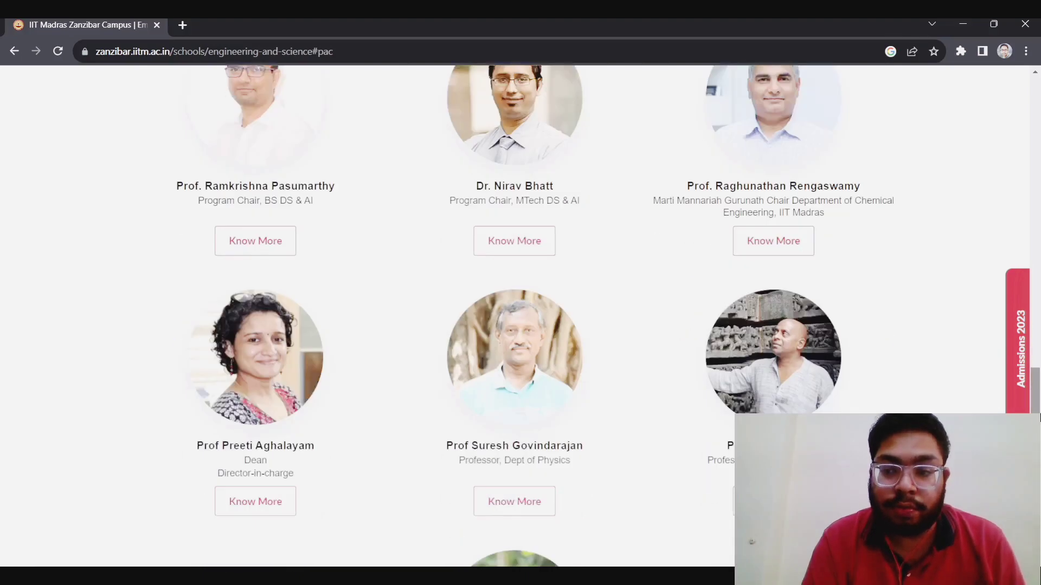
scroll(down, 3)
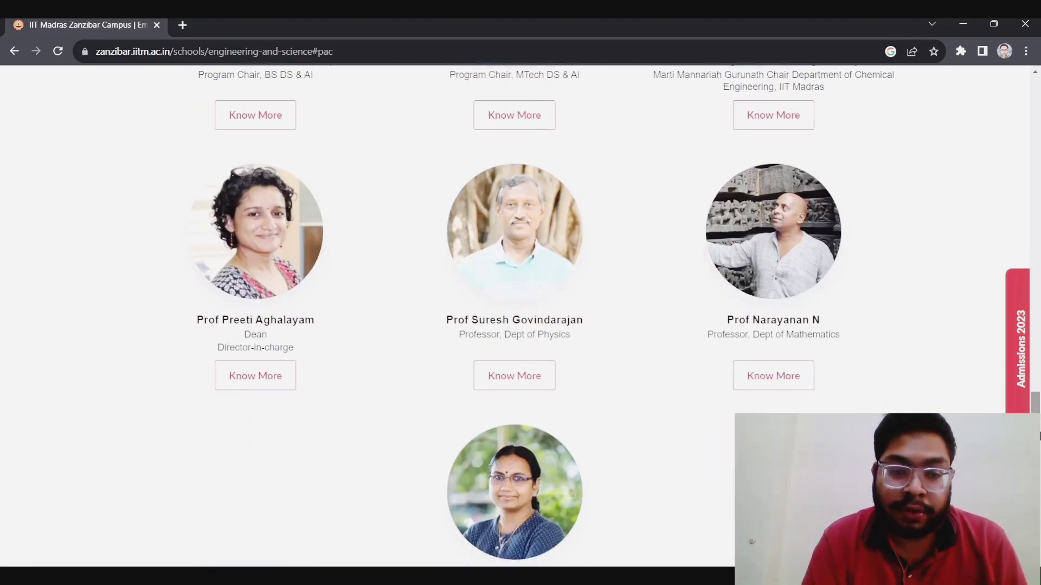
scroll(down, 3)
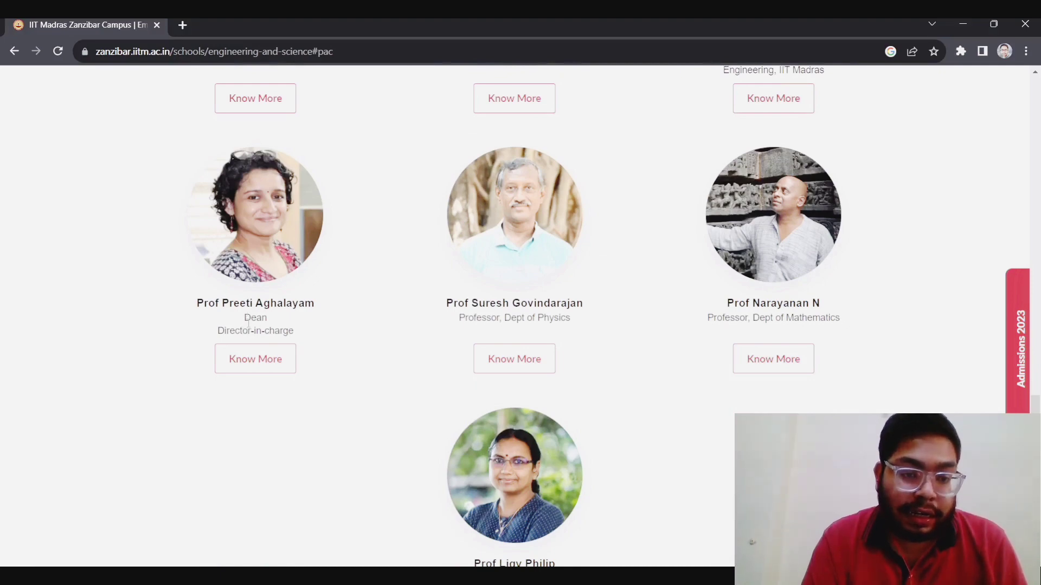
mouse_move(548, 376)
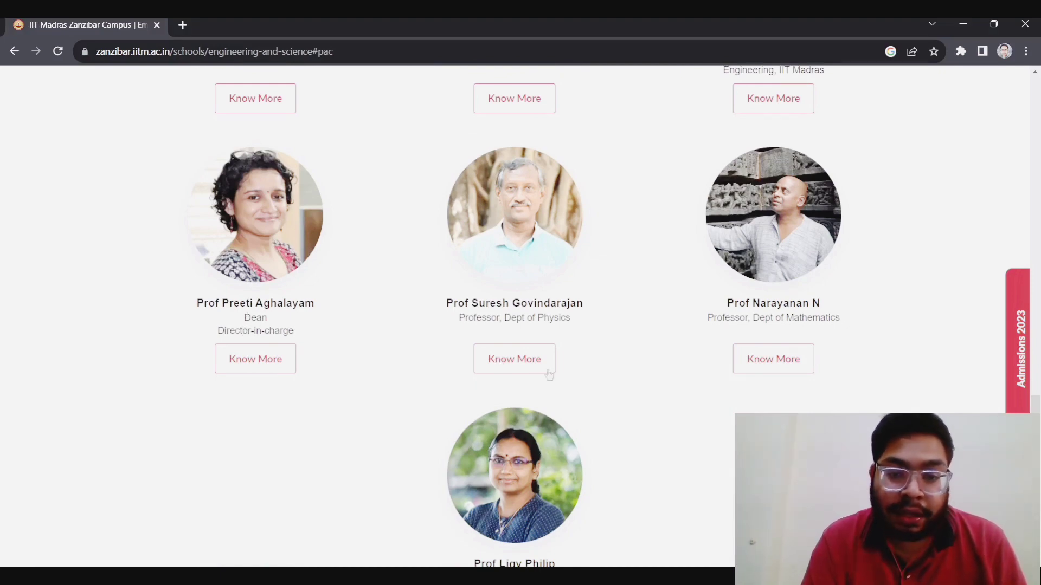
scroll(down, 3)
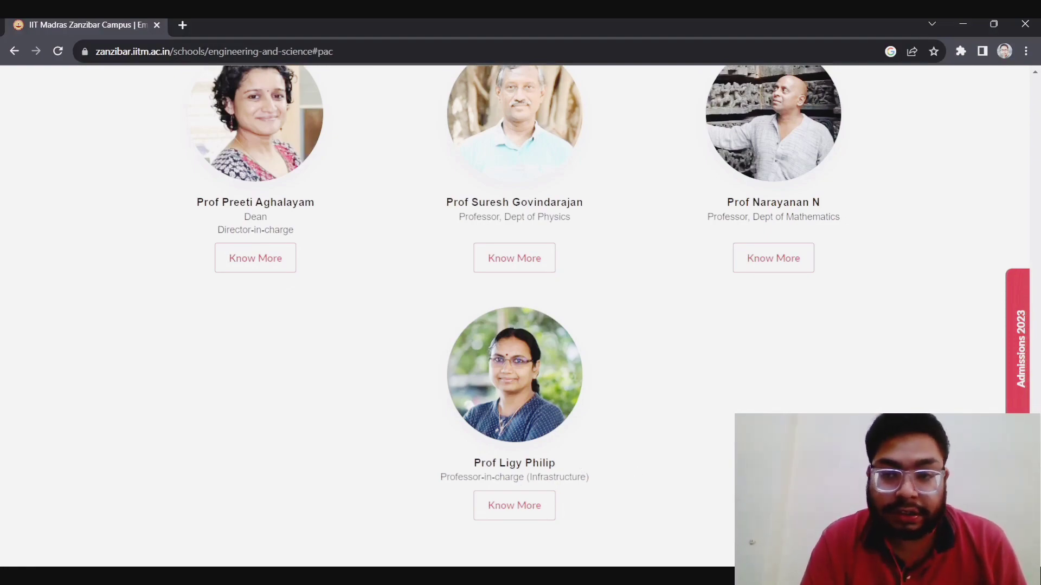
scroll(up, 3)
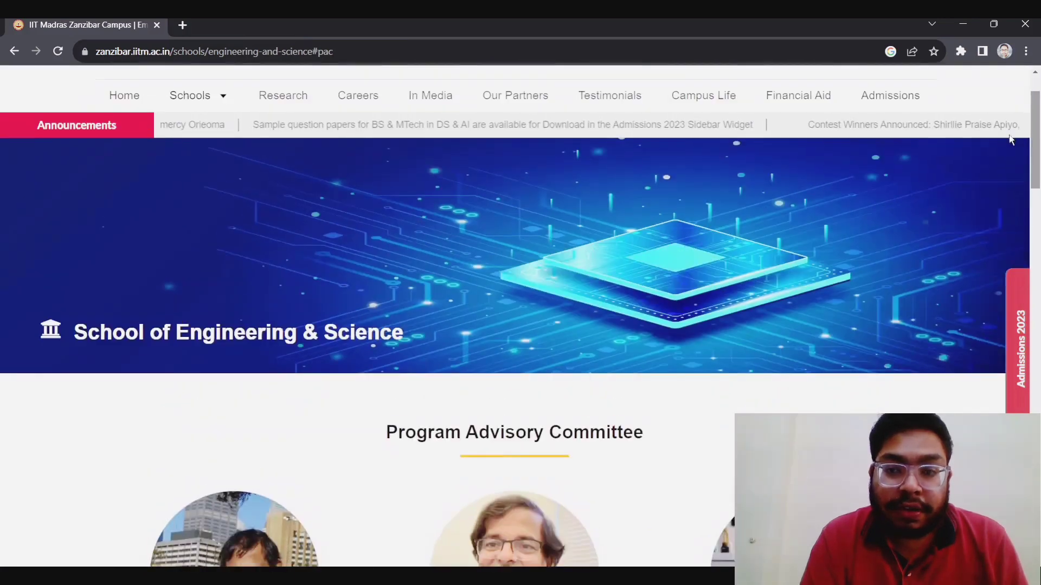
- Open the BS in Data Science & AI details from the school's Academic Programs section
click(190, 94)
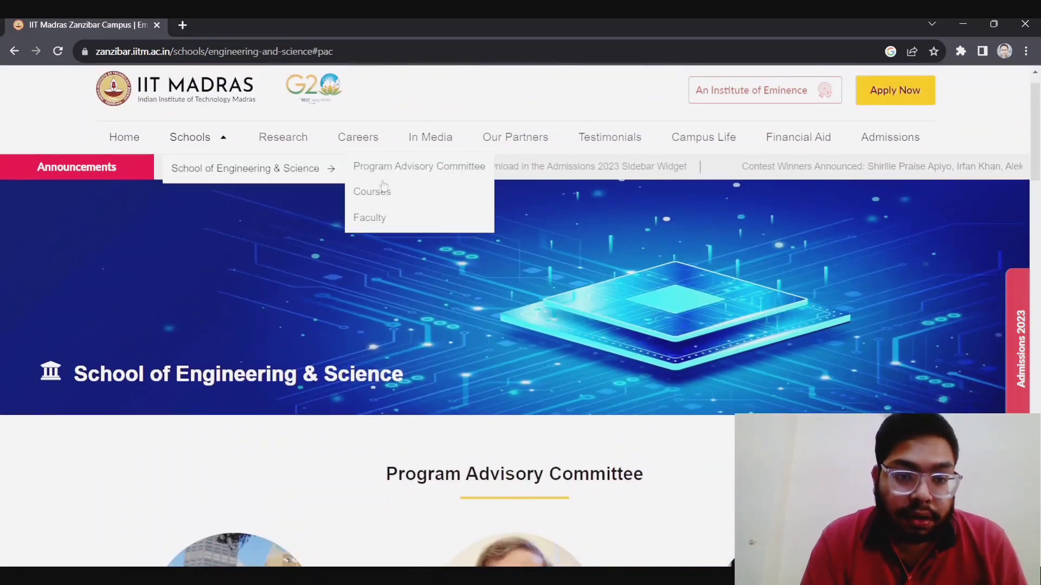
click(372, 191)
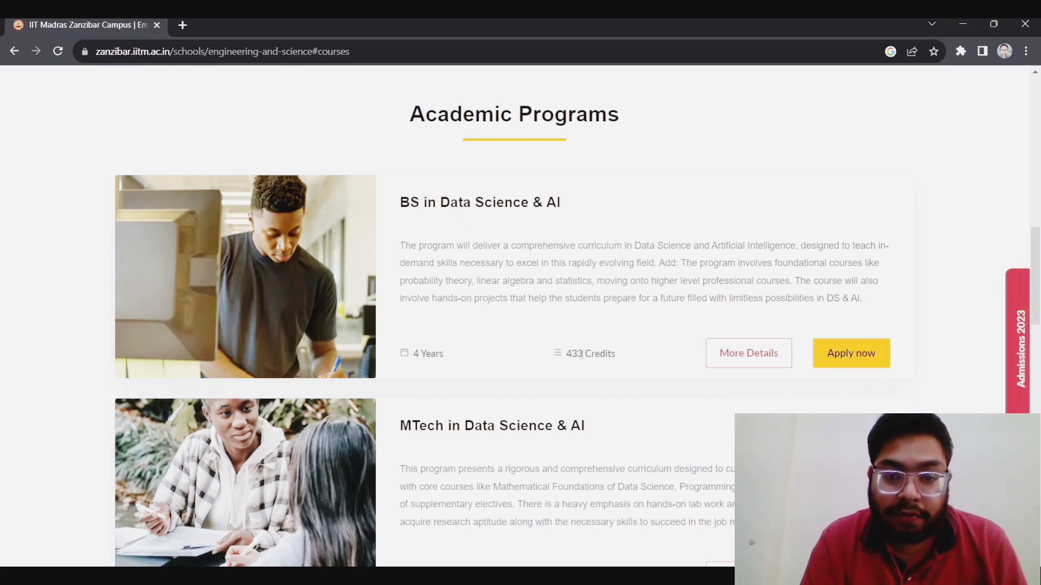
mouse_move(737, 353)
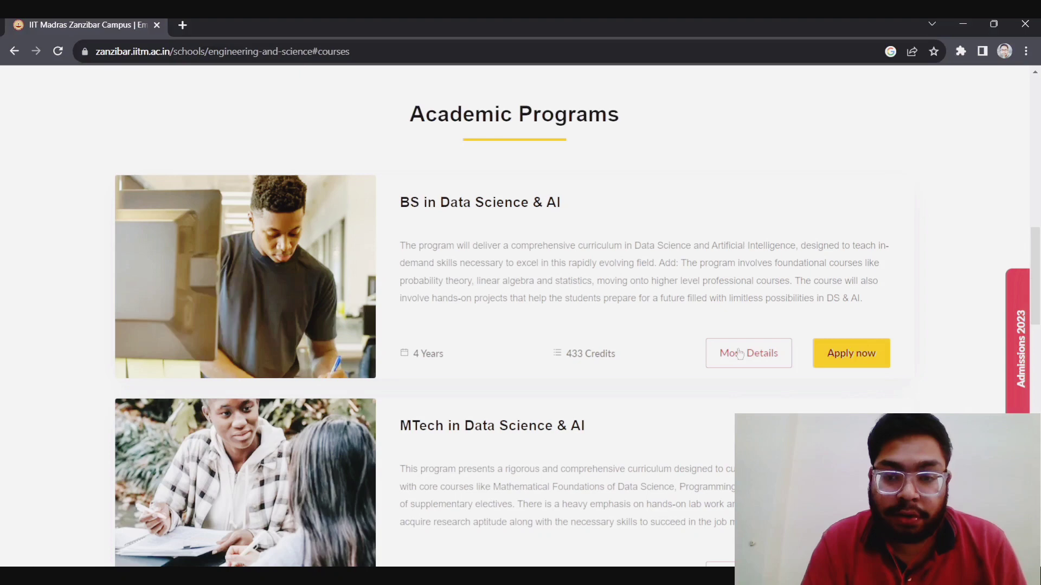
click(748, 352)
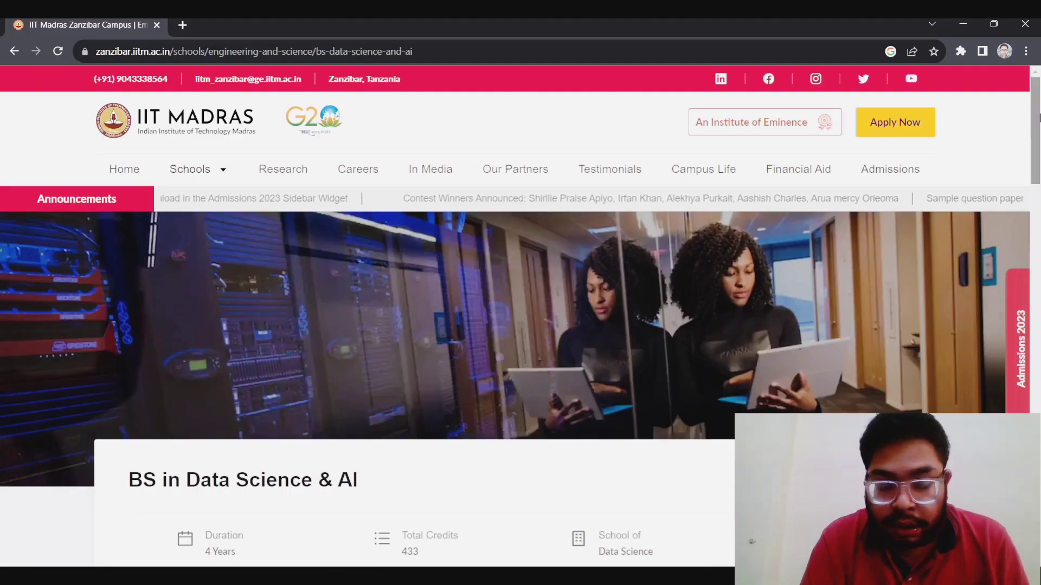
- Scroll through the BS in Data Science & AI programme overview
scroll(down, 3)
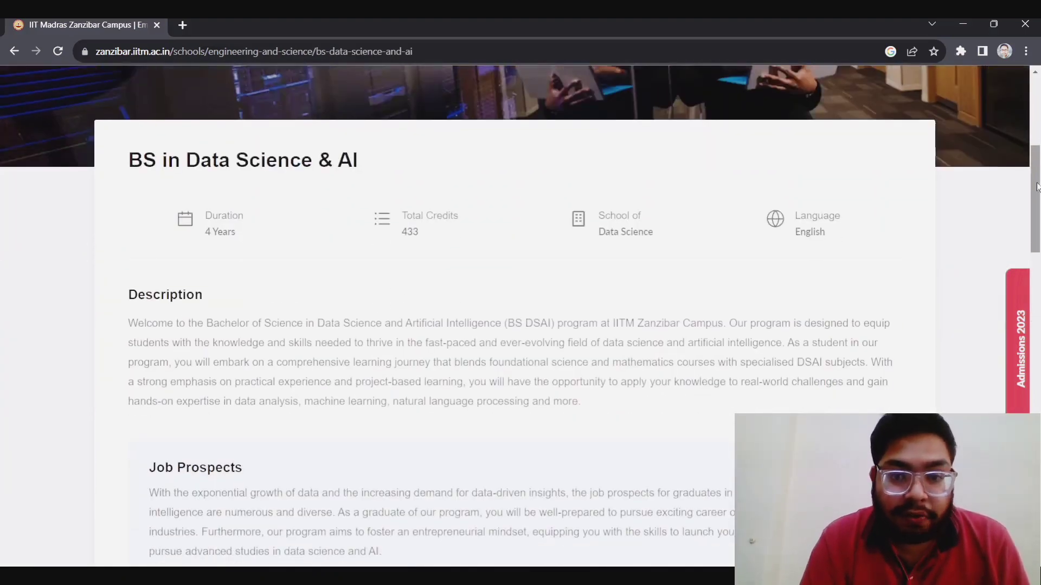
scroll(down, 3)
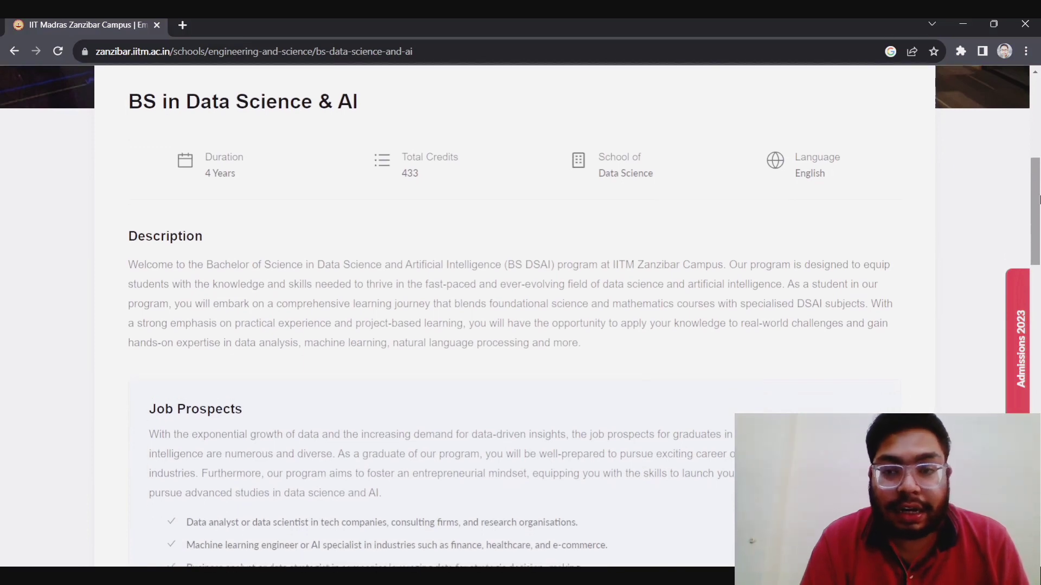
scroll(down, 3)
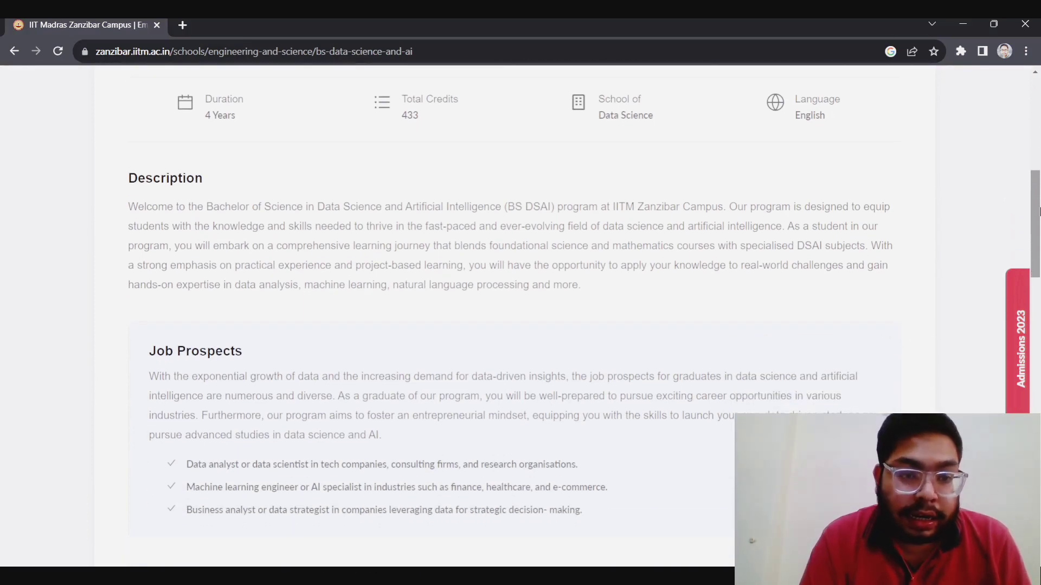
scroll(down, 3)
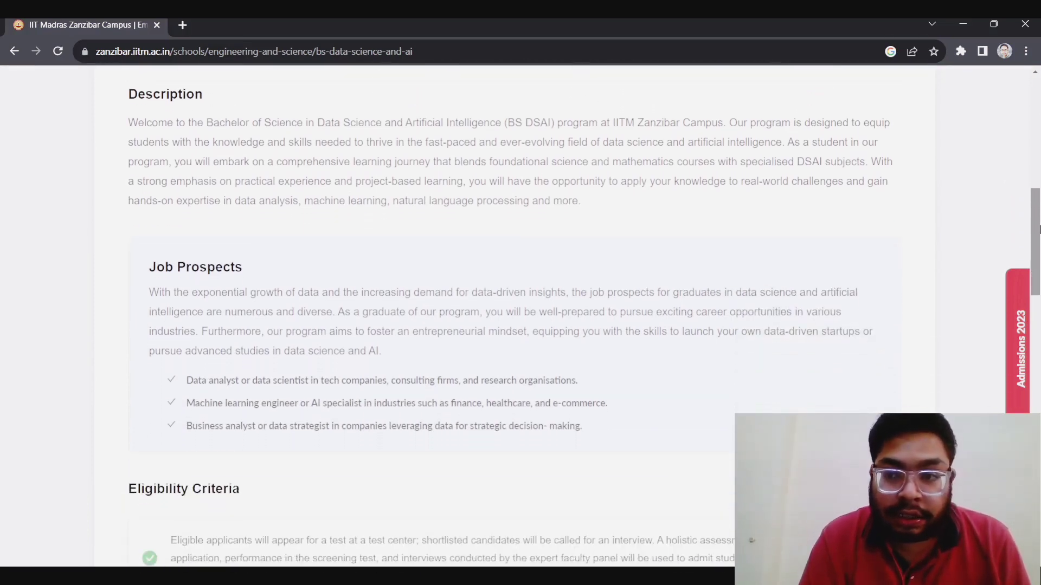
scroll(down, 3)
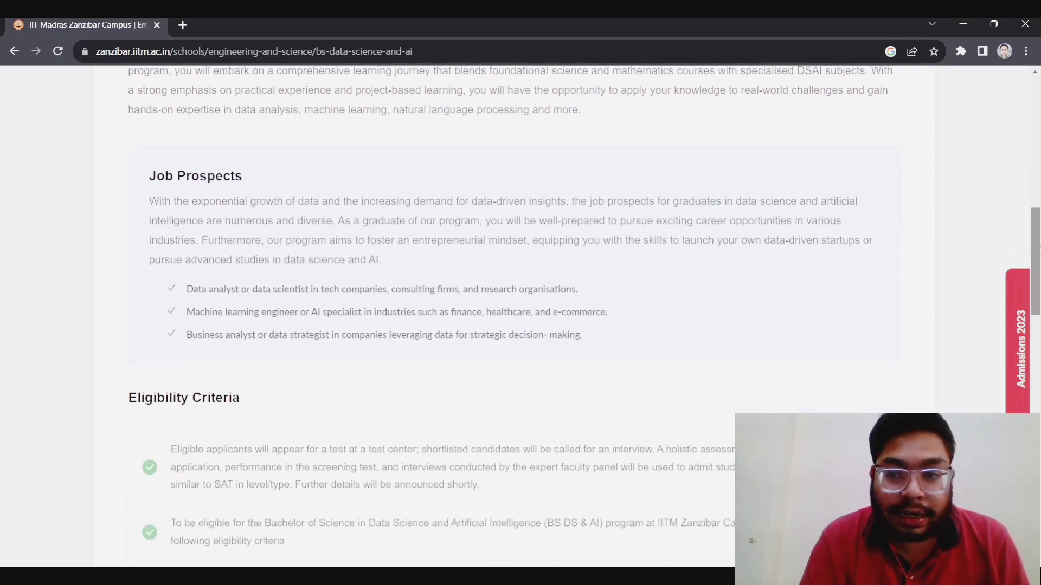
scroll(down, 3)
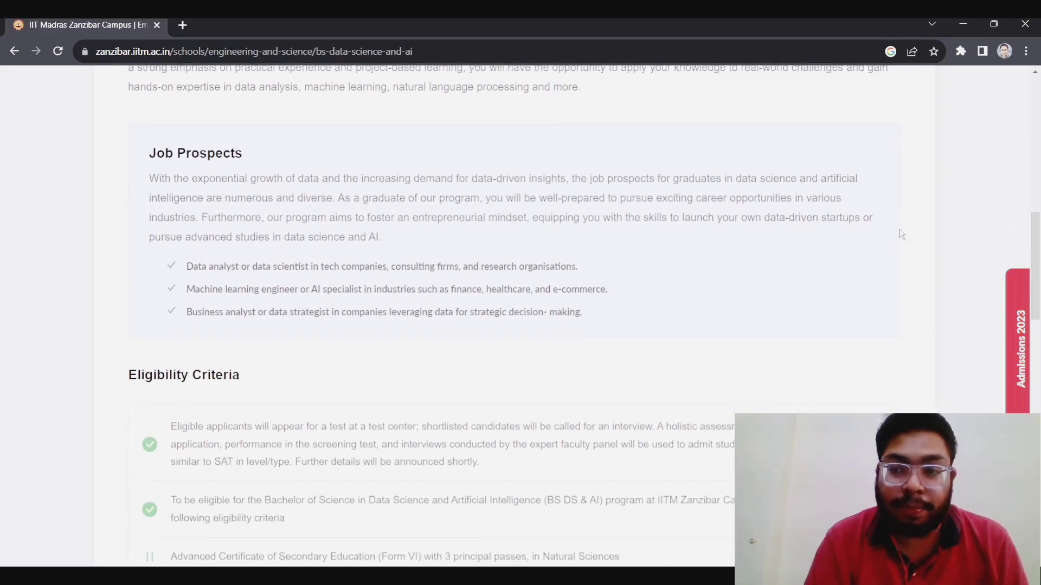
mouse_move(524, 228)
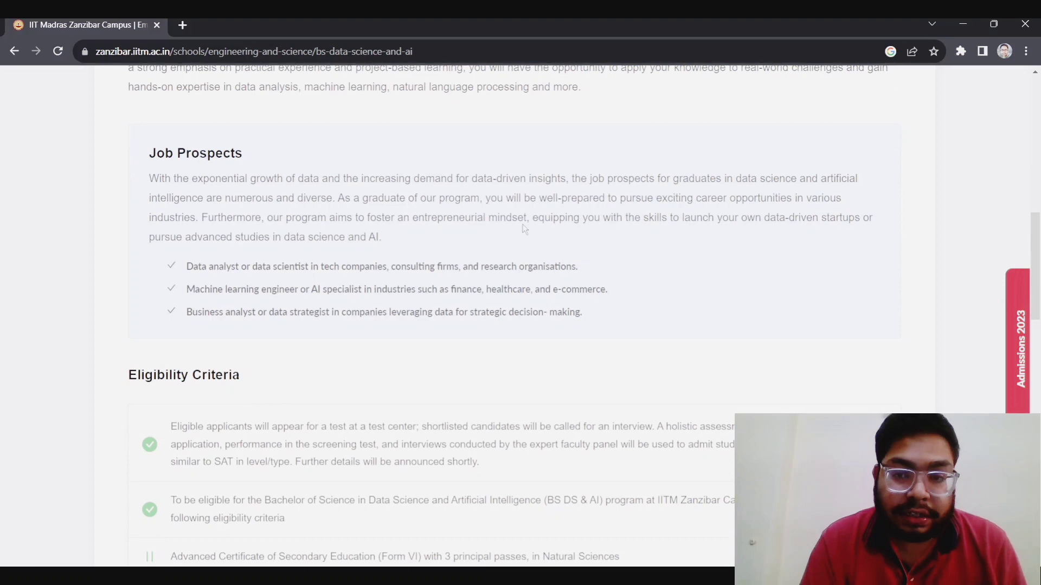
mouse_move(446, 263)
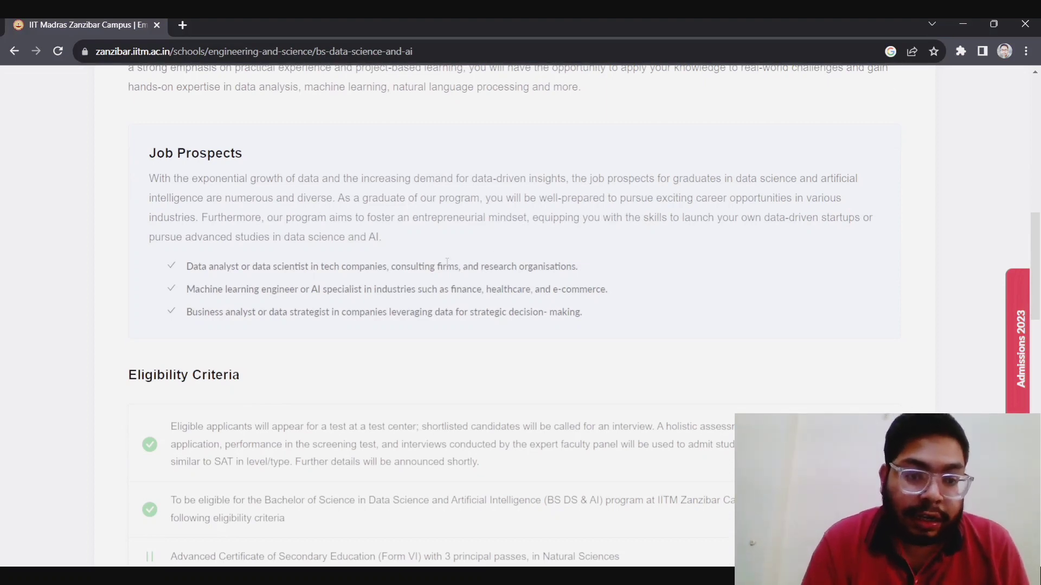
- Read the Eligibility Criteria and accepted school qualifications down to the curriculum
click(1022, 339)
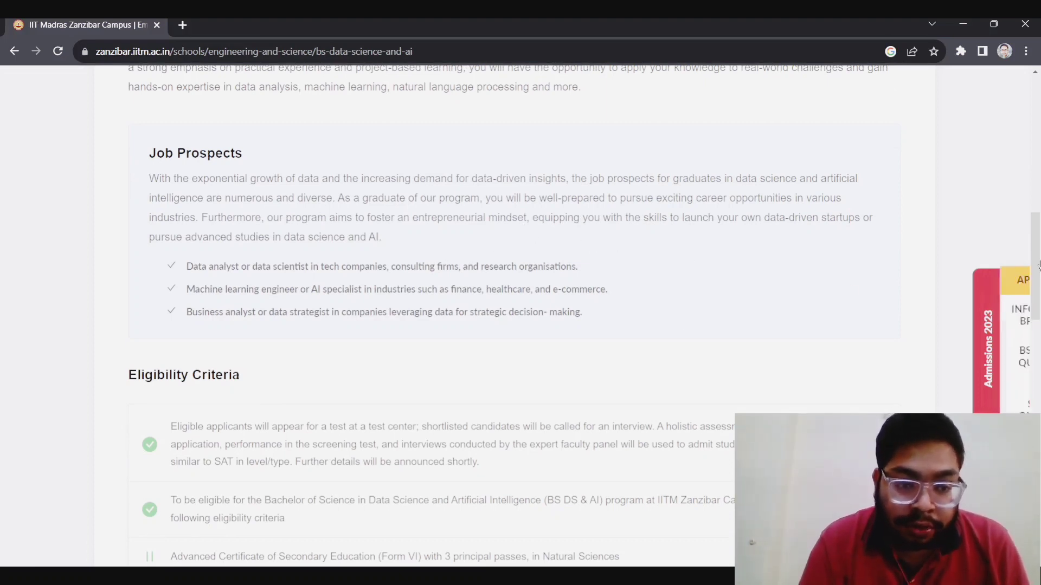
scroll(down, 3)
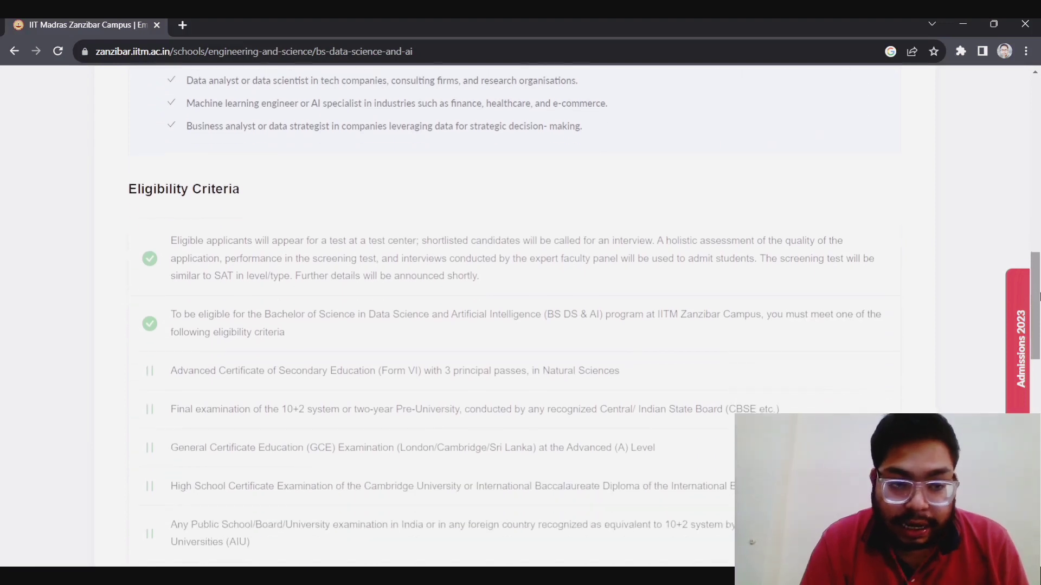
scroll(down, 3)
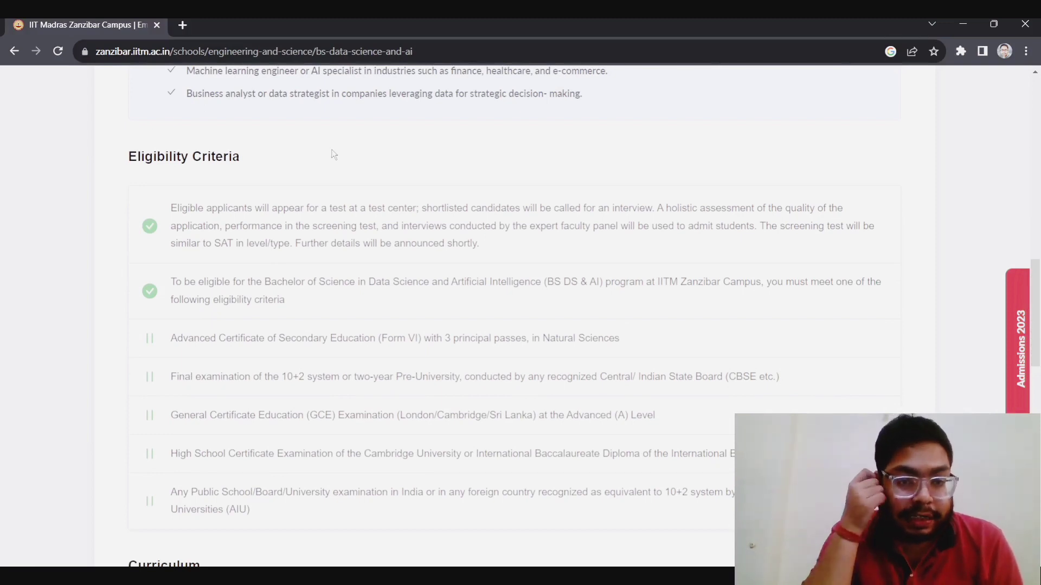
mouse_move(256, 223)
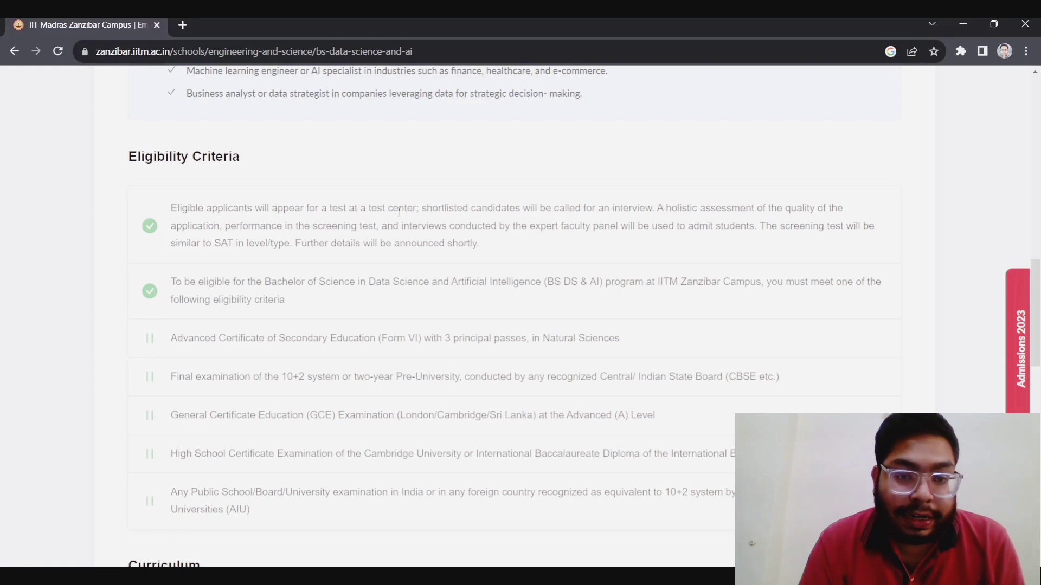
mouse_move(558, 225)
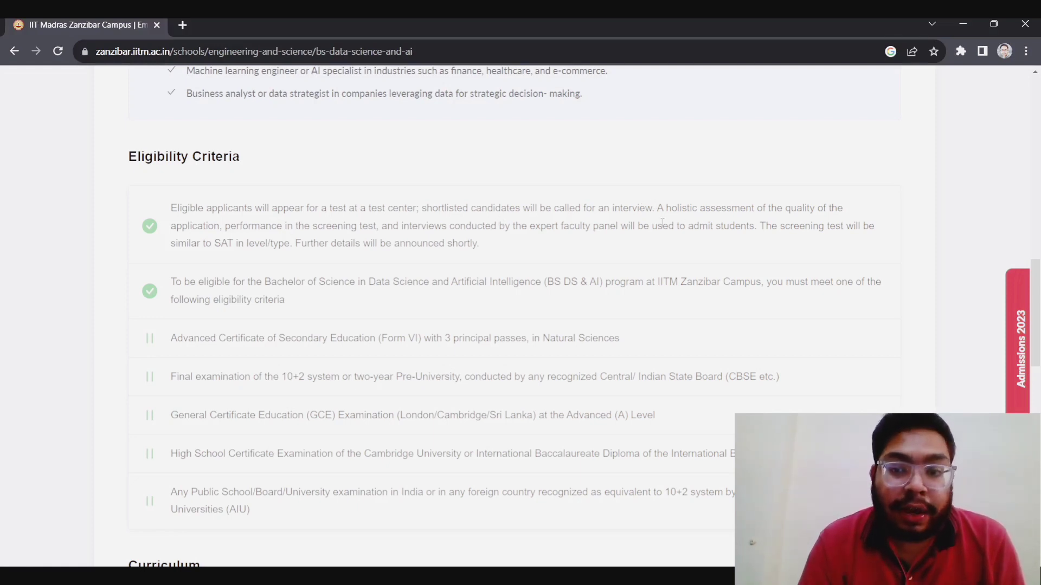
mouse_move(357, 260)
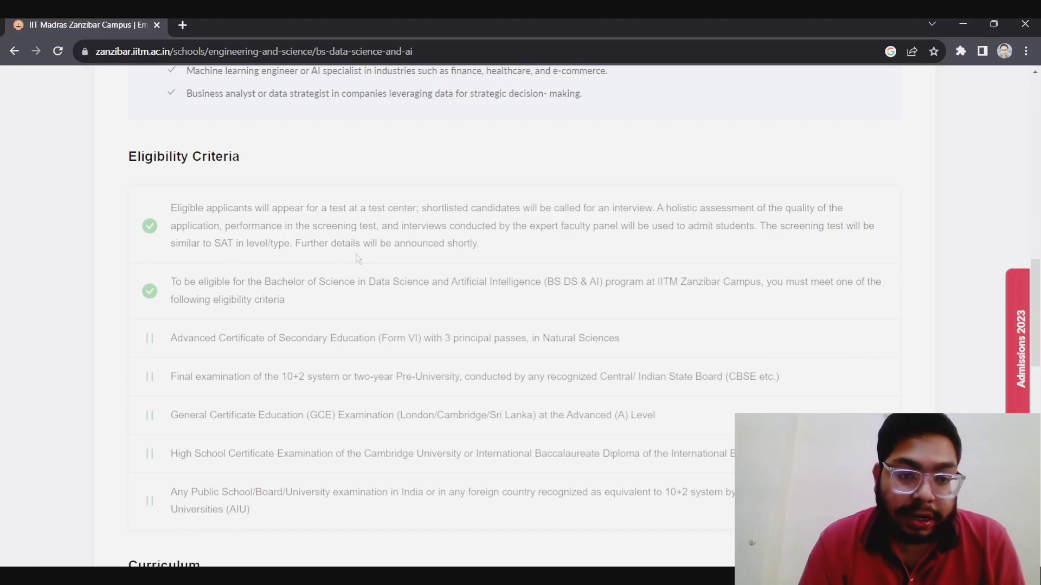
mouse_move(520, 268)
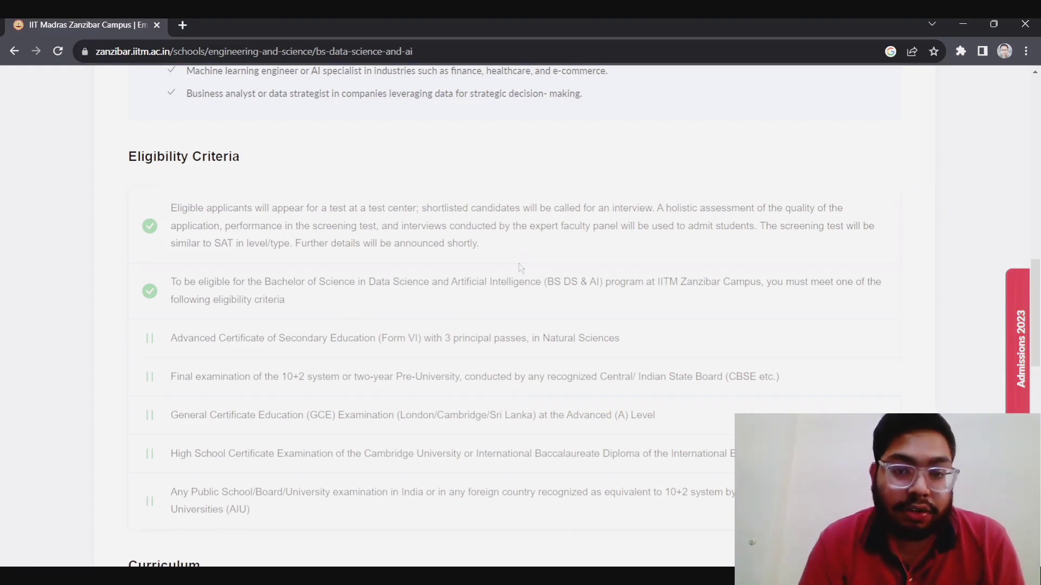
mouse_move(231, 262)
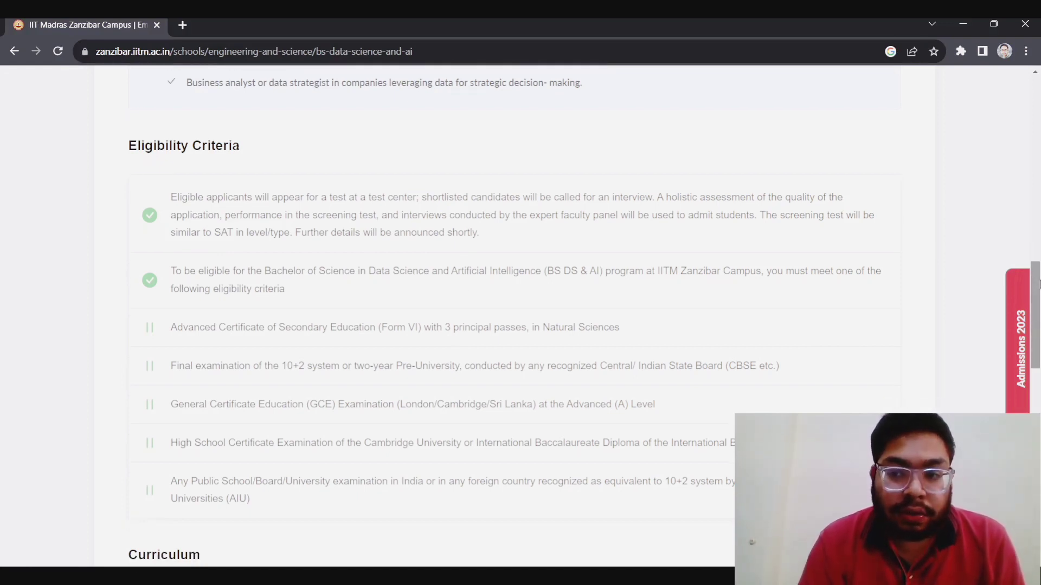
scroll(down, 3)
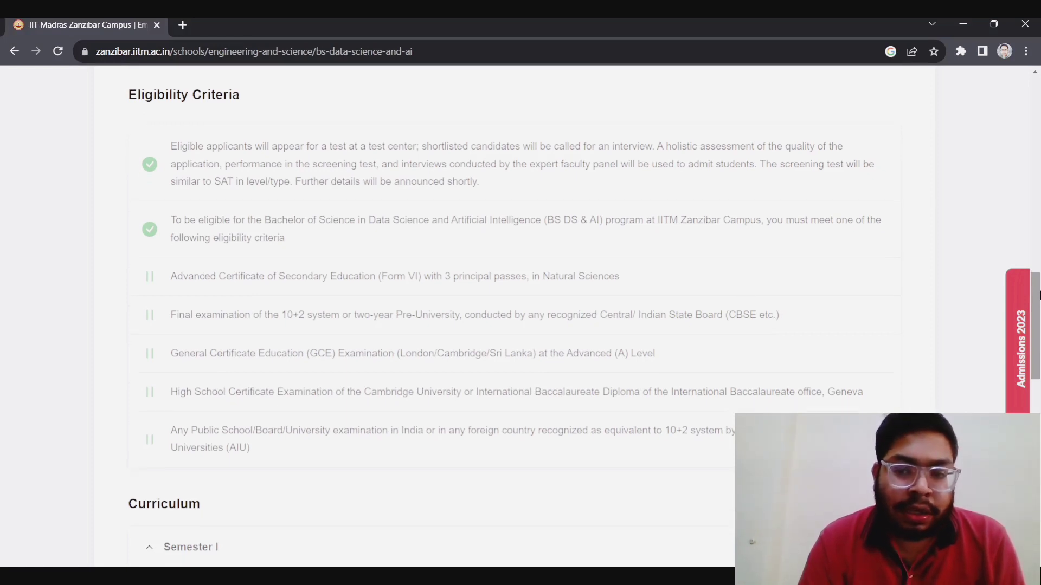
scroll(up, 3)
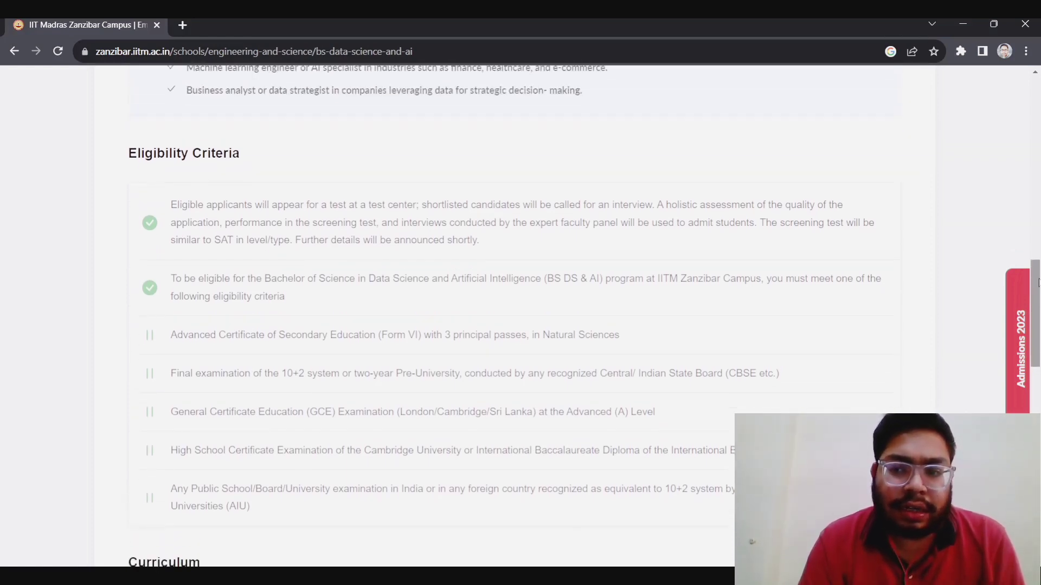
scroll(down, 3)
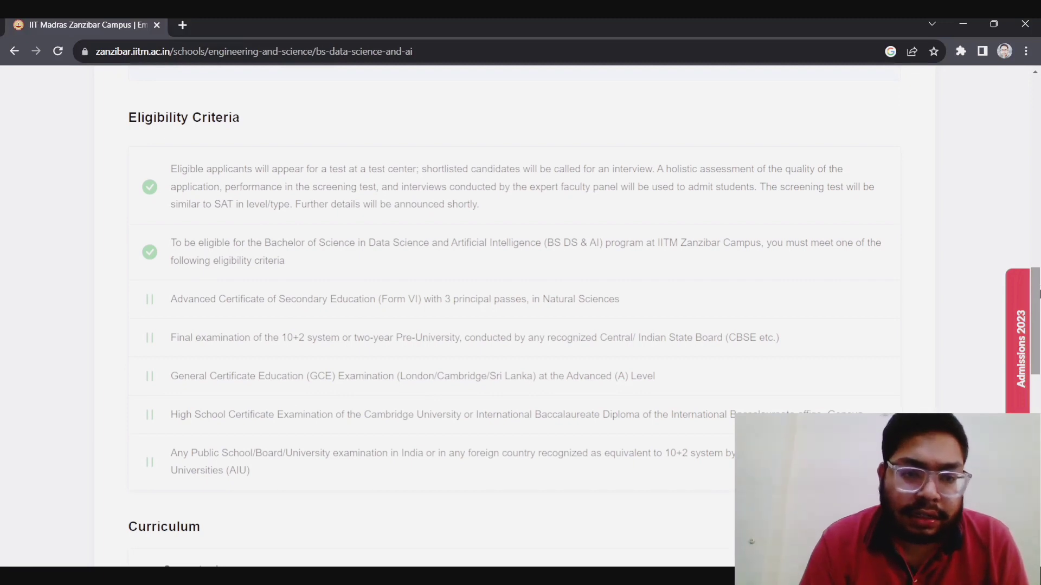
scroll(down, 3)
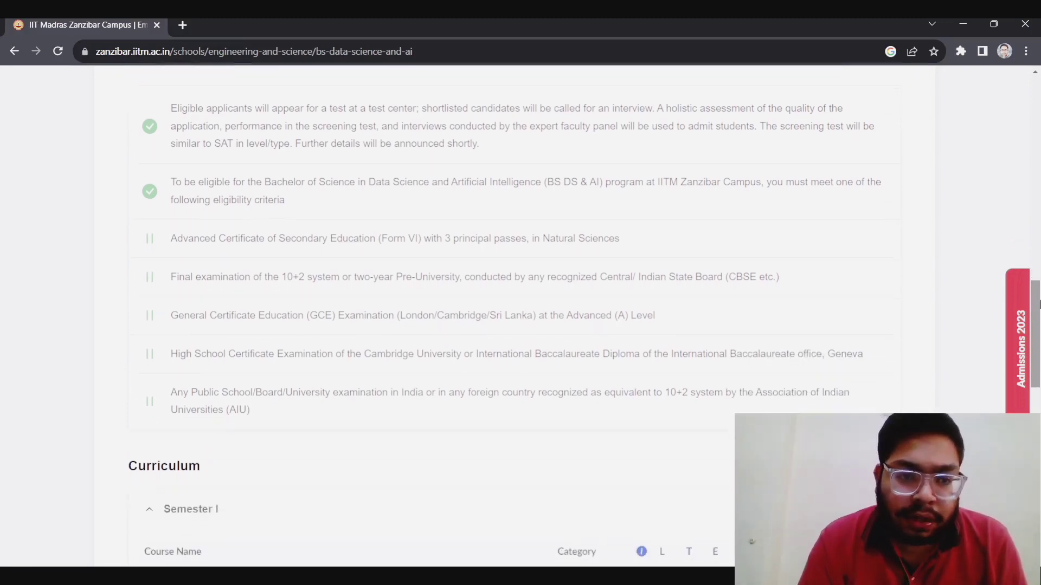
scroll(down, 3)
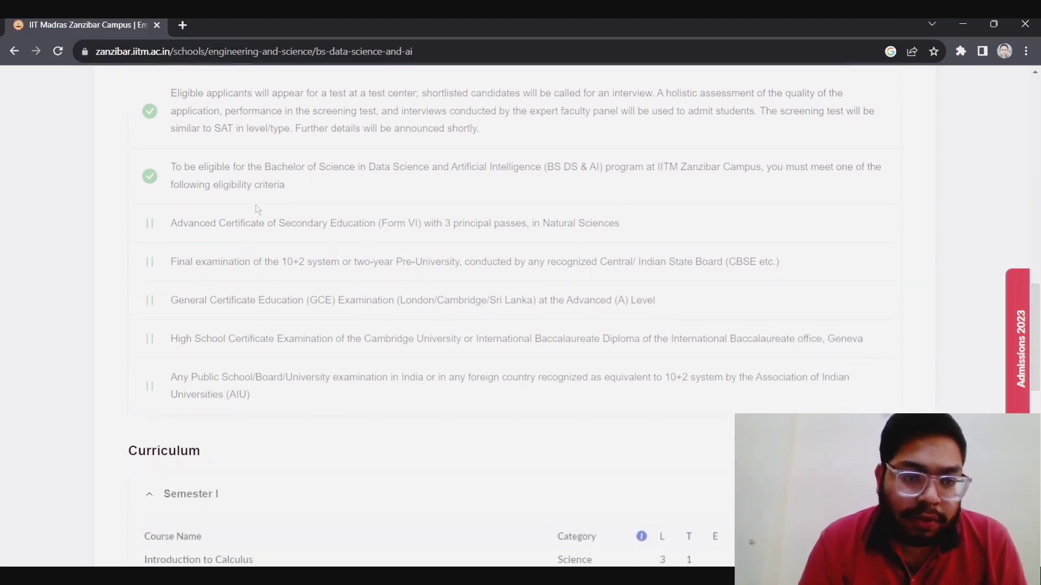
mouse_move(204, 237)
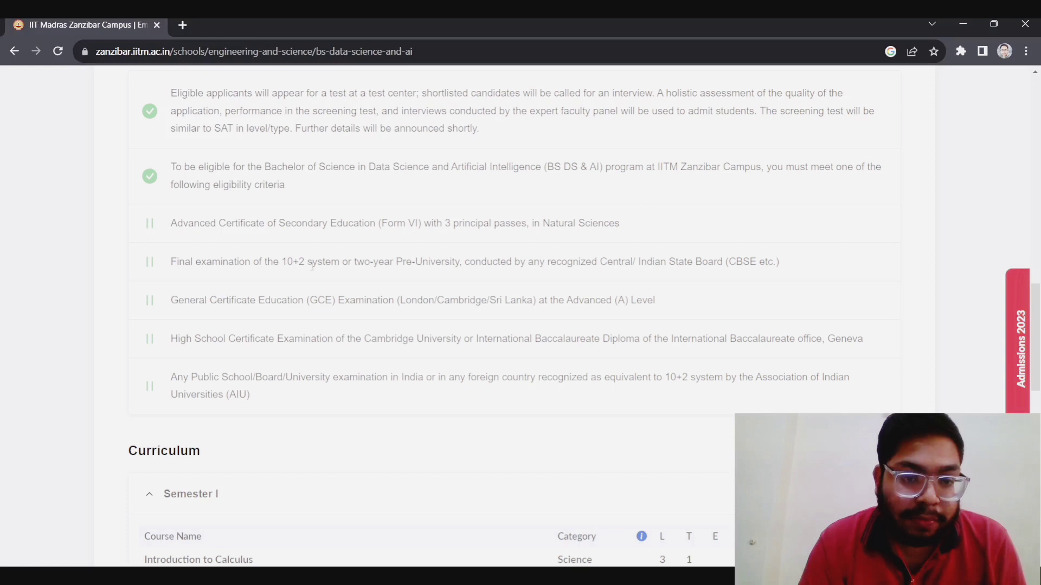
mouse_move(479, 273)
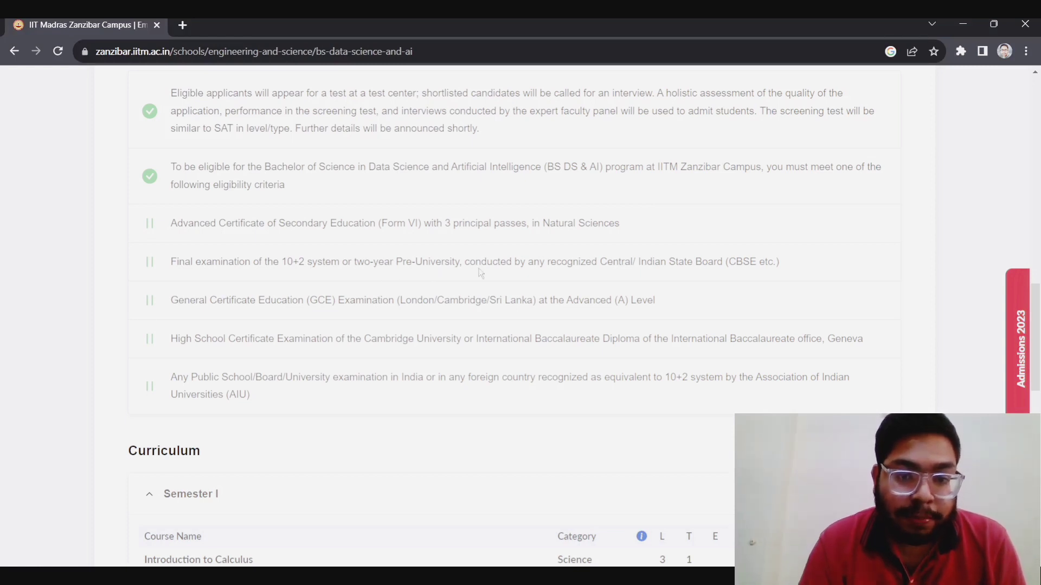
mouse_move(521, 272)
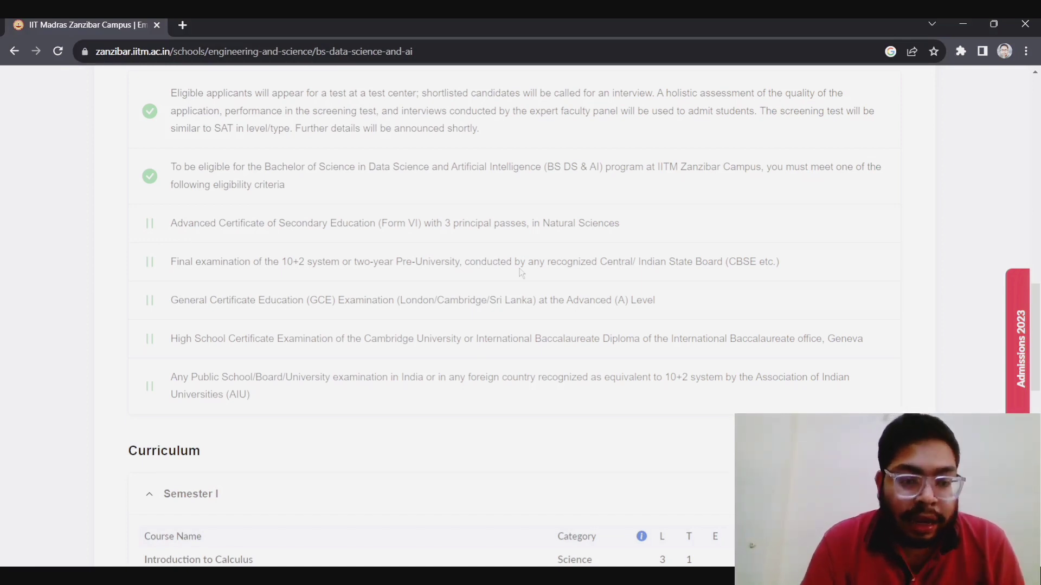
mouse_move(441, 219)
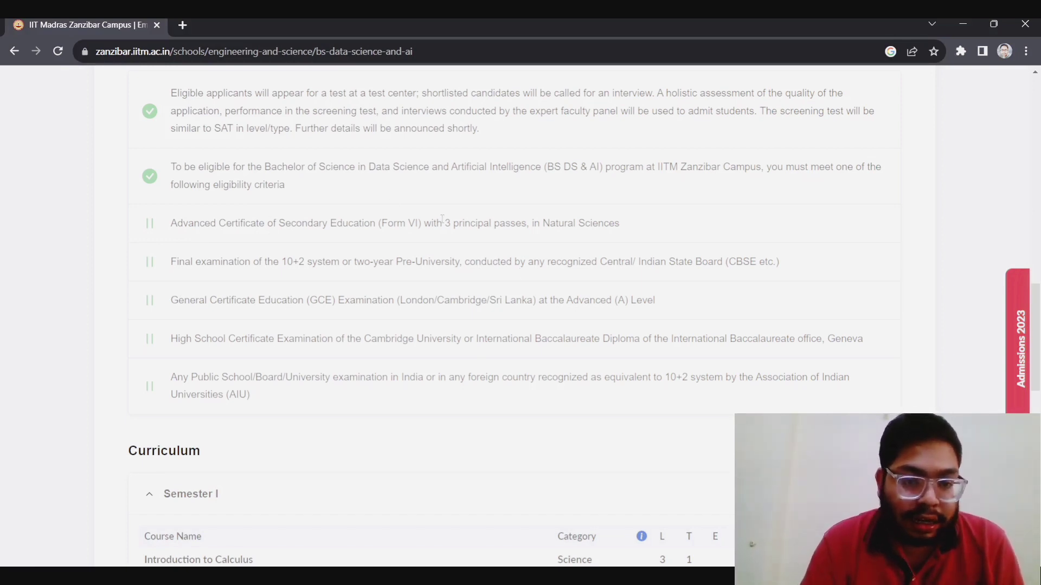
mouse_move(464, 219)
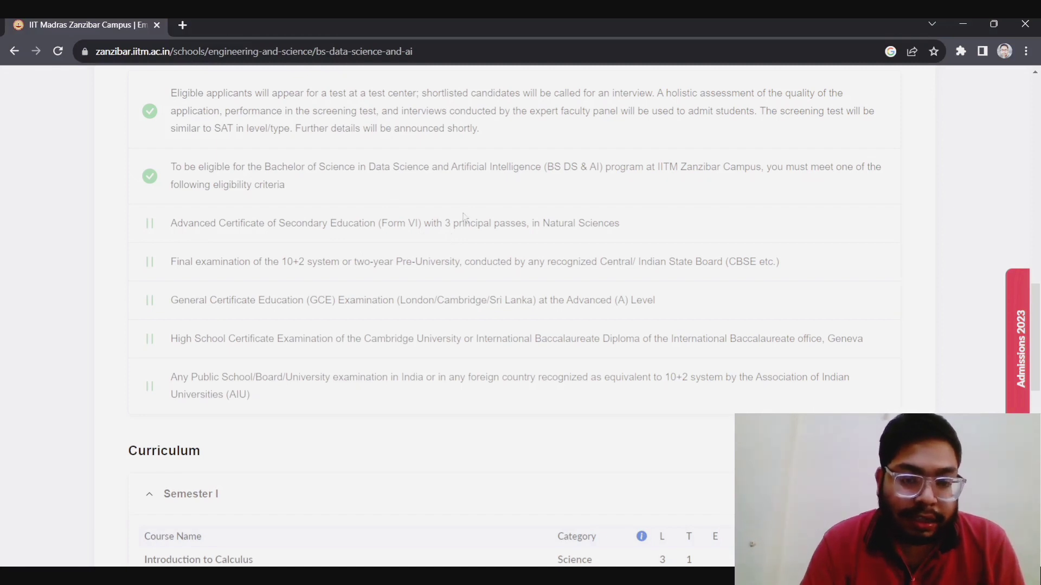
mouse_move(260, 203)
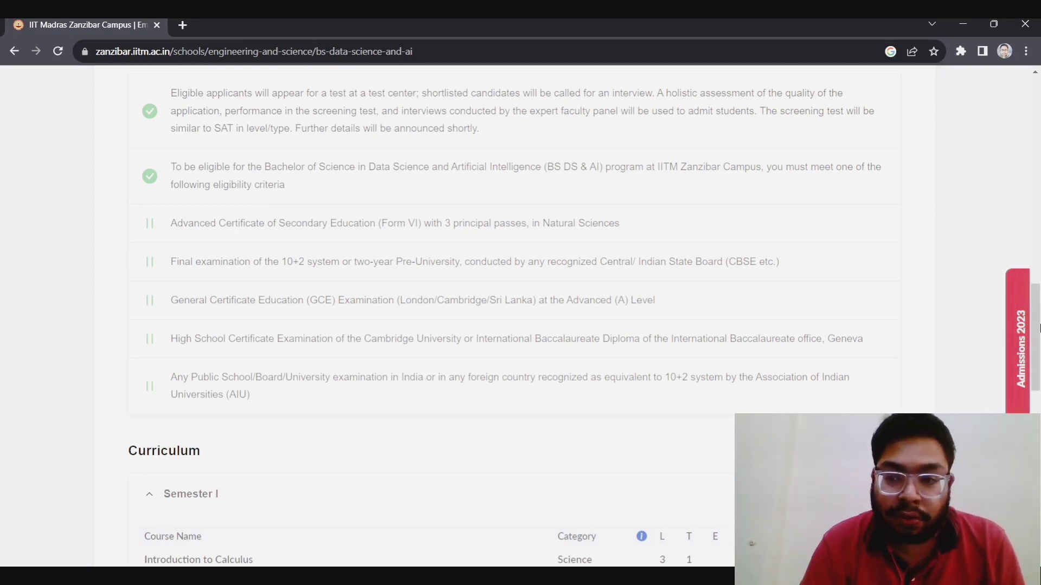
- Review the curriculum's Semester I and the 20-credit Summer Industrial Internship Professional course
scroll(down, 3)
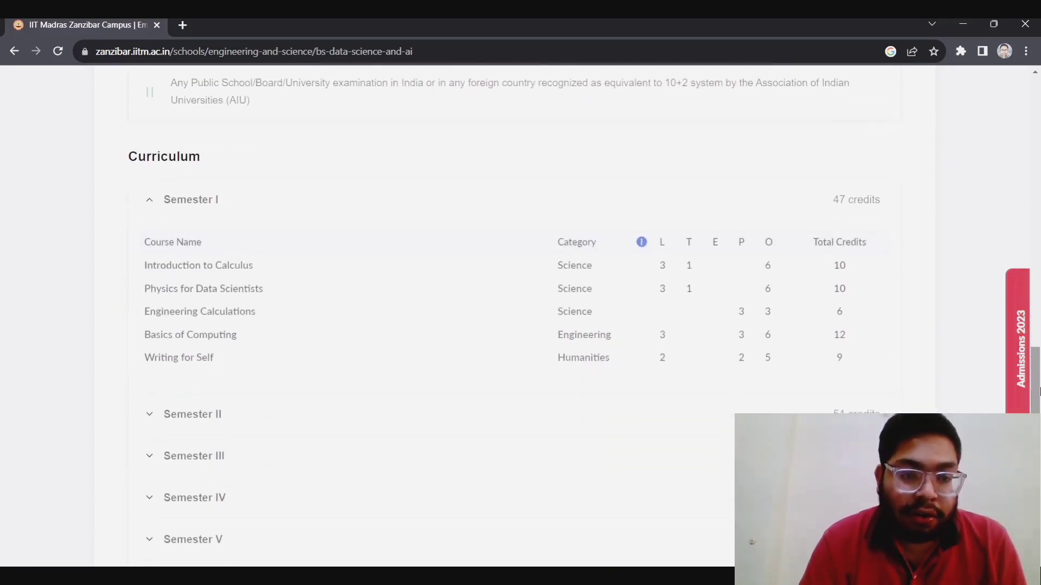
scroll(down, 3)
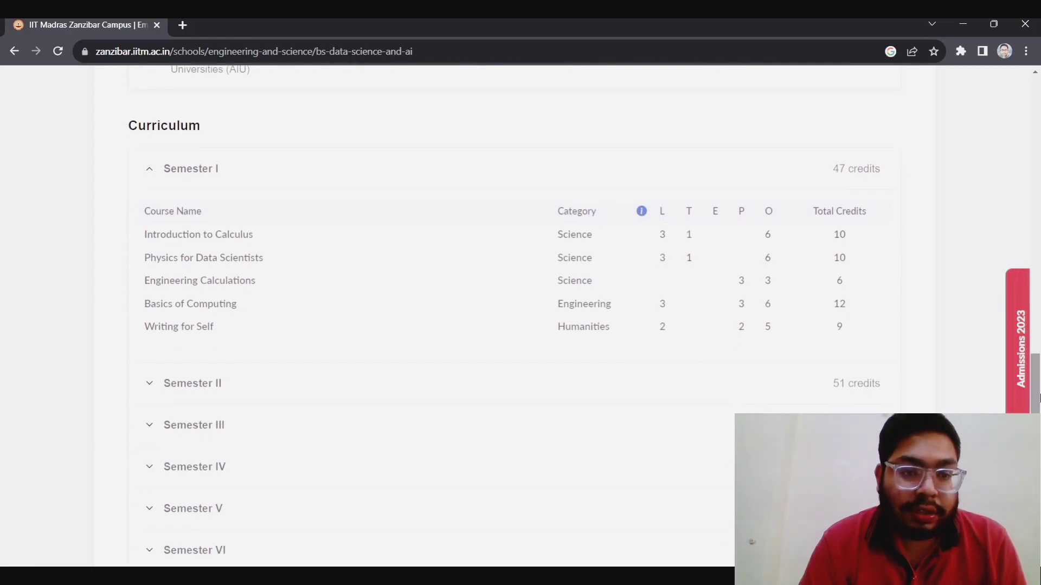
scroll(up, 3)
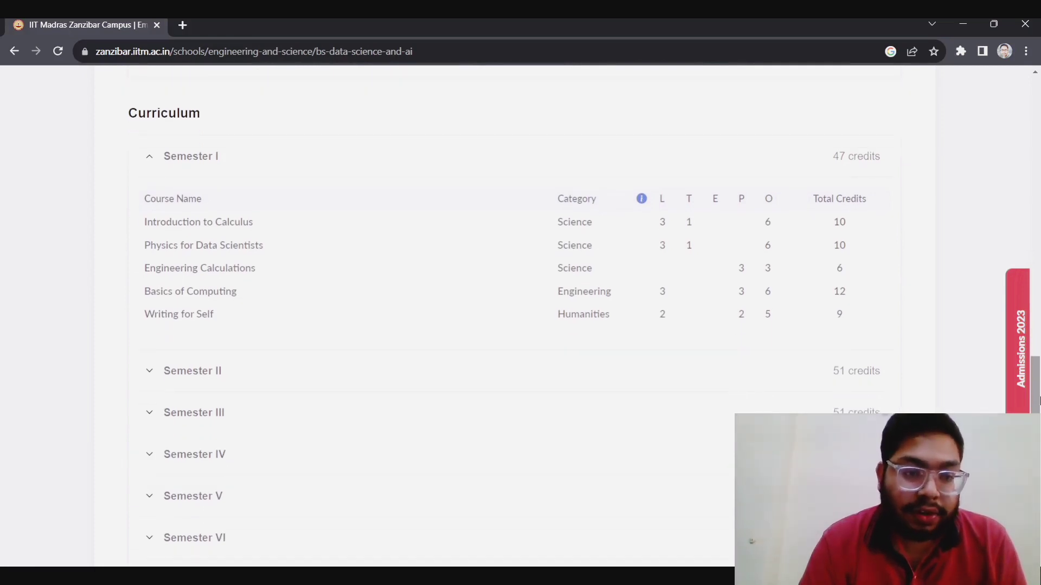
scroll(down, 3)
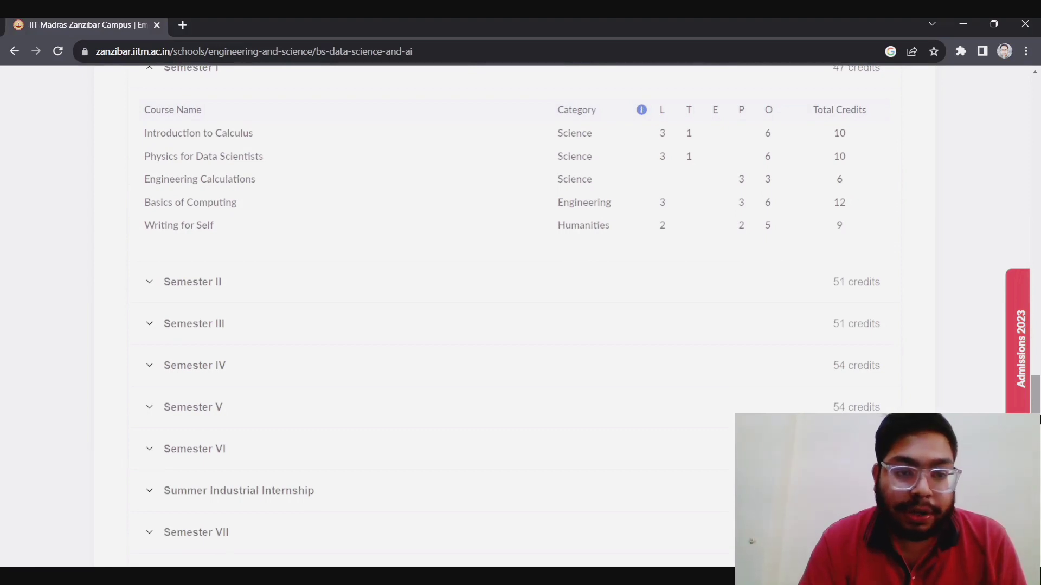
scroll(up, 3)
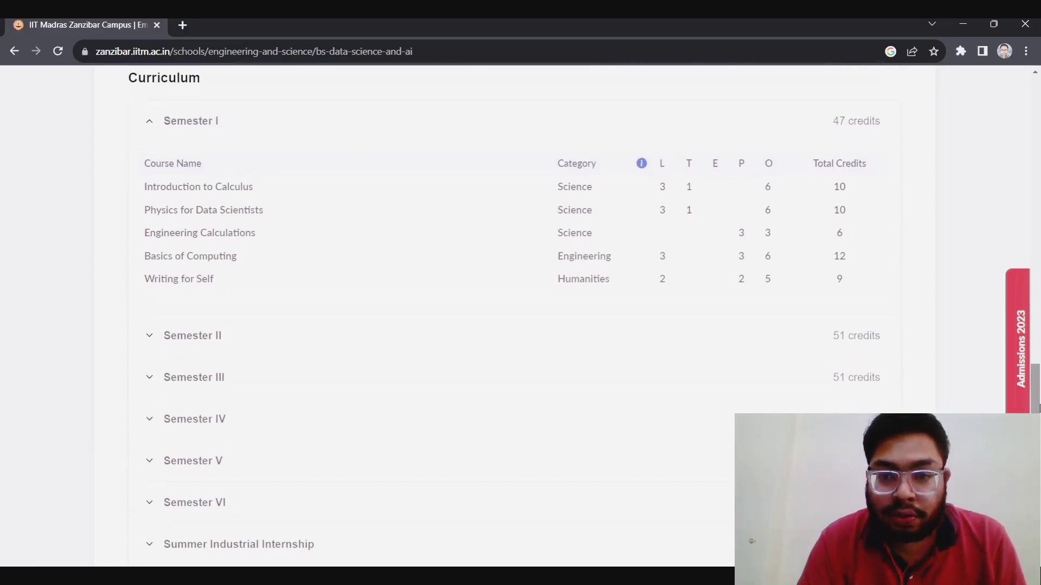
scroll(up, 3)
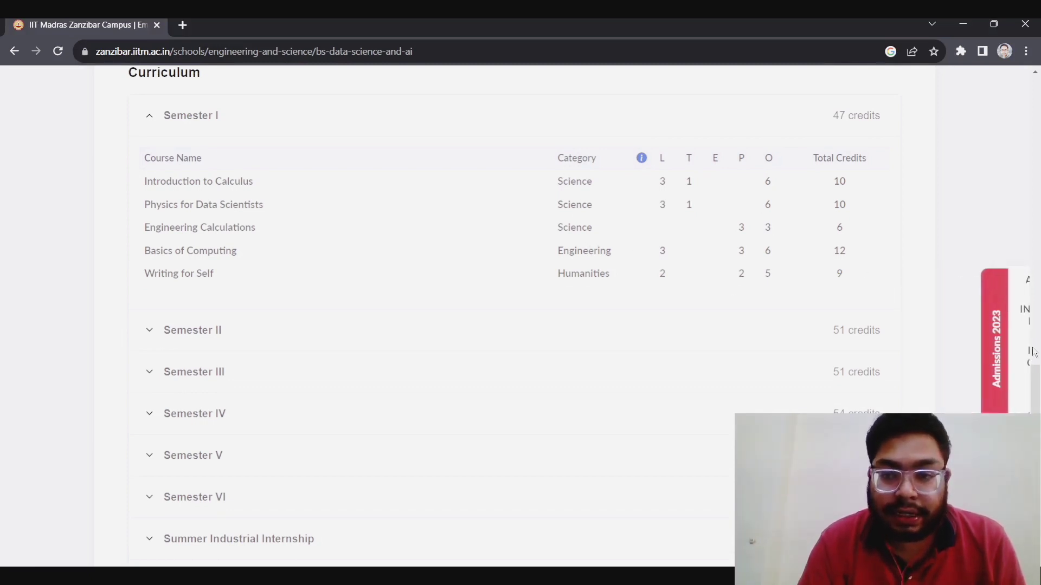
scroll(down, 3)
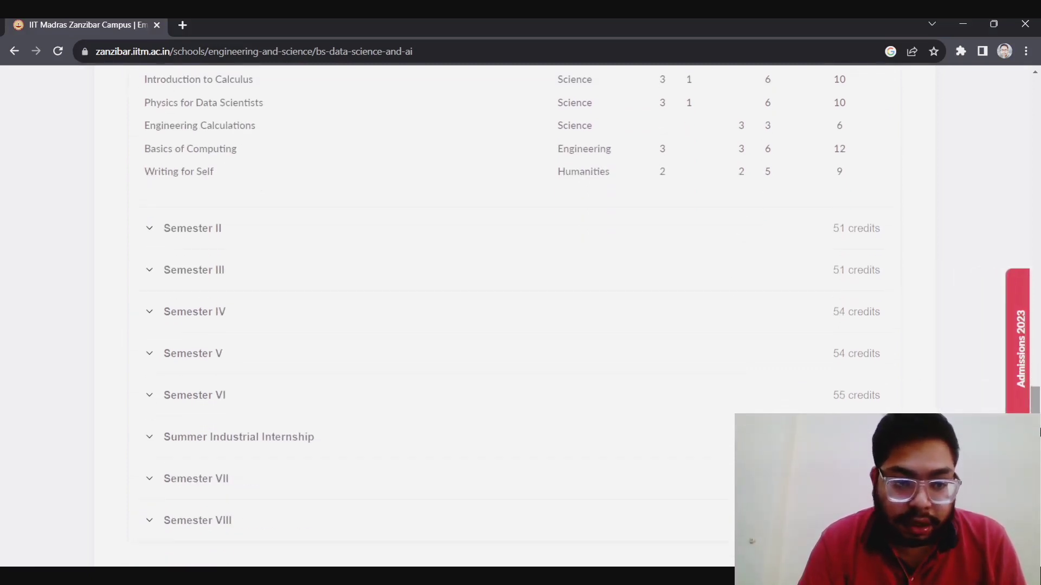
scroll(down, 3)
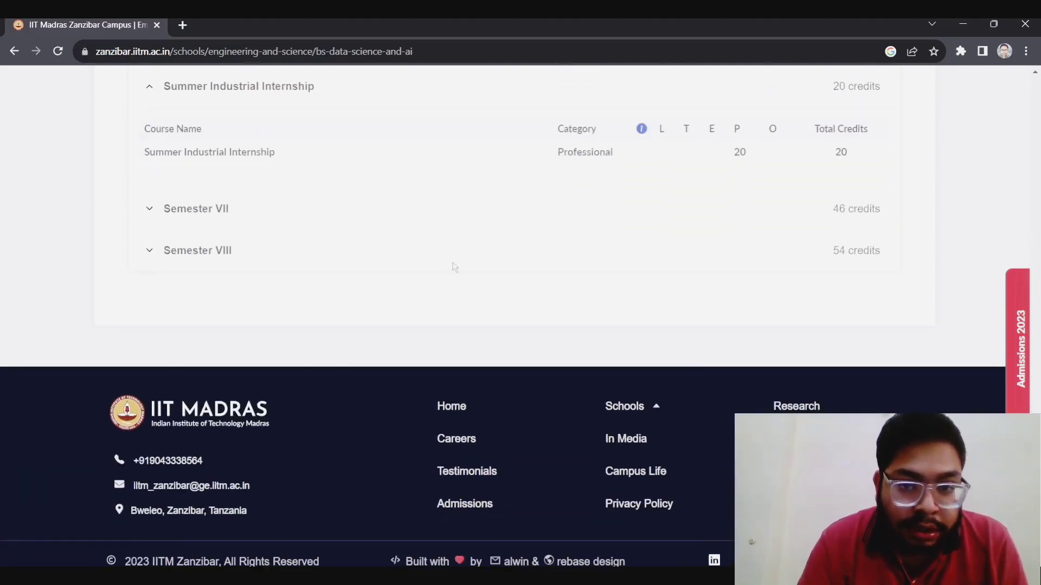
scroll(up, 3)
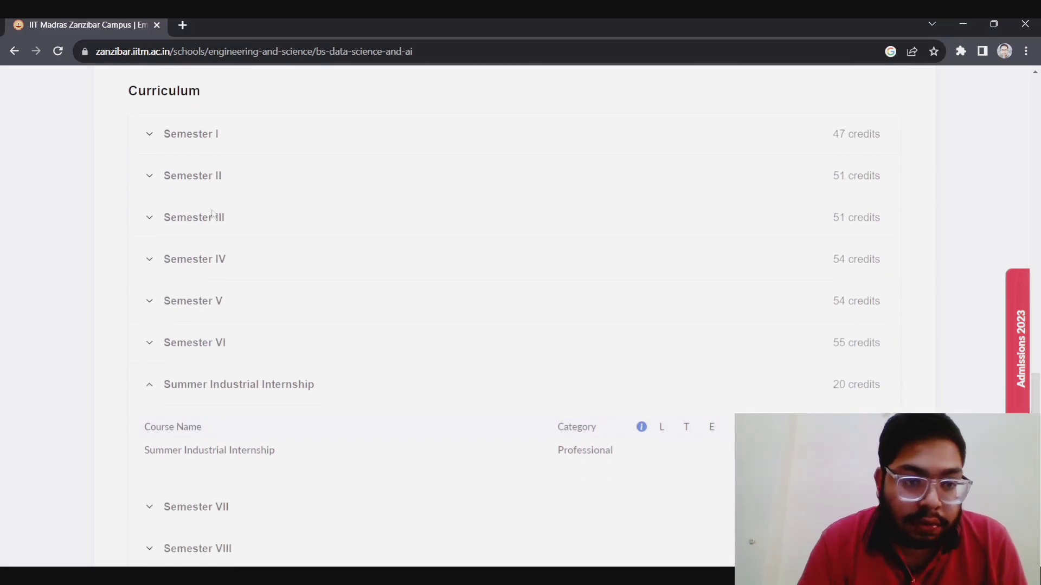
- Expand Semester VIII to view Project II and its four elective courses
click(192, 175)
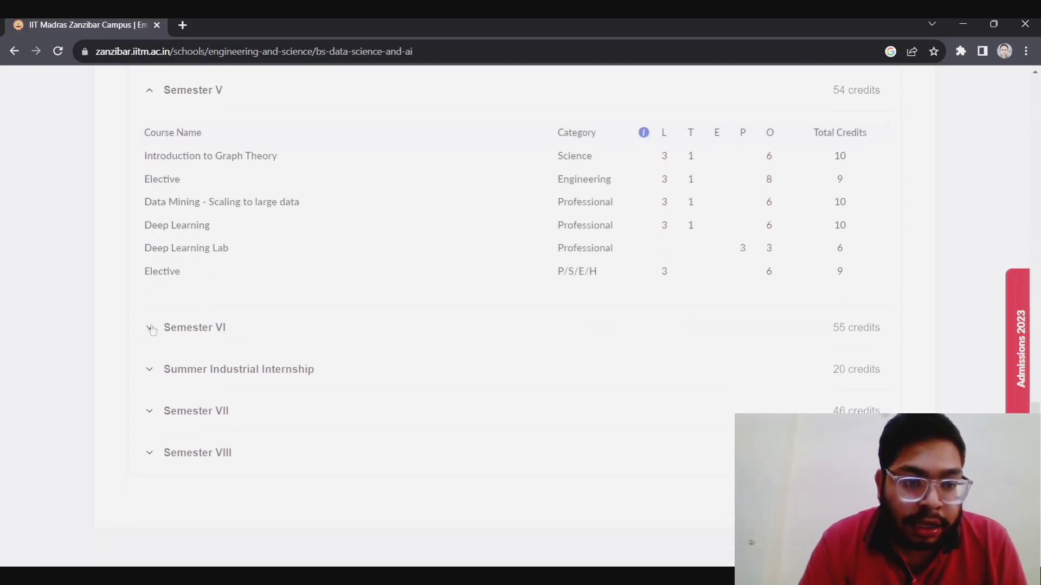
scroll(up, 3)
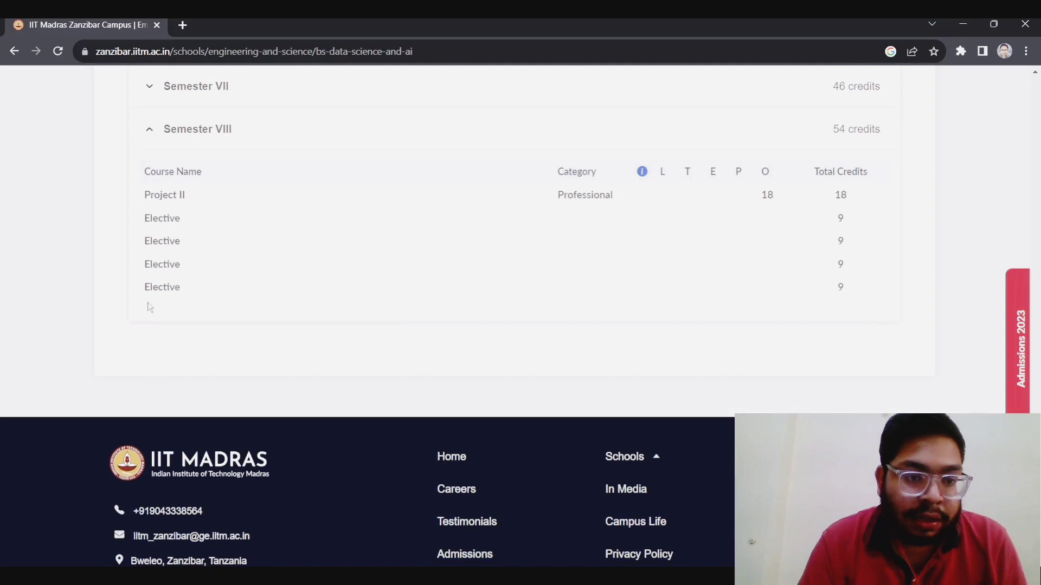
scroll(up, 3)
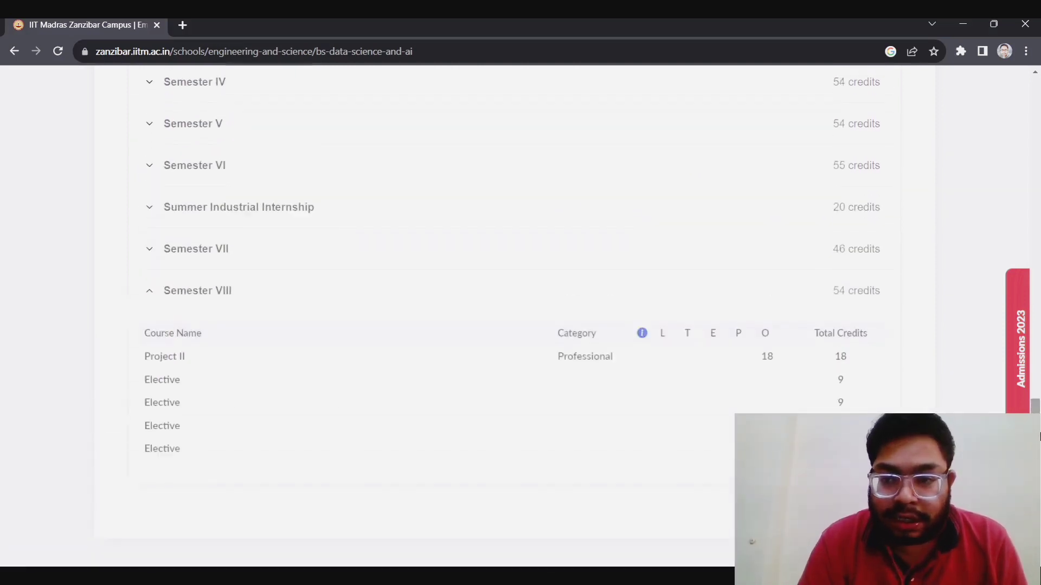
- Scroll back up to the top of the BS programme page
scroll(up, 3)
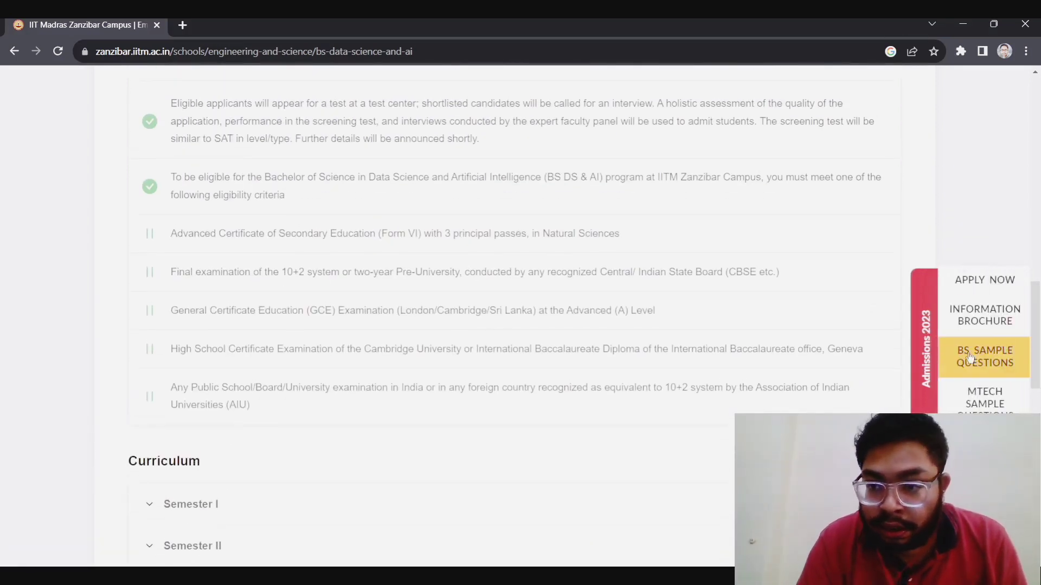
scroll(up, 3)
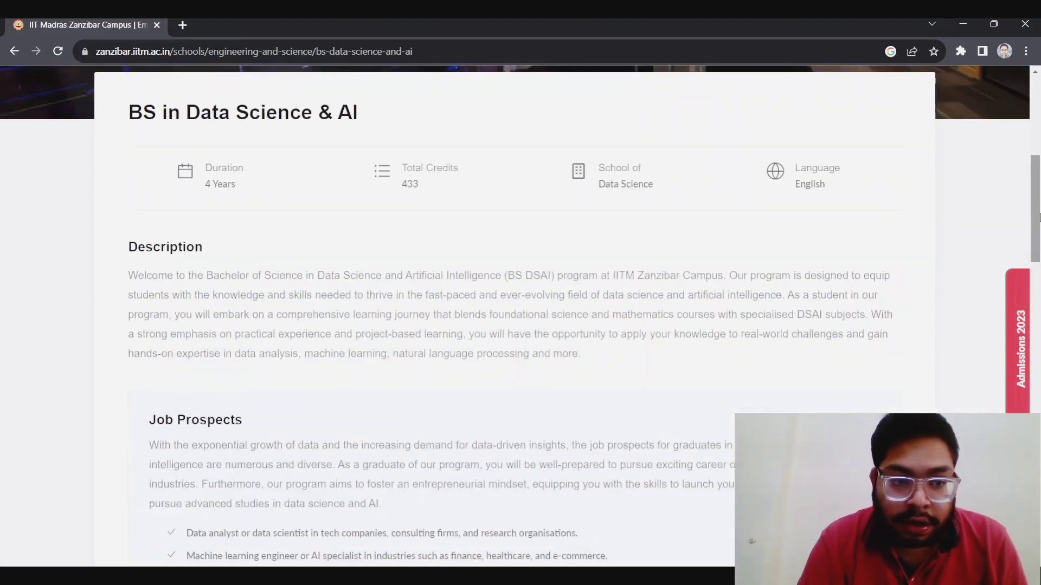
scroll(up, 3)
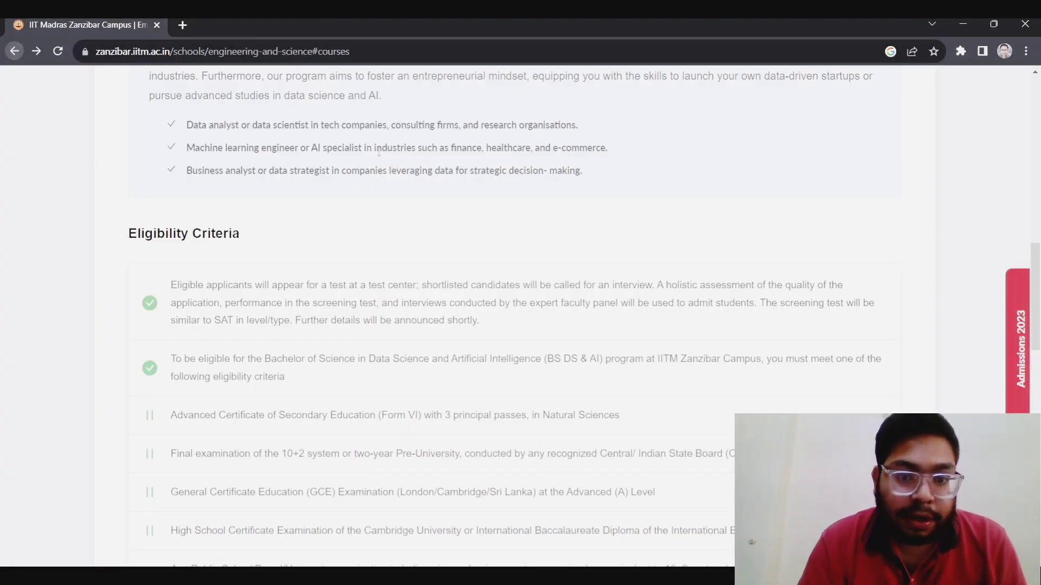
scroll(up, 3)
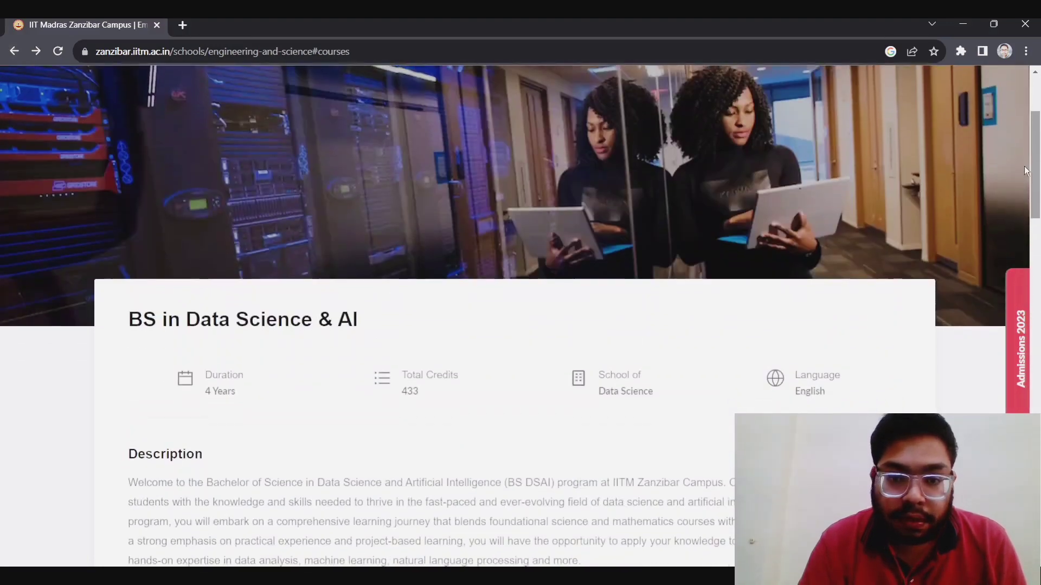
scroll(up, 3)
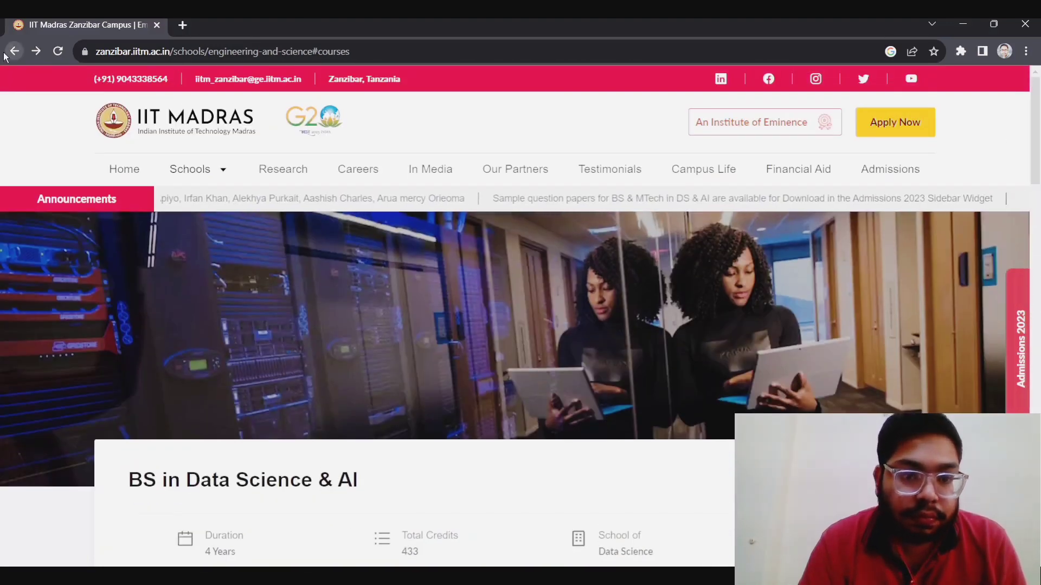
- Go back and open School of Engineering & Science > Courses to see the programme listings
click(15, 51)
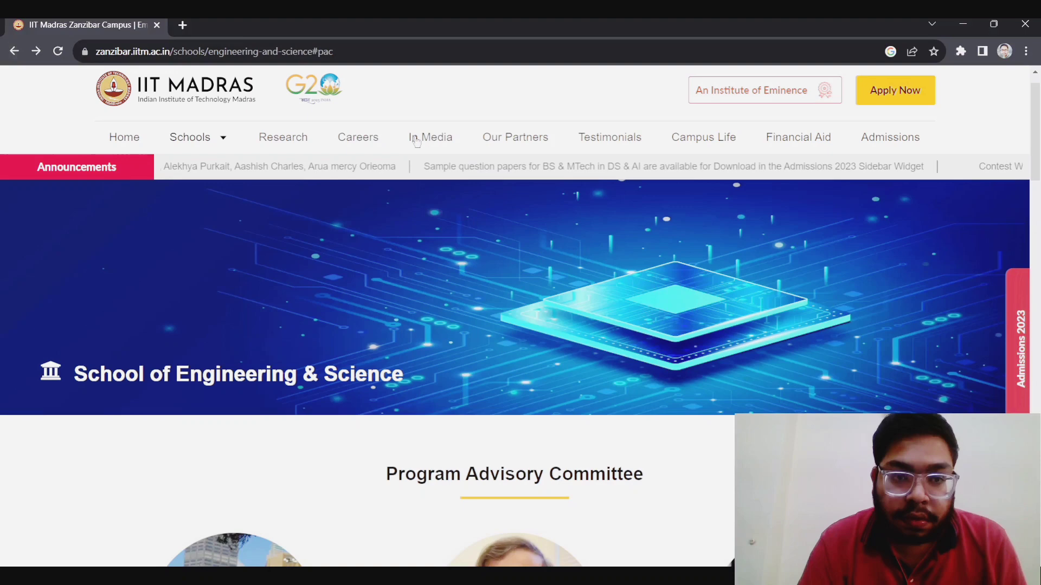
click(190, 137)
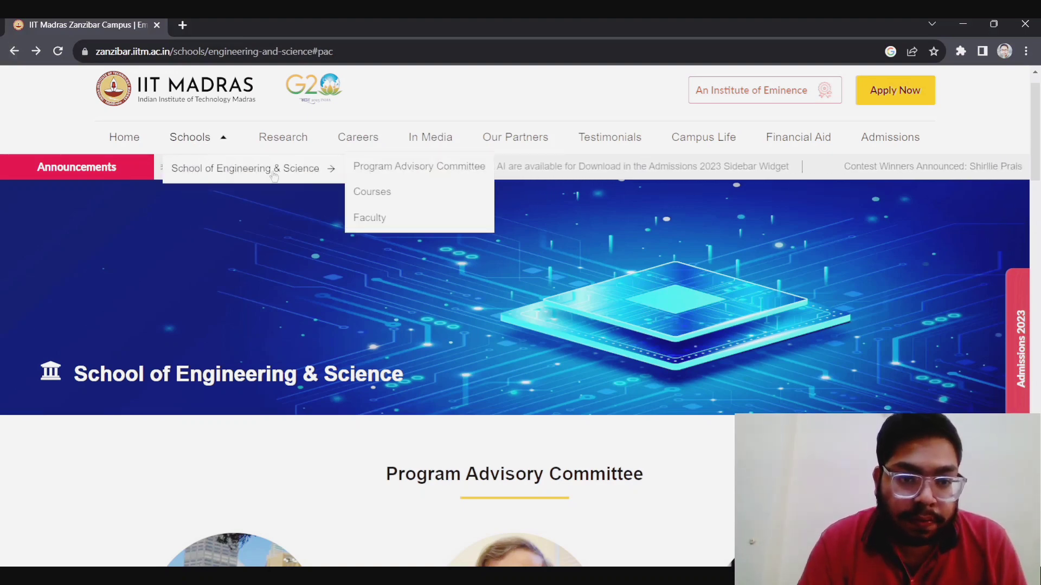
click(372, 191)
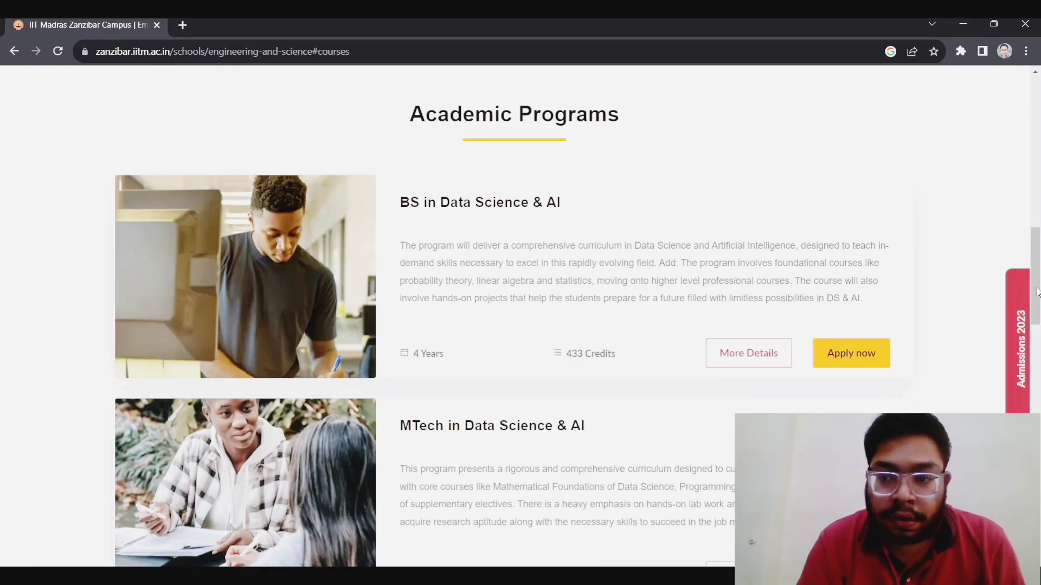
scroll(down, 3)
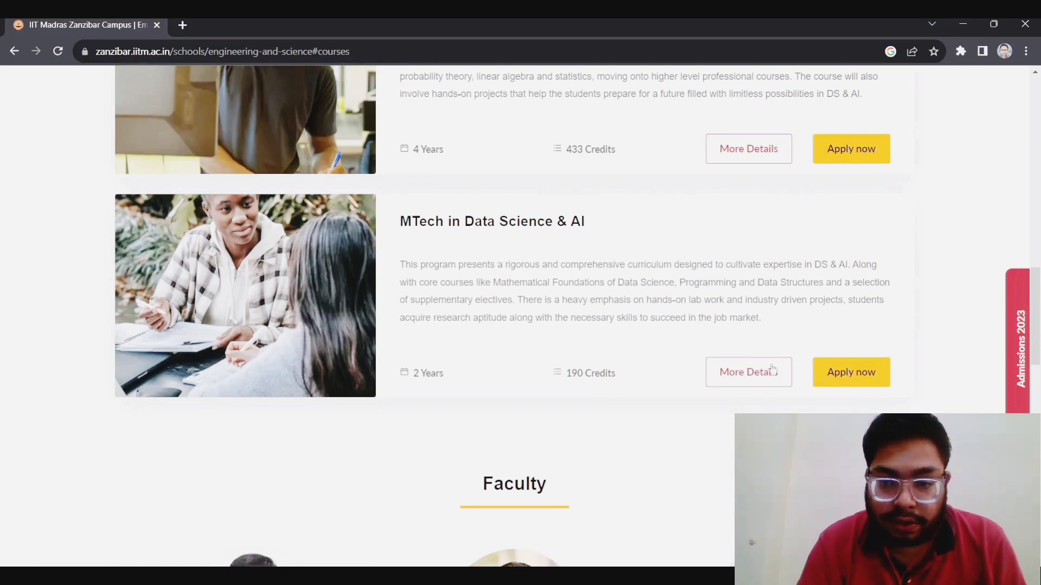
- Open the MTech in Data Science & AI details and scroll to its curriculum
click(748, 372)
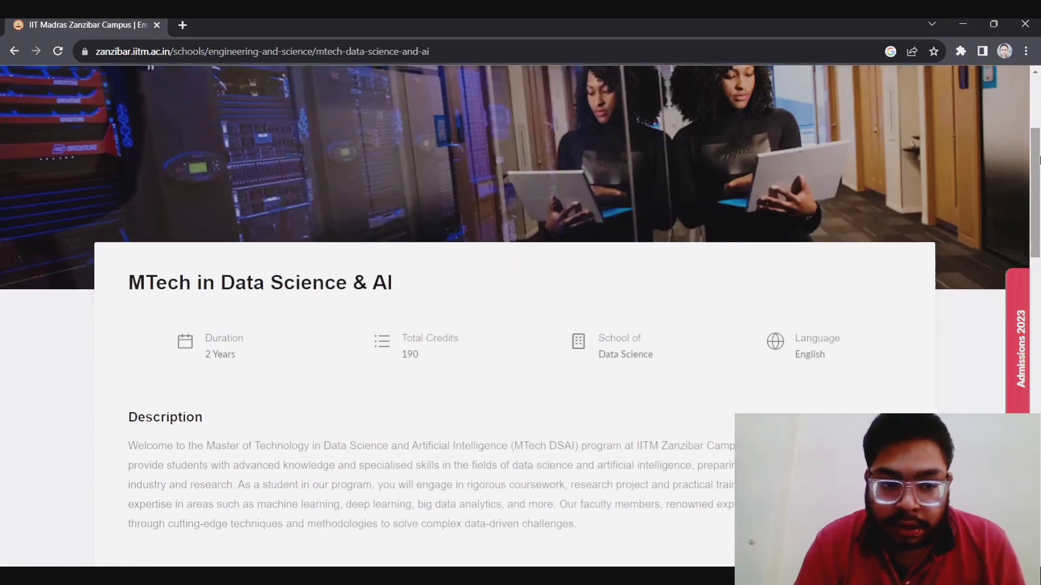
scroll(down, 3)
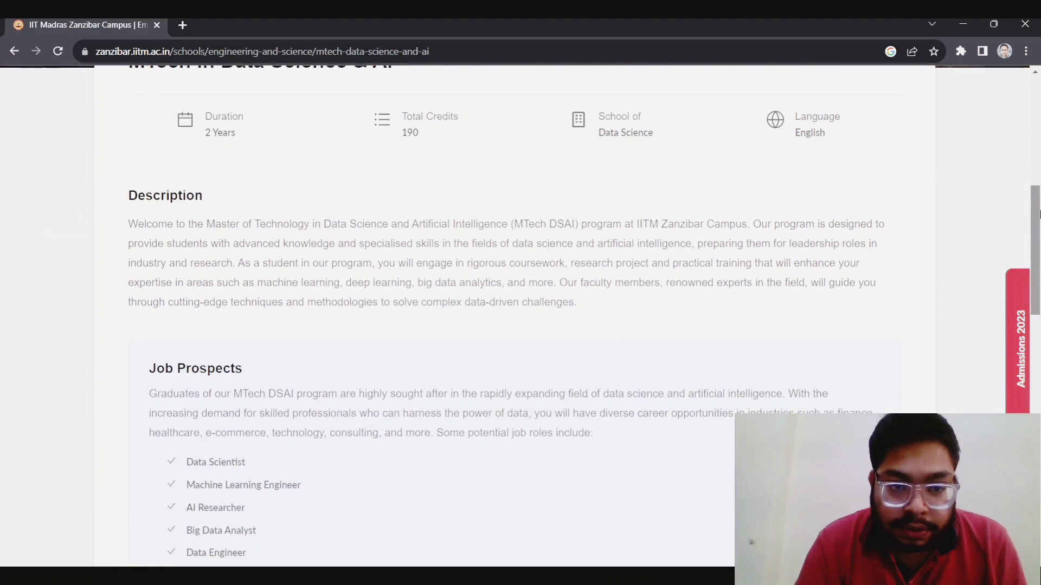
scroll(down, 3)
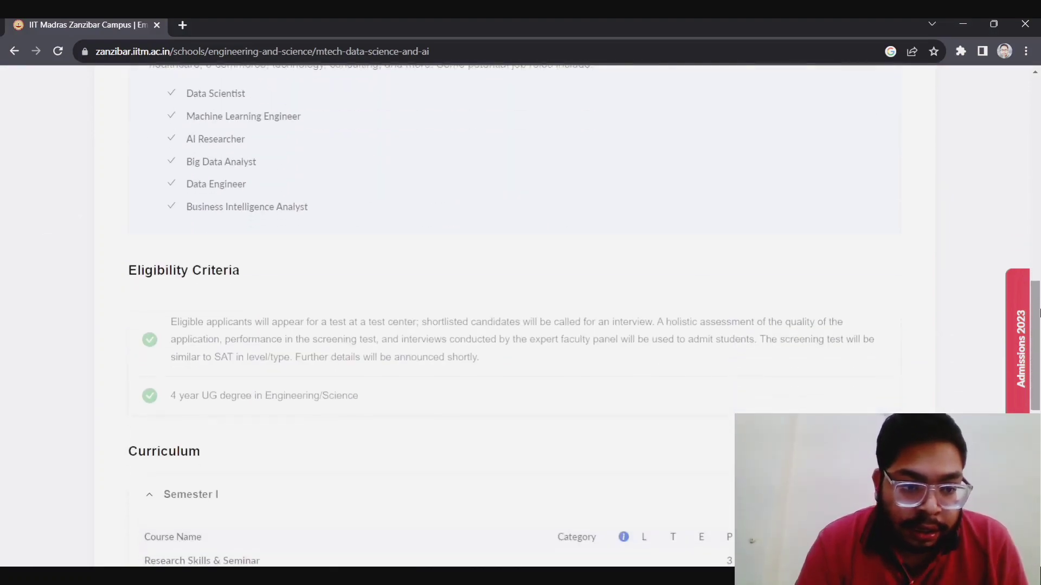
scroll(down, 3)
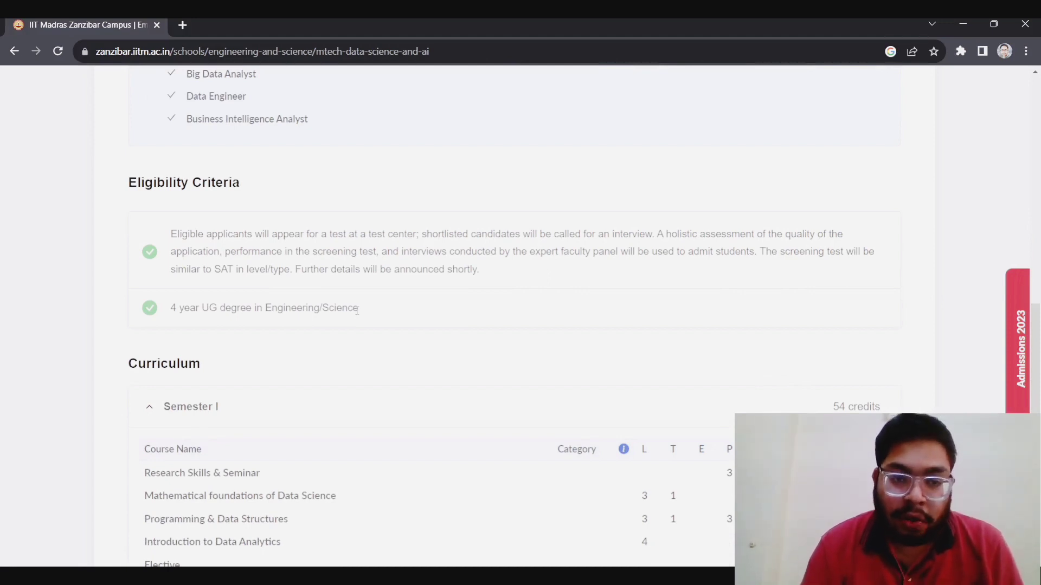
mouse_move(972, 301)
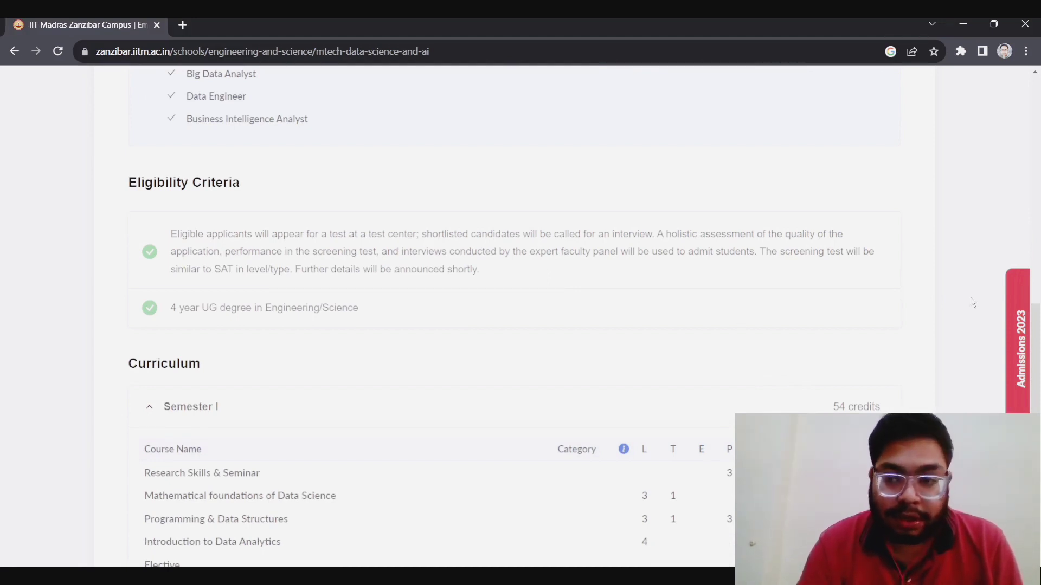
scroll(down, 3)
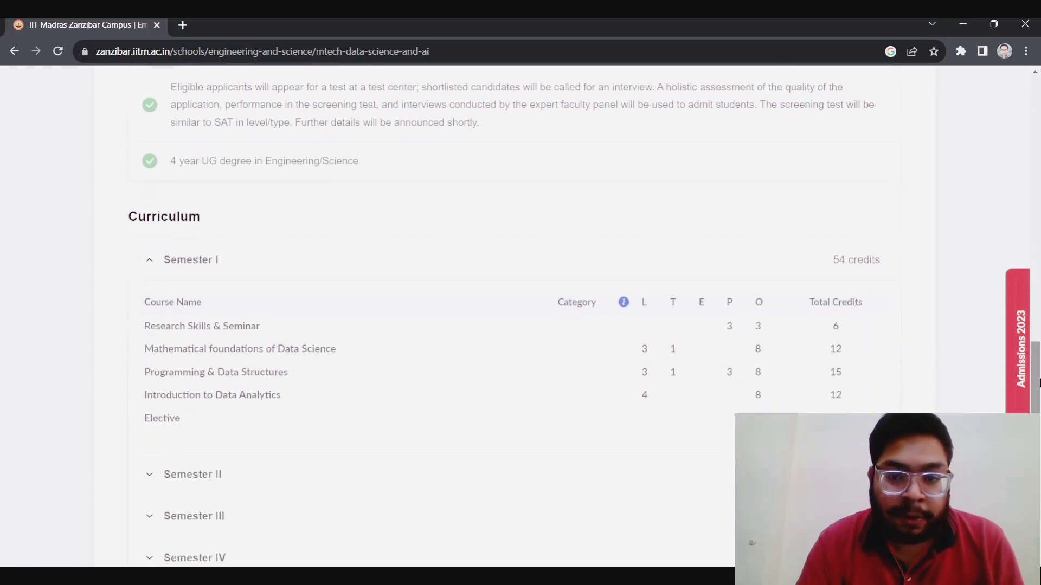
scroll(down, 3)
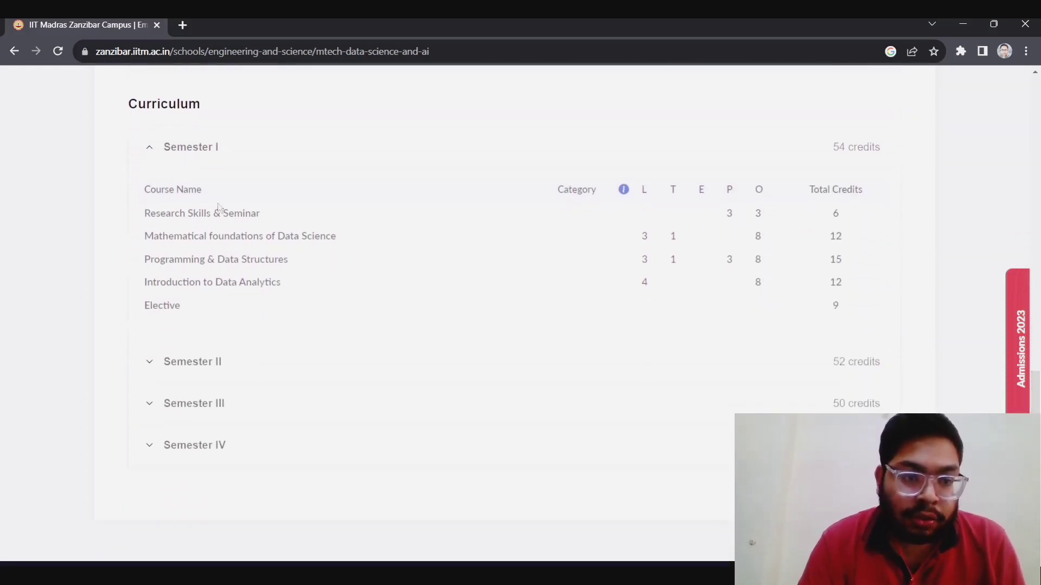
mouse_move(214, 281)
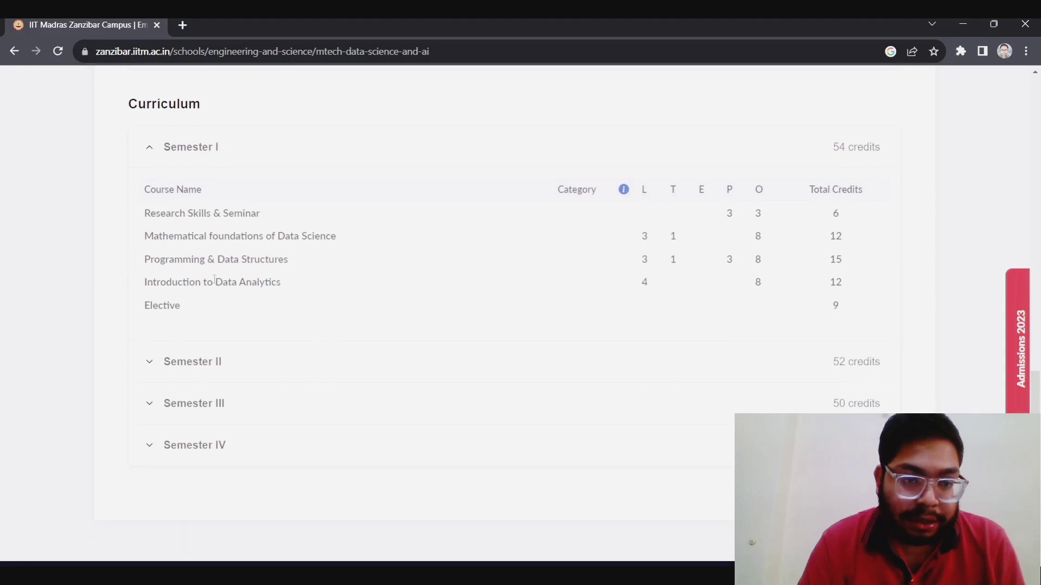
mouse_move(178, 364)
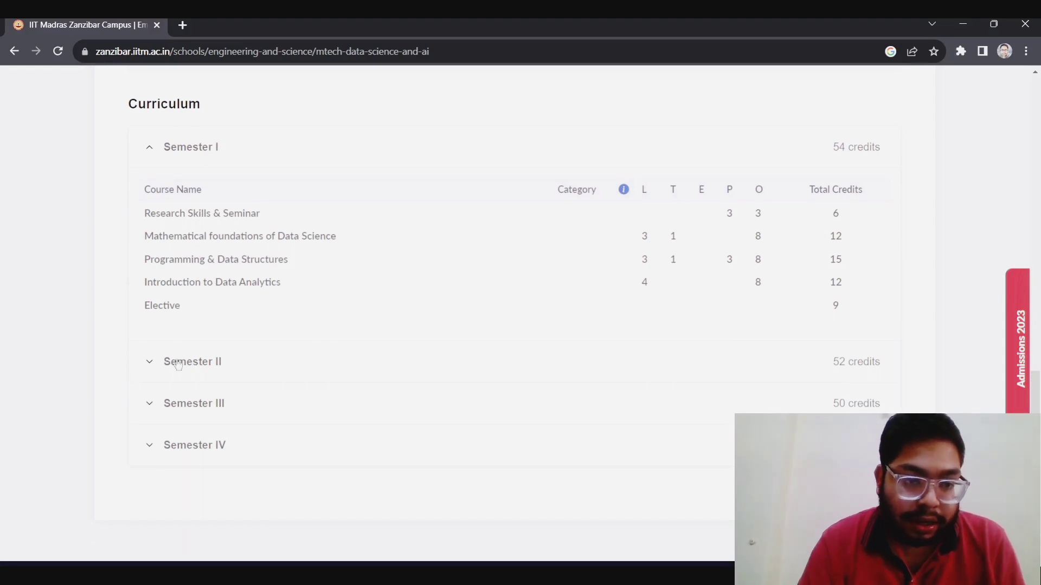
- Expand the later semesters through Semester IV, then scroll back to the top
click(192, 361)
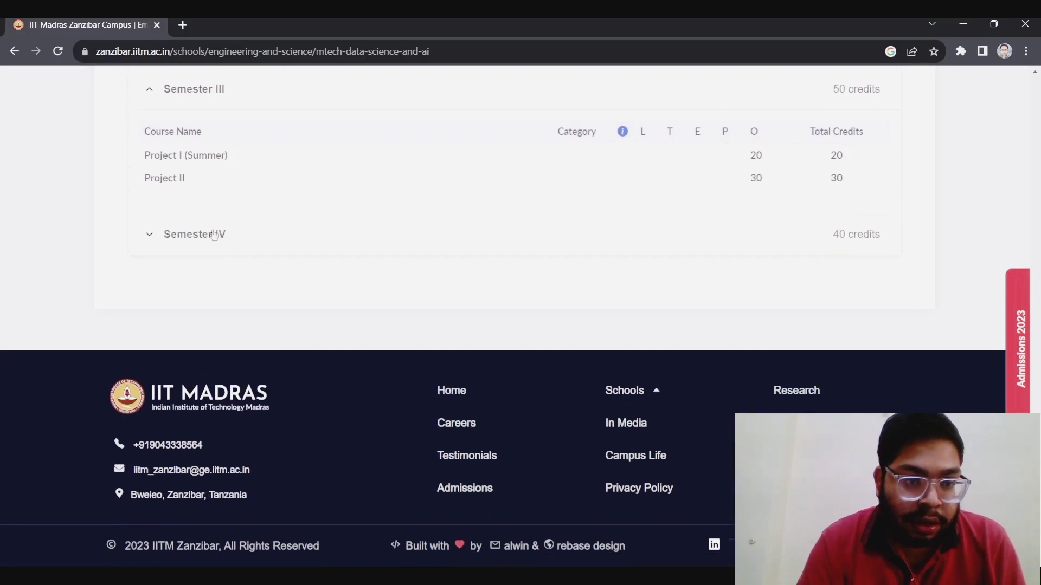
click(195, 234)
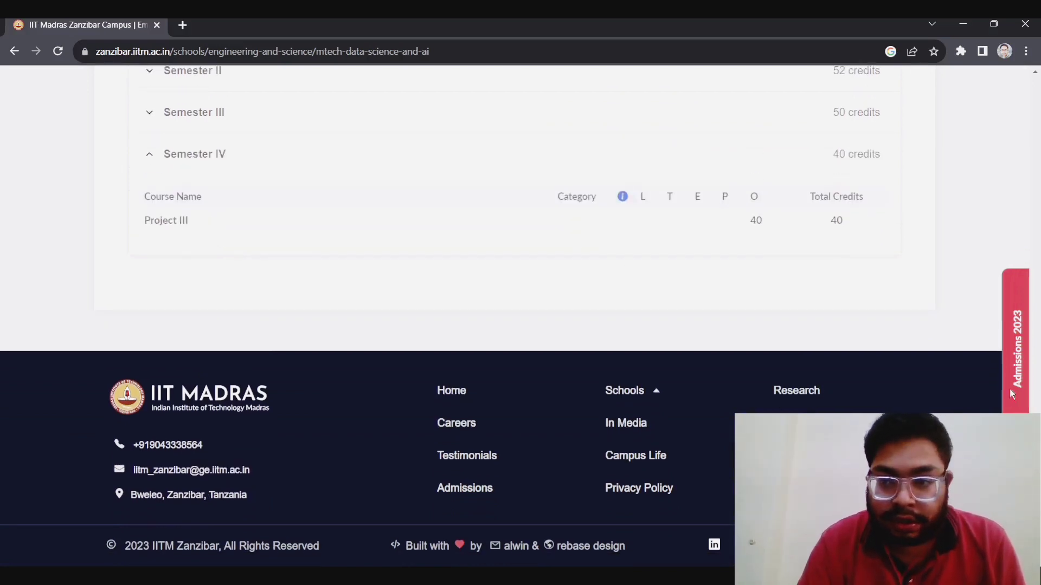
scroll(up, 3)
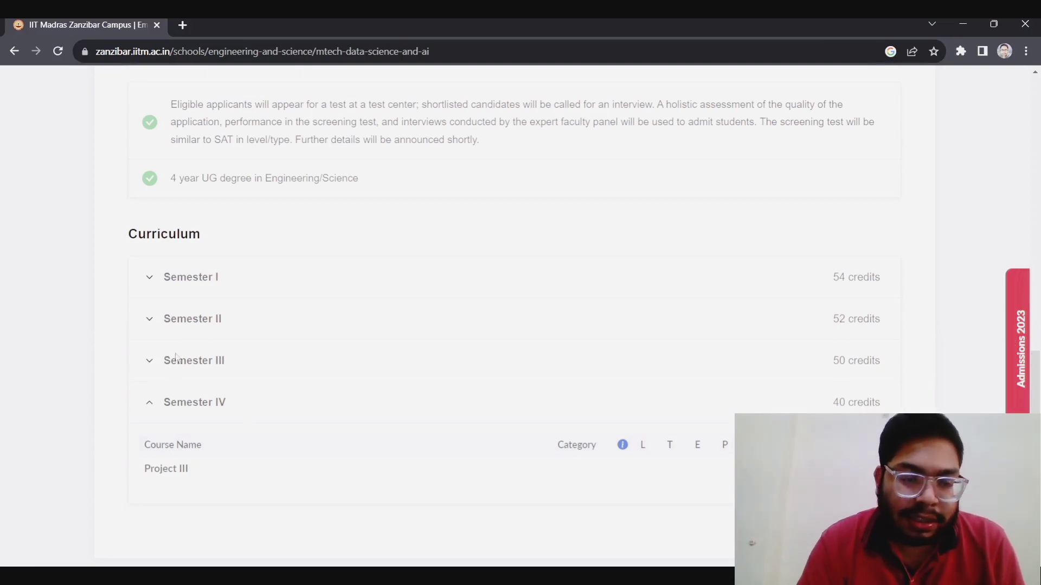
scroll(down, 3)
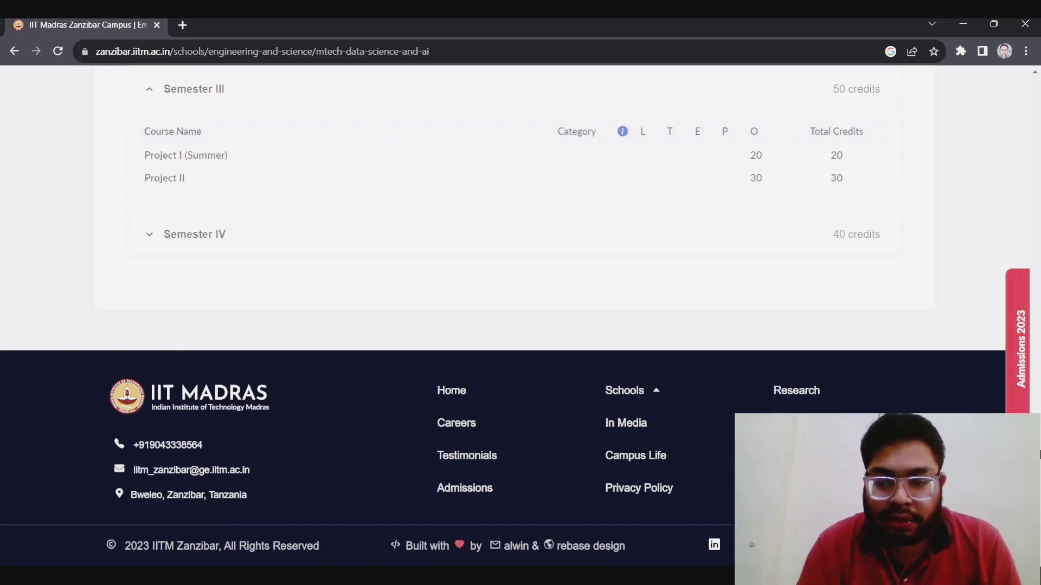
scroll(up, 3)
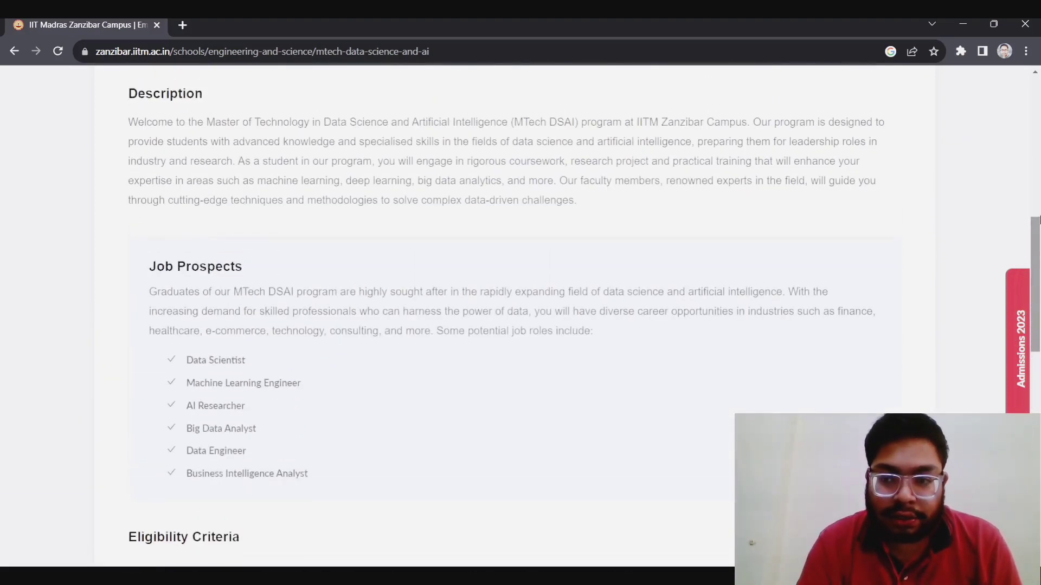
scroll(up, 3)
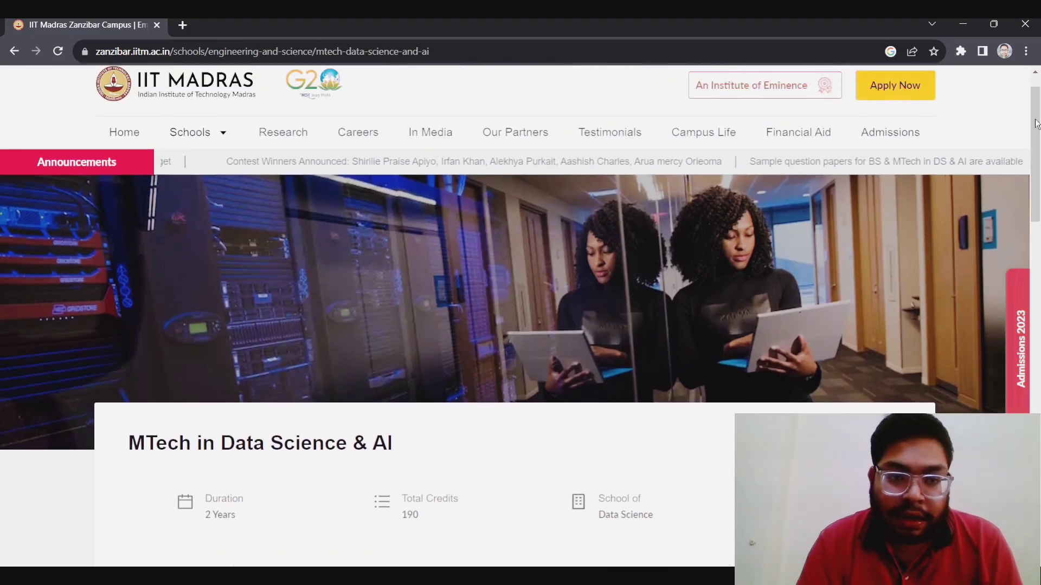
- Open the admissions Information Brochure PDF from the Admissions 2023 sidebar
click(189, 133)
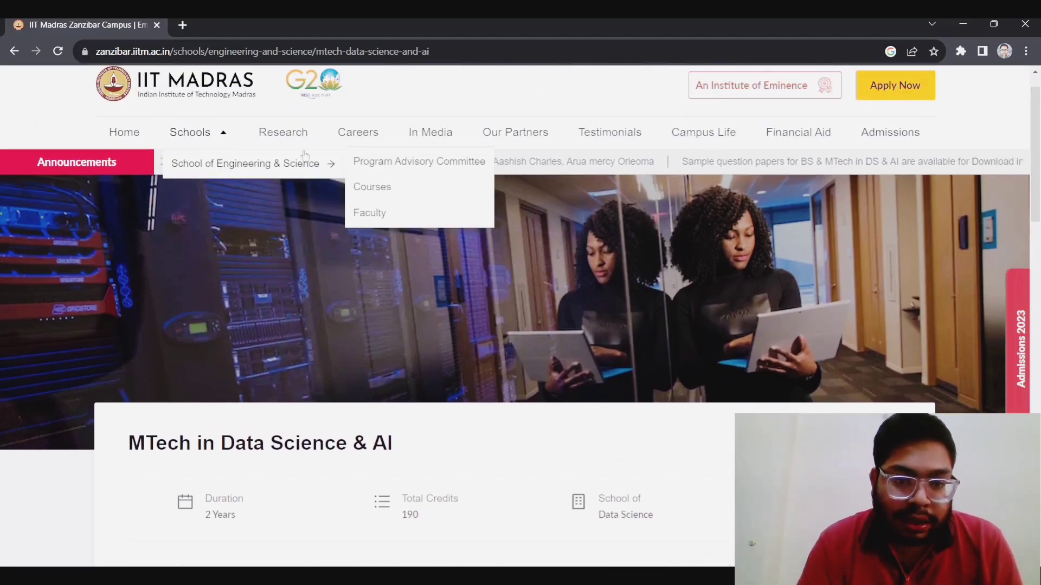
mouse_move(825, 133)
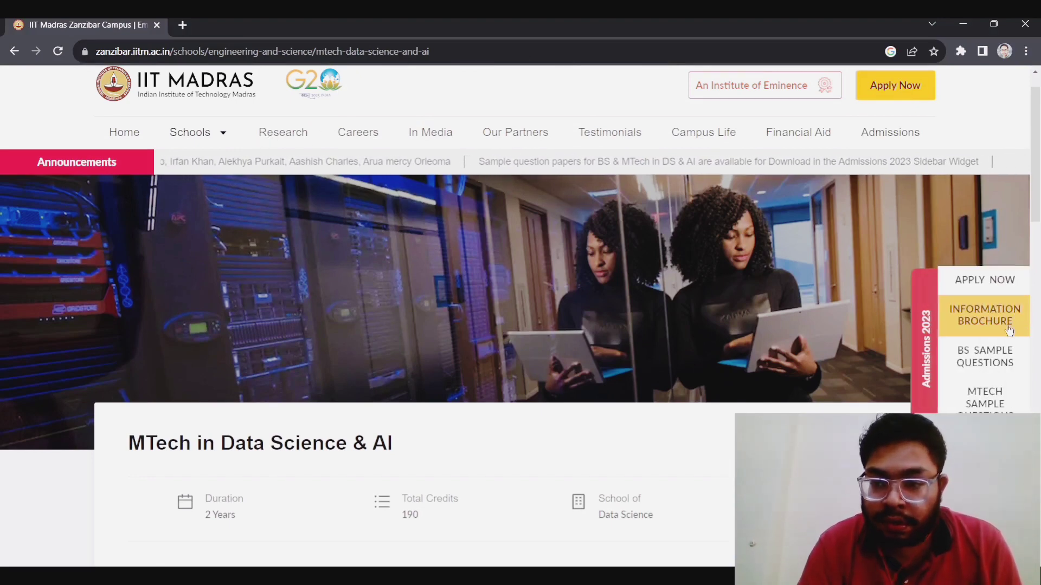
click(984, 314)
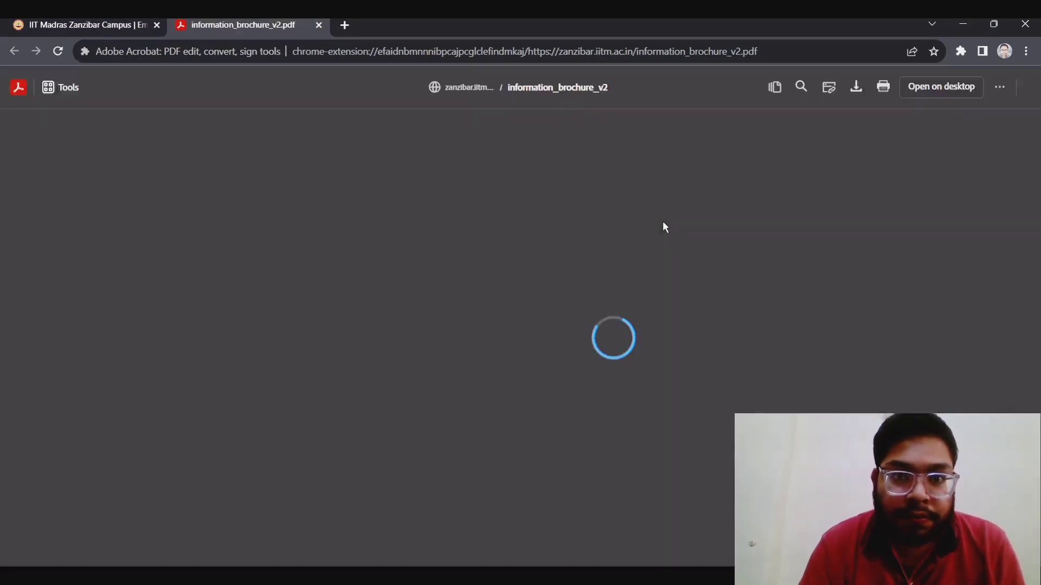
- Scroll the brochure past the cover and contents to the eligibility criteria and age limits
click(61, 87)
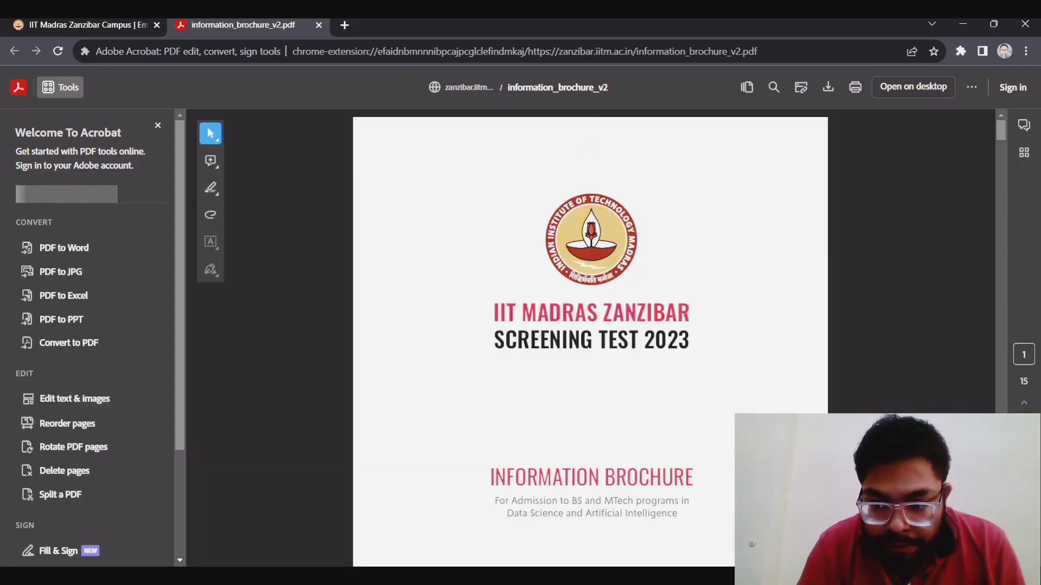
scroll(down, 3)
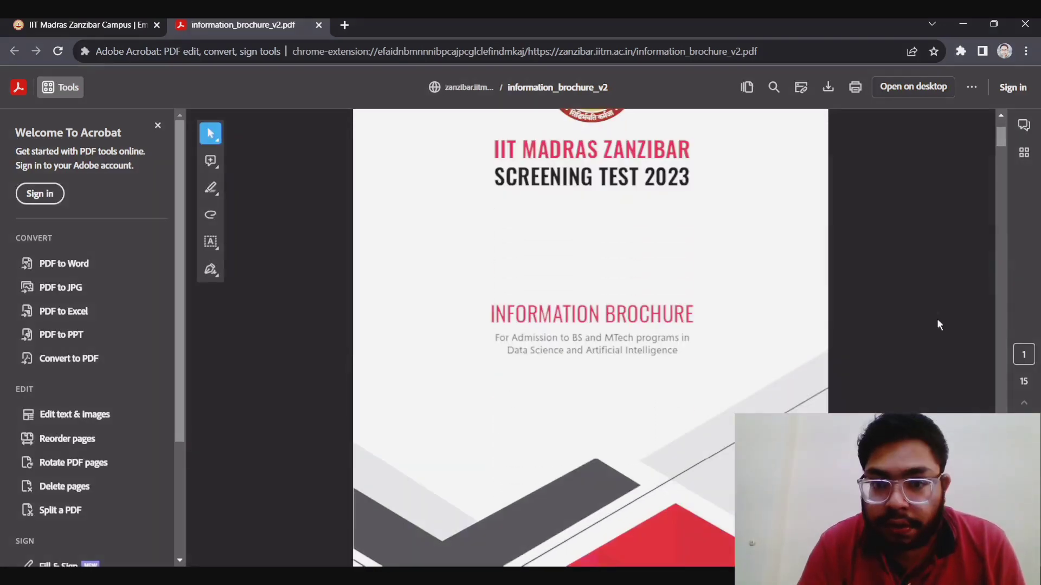
scroll(down, 3)
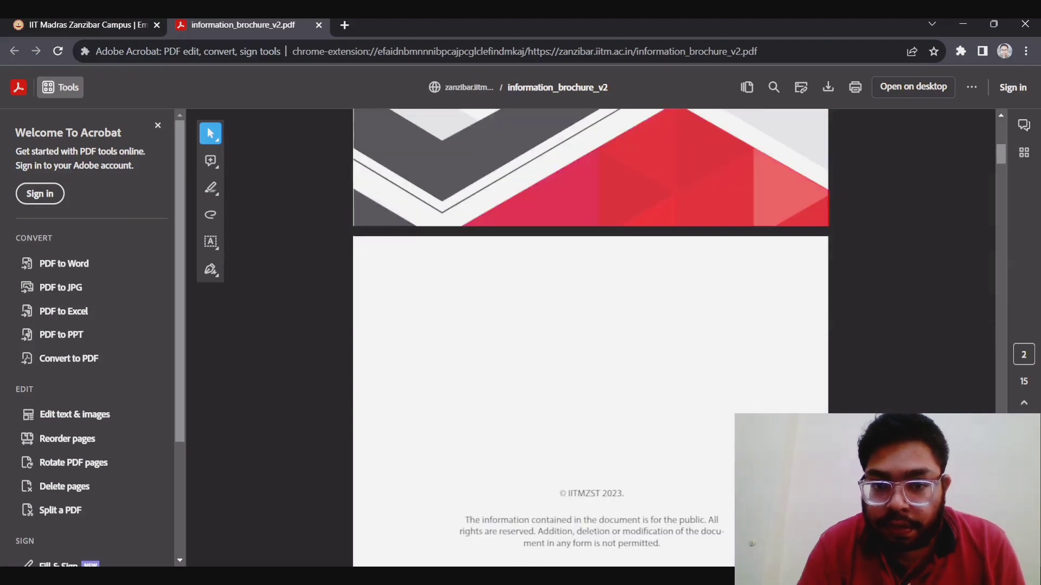
scroll(down, 3)
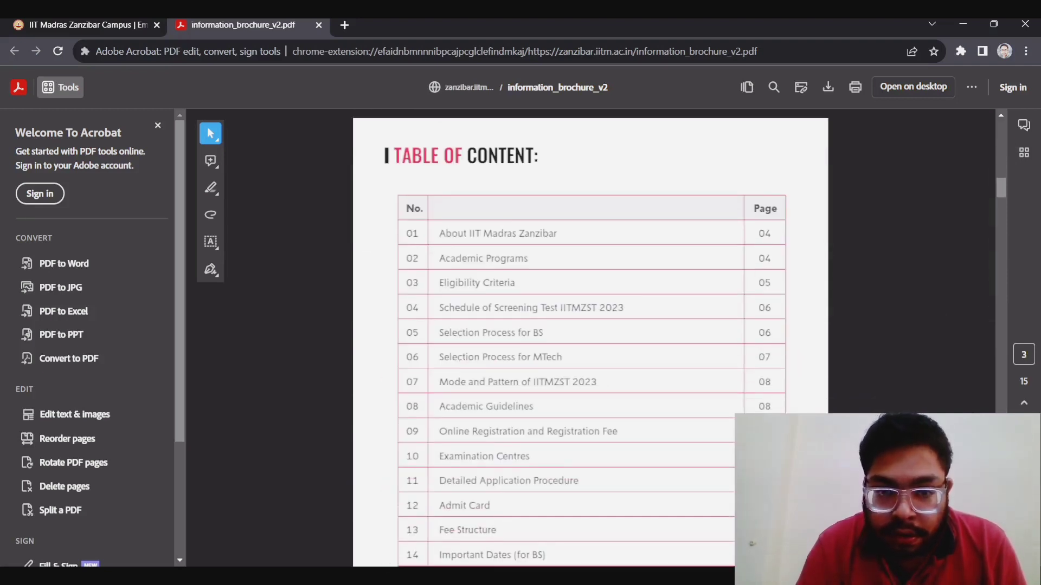
scroll(down, 3)
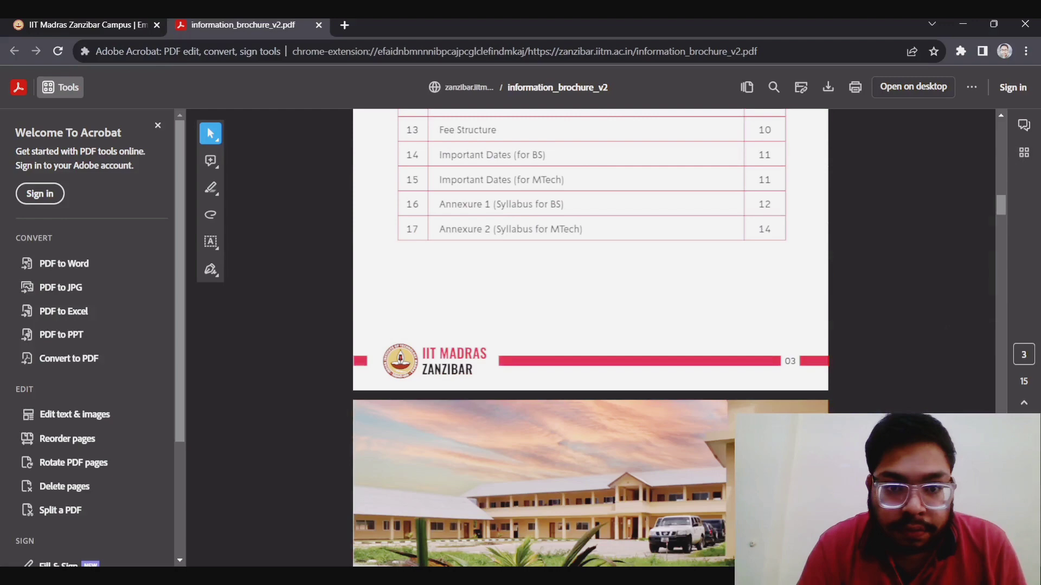
scroll(down, 3)
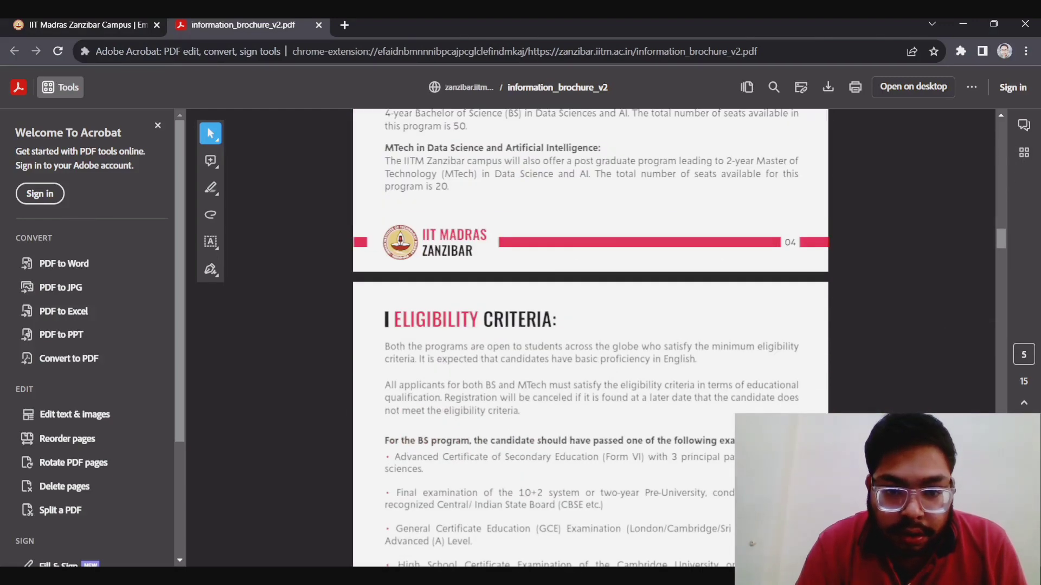
scroll(down, 3)
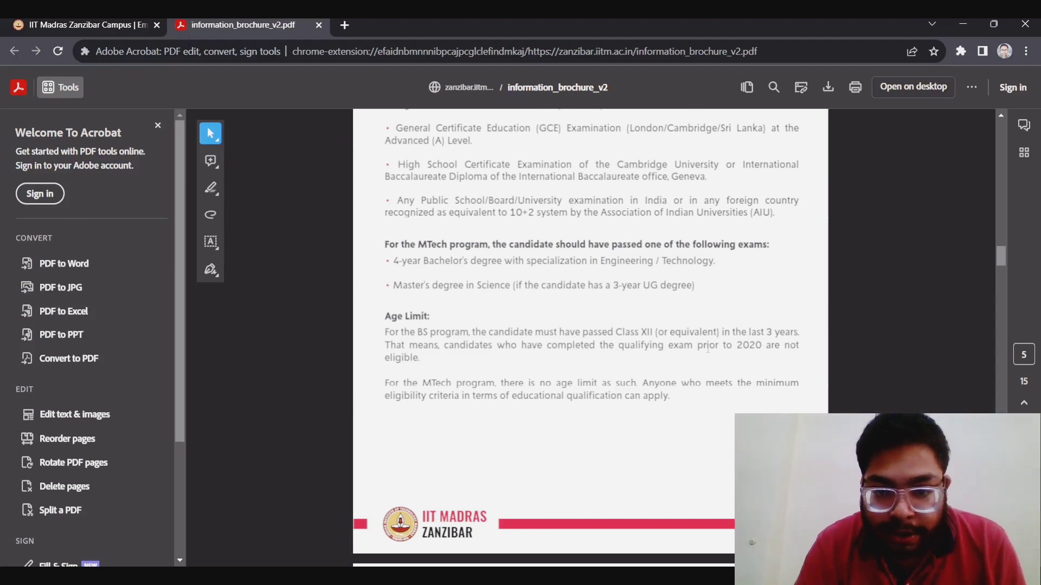
mouse_move(721, 370)
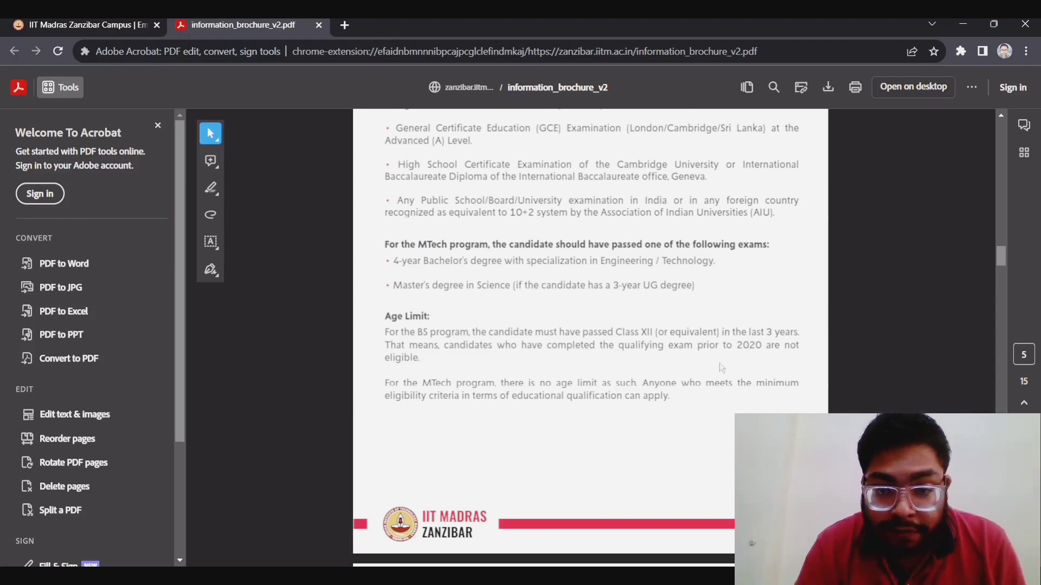
mouse_move(751, 380)
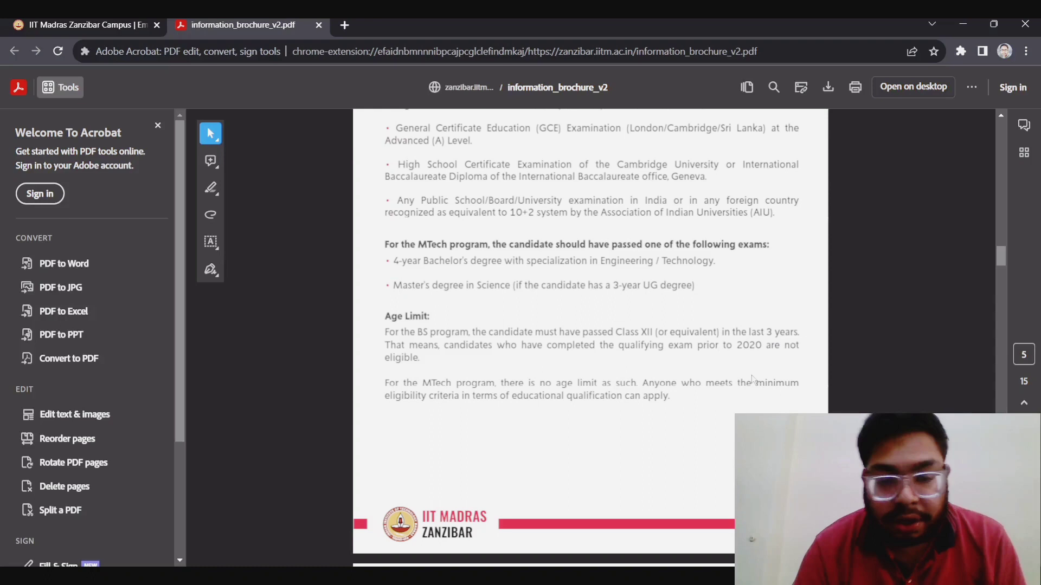
mouse_move(723, 414)
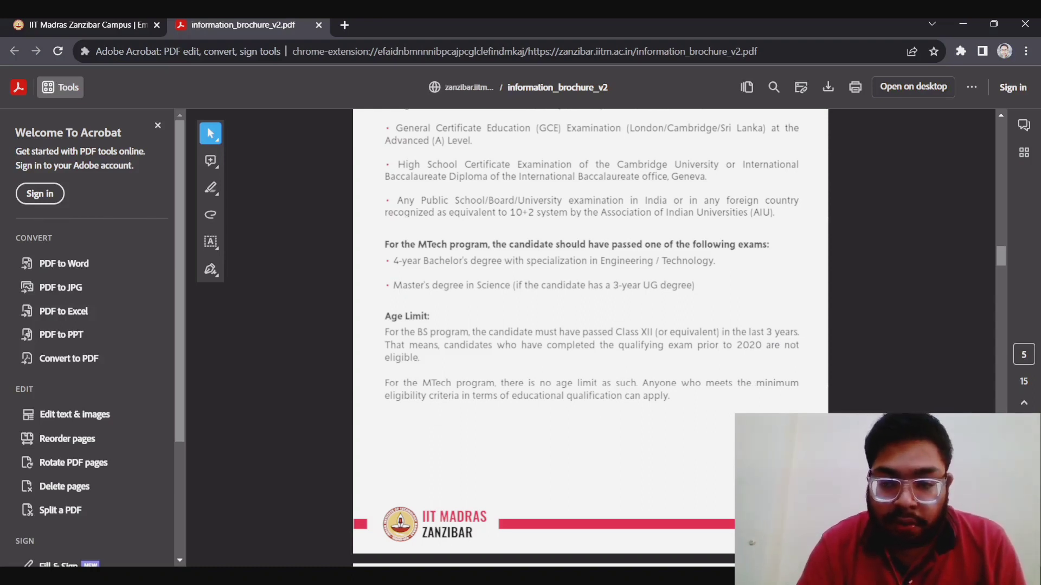
scroll(down, 3)
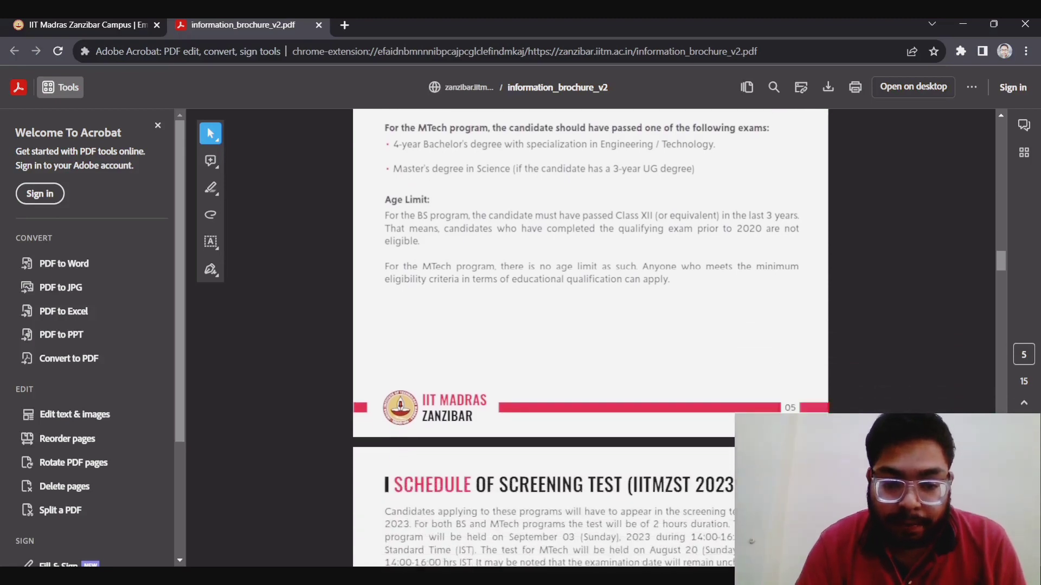
- Read page 6's screening test schedule and BS selection process, checking the website tab
scroll(down, 3)
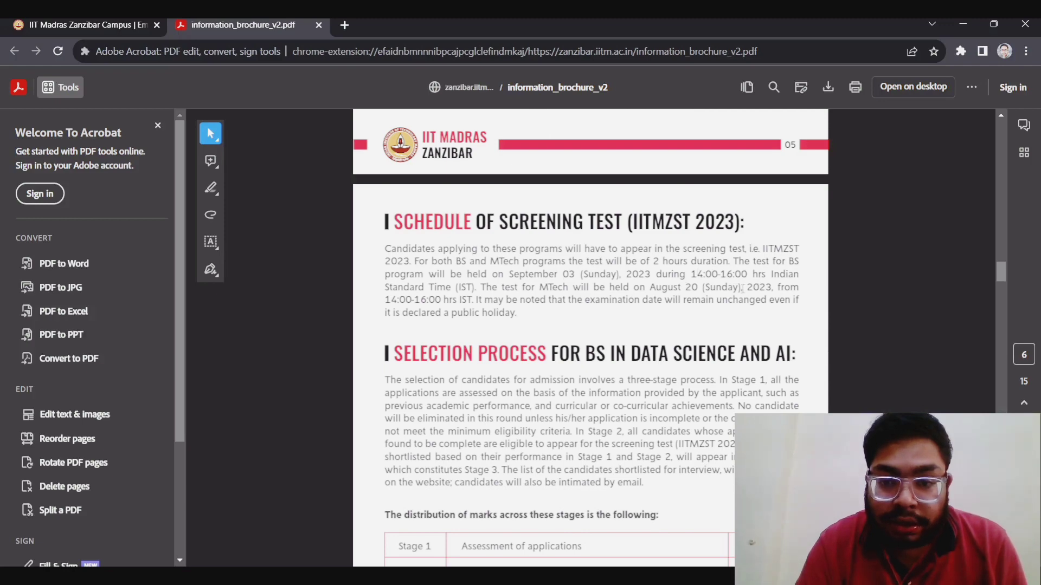
mouse_move(503, 328)
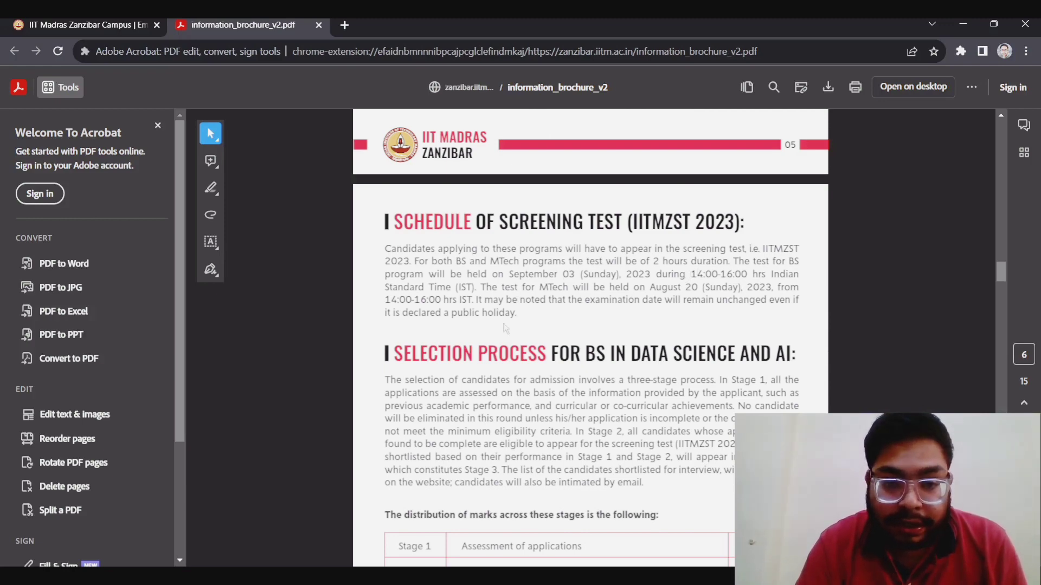
mouse_move(676, 316)
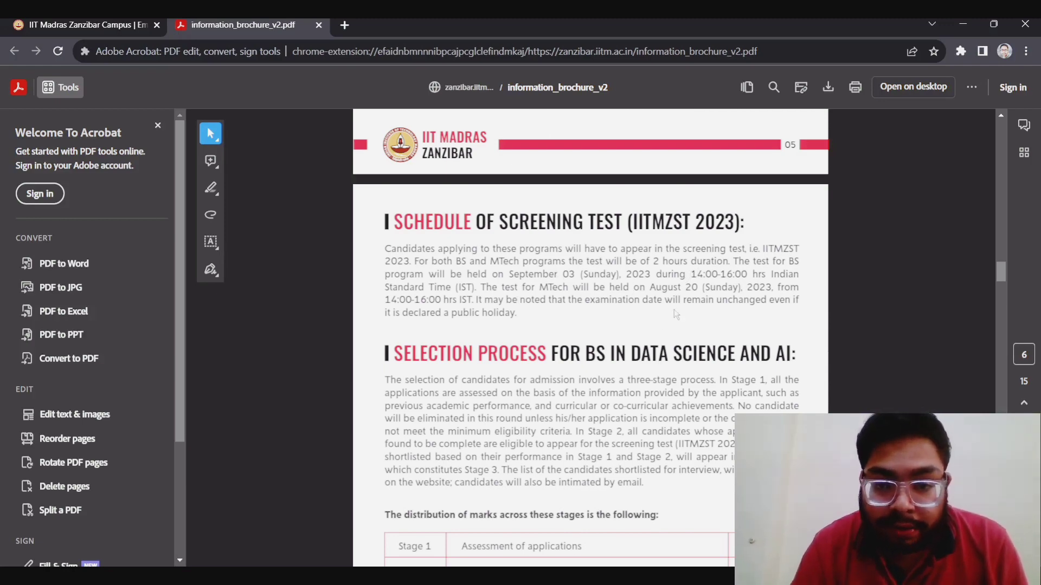
mouse_move(727, 313)
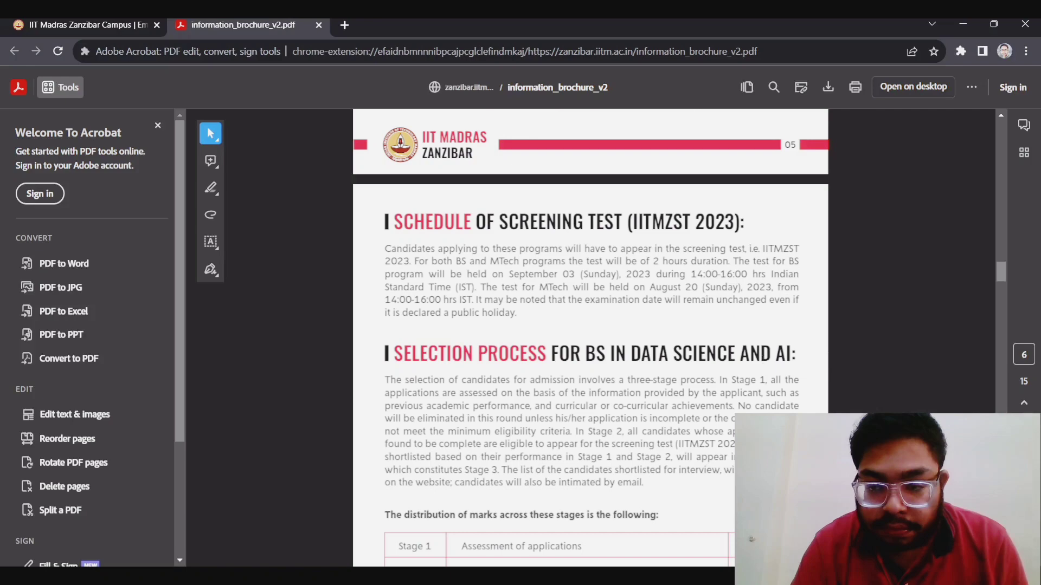
click(79, 24)
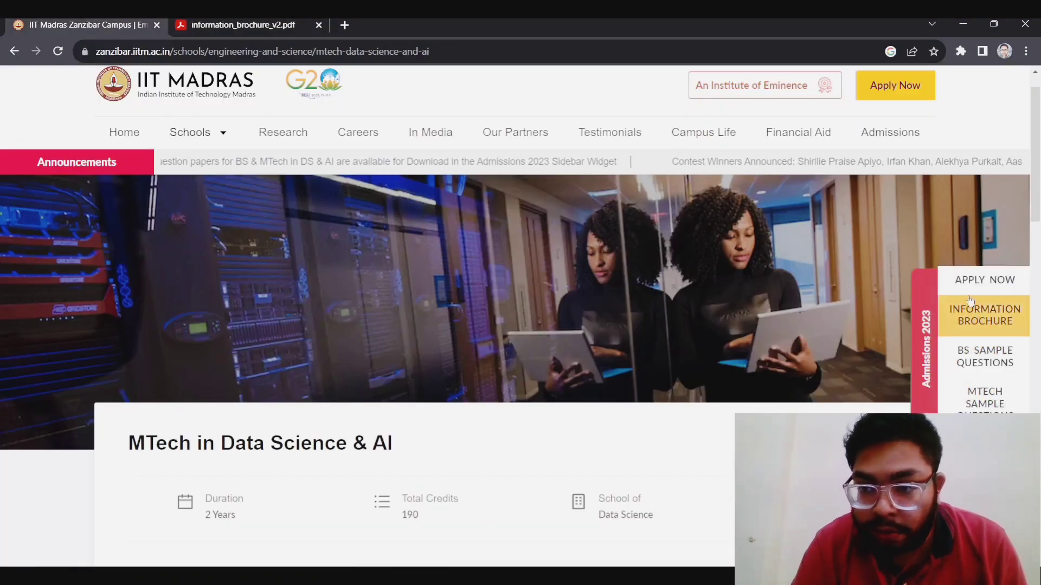
click(239, 24)
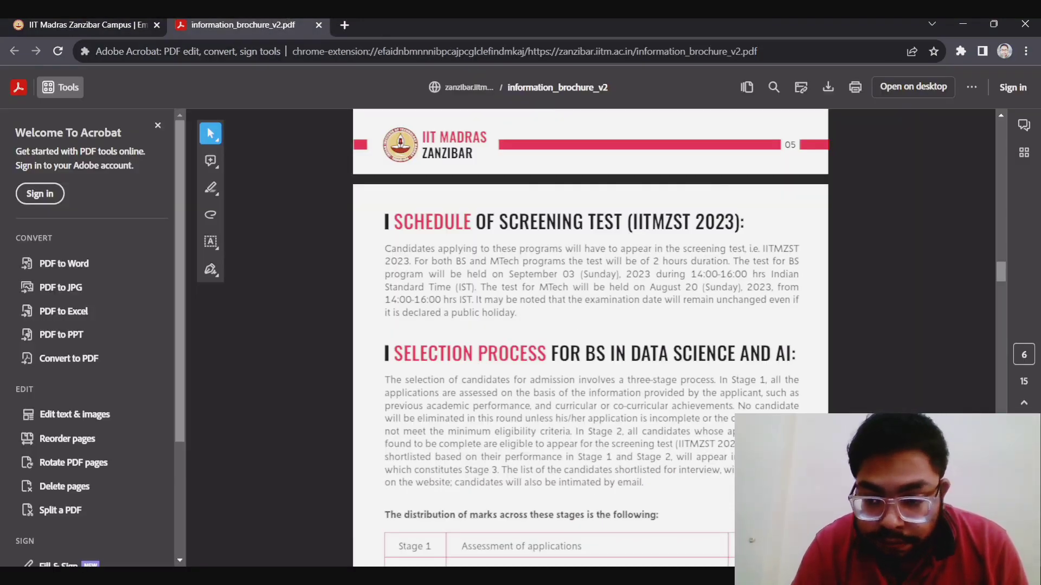
- Scroll the brochure to page 6's BS stage-wise marks and subject weightage tables
scroll(down, 3)
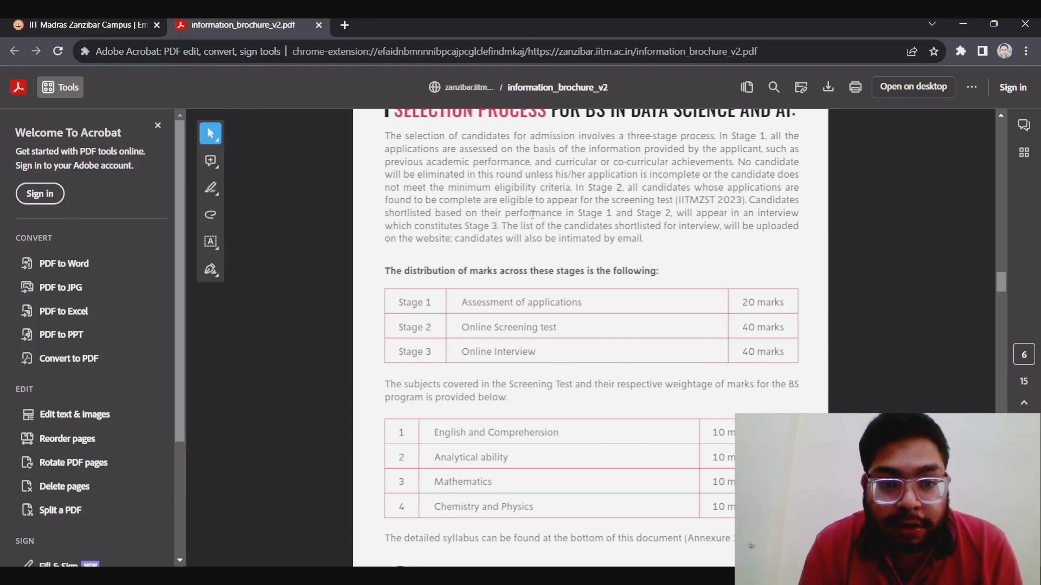
mouse_move(752, 57)
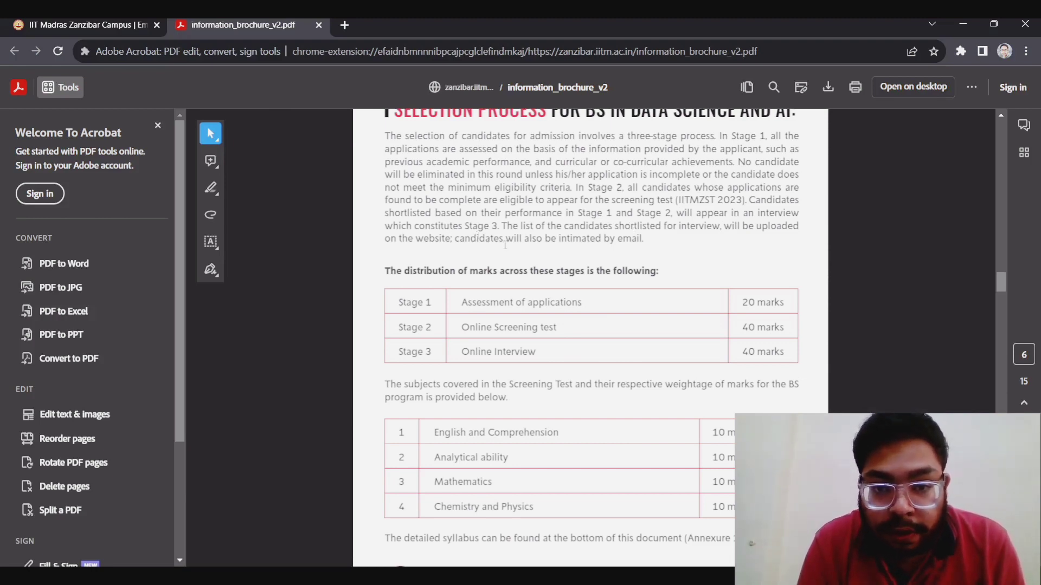
mouse_move(651, 243)
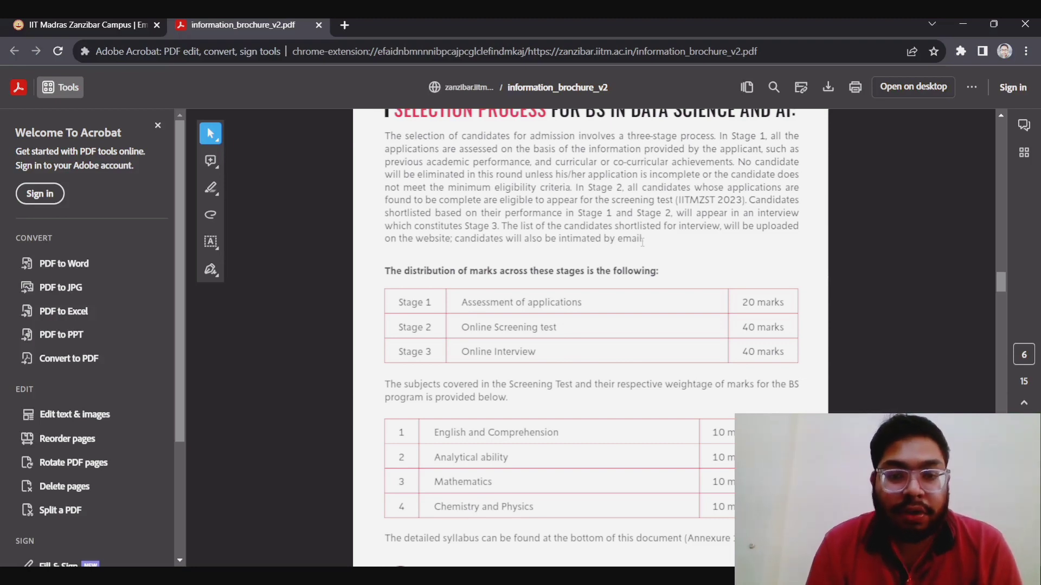
mouse_move(760, 250)
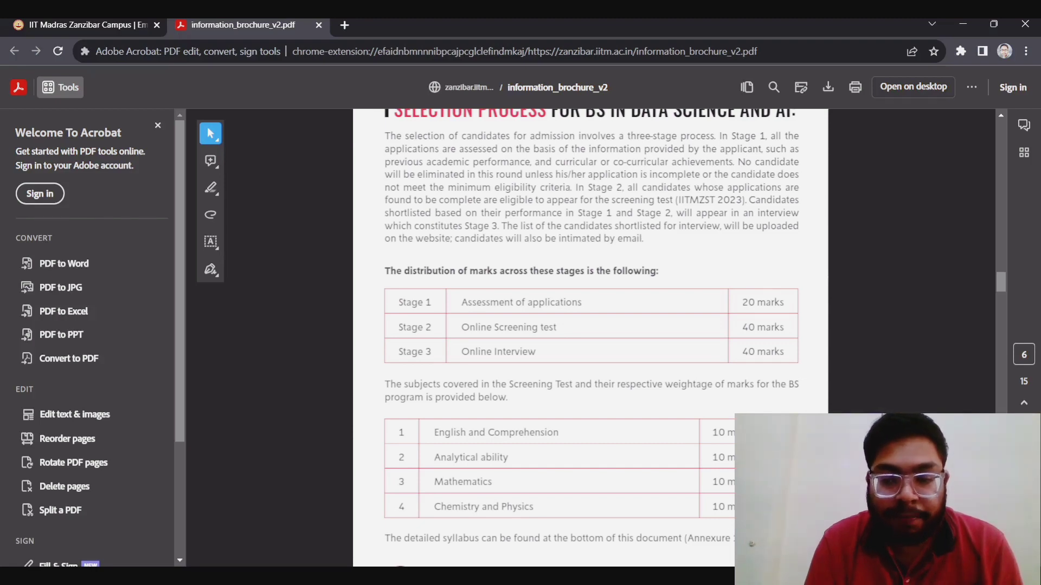
scroll(down, 3)
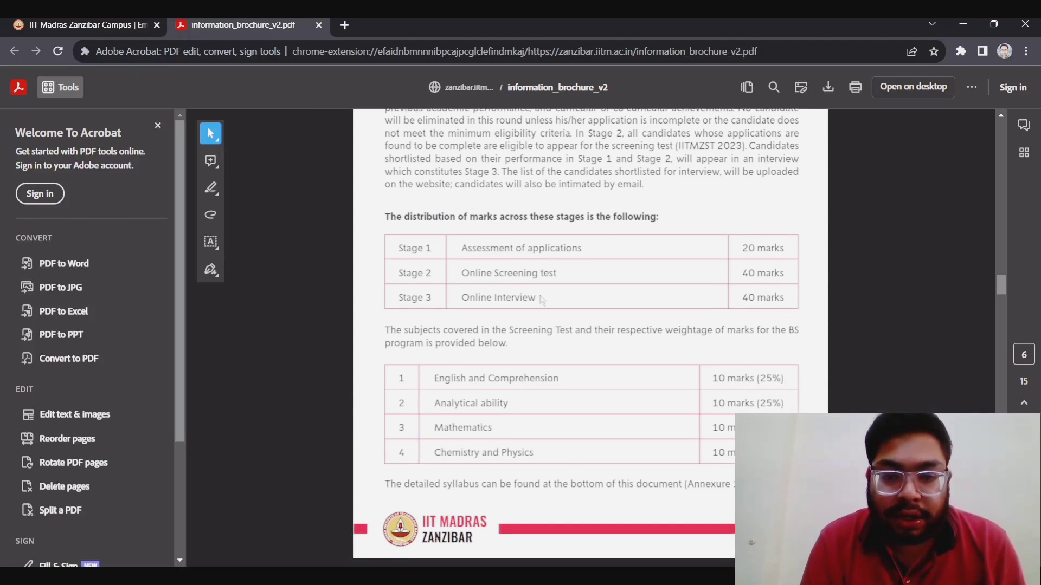
mouse_move(579, 298)
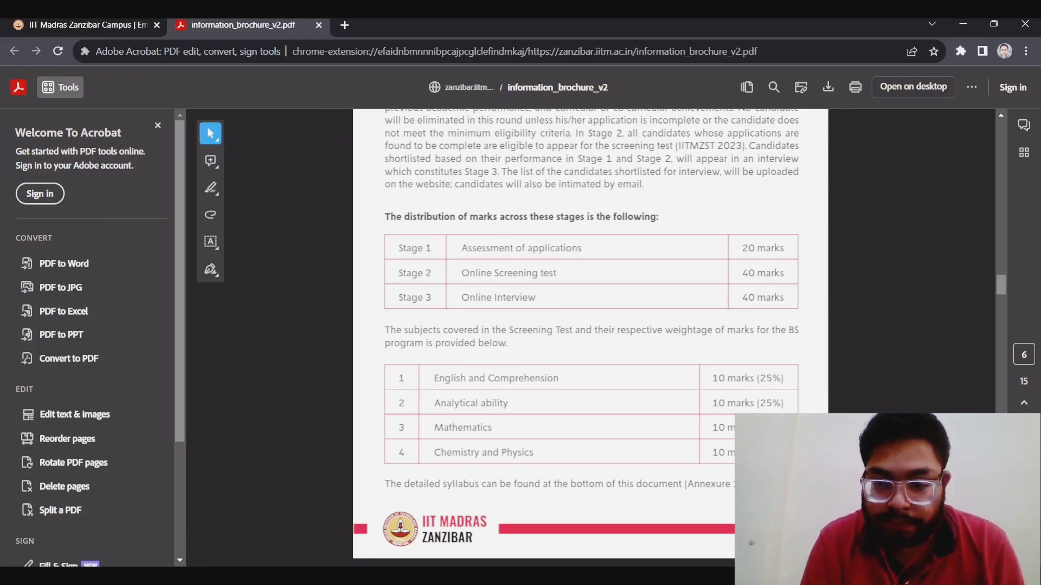
- Scroll past the page 6 footer to the MTech Data Science and AI selection heading
scroll(down, 3)
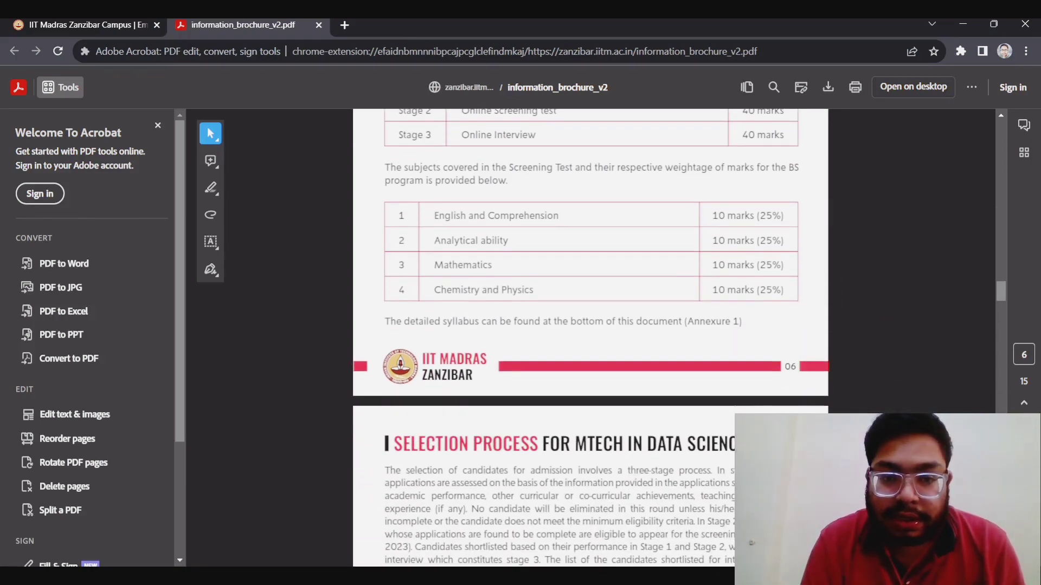
mouse_move(517, 245)
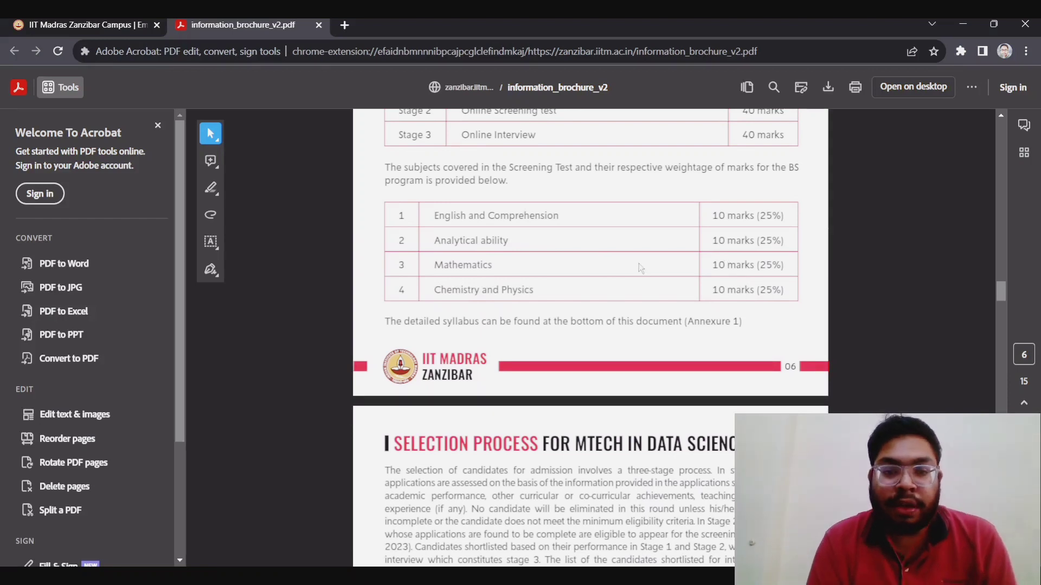
mouse_move(642, 269)
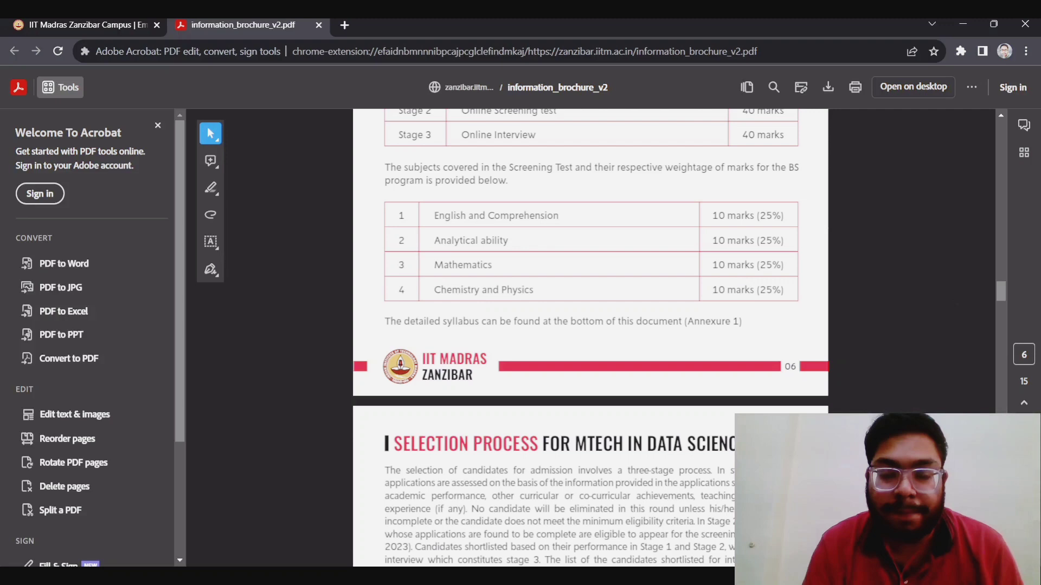
- Scroll to page 7's MTech marks table: Technical Aptitude 30, General Aptitude 10
scroll(down, 3)
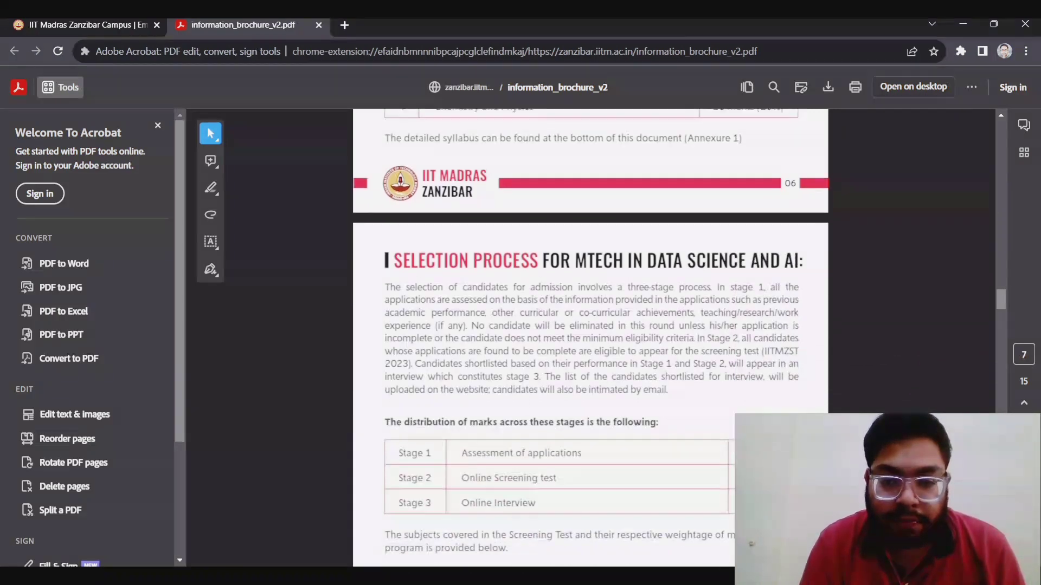
scroll(down, 3)
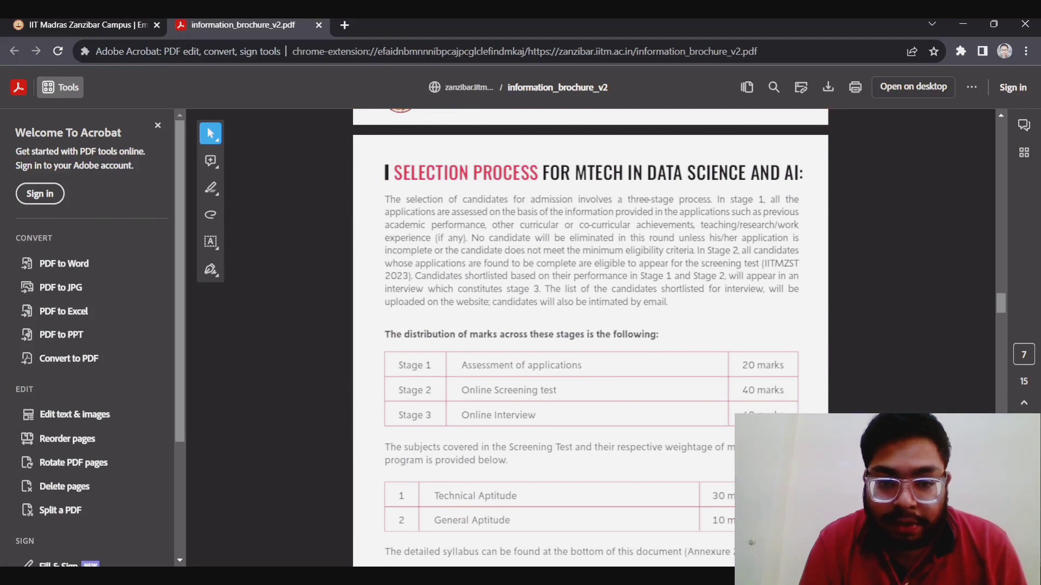
mouse_move(592, 425)
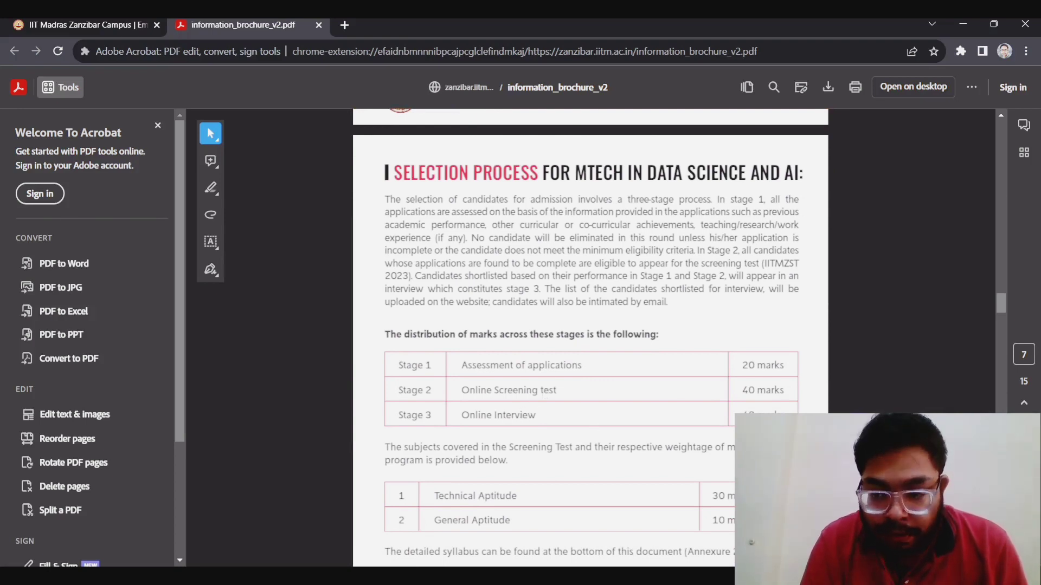
scroll(down, 3)
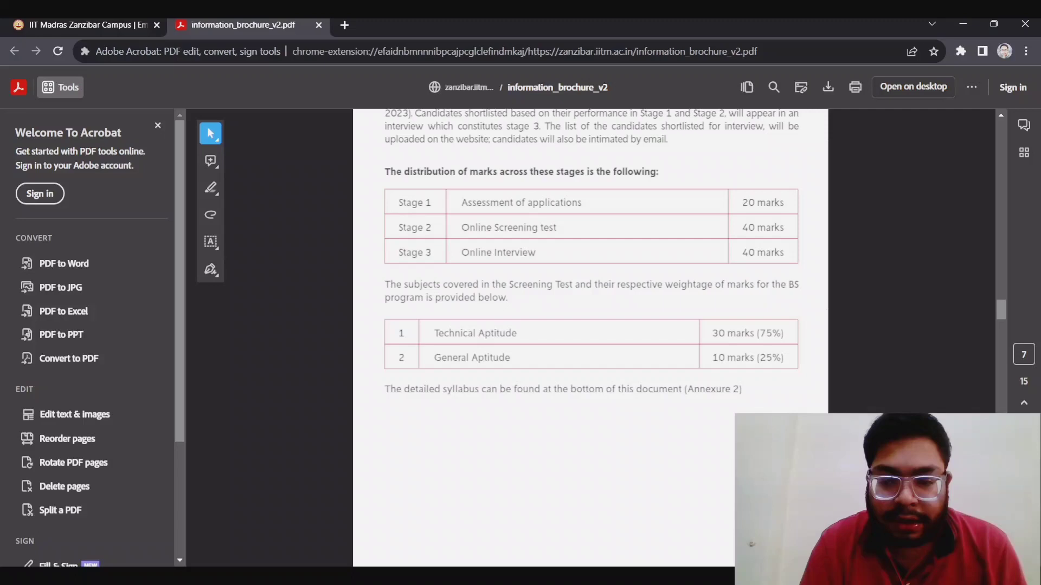
- Scroll to page 8's Mode and Pattern, Academic Guidelines and Online Registration sections
scroll(down, 3)
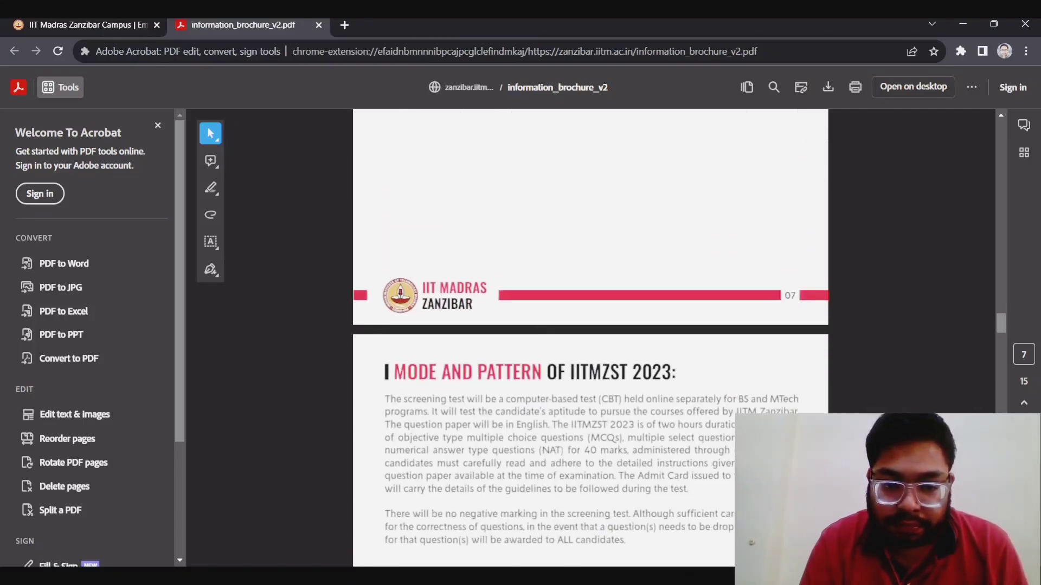
scroll(down, 3)
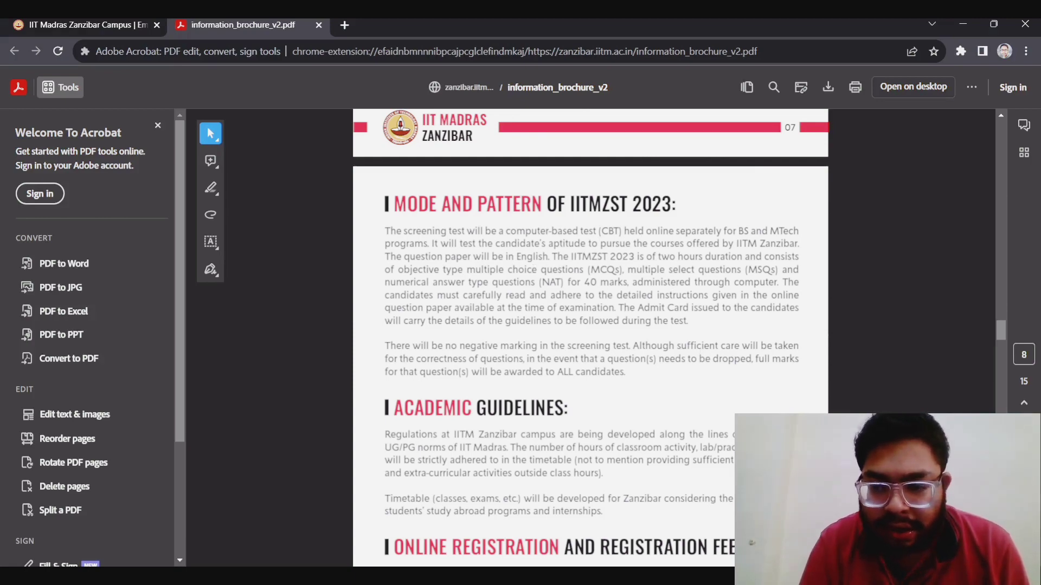
scroll(down, 3)
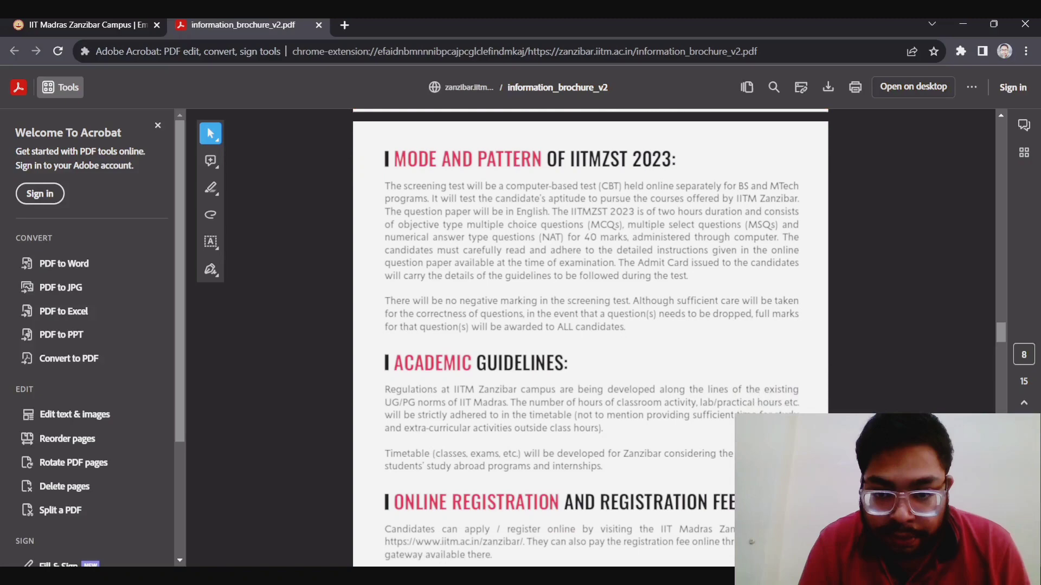
scroll(down, 3)
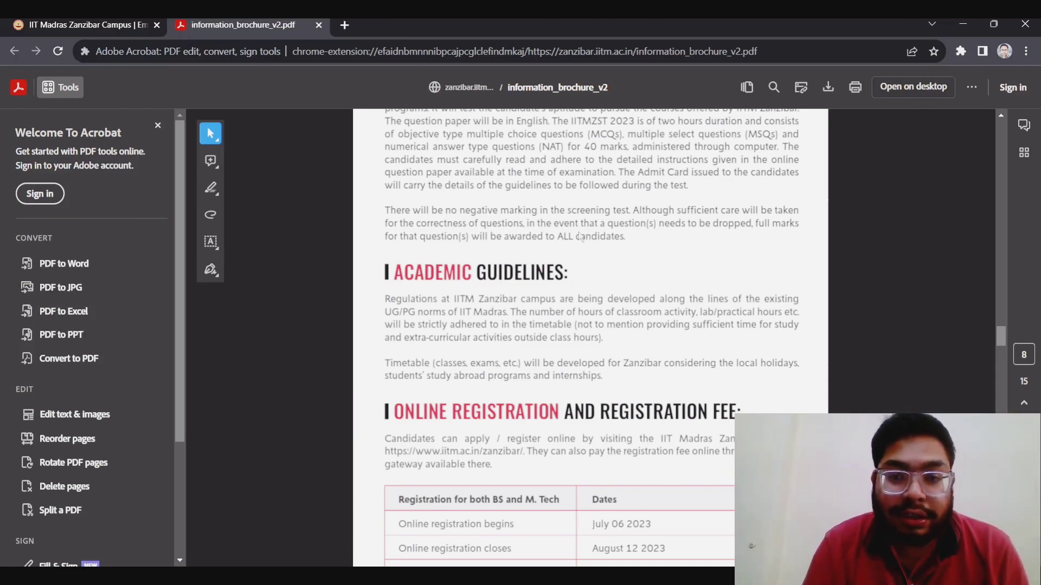
mouse_move(657, 200)
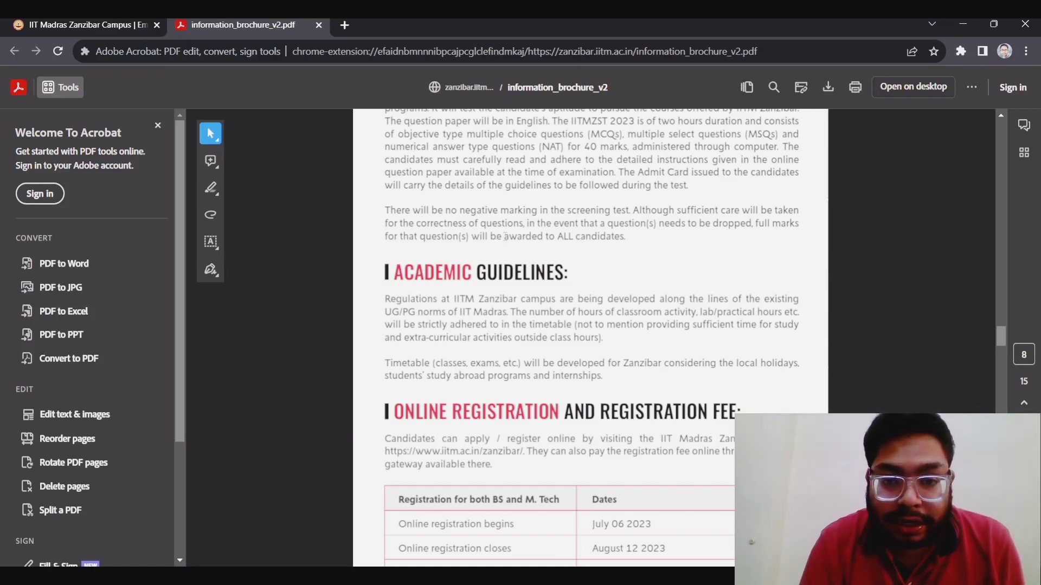
mouse_move(538, 296)
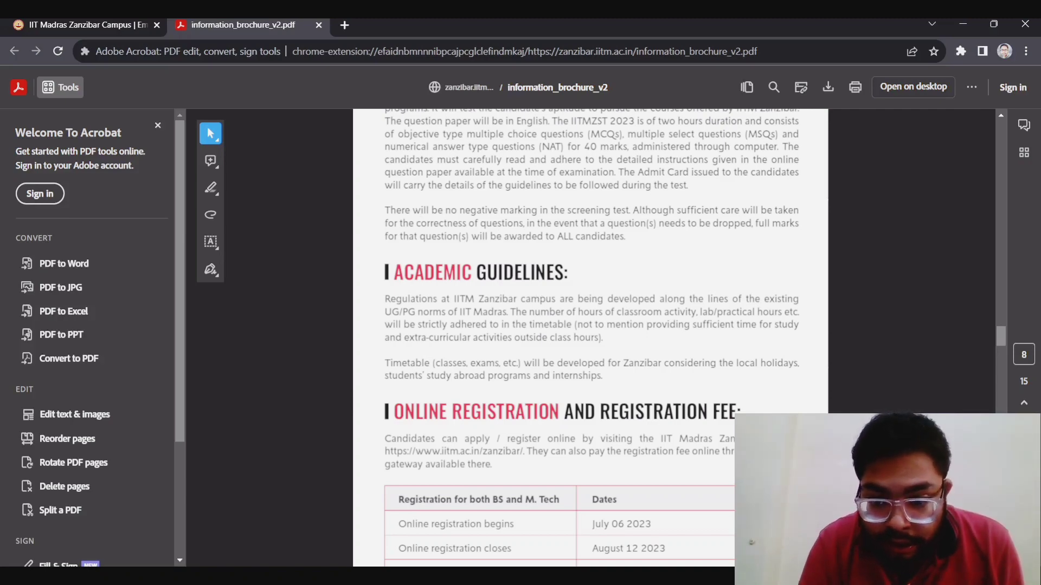
- Scroll through registration fee, exam centres and admit card sections to page 10's fee structure
scroll(down, 3)
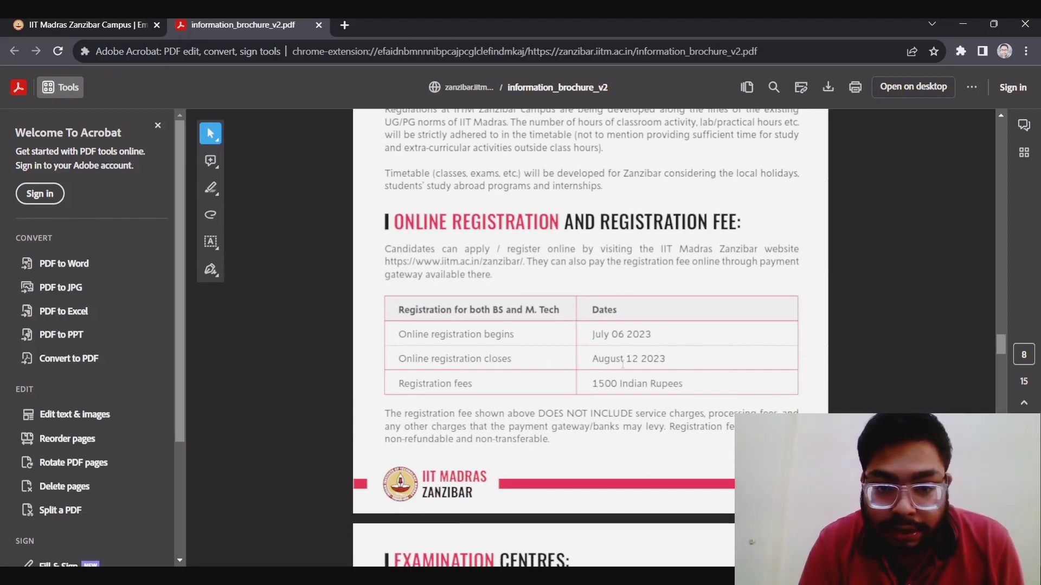
mouse_move(722, 393)
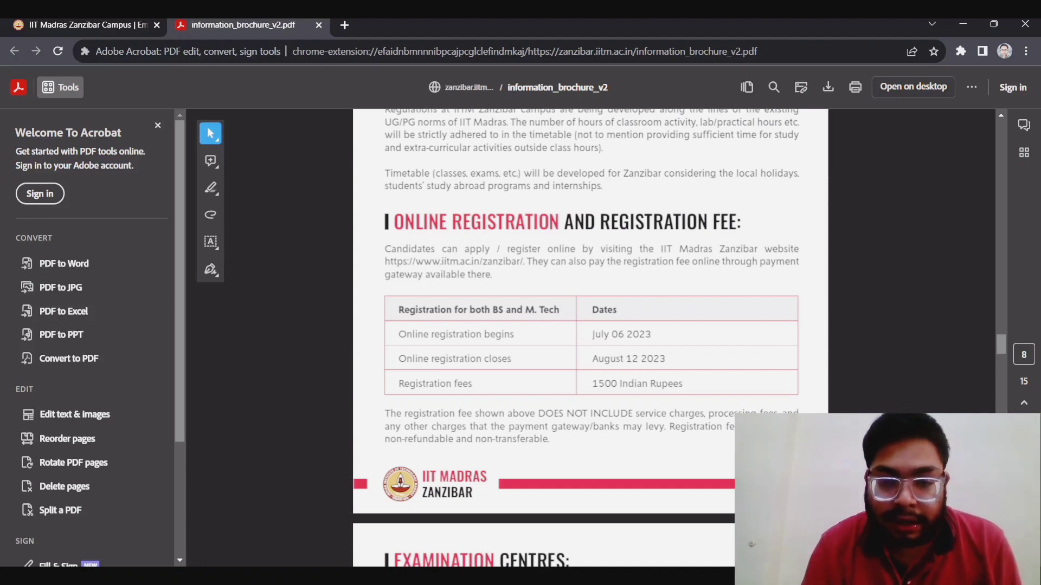
scroll(down, 3)
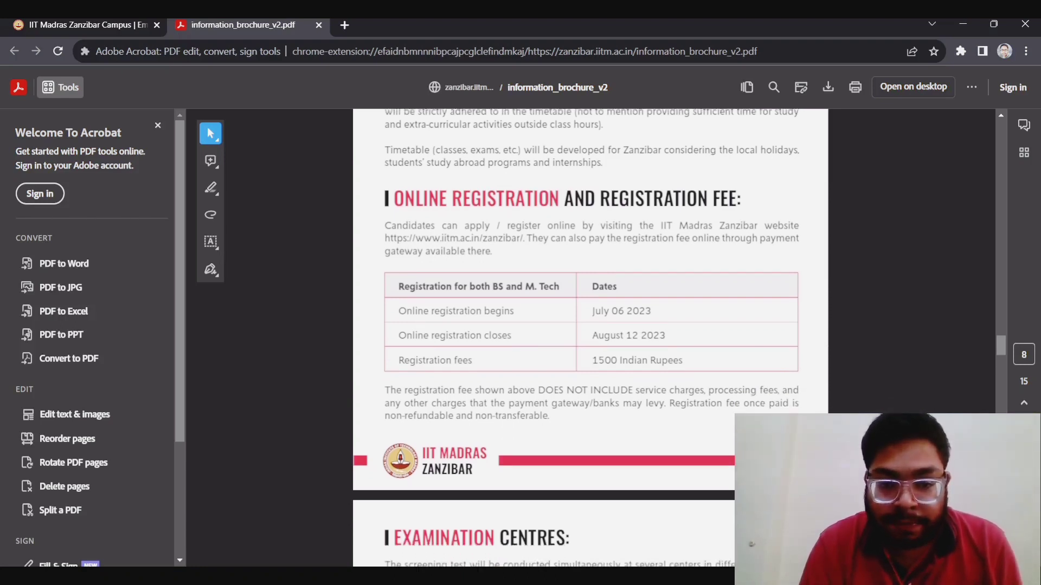
scroll(down, 3)
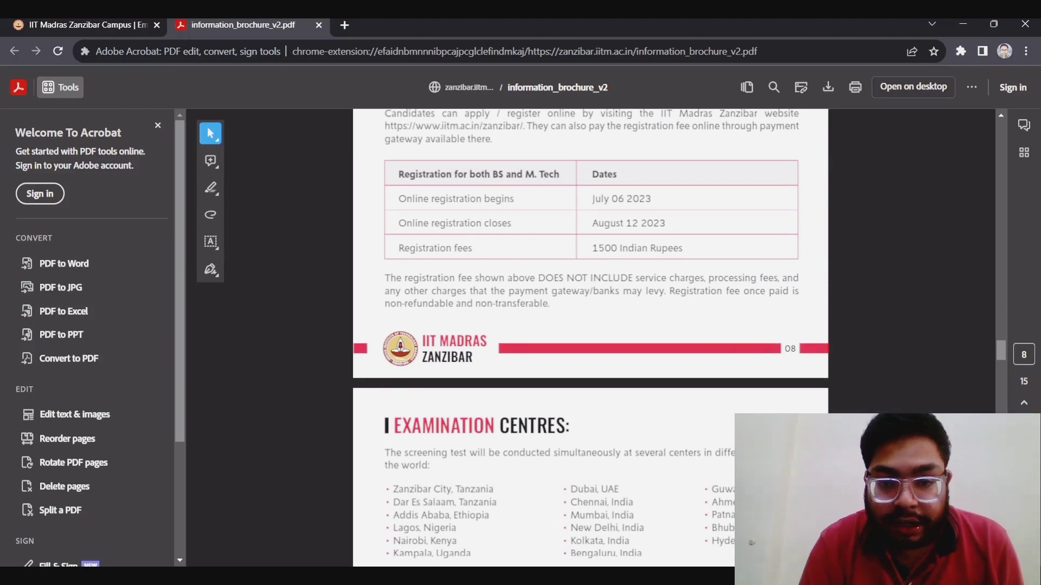
scroll(down, 3)
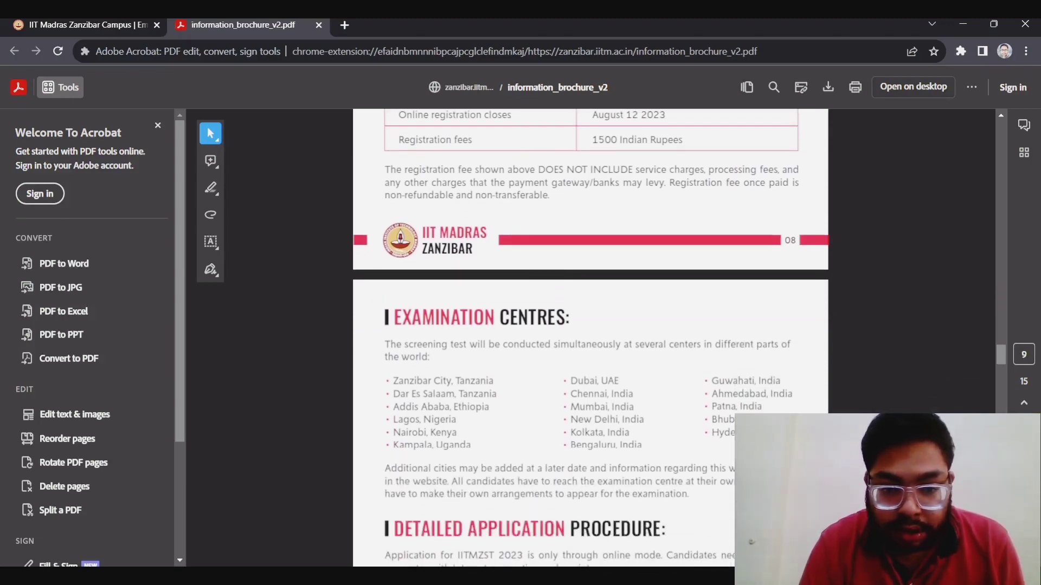
scroll(down, 3)
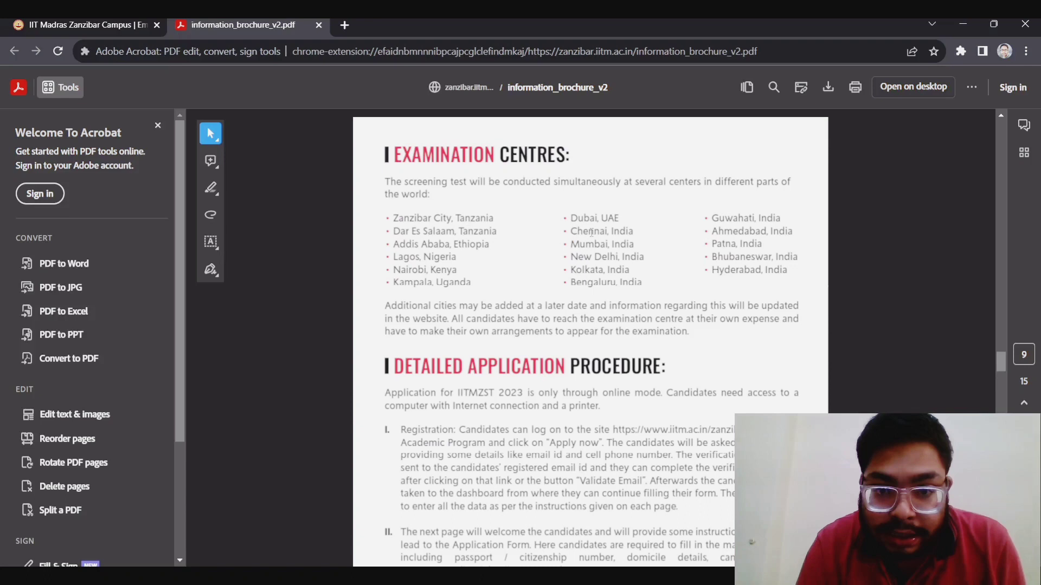
mouse_move(676, 218)
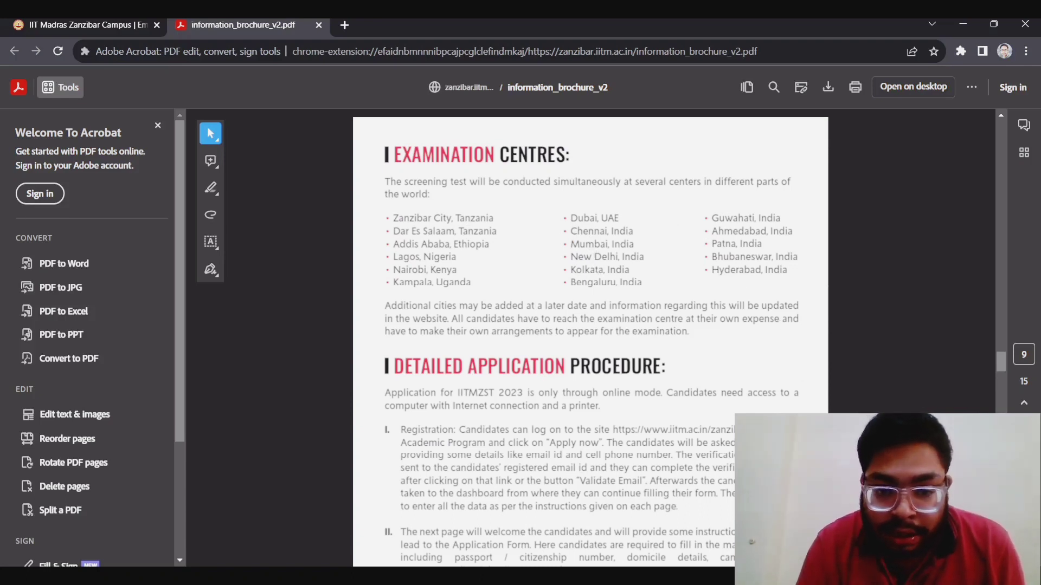
scroll(down, 3)
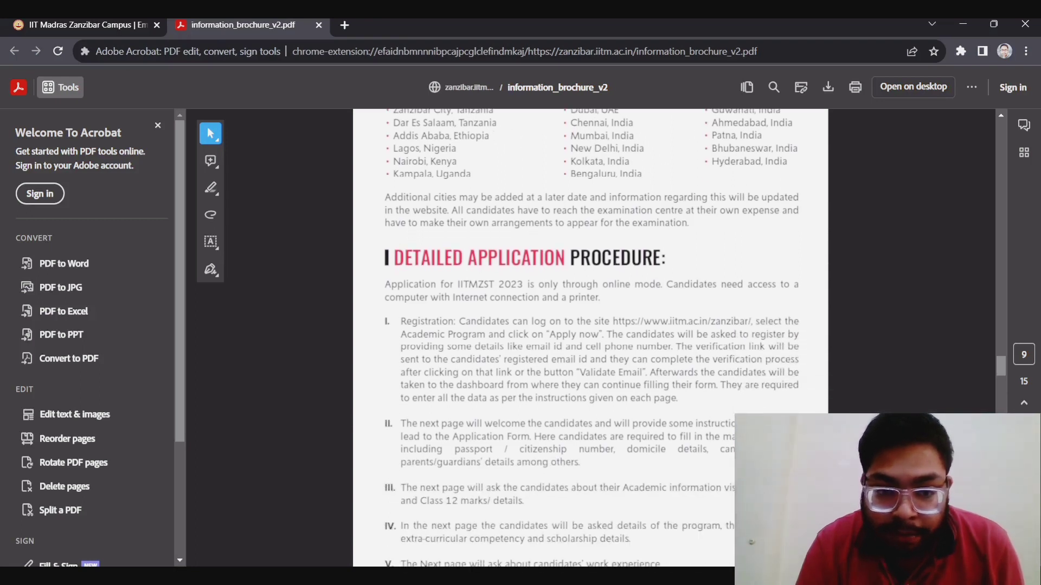
scroll(down, 3)
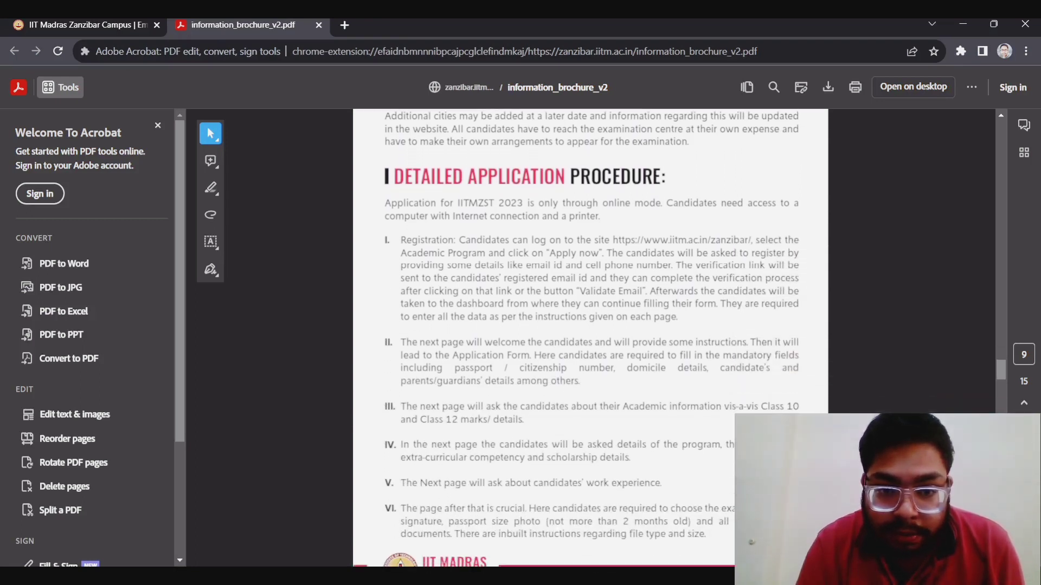
scroll(down, 3)
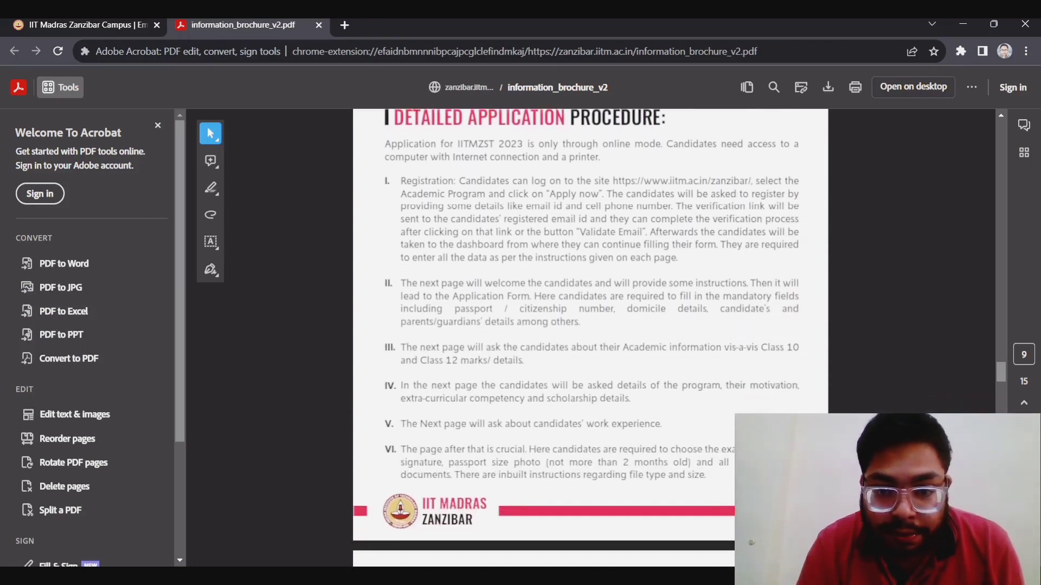
scroll(down, 3)
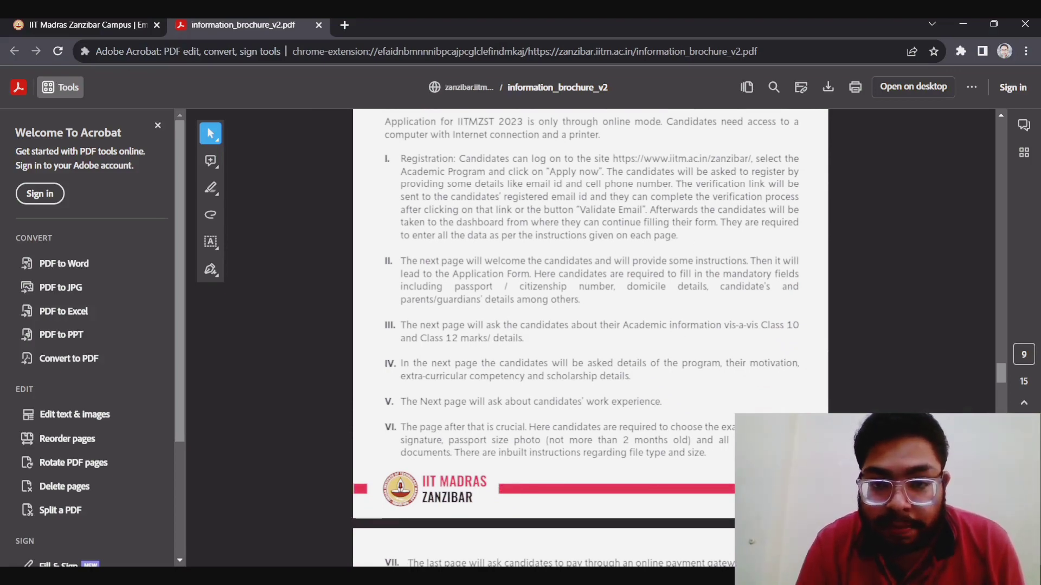
mouse_move(622, 313)
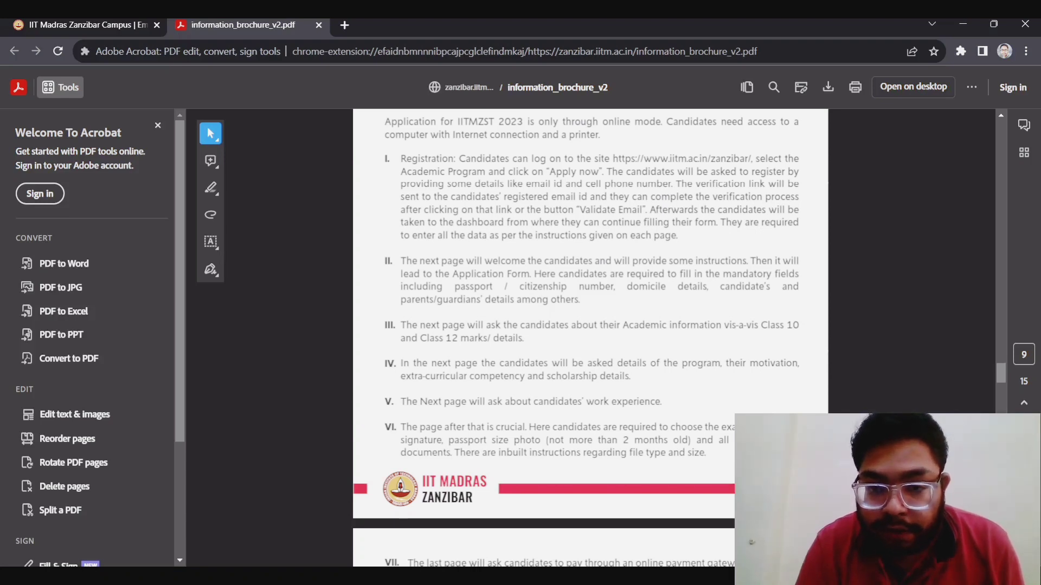
scroll(down, 3)
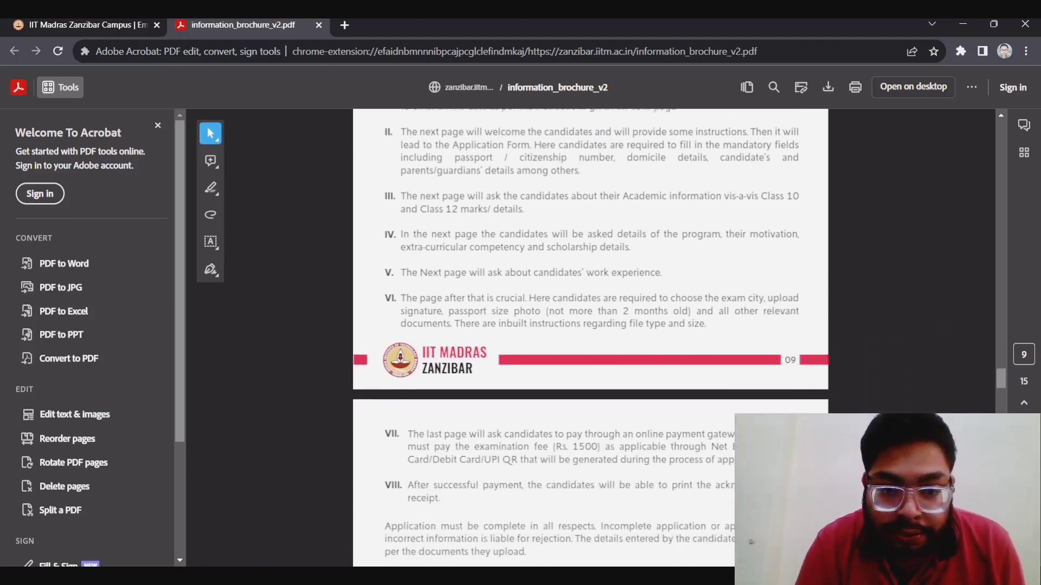
scroll(down, 3)
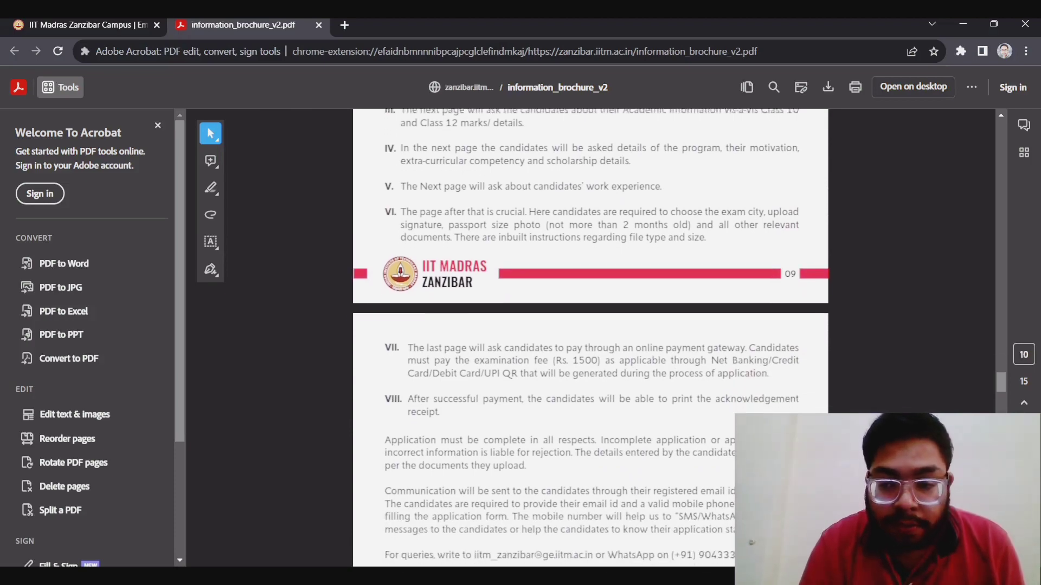
scroll(down, 3)
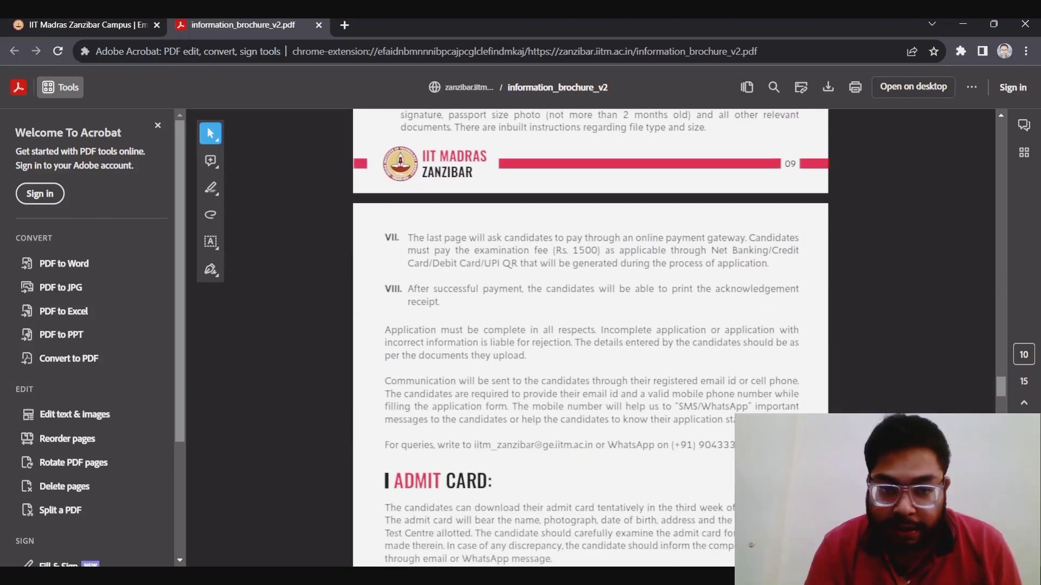
scroll(down, 3)
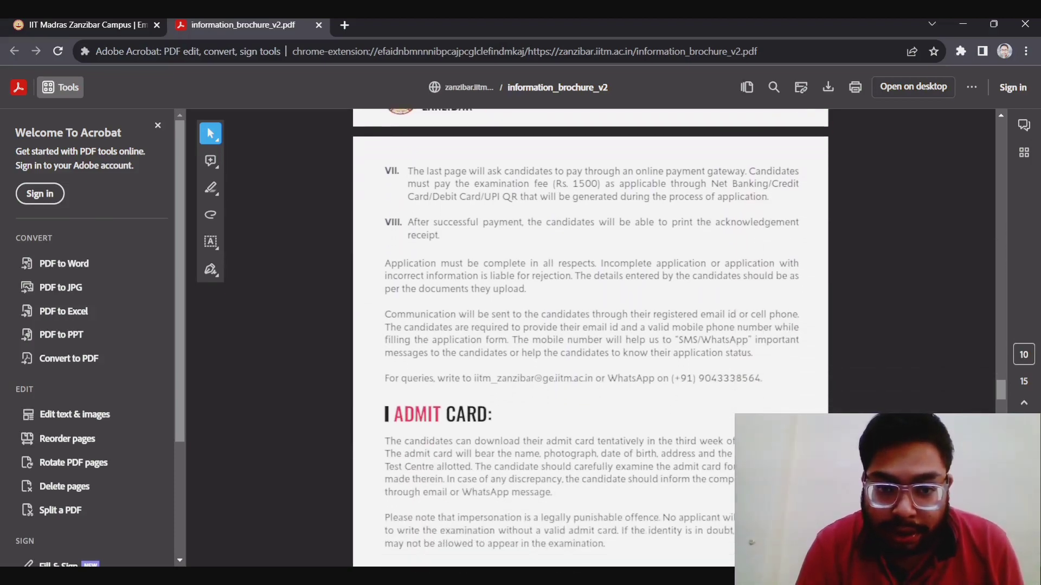
scroll(down, 3)
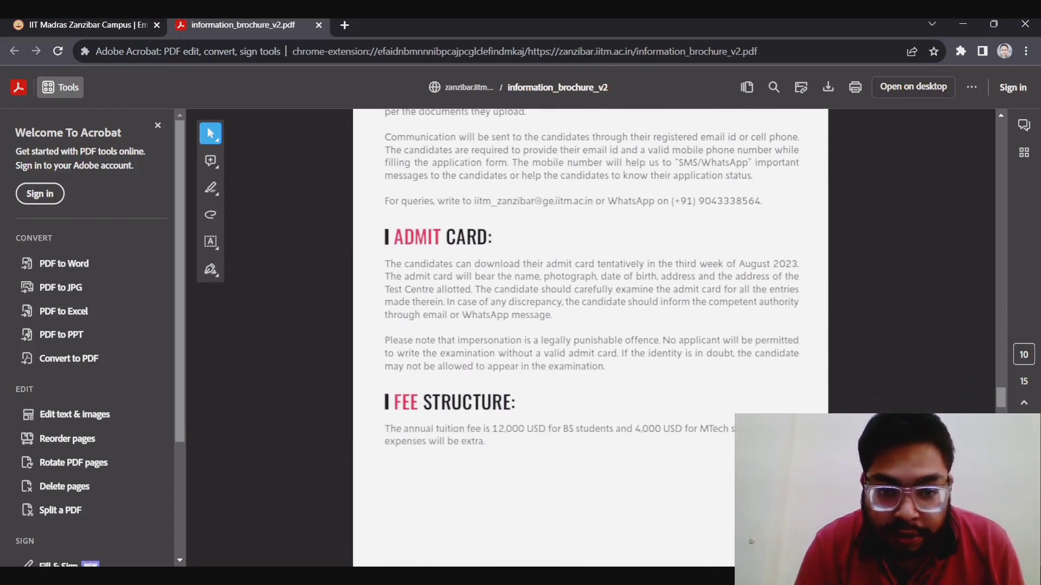
scroll(down, 3)
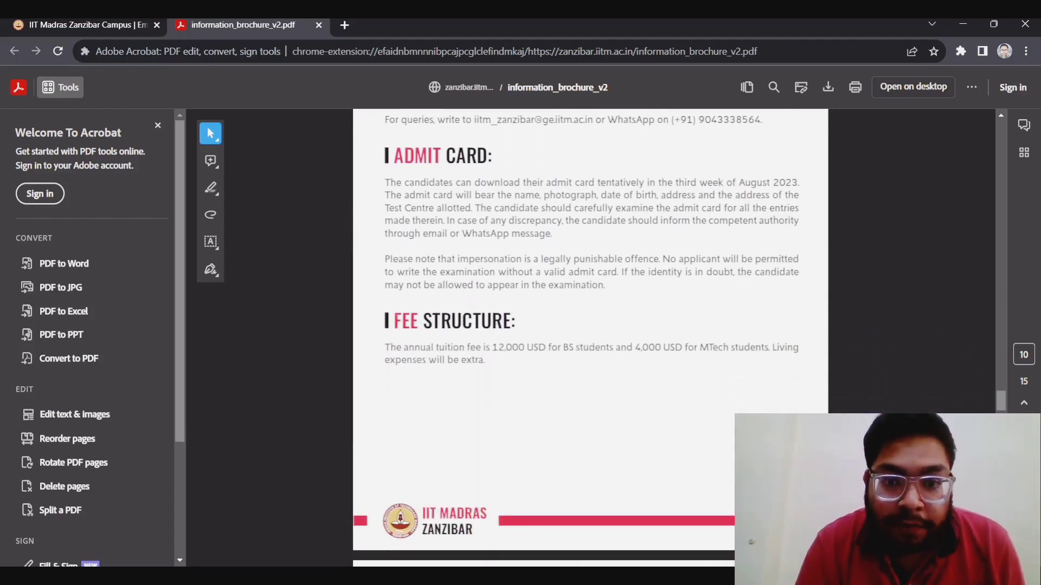
- Clear the Fee Structure text selection, scroll to page 10's end, and open a new tab
scroll(down, 3)
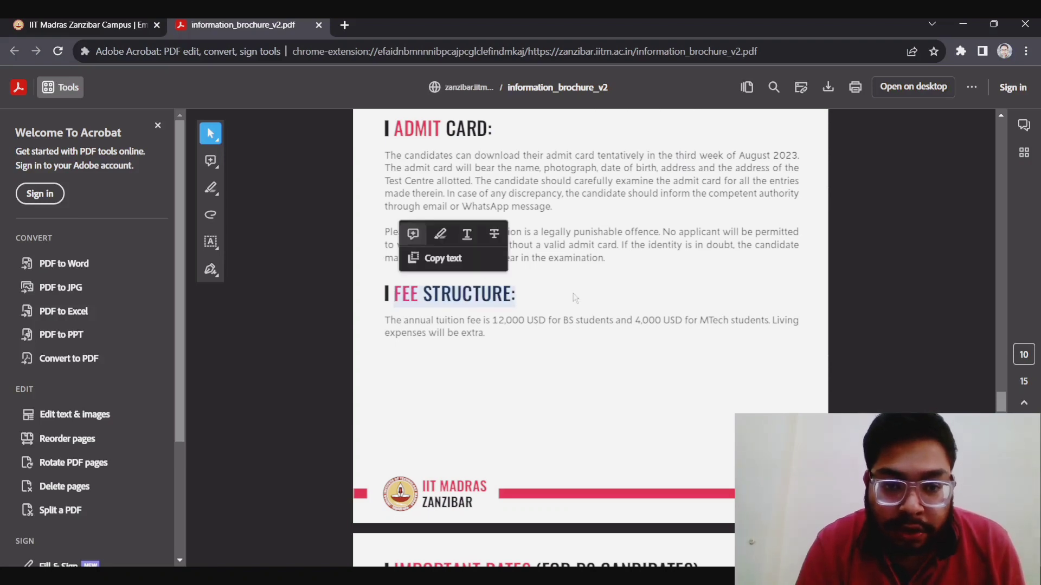
click(527, 286)
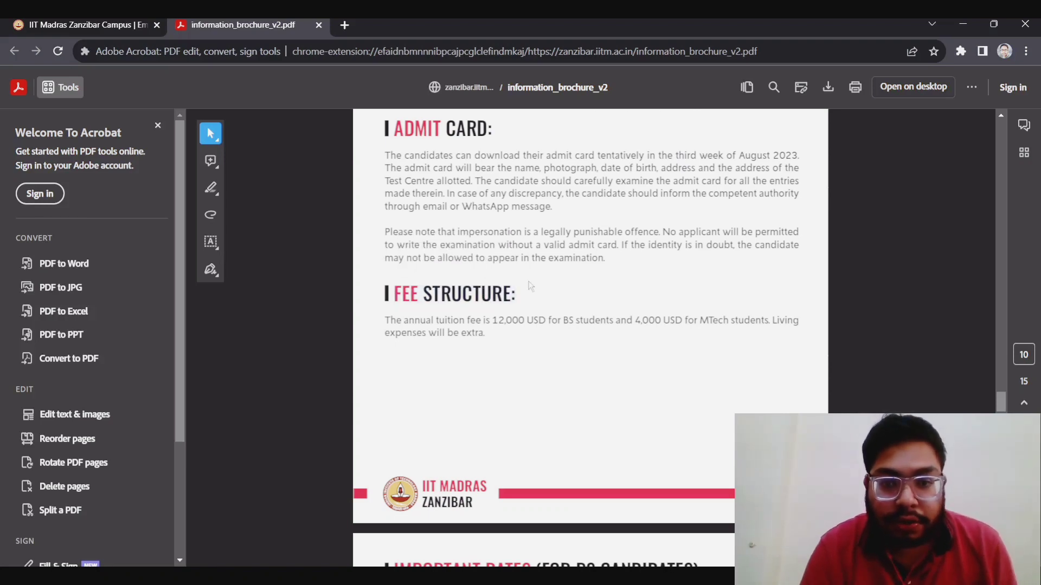
mouse_move(574, 325)
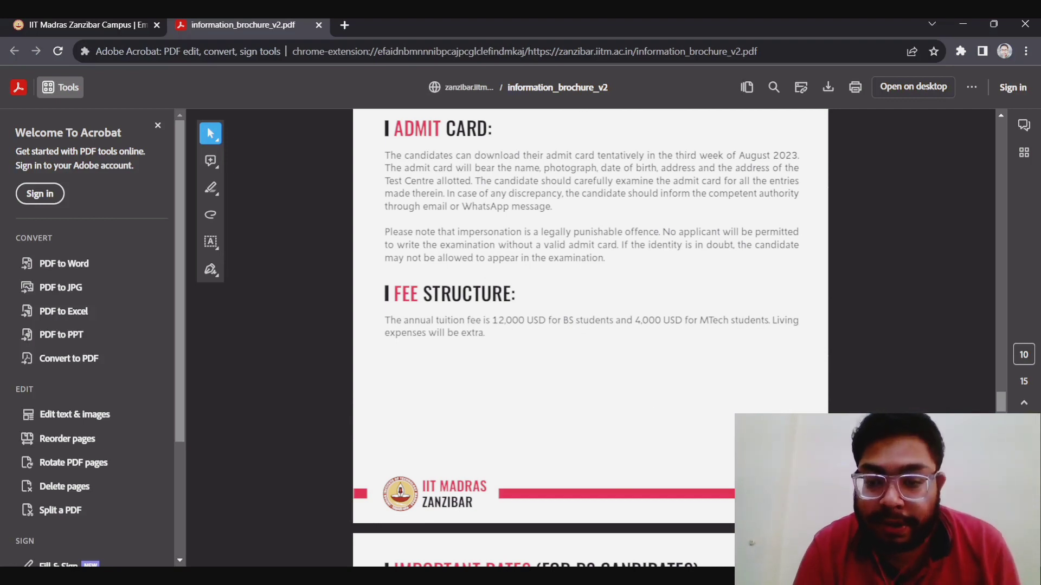
scroll(down, 3)
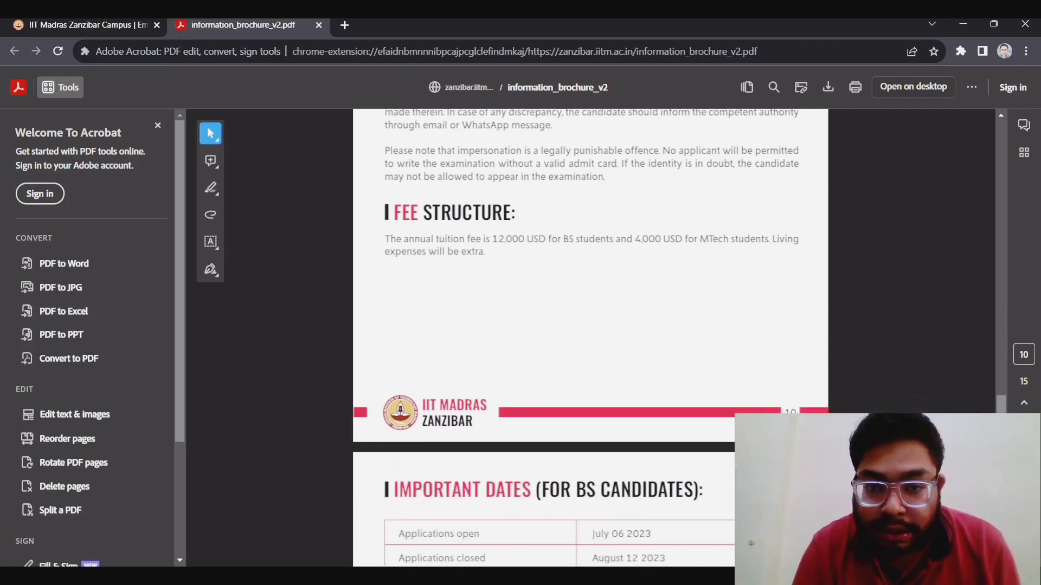
scroll(down, 3)
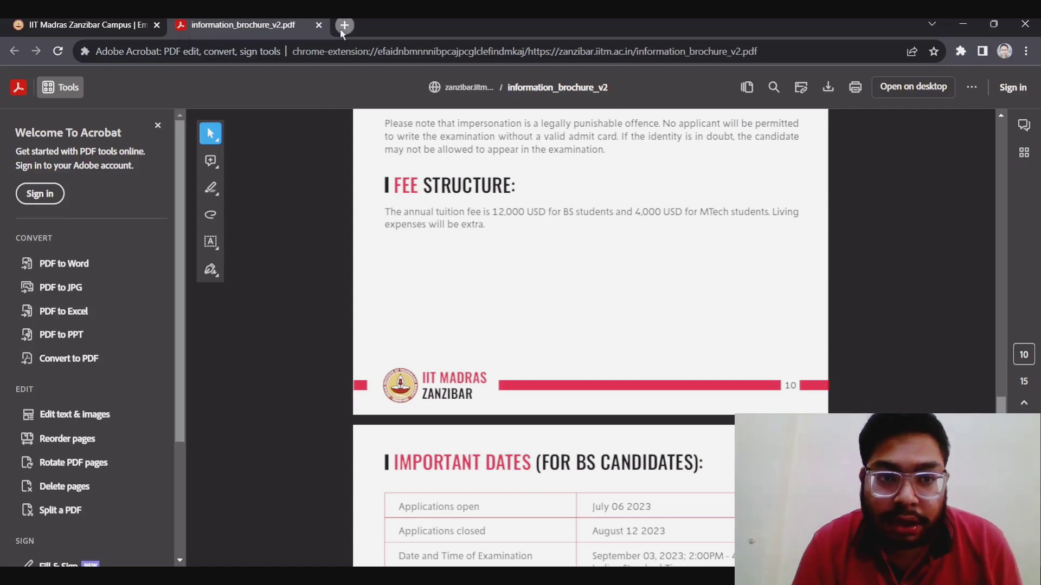
click(343, 26)
text(usd to rs convert)
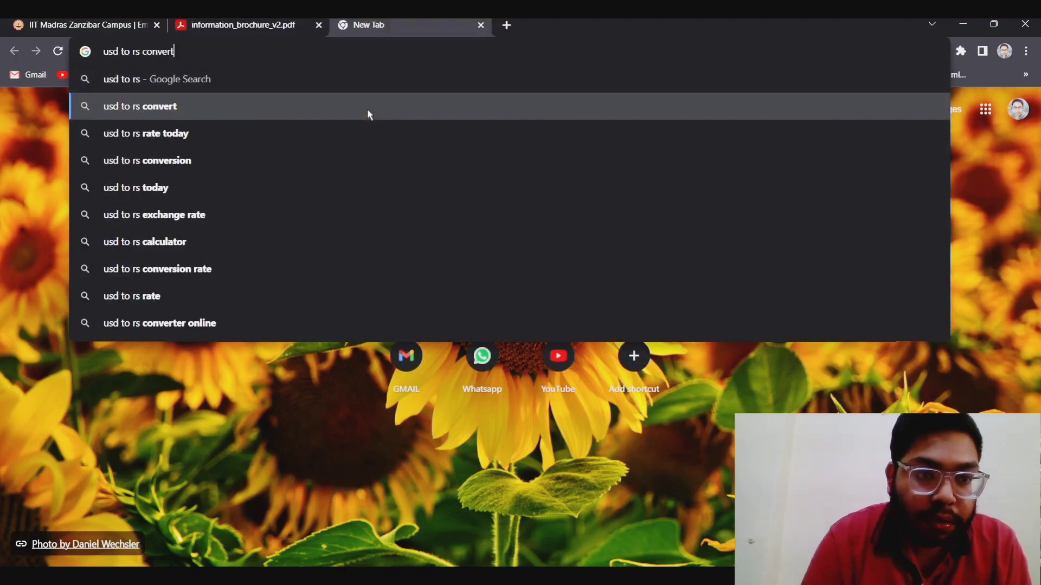
- Search 'usd to rs convert', enter 2000 USD, and recheck the brochure's fees
key(Return)
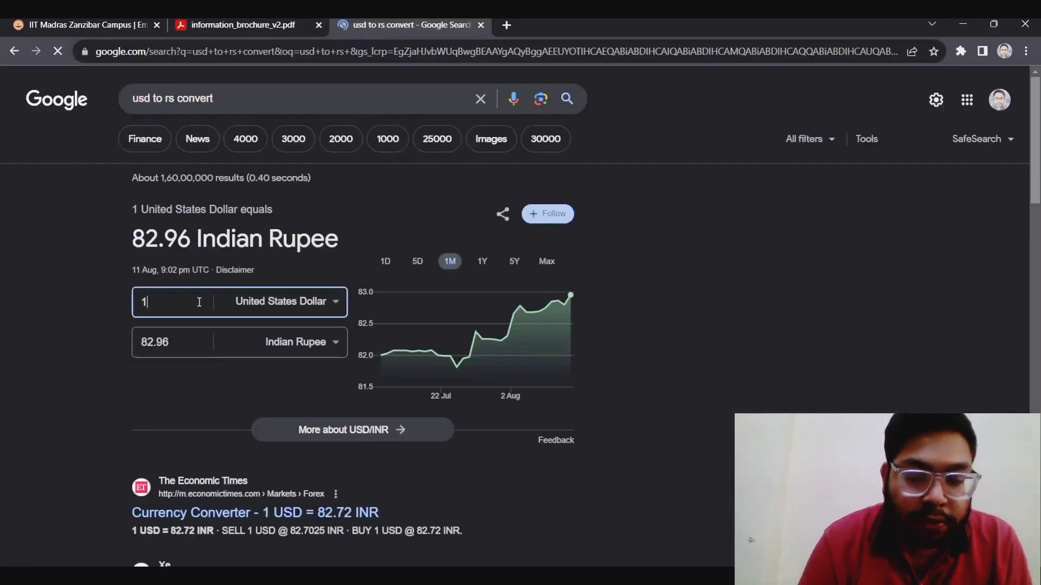
text(2000)
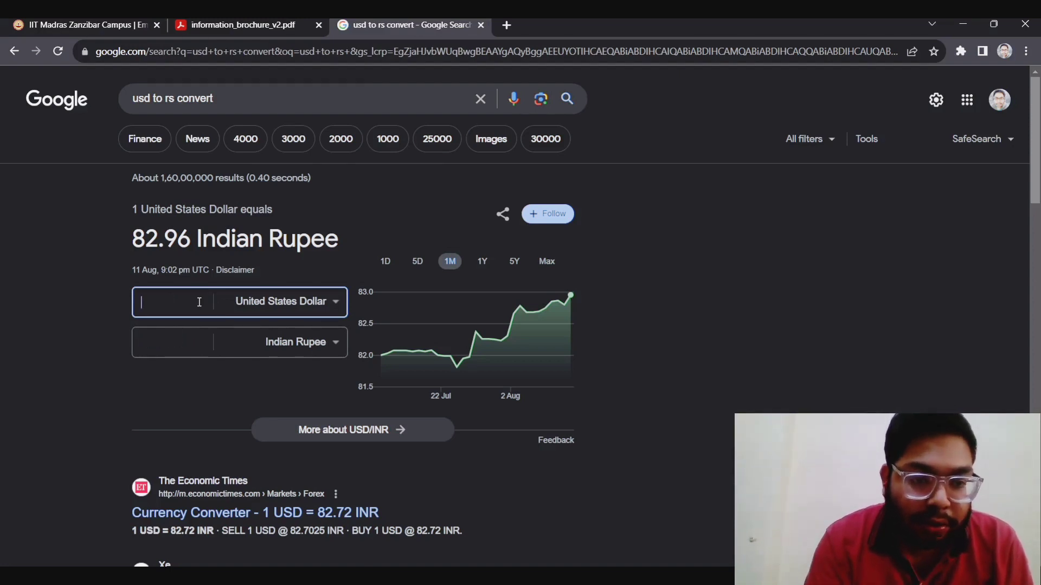
click(242, 24)
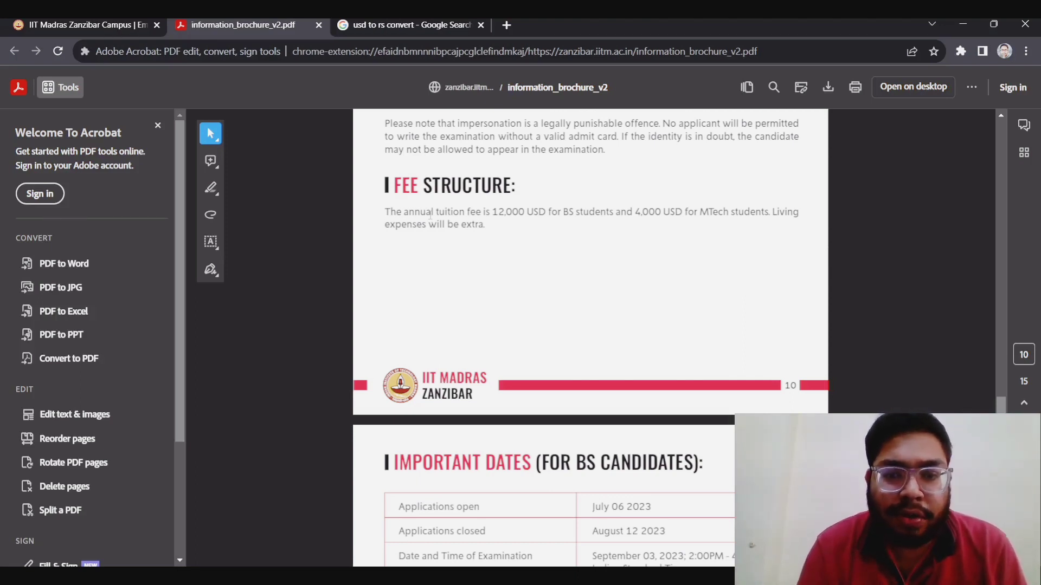
- Convert 4000 USD to INR (331,826.60) and return to the brochure
click(405, 25)
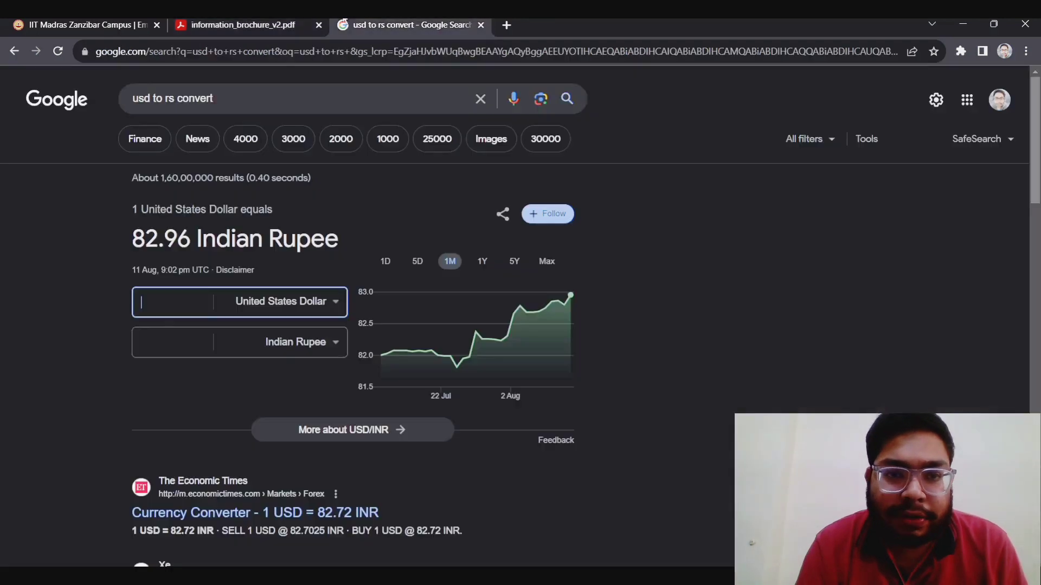
text(400)
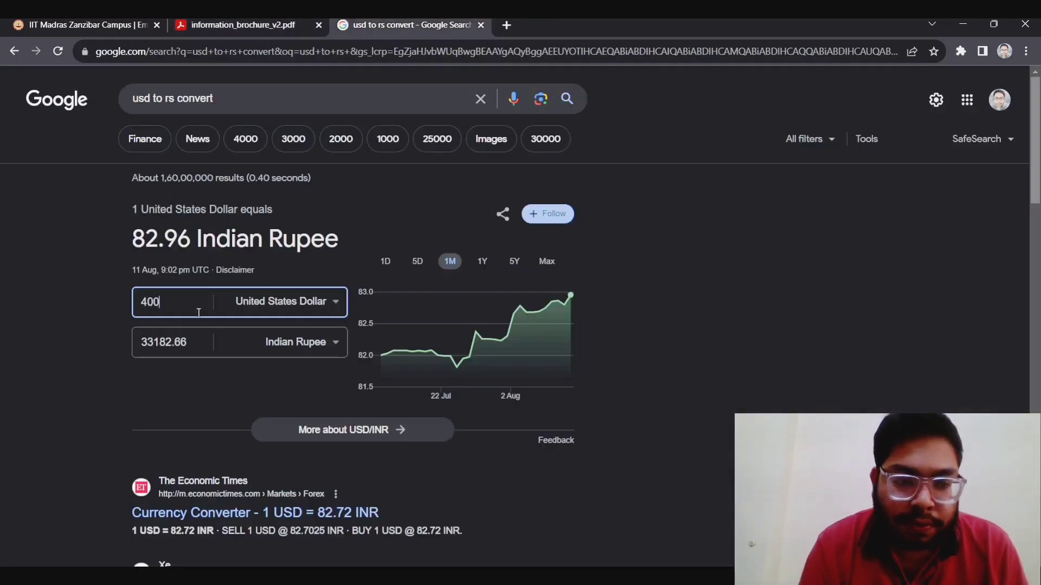
text(0)
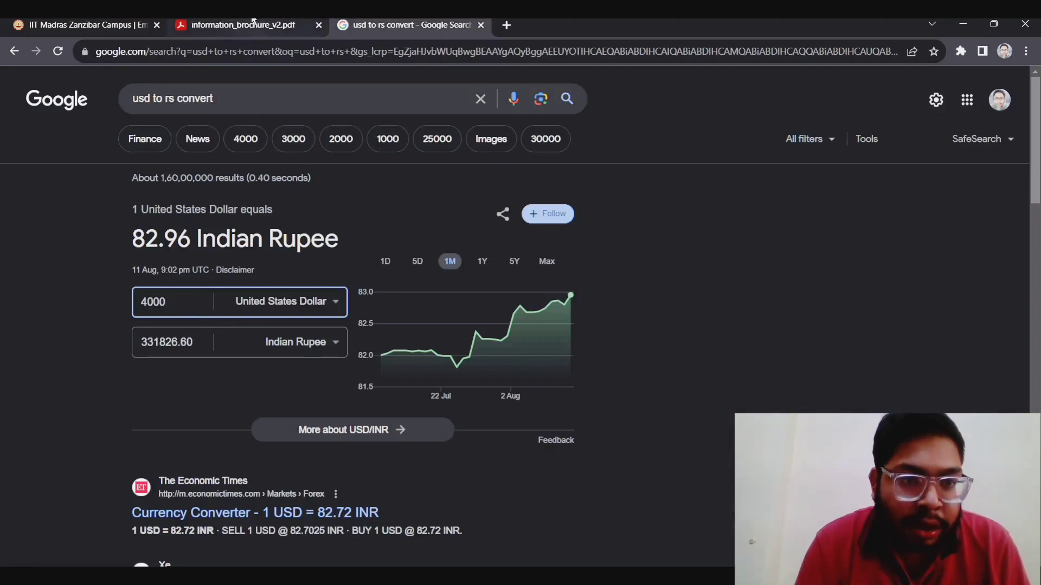
click(239, 24)
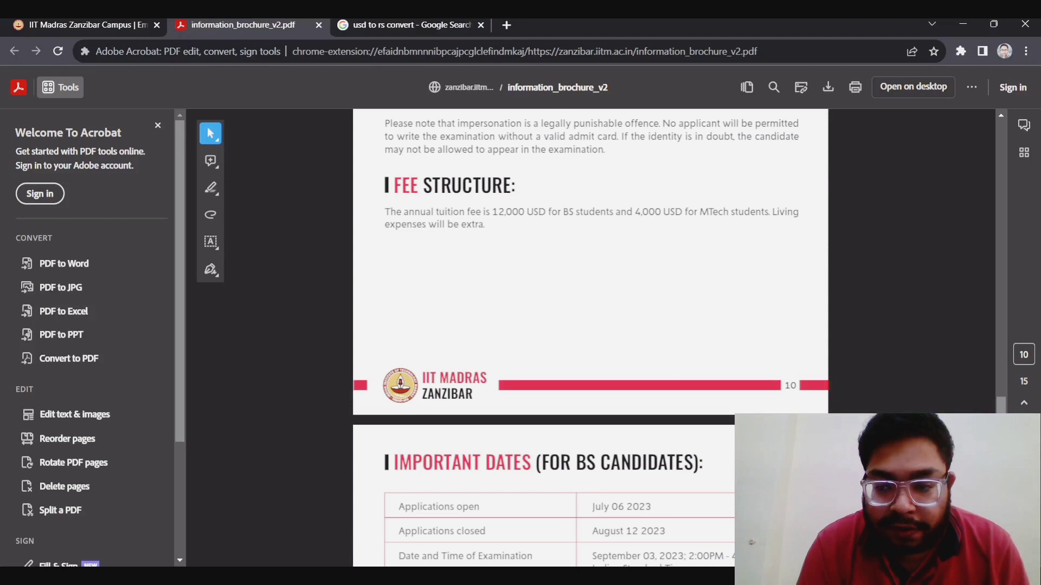
- Scroll past the BS and MTech Important Dates tables to Annexure 1's BS syllabus
scroll(down, 3)
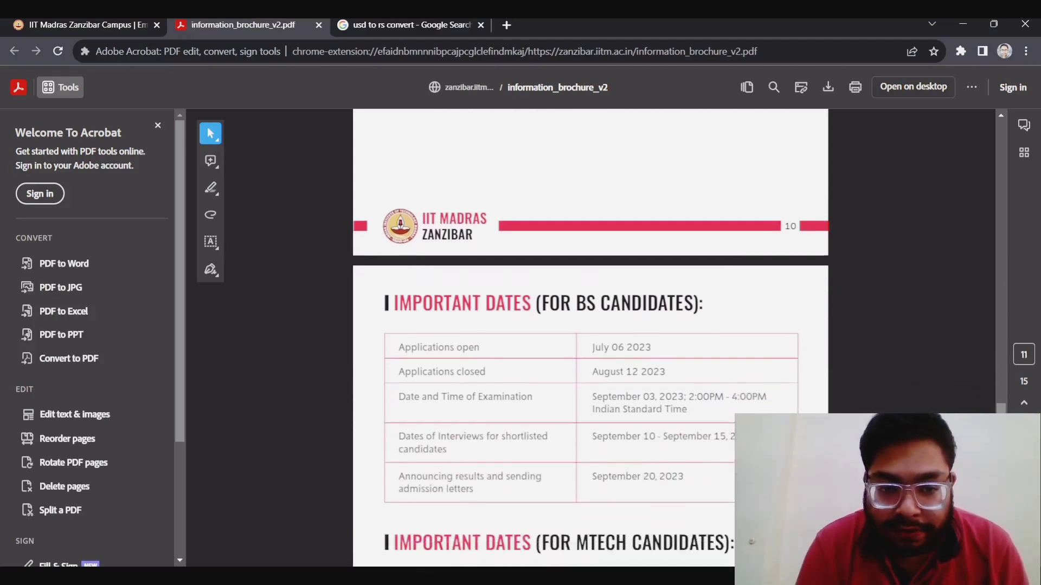
scroll(down, 3)
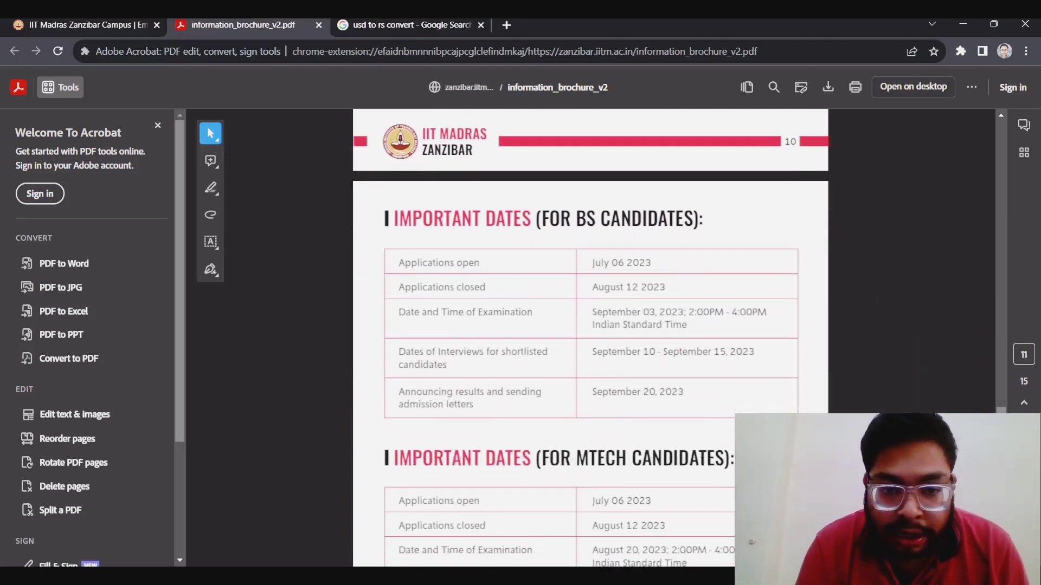
scroll(down, 3)
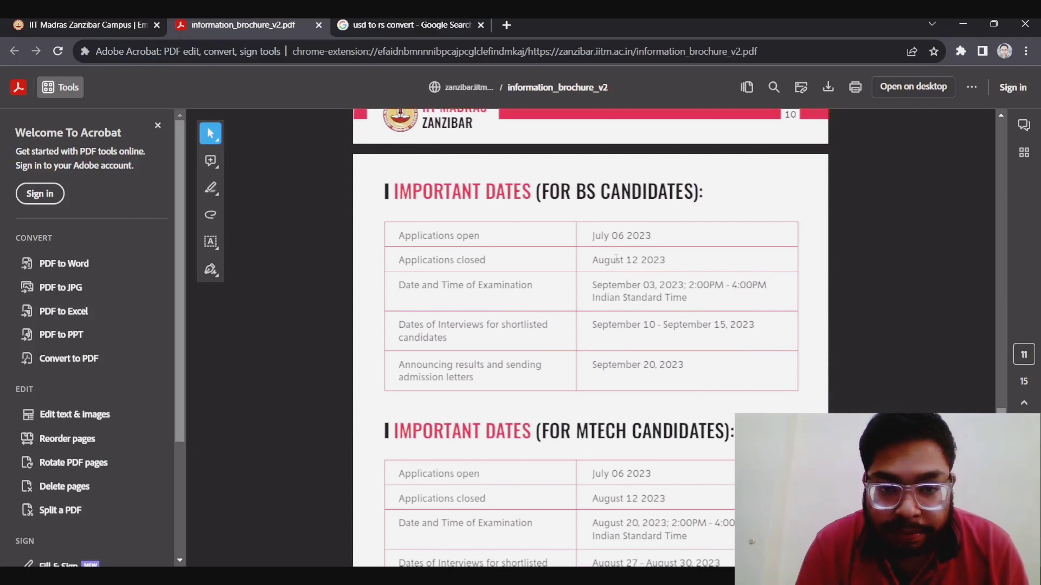
mouse_move(481, 393)
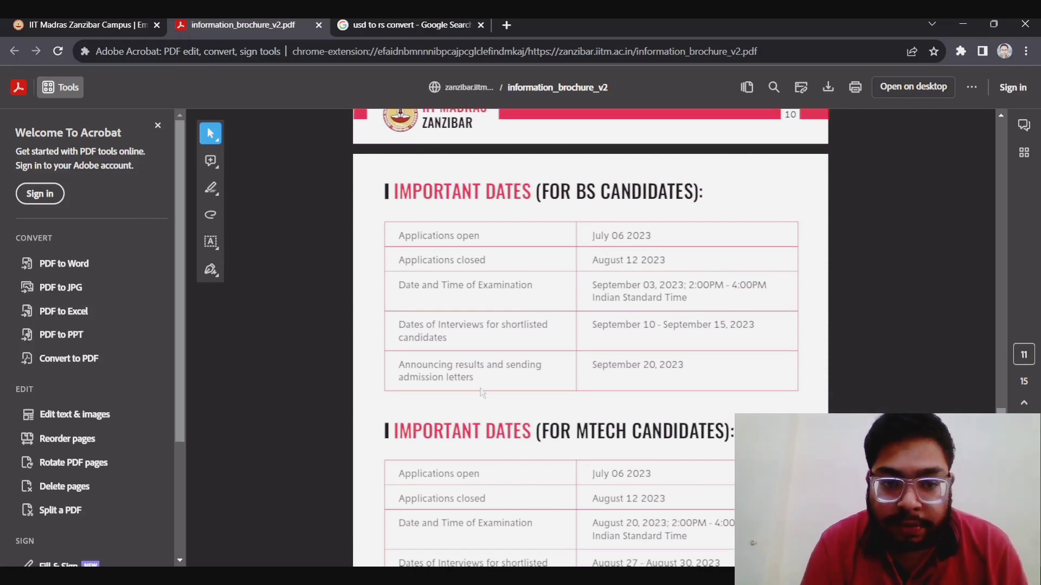
mouse_move(515, 372)
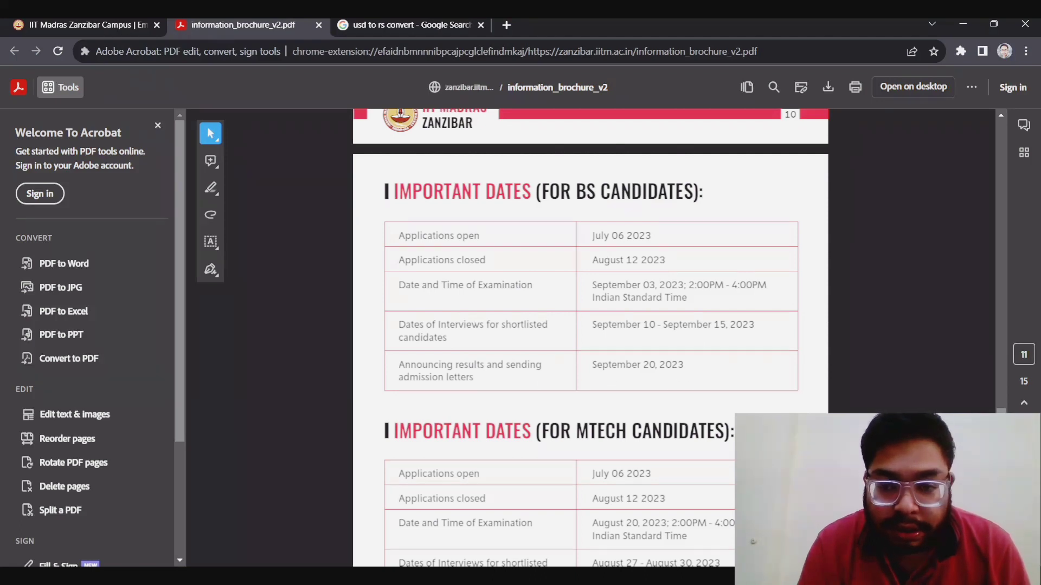
scroll(down, 3)
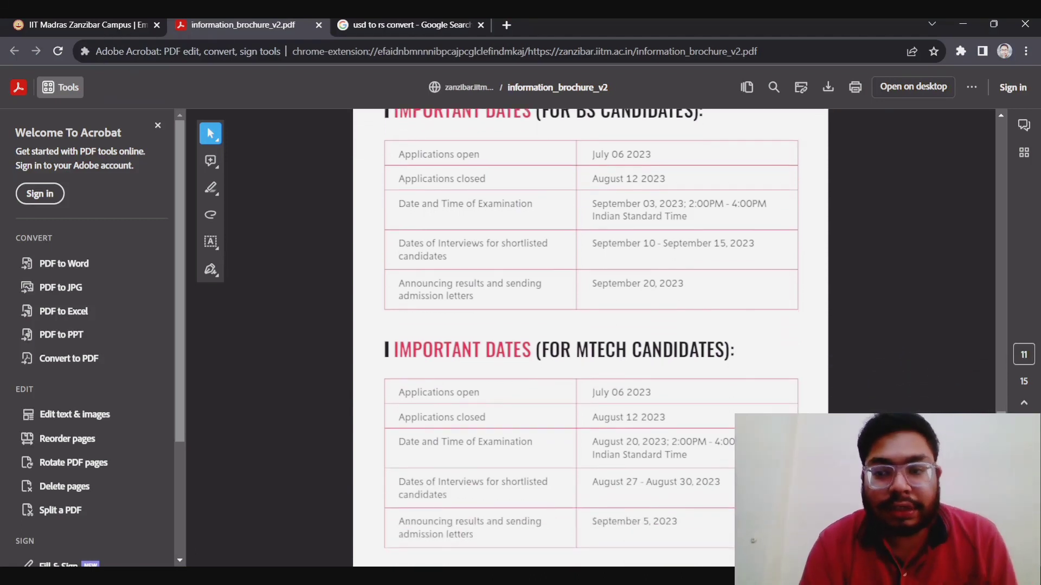
scroll(down, 3)
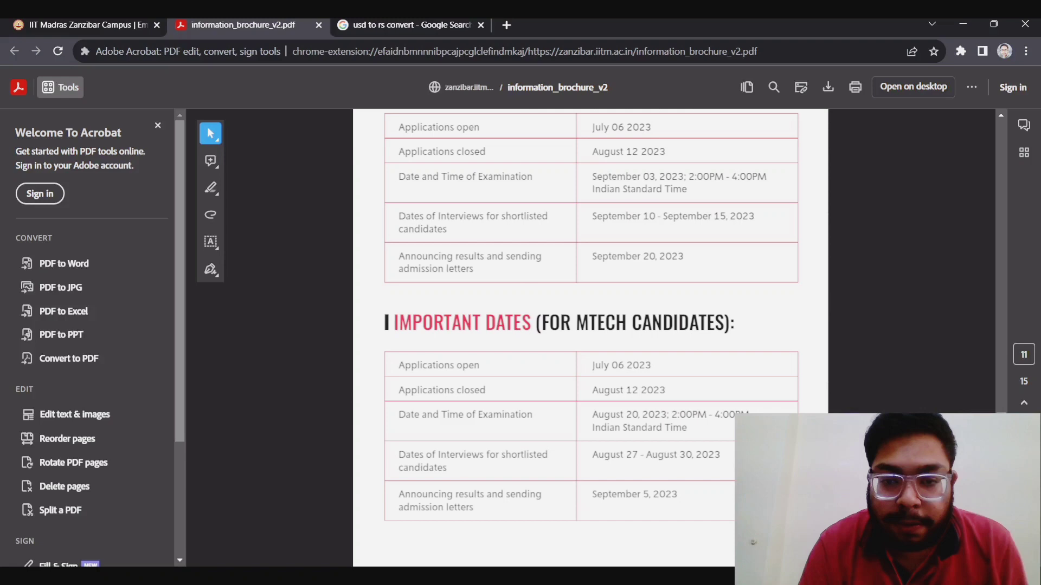
scroll(down, 3)
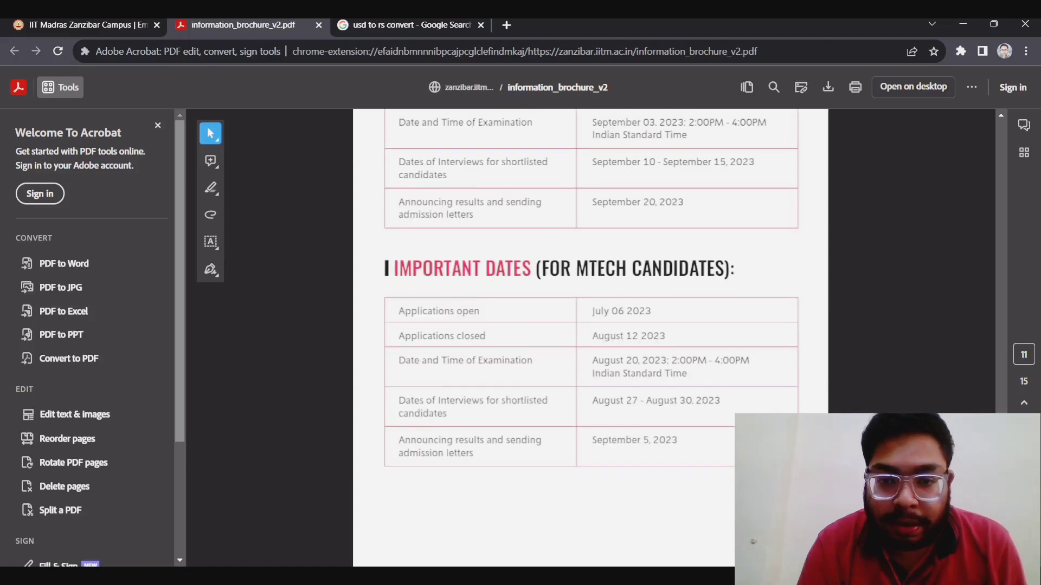
scroll(down, 3)
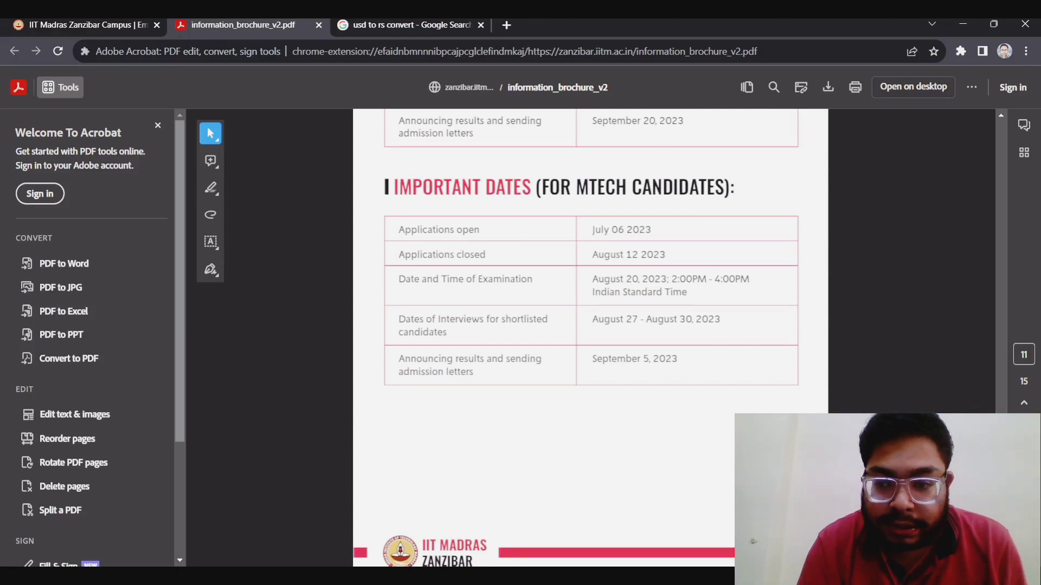
scroll(down, 3)
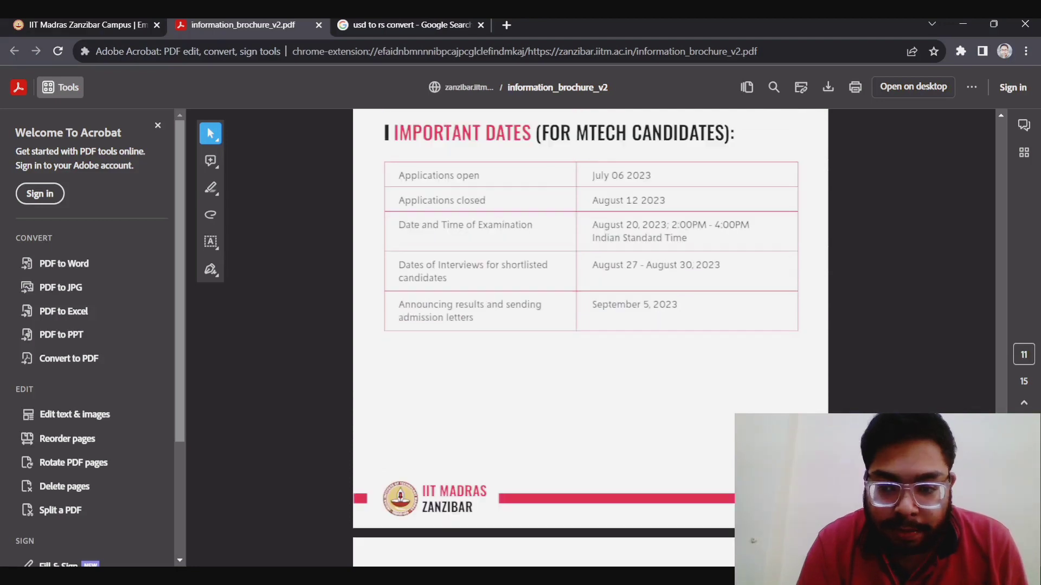
scroll(down, 3)
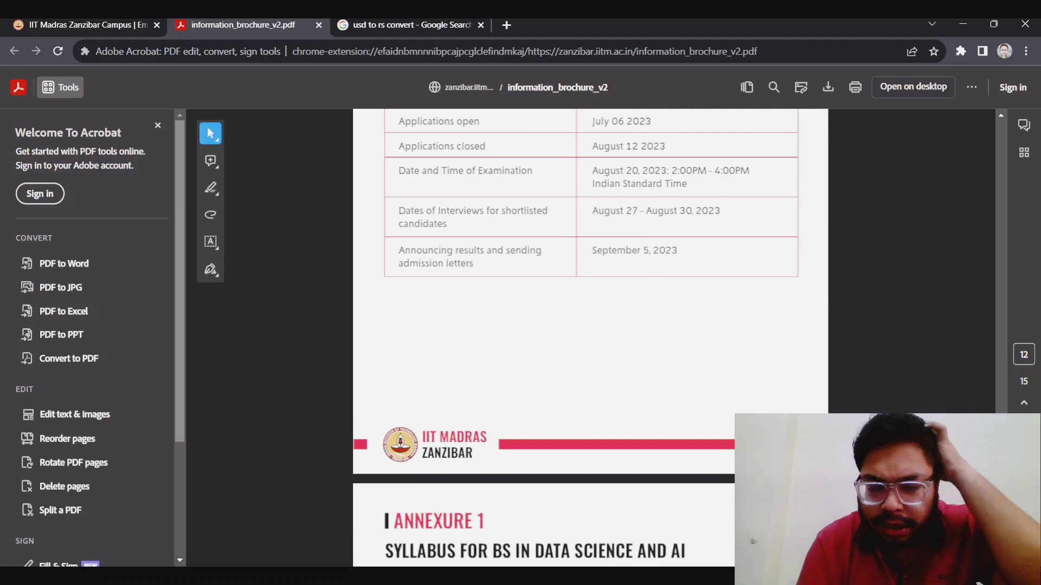
scroll(down, 3)
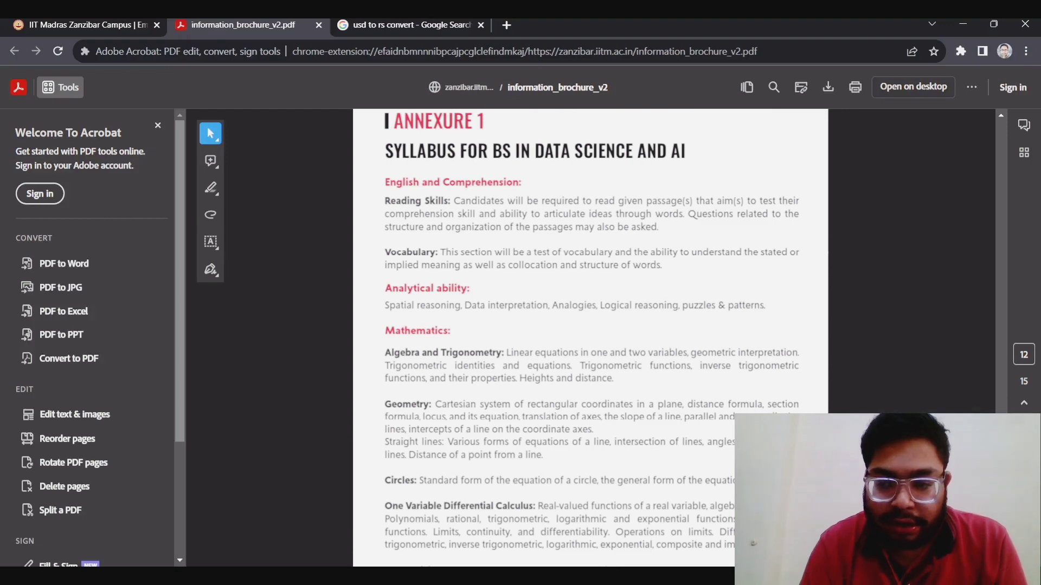
- Scroll past Annexure 2's MTech syllabus to the final 'For Queries' and Admission Committee page
scroll(down, 3)
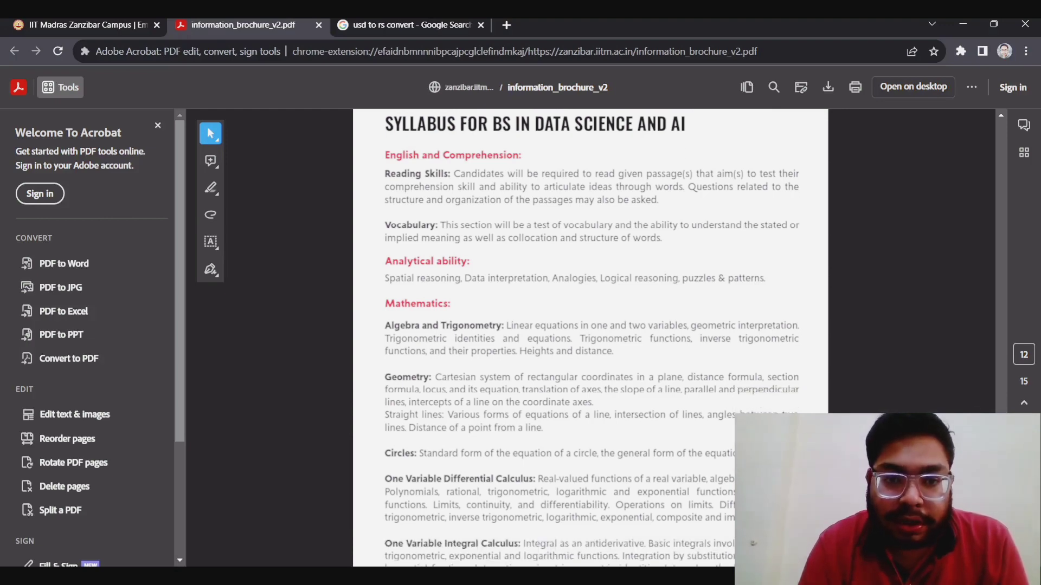
scroll(down, 3)
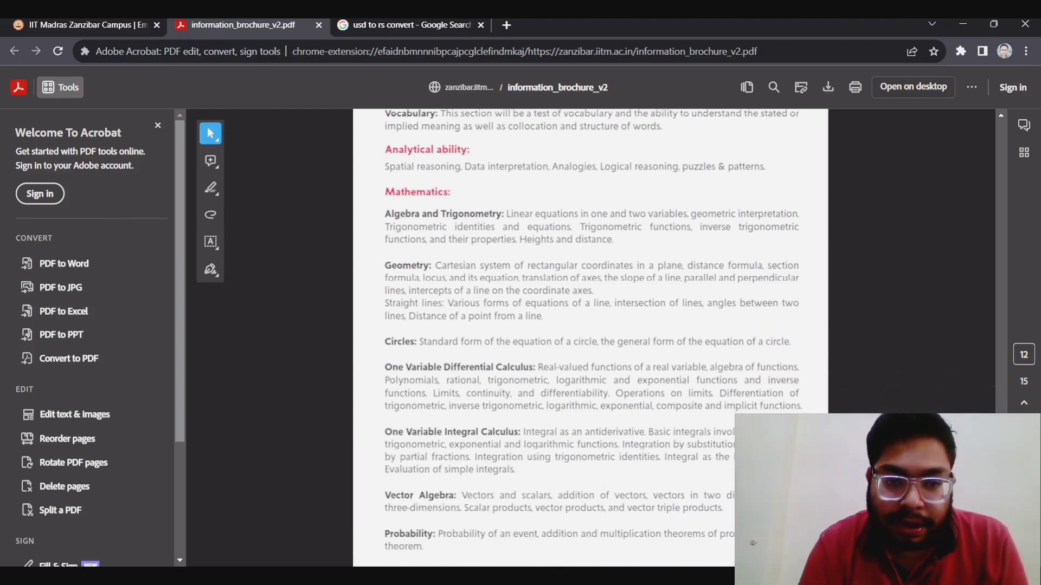
scroll(down, 3)
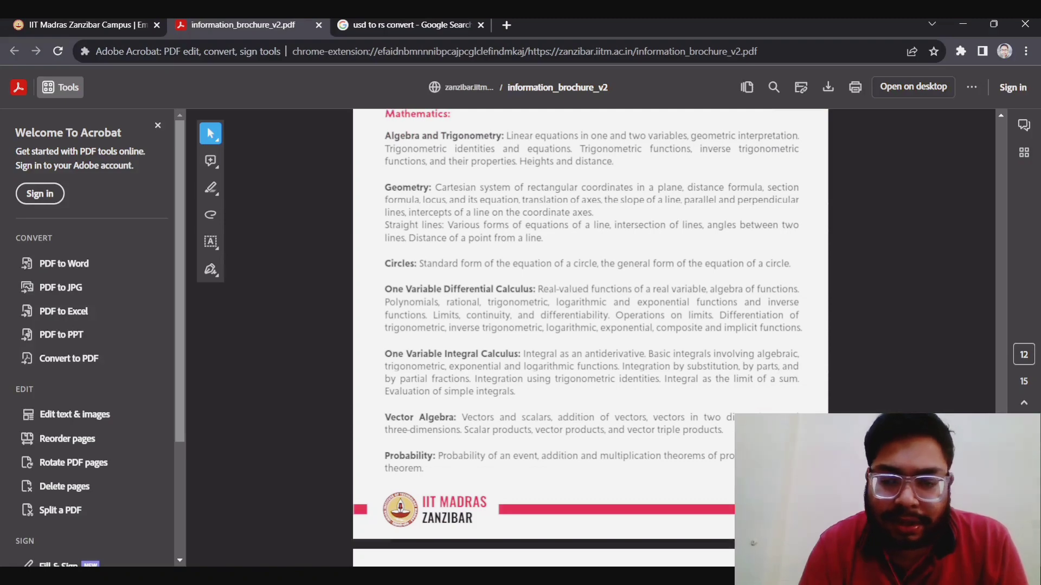
scroll(down, 3)
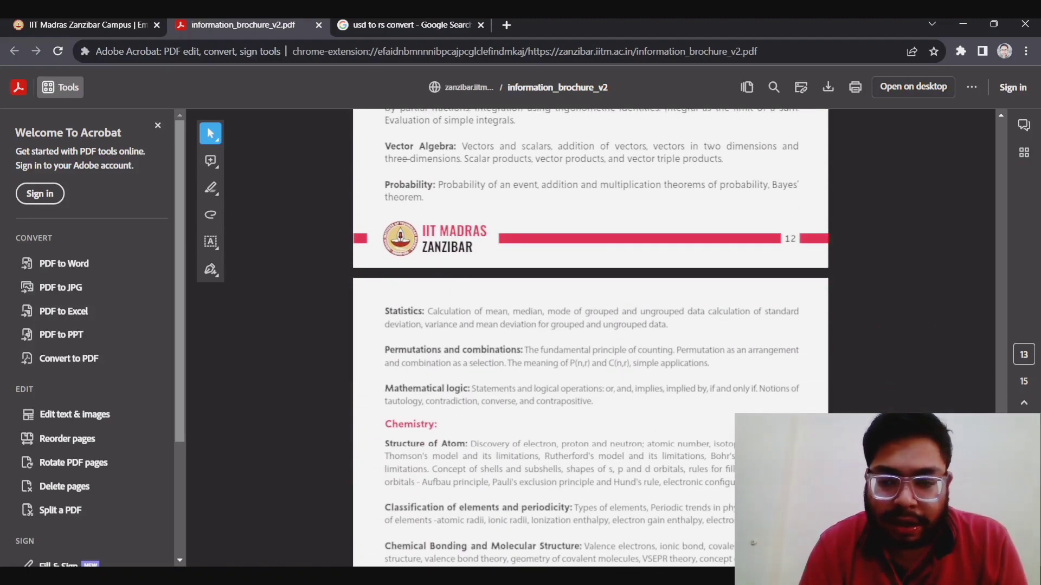
scroll(down, 3)
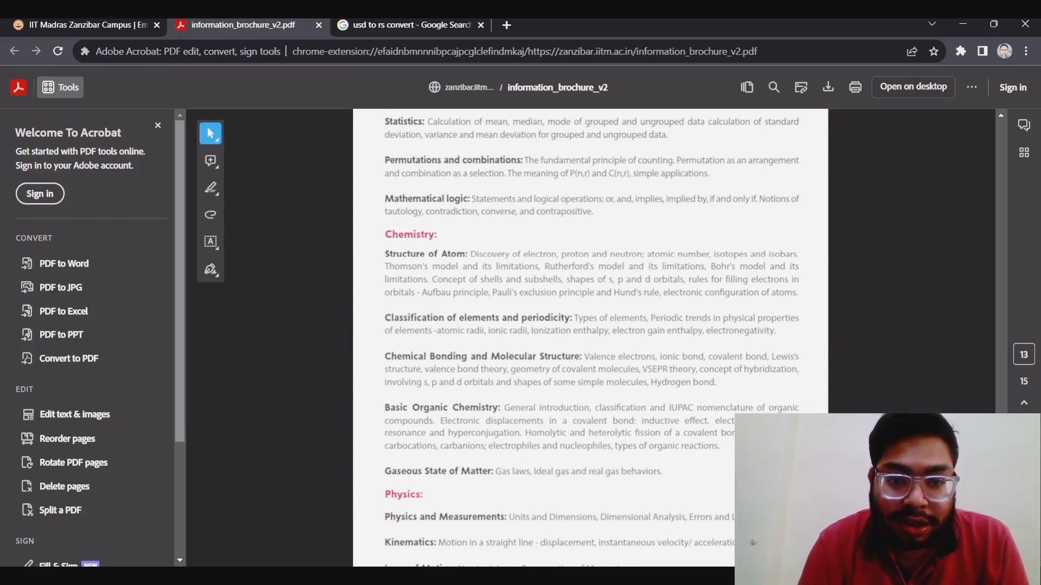
scroll(down, 3)
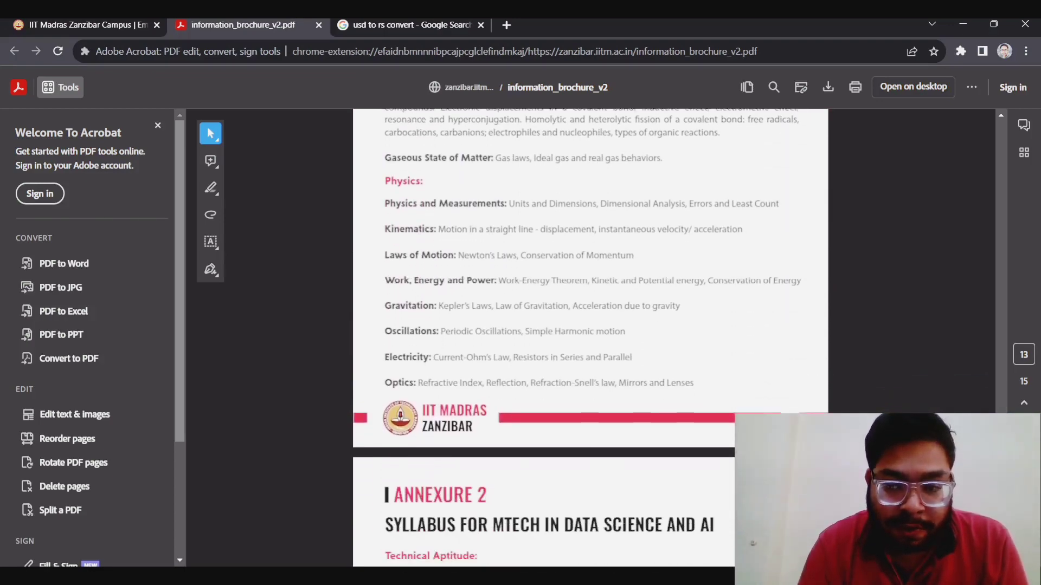
scroll(down, 3)
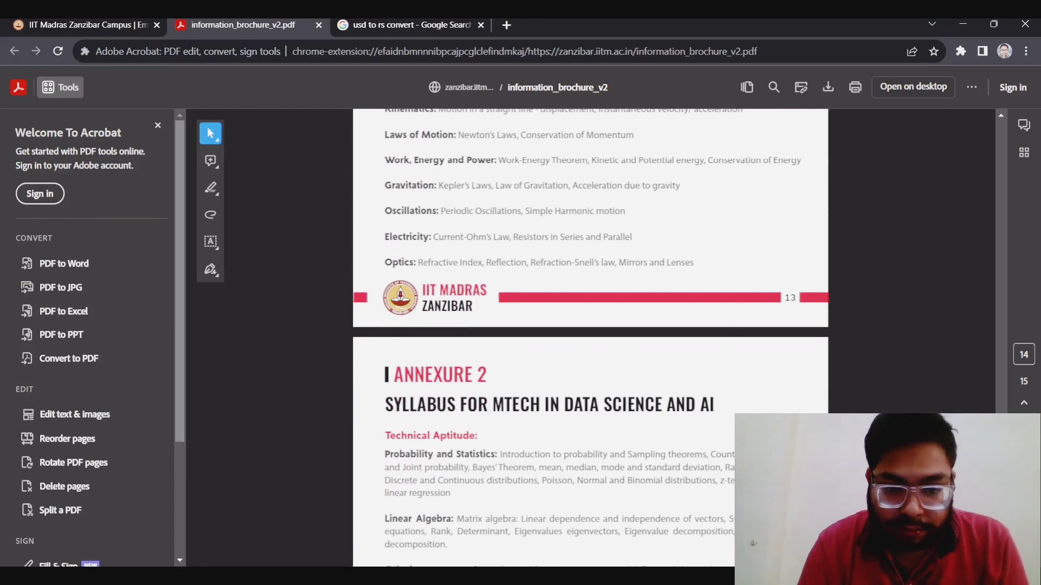
scroll(down, 3)
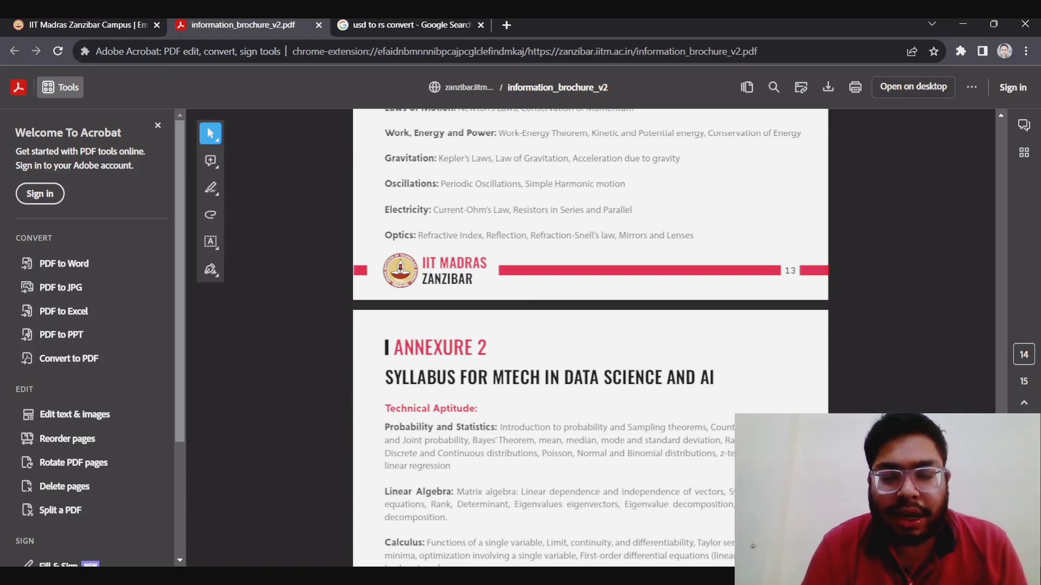
scroll(down, 3)
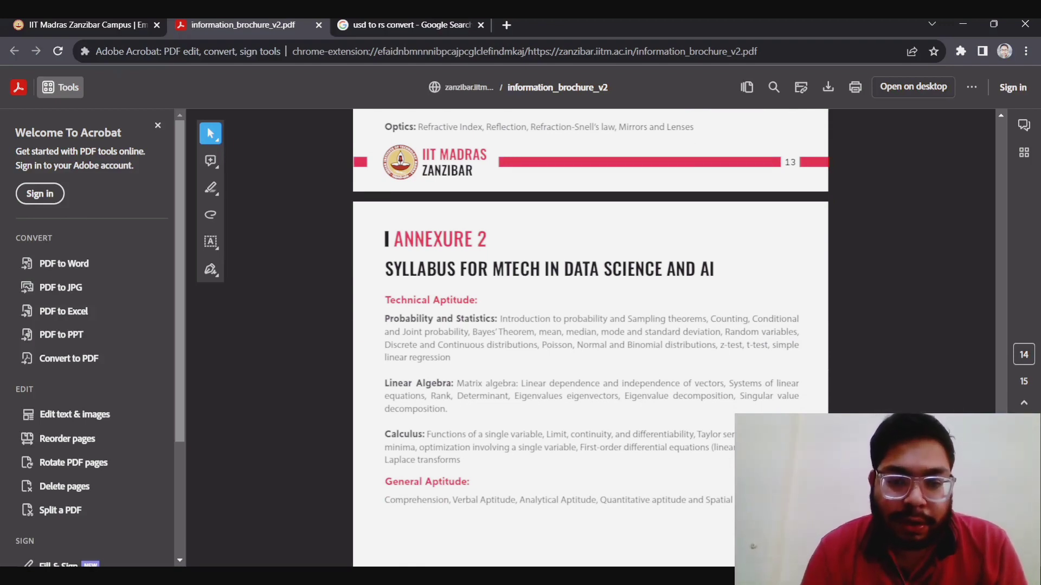
scroll(down, 3)
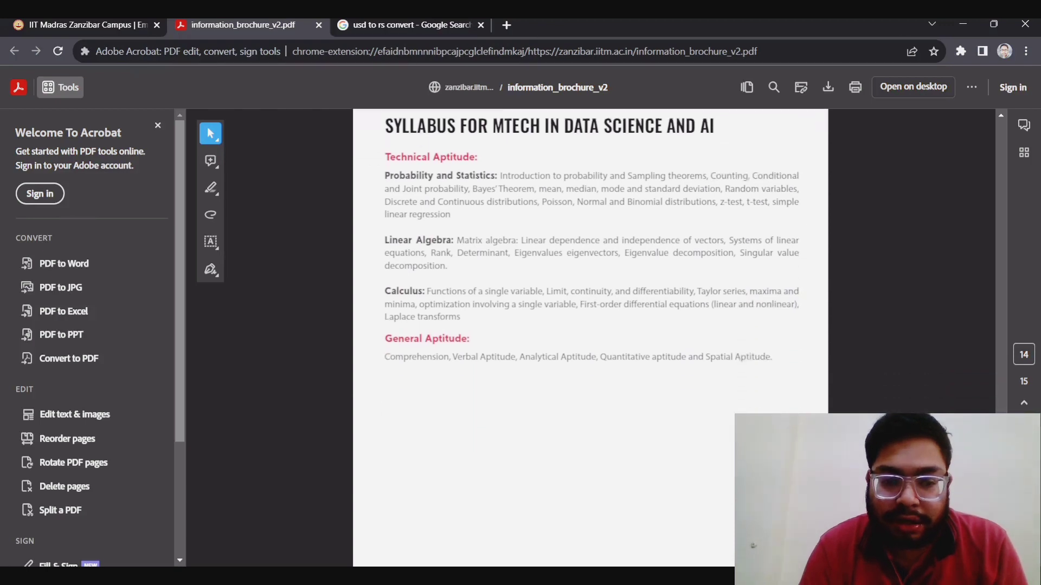
scroll(down, 3)
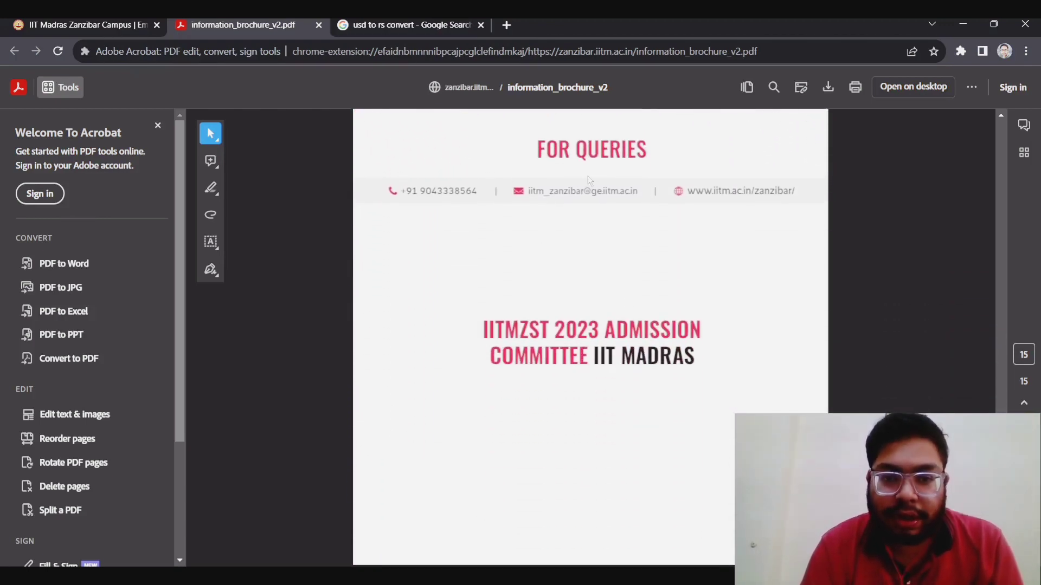
mouse_move(655, 260)
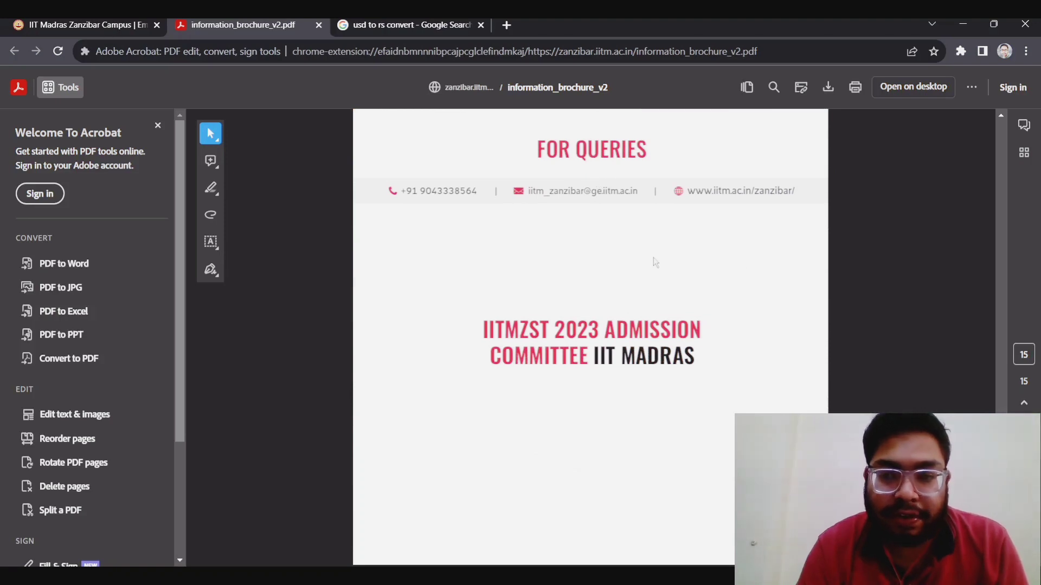
mouse_move(450, 206)
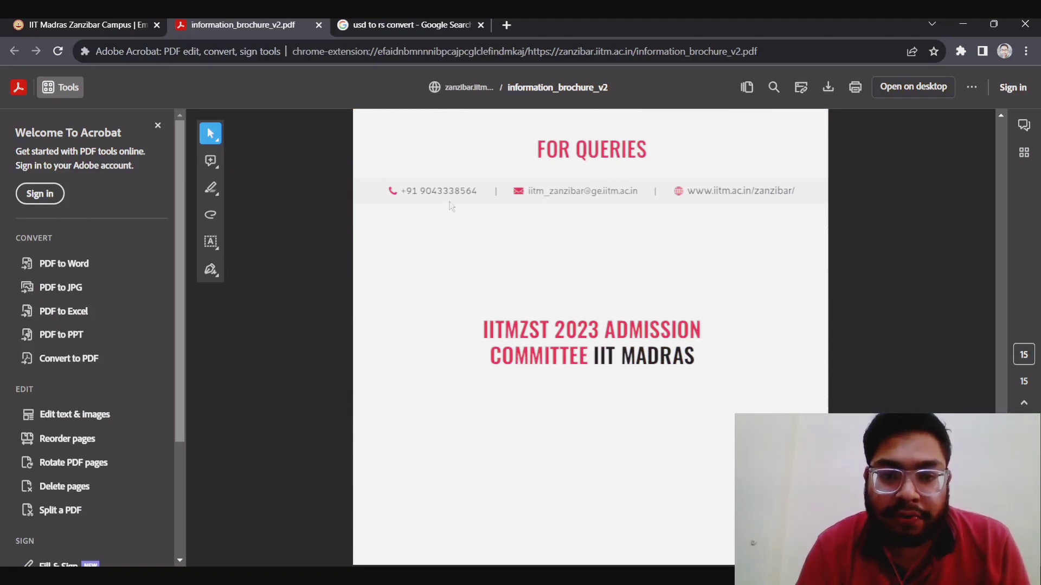
mouse_move(547, 247)
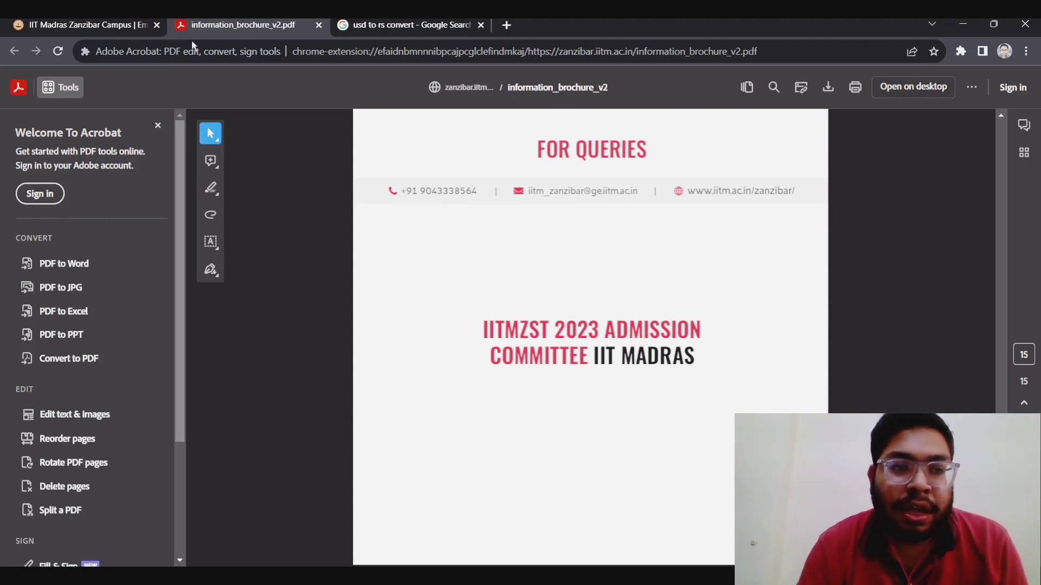
- Open 'BS Sample Questions' from the IIT Madras Zanzibar Admissions 2023 sidebar
click(80, 25)
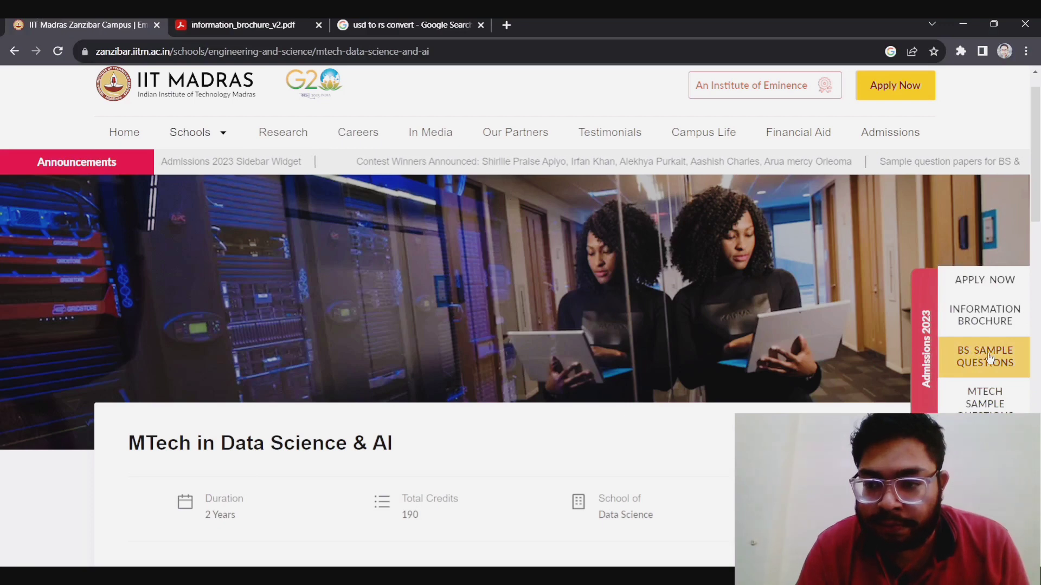
click(985, 356)
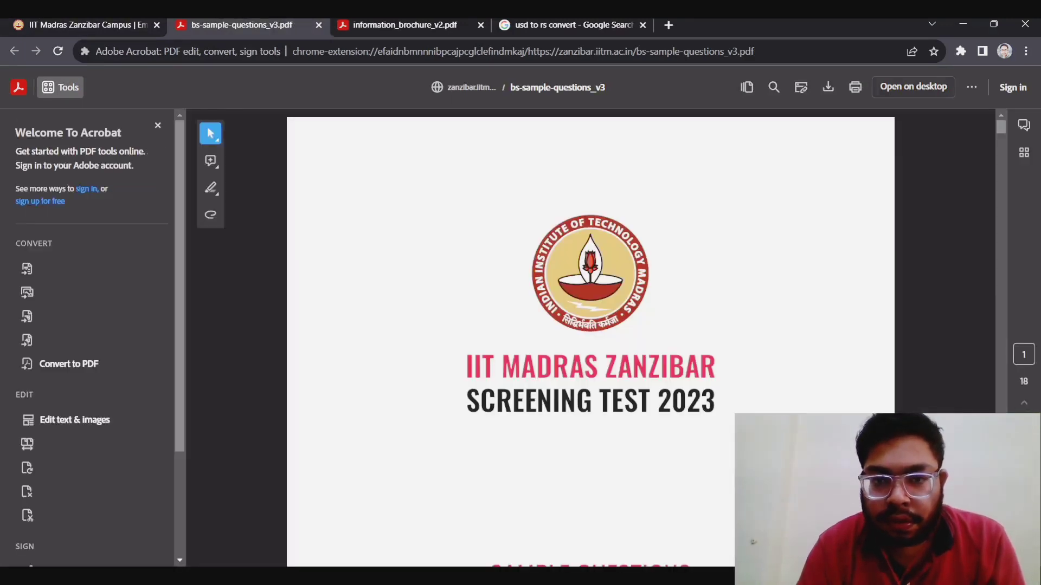
scroll(down, 3)
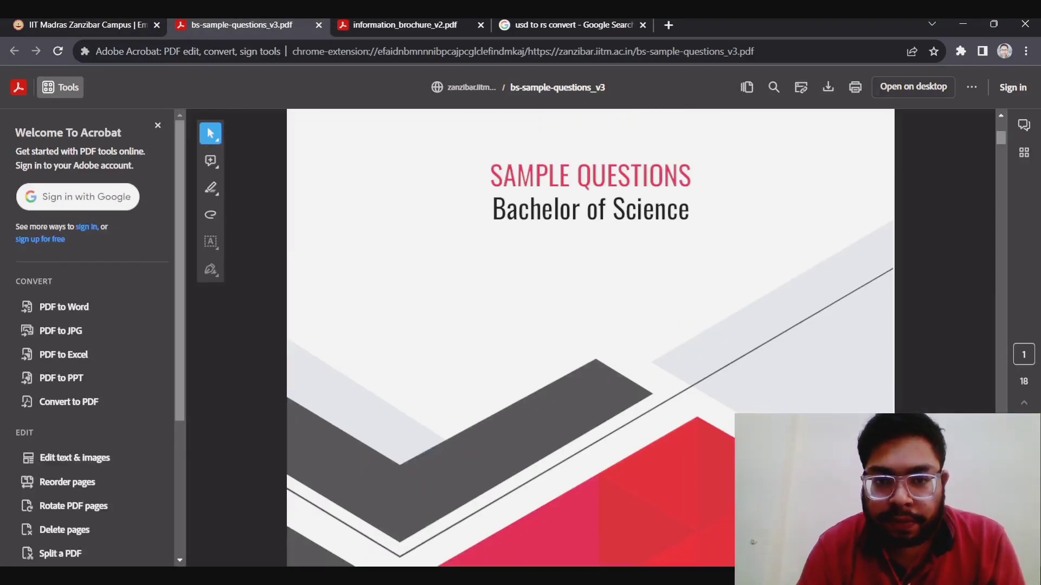
scroll(down, 3)
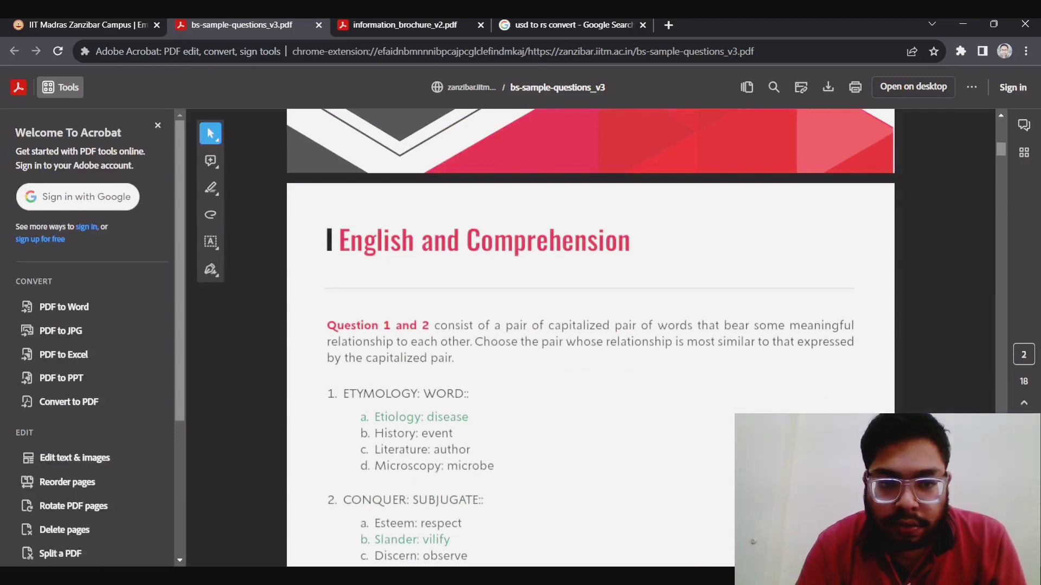
scroll(down, 3)
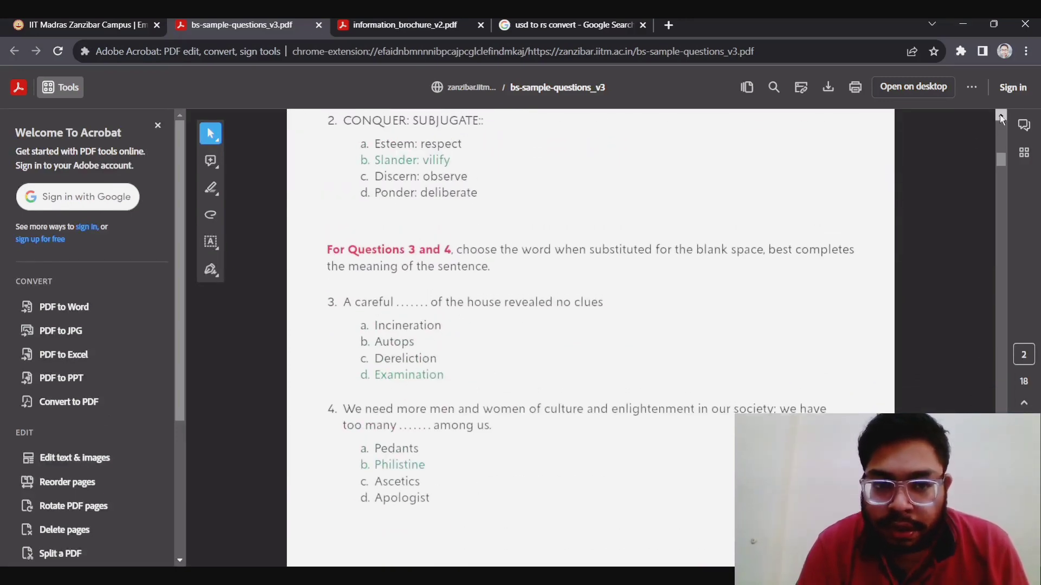
scroll(up, 3)
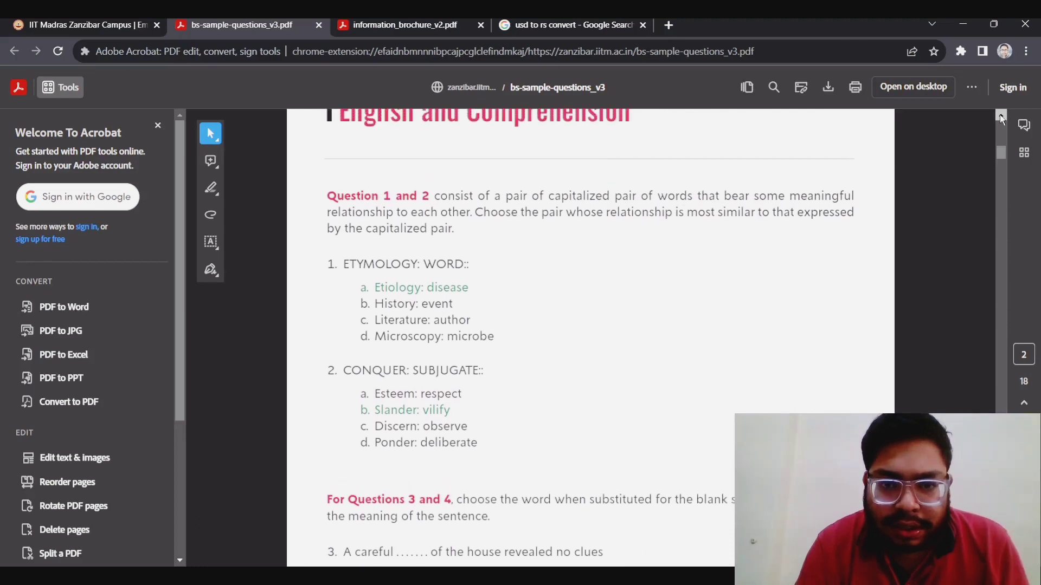
scroll(up, 3)
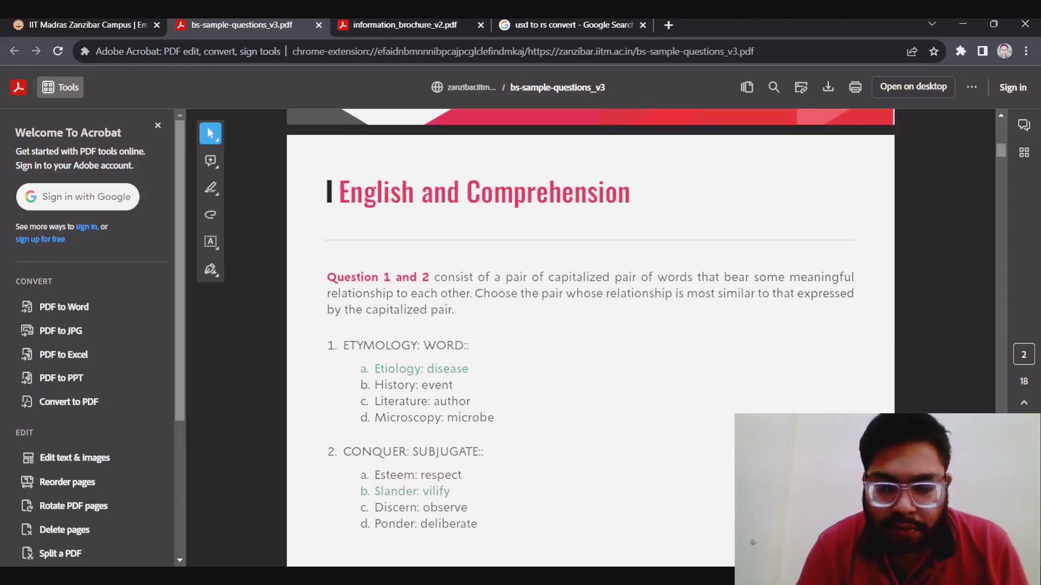
- Scroll through the aptitude, mathematics and physics questions to the closing disclaimer
scroll(down, 3)
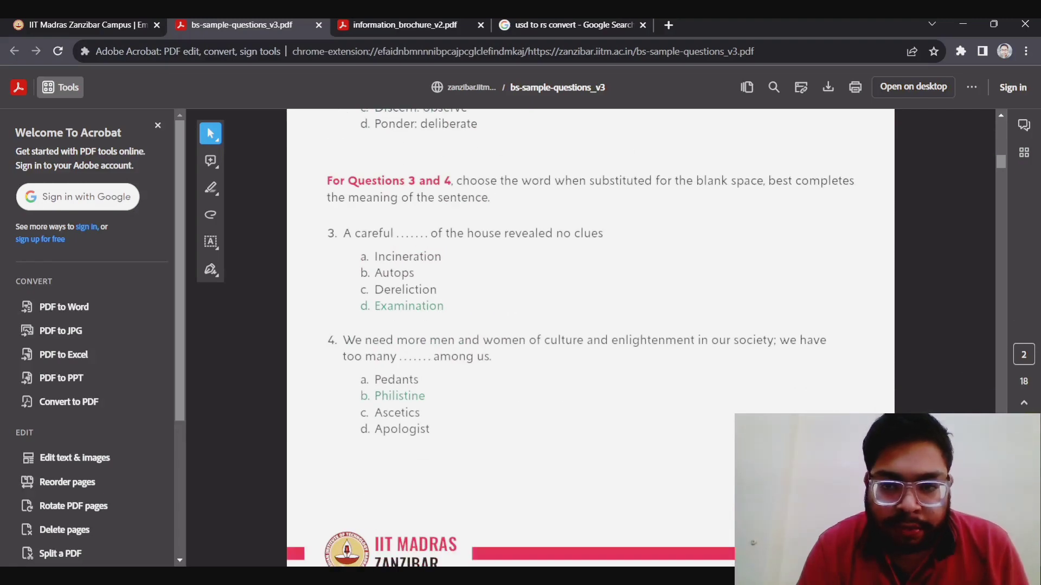
scroll(down, 3)
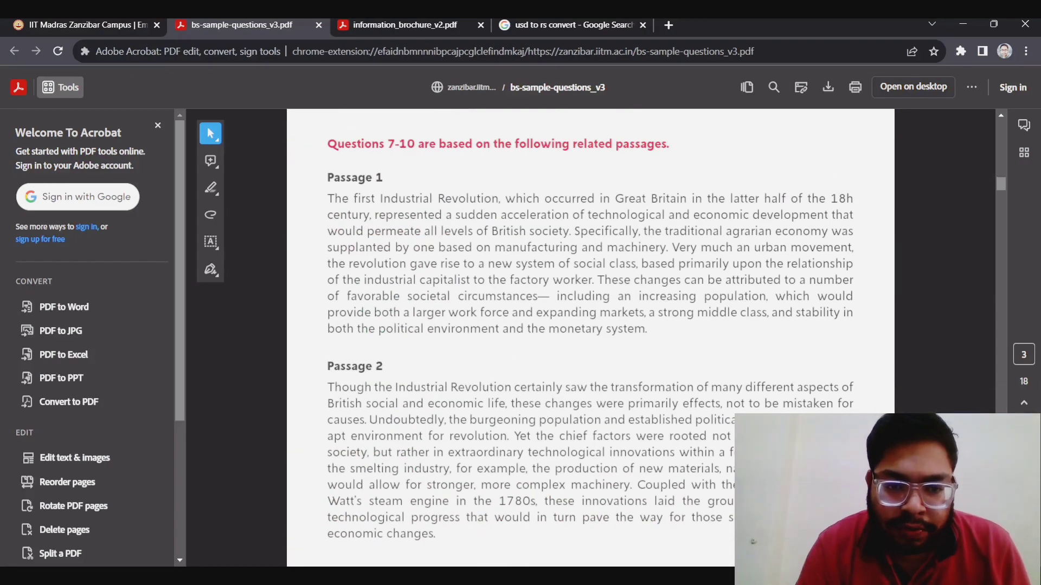
scroll(down, 3)
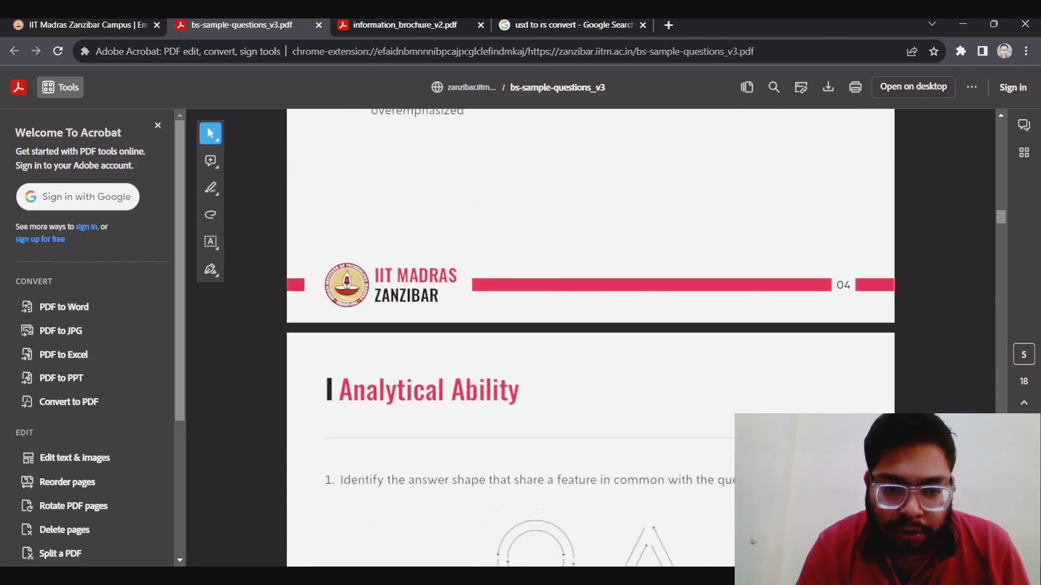
scroll(down, 3)
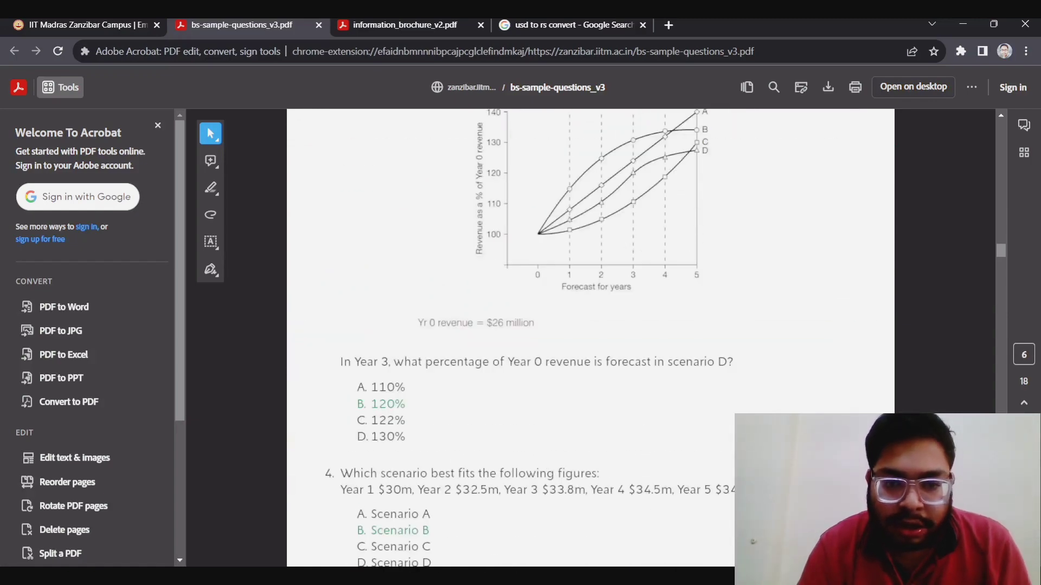
scroll(down, 3)
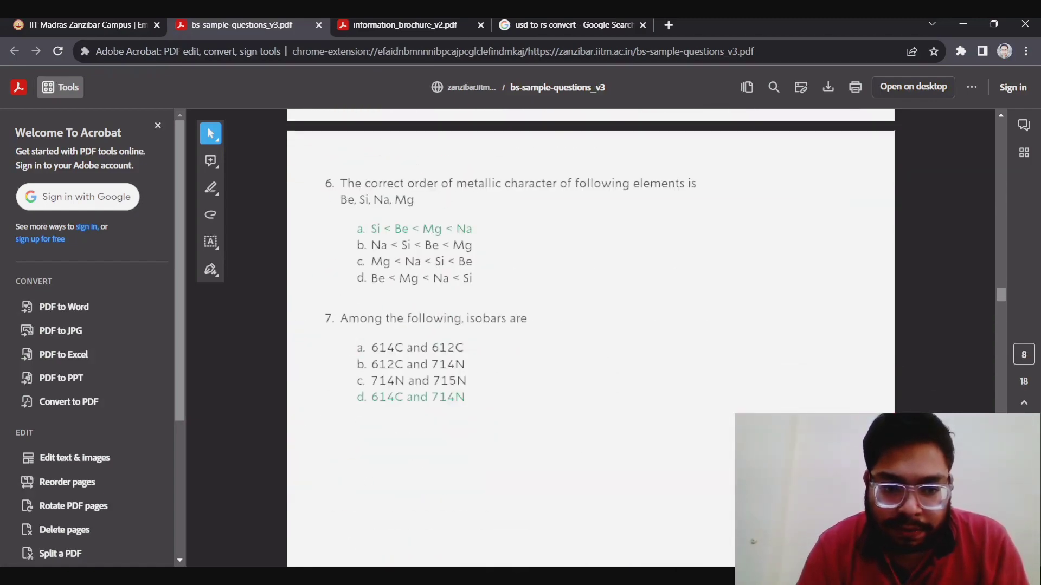
scroll(down, 3)
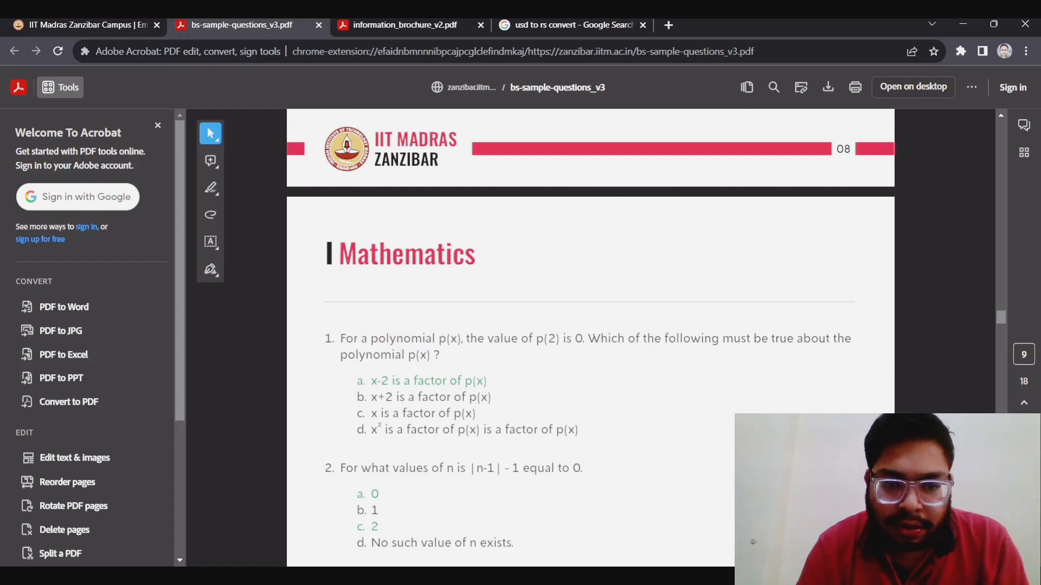
scroll(down, 3)
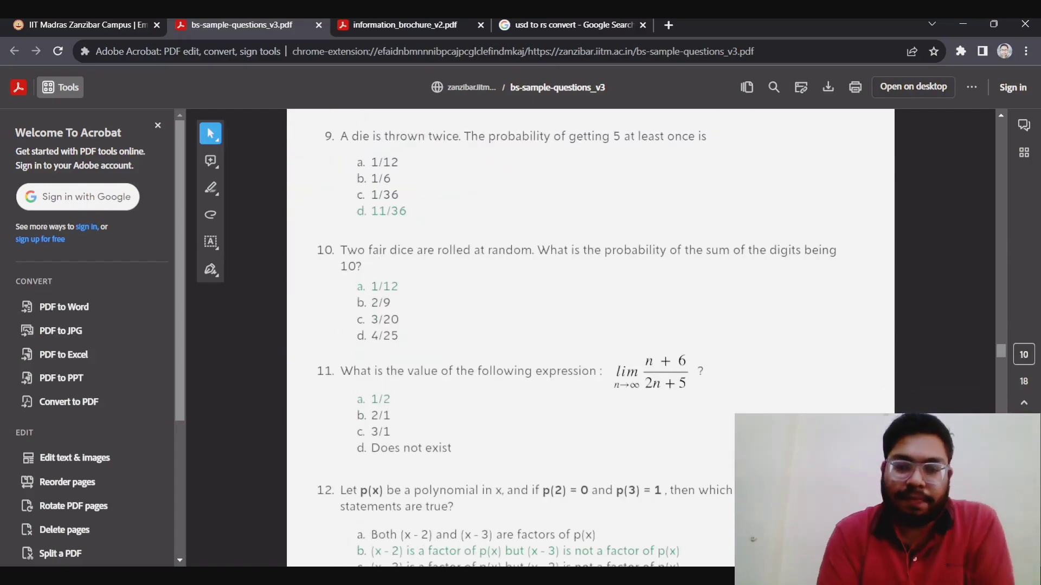
scroll(down, 3)
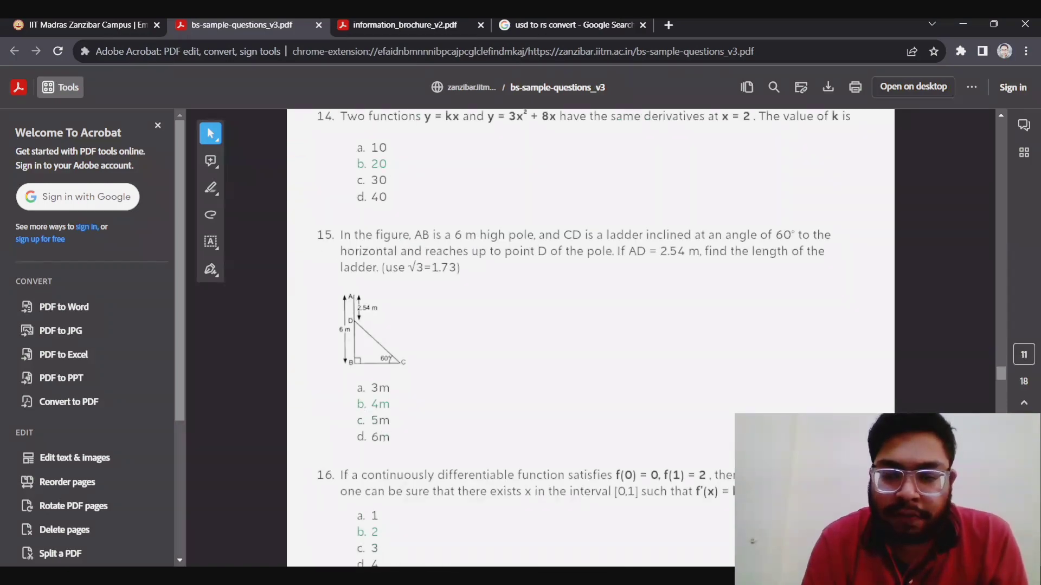
scroll(down, 3)
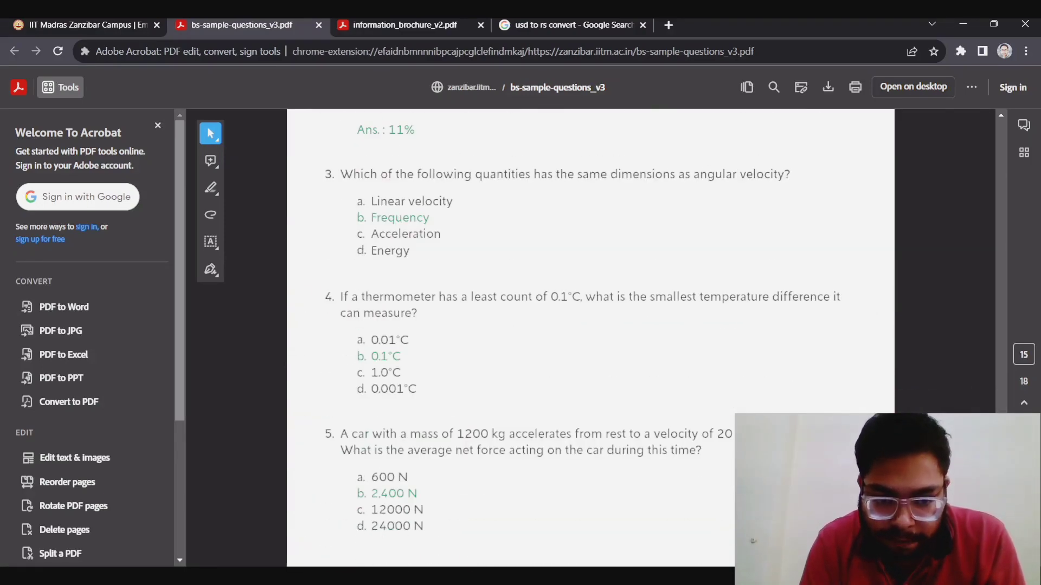
scroll(down, 3)
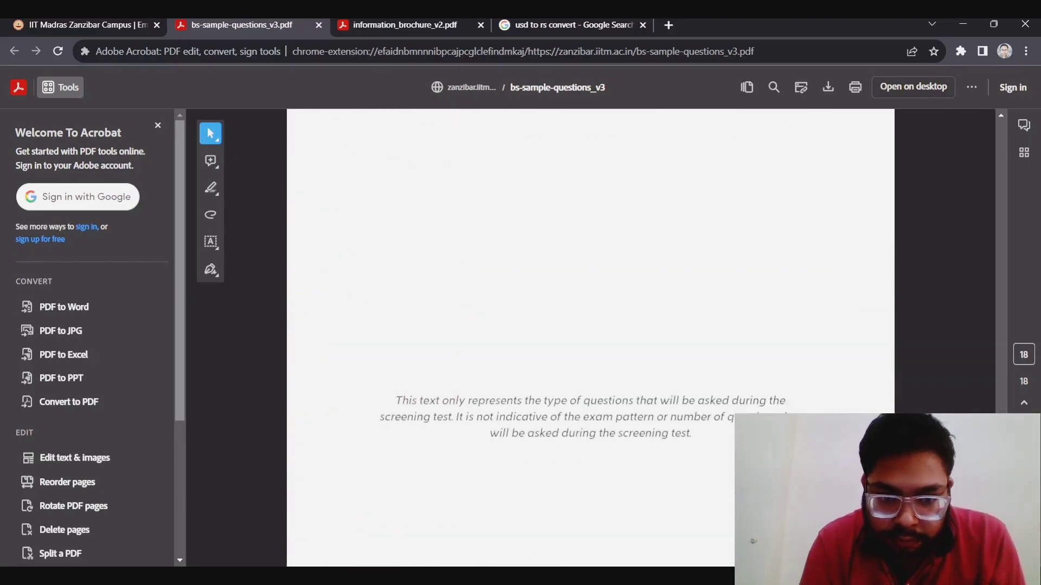
click(79, 24)
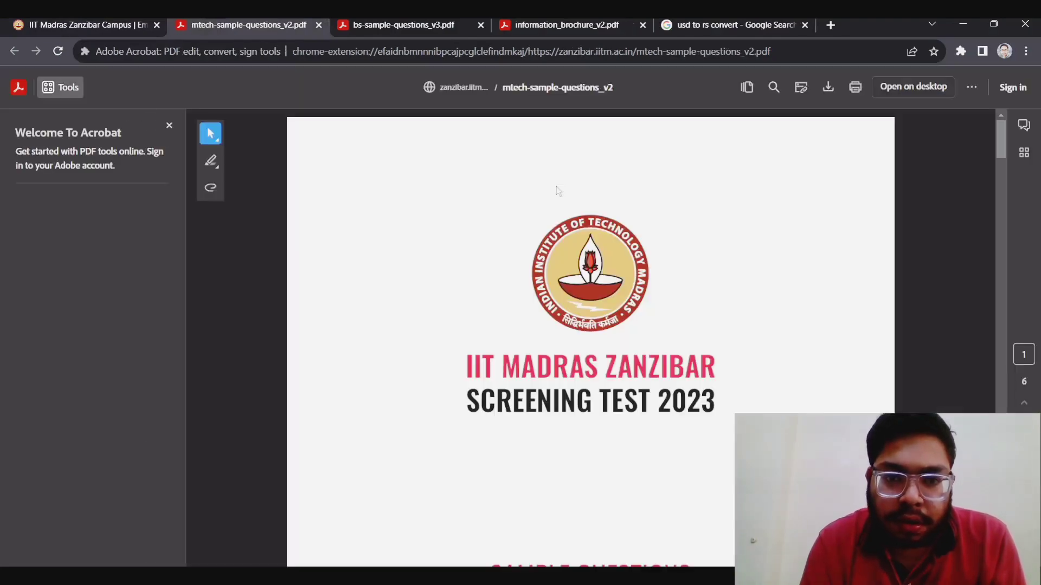
scroll(down, 3)
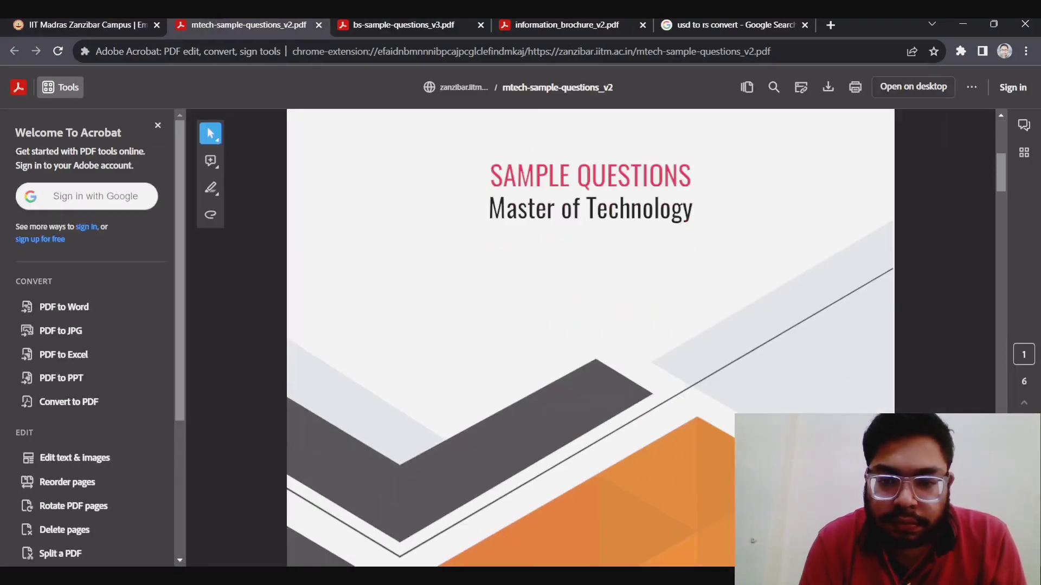
scroll(down, 3)
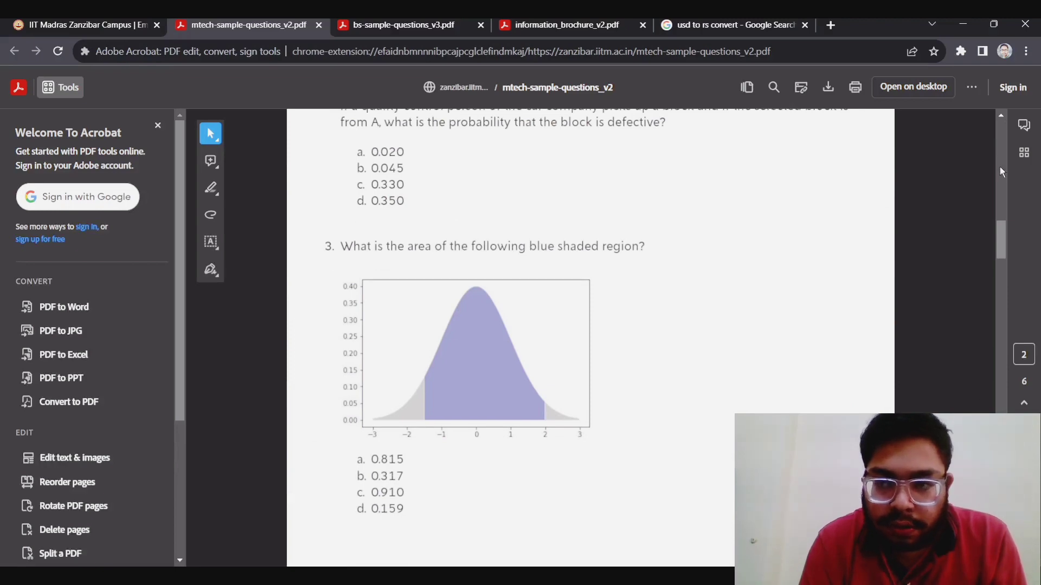
scroll(up, 3)
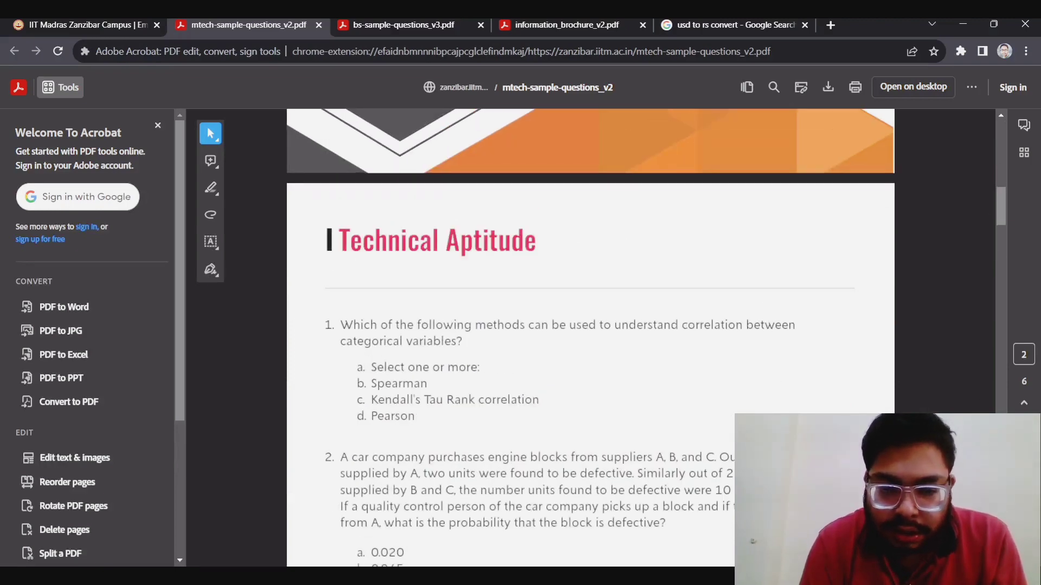
scroll(down, 3)
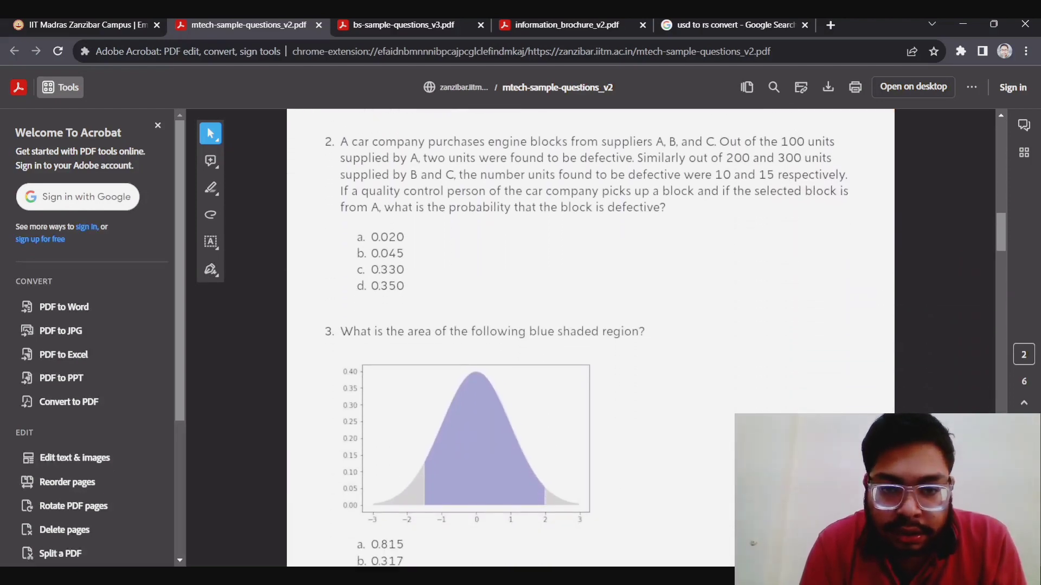
scroll(down, 3)
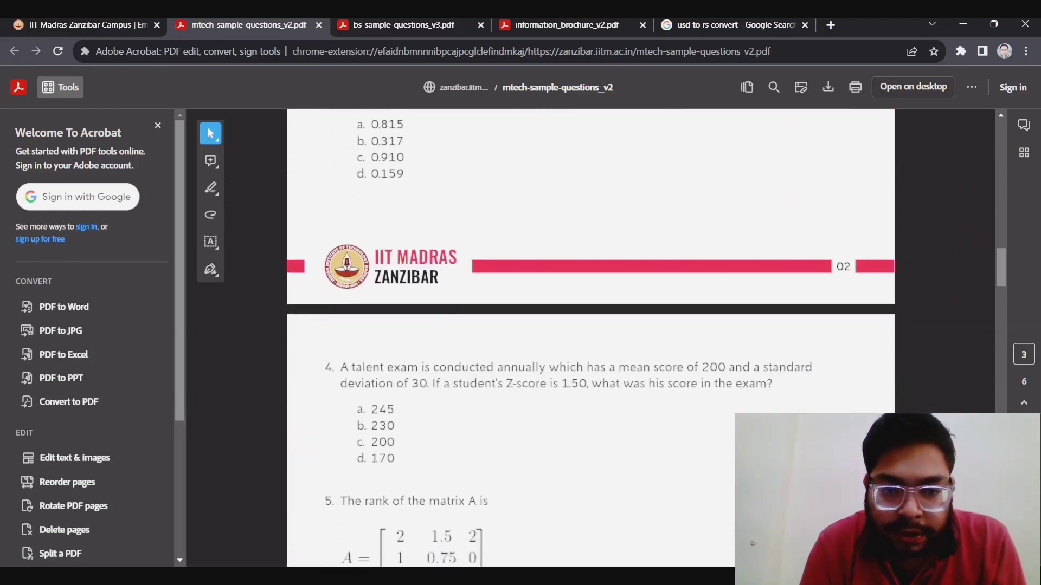
scroll(down, 3)
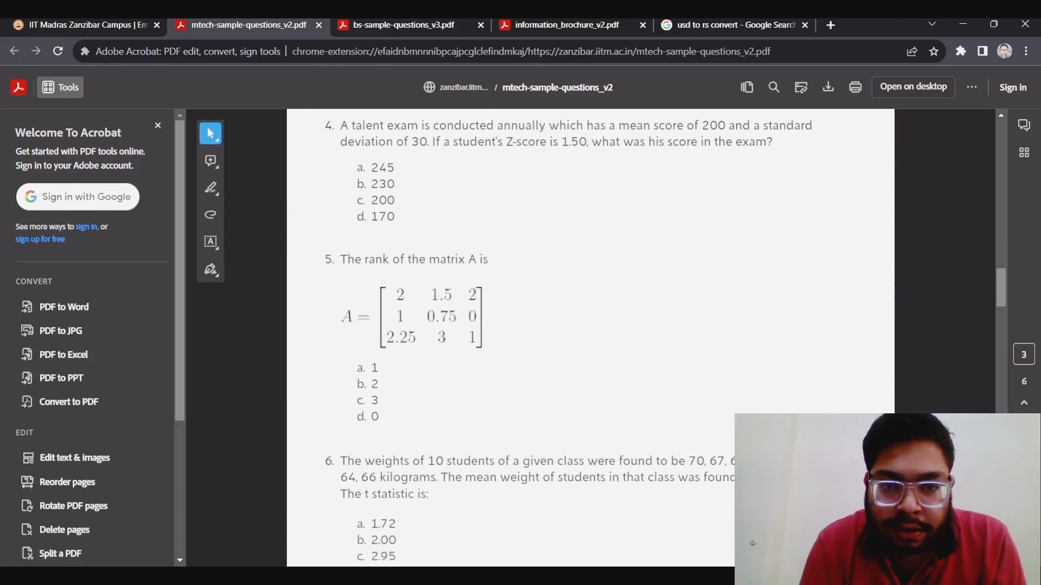
scroll(down, 3)
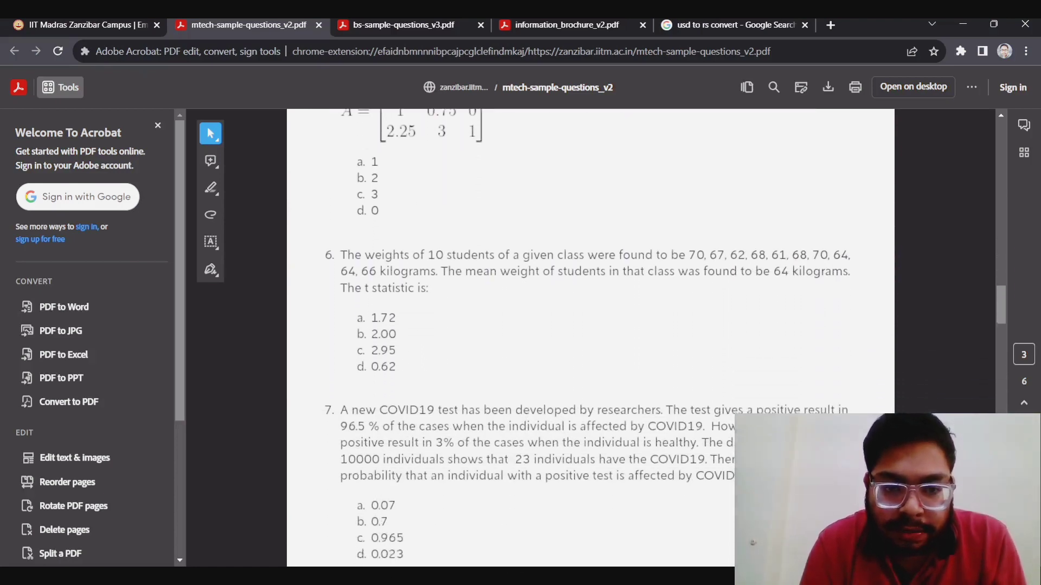
scroll(down, 3)
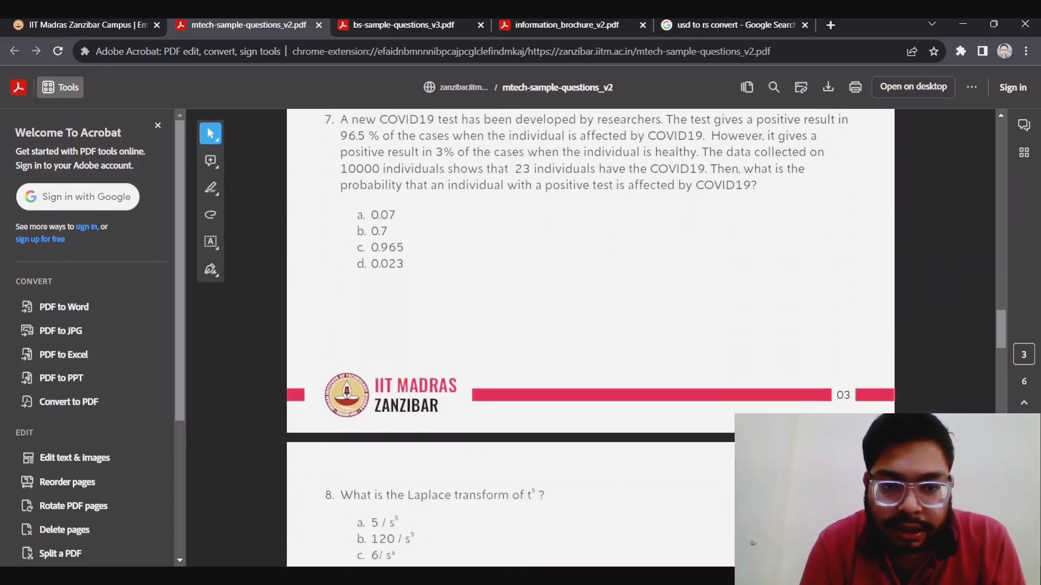
scroll(down, 3)
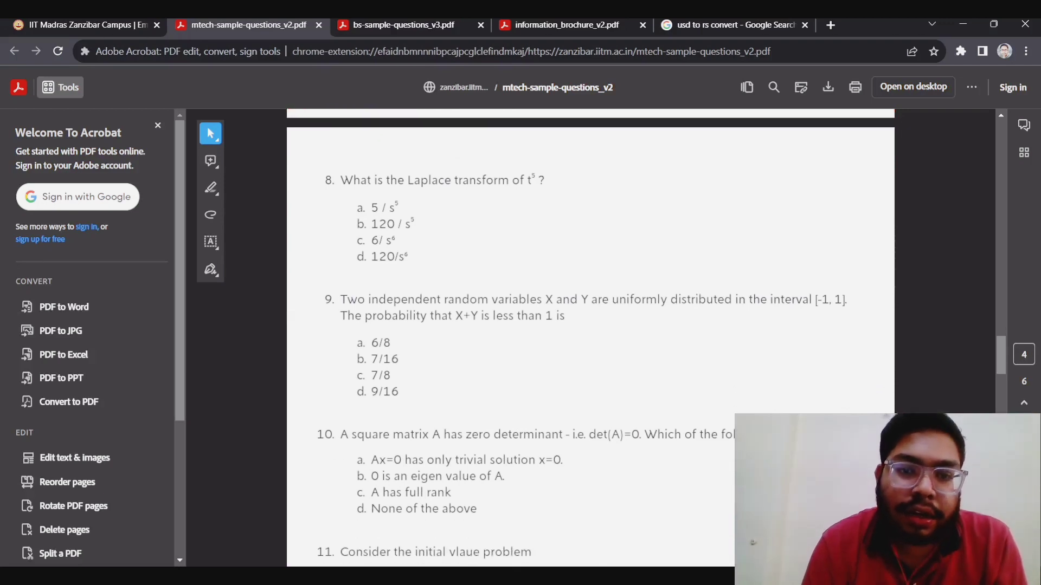
scroll(down, 3)
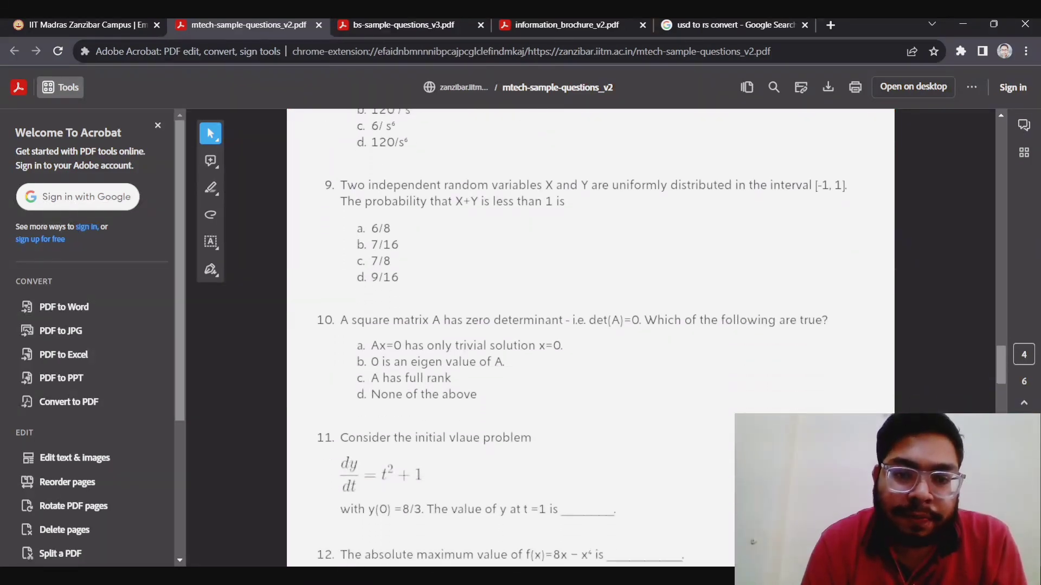
scroll(down, 3)
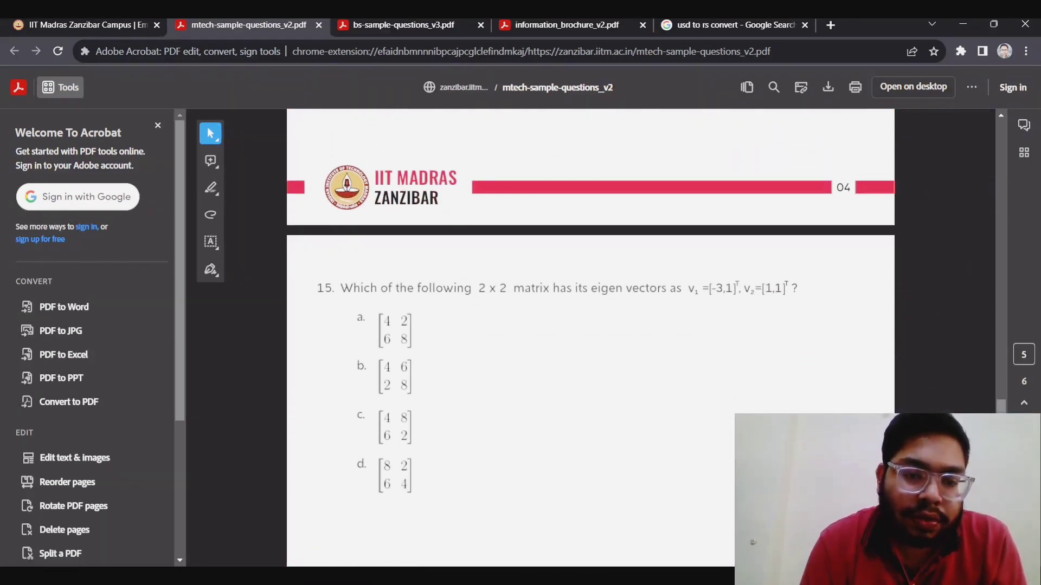
scroll(down, 3)
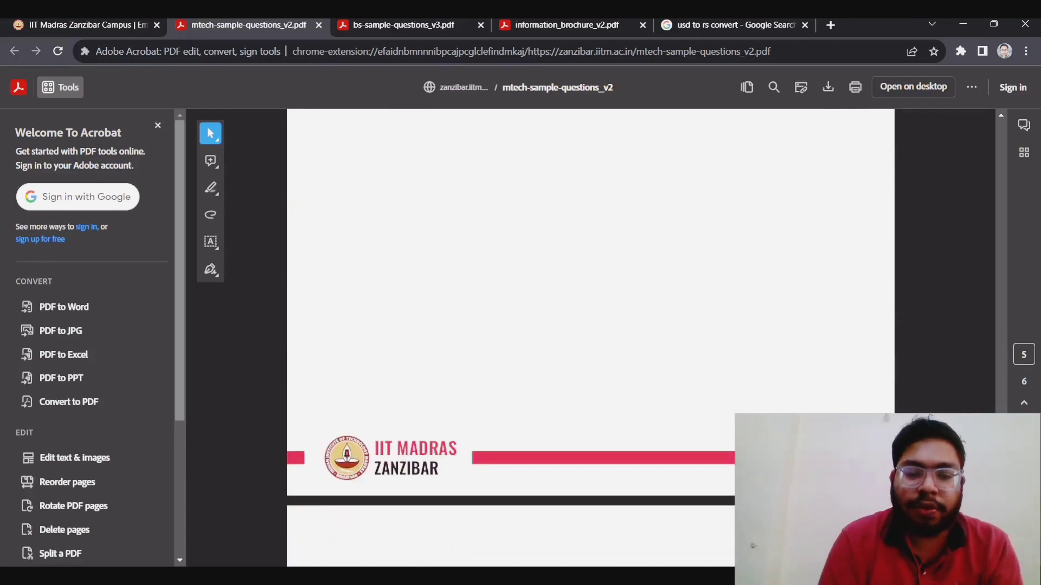
scroll(down, 3)
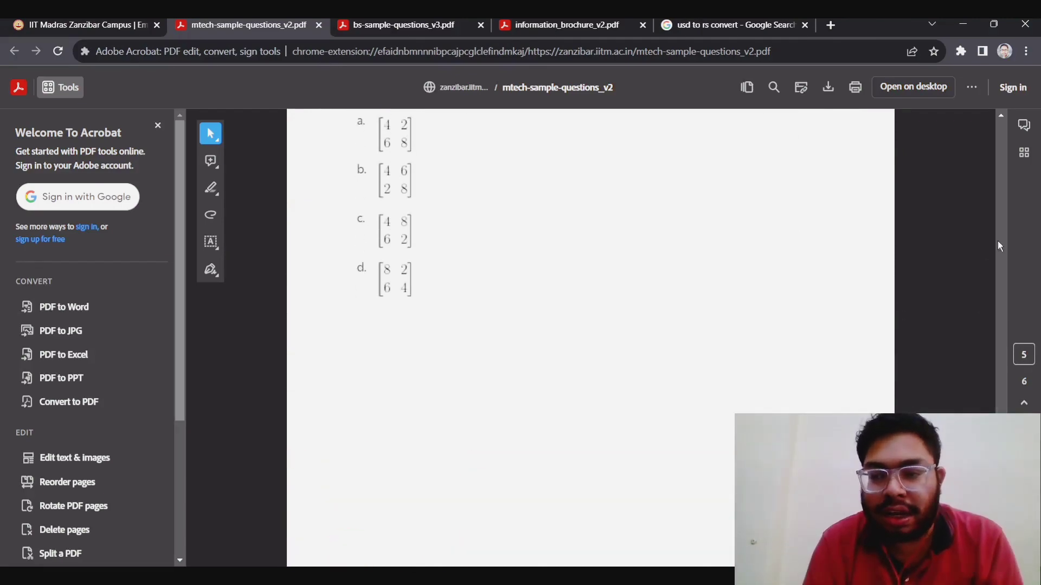
scroll(down, 3)
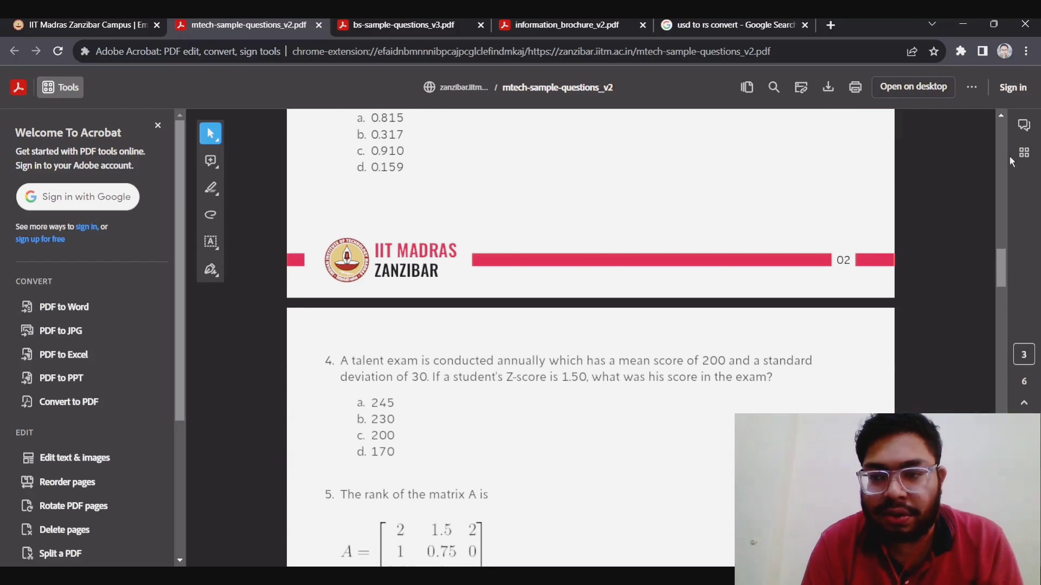
scroll(up, 3)
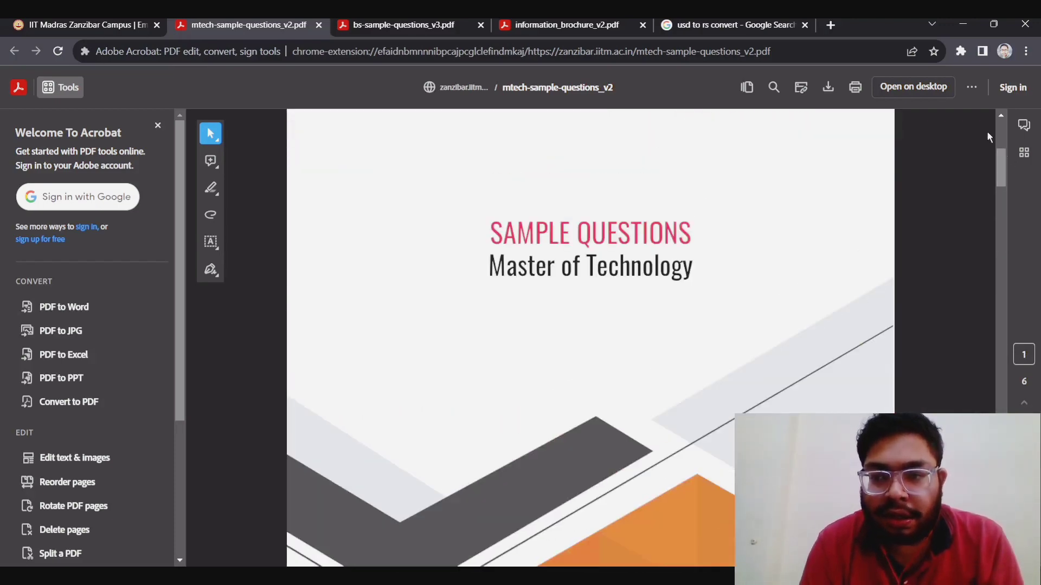
scroll(down, 3)
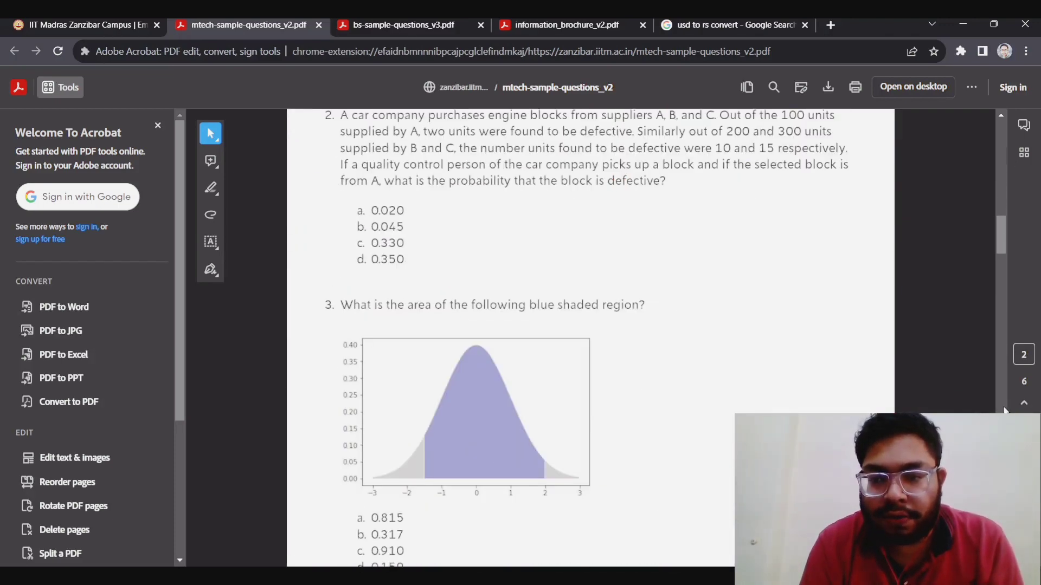
scroll(down, 3)
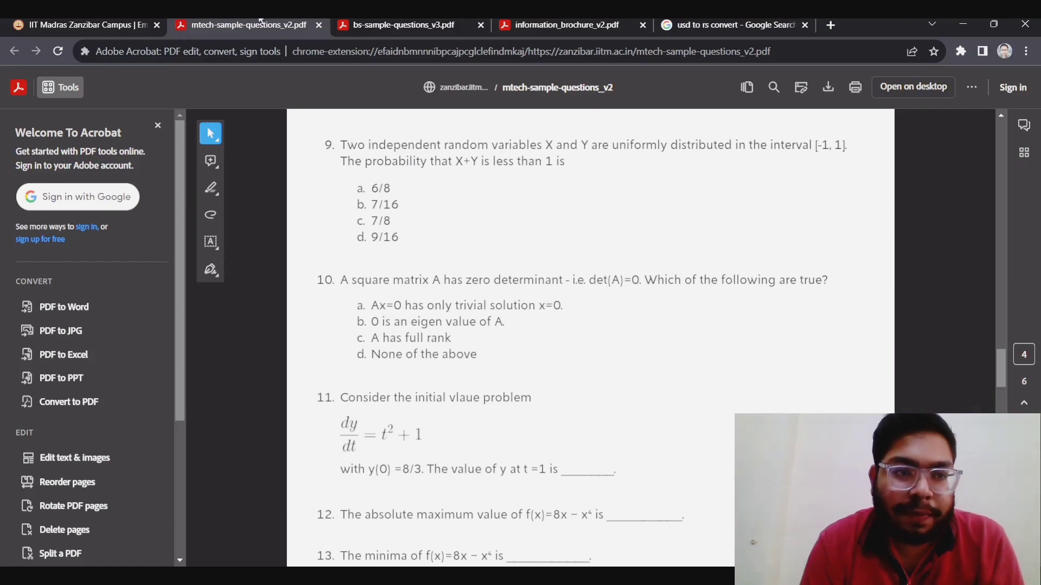
- Open the Zanzibar Financial Aid page and review the IITM Alumni Awards and Test Toppers Prize 2023
click(84, 25)
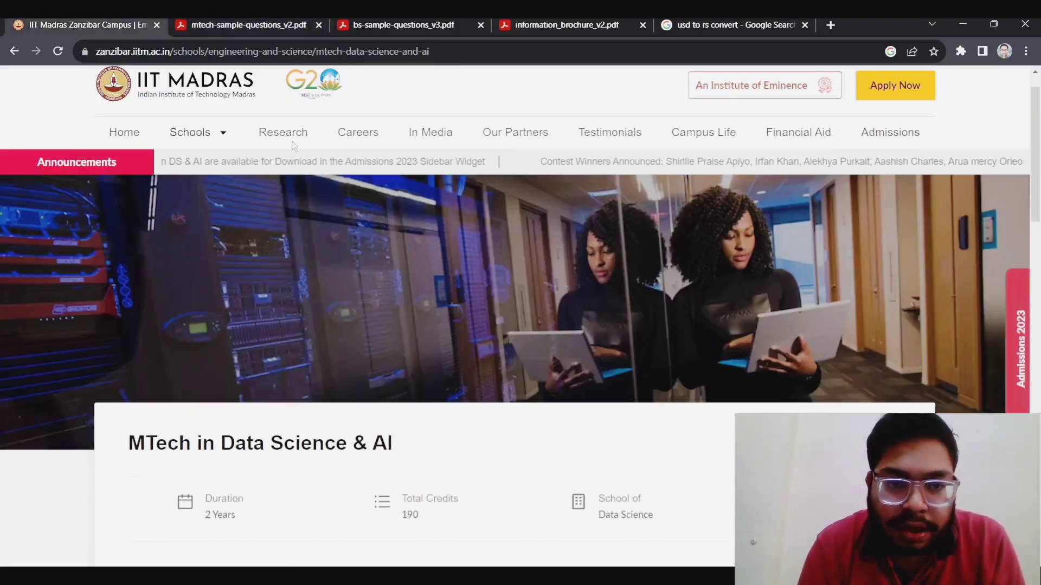
click(798, 132)
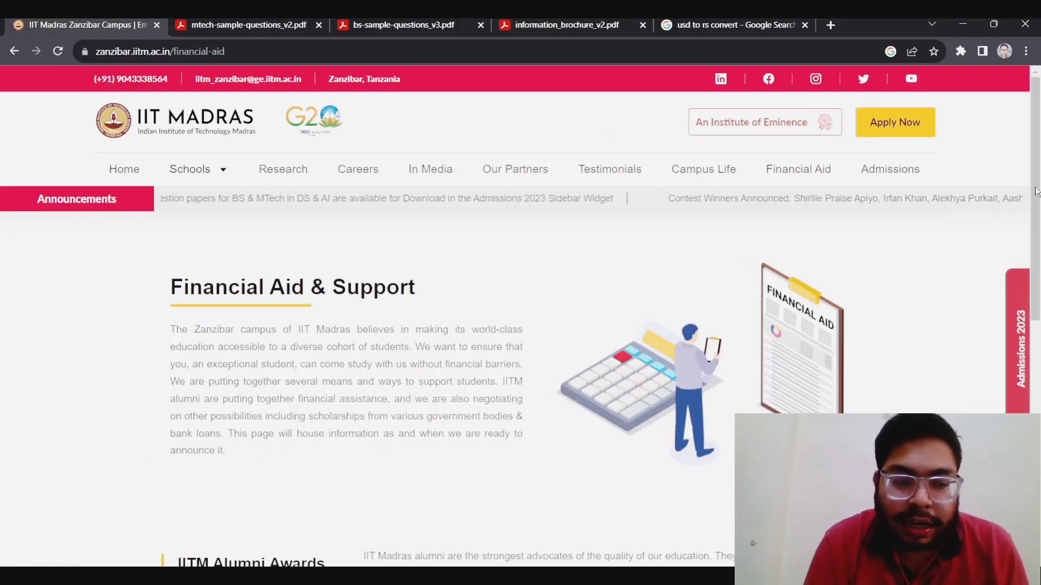
scroll(down, 3)
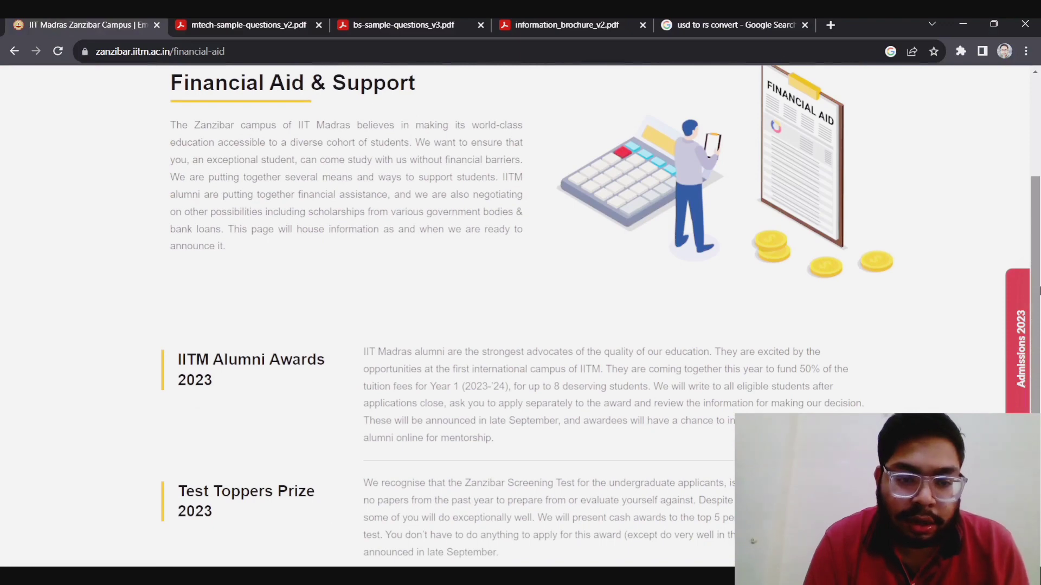
scroll(down, 3)
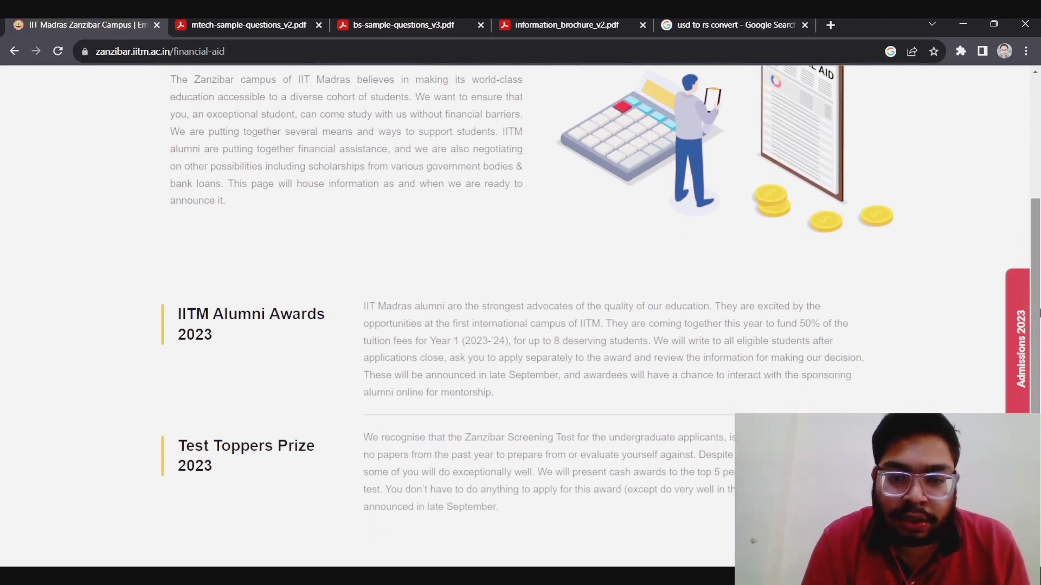
scroll(up, 3)
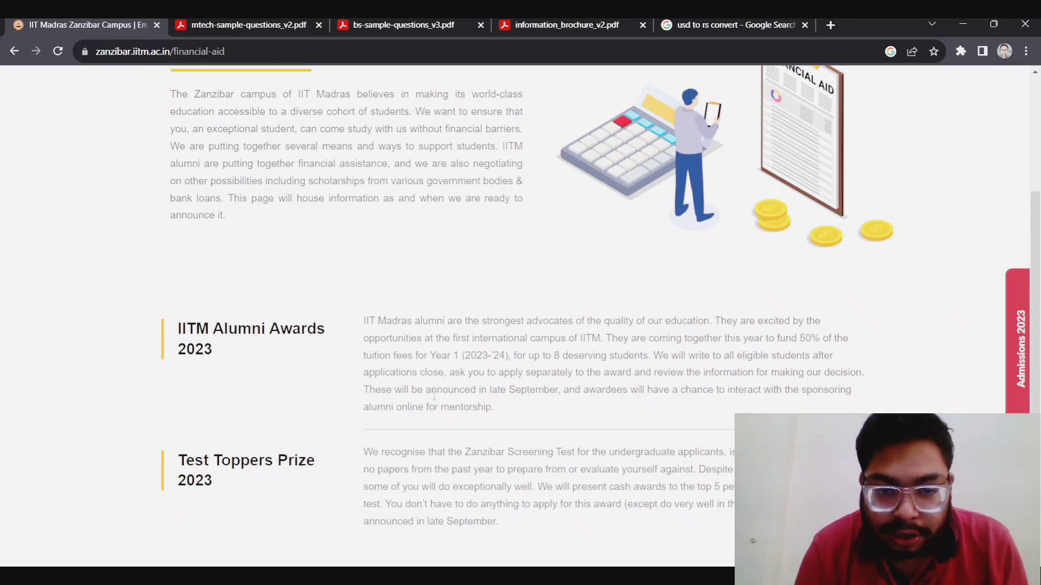
mouse_move(611, 431)
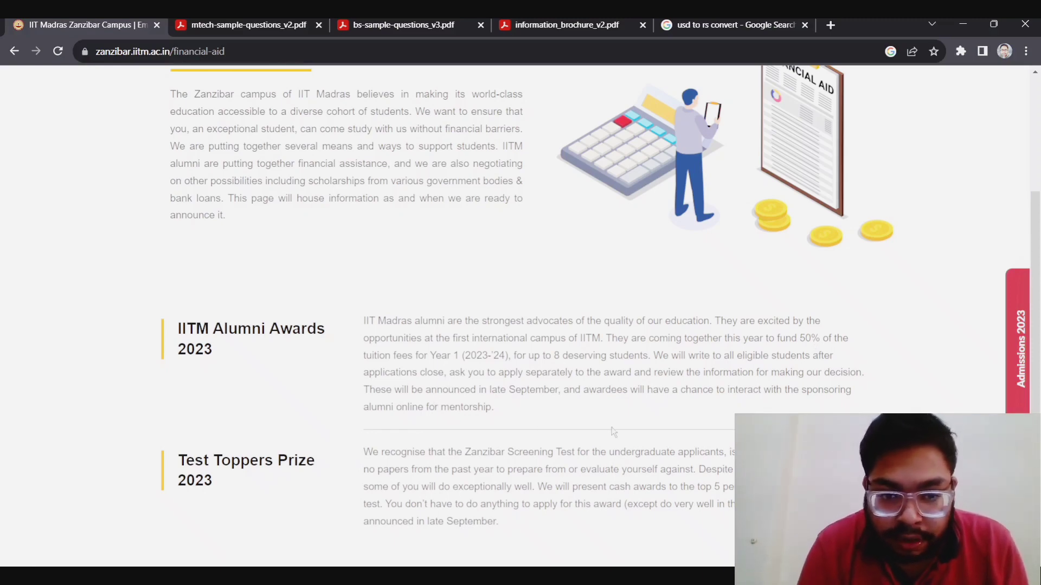
scroll(up, 3)
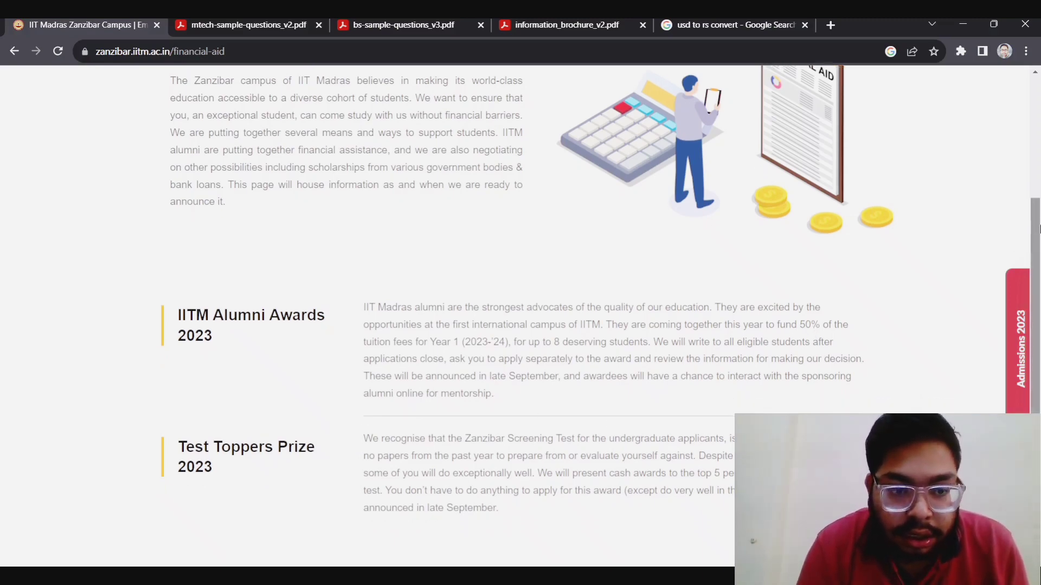
scroll(down, 3)
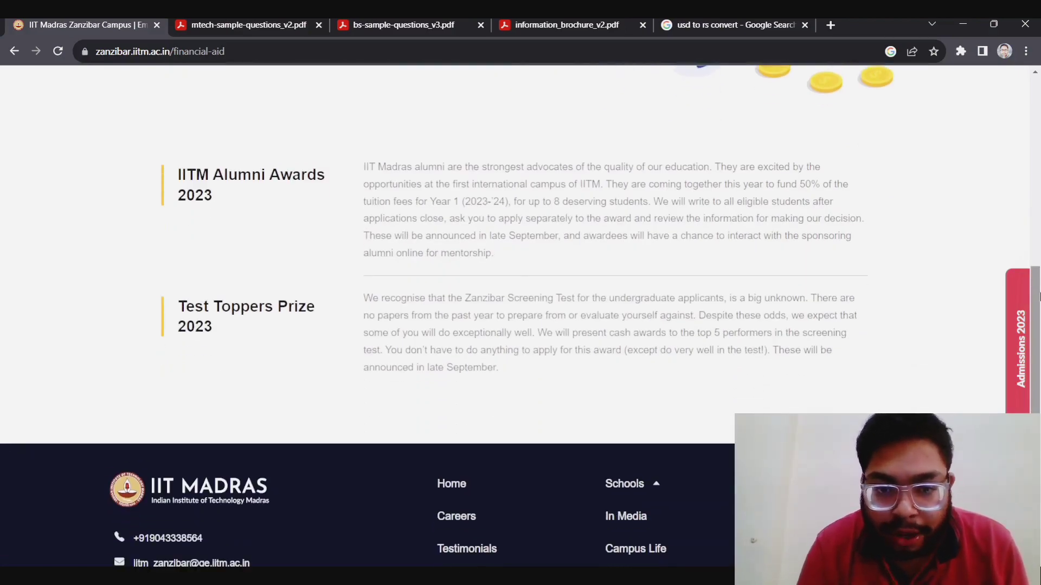
scroll(up, 3)
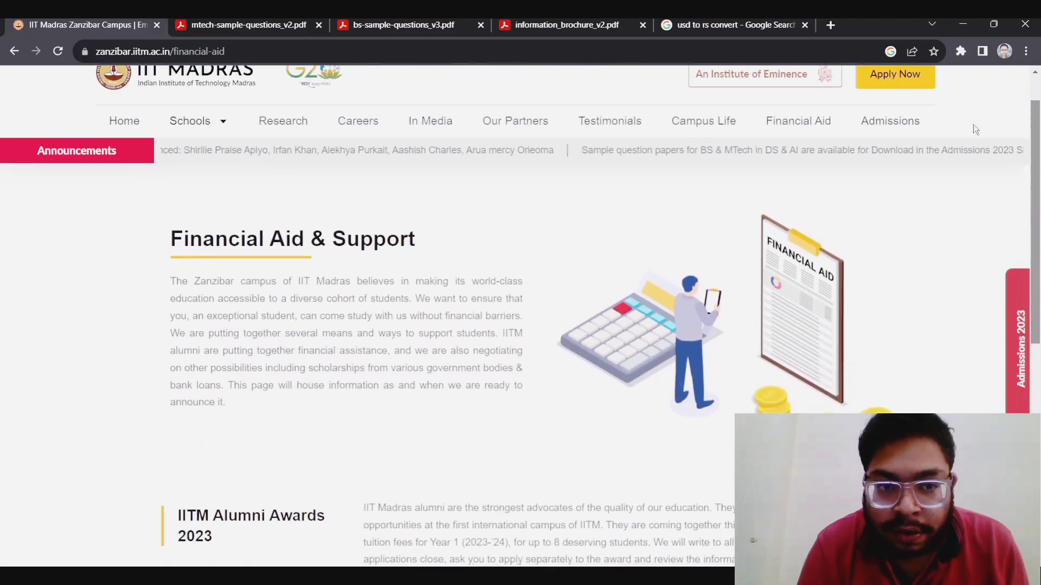
scroll(up, 3)
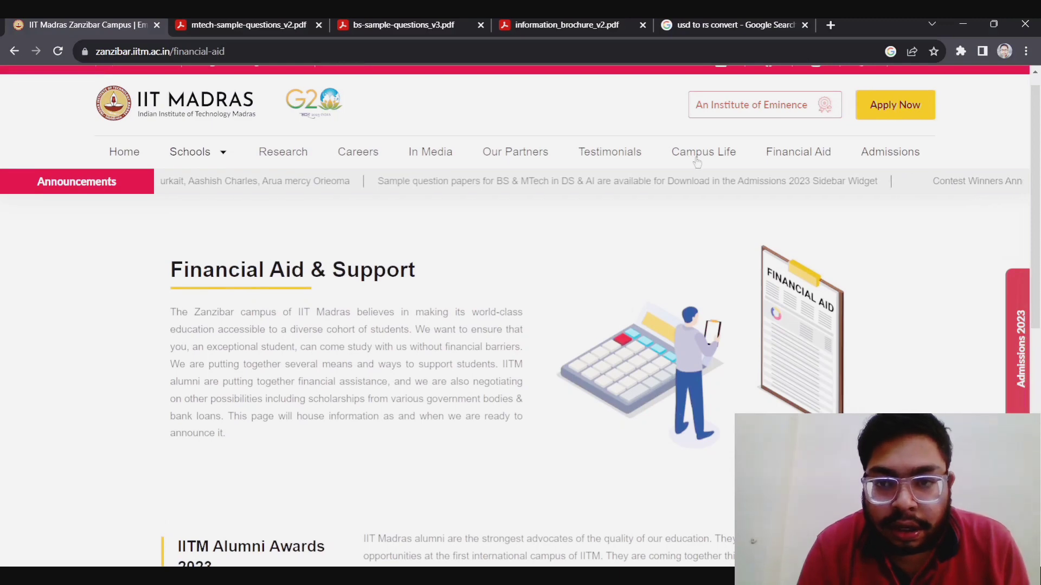
- Open the Campus Life page and browse its building plans and campus photos
click(703, 151)
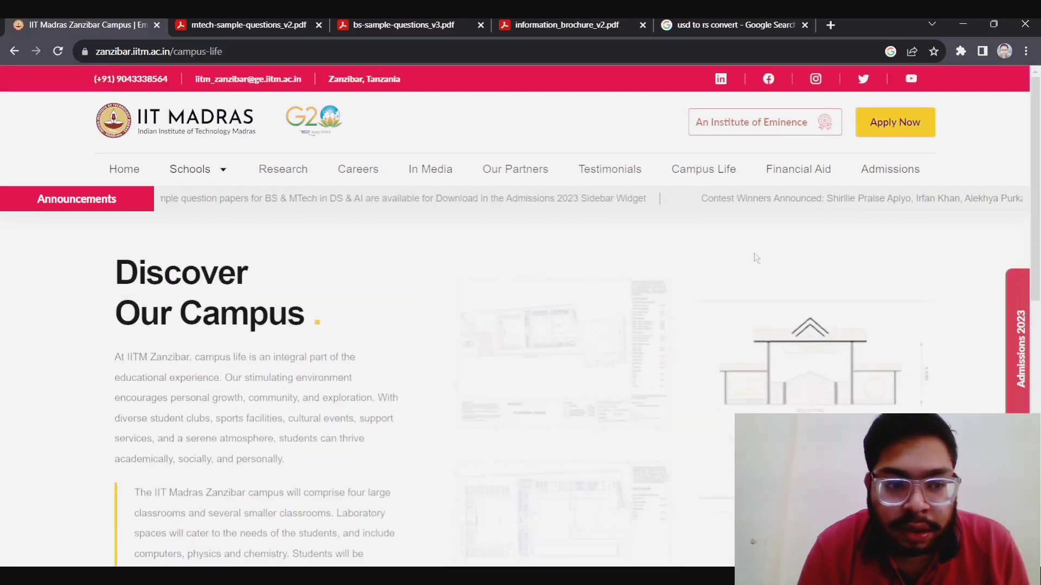
scroll(down, 3)
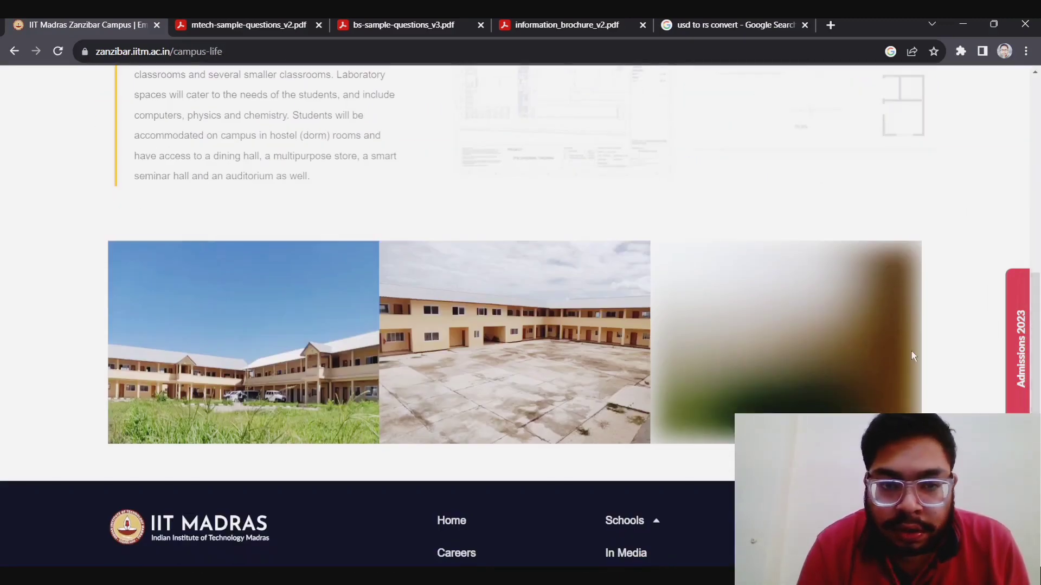
scroll(up, 3)
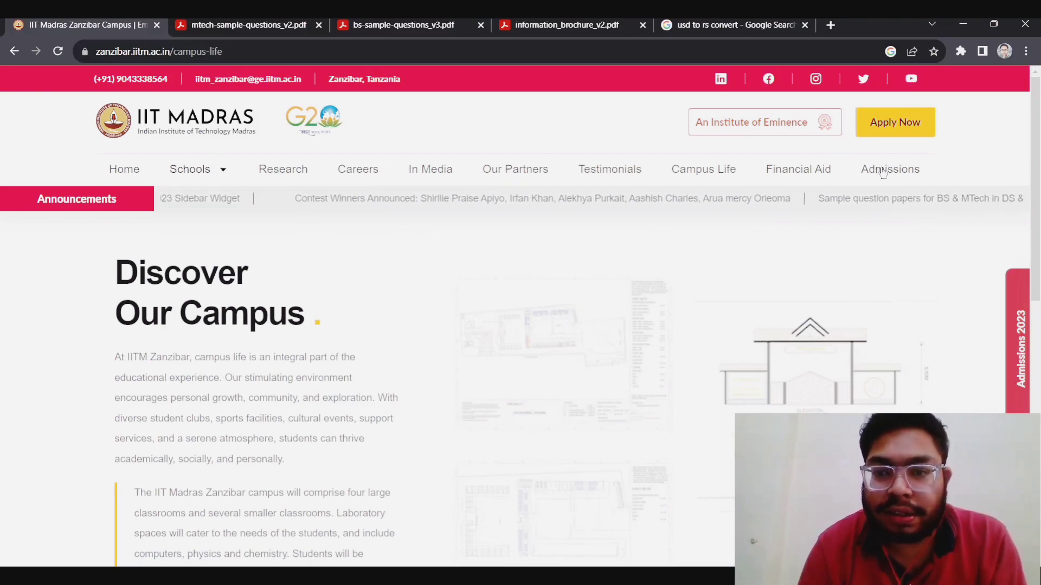
- Open Admissions and scroll to the fees: USD 12000 for BS, USD 4000 for MTech
click(889, 168)
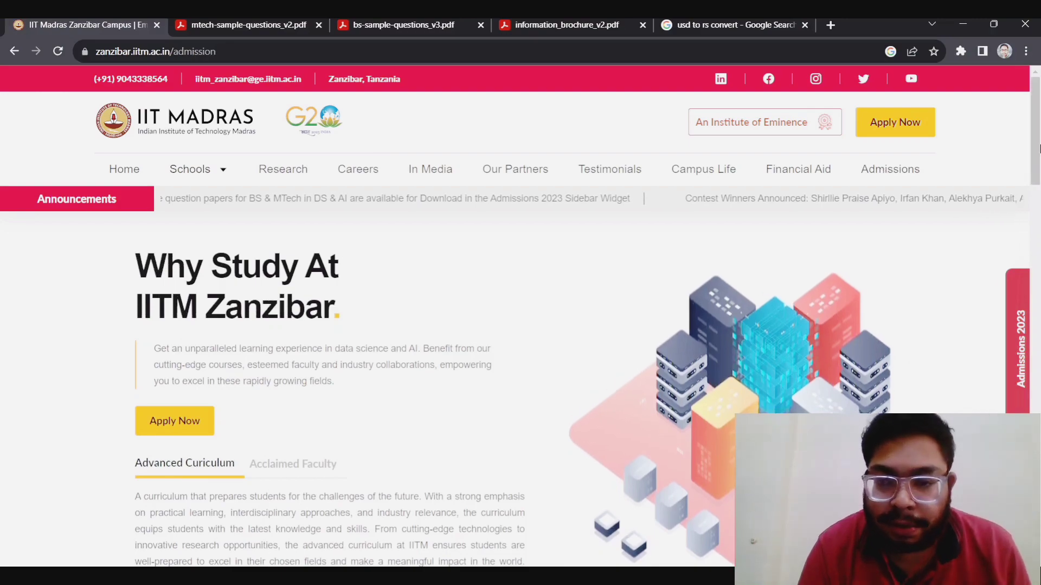
scroll(down, 3)
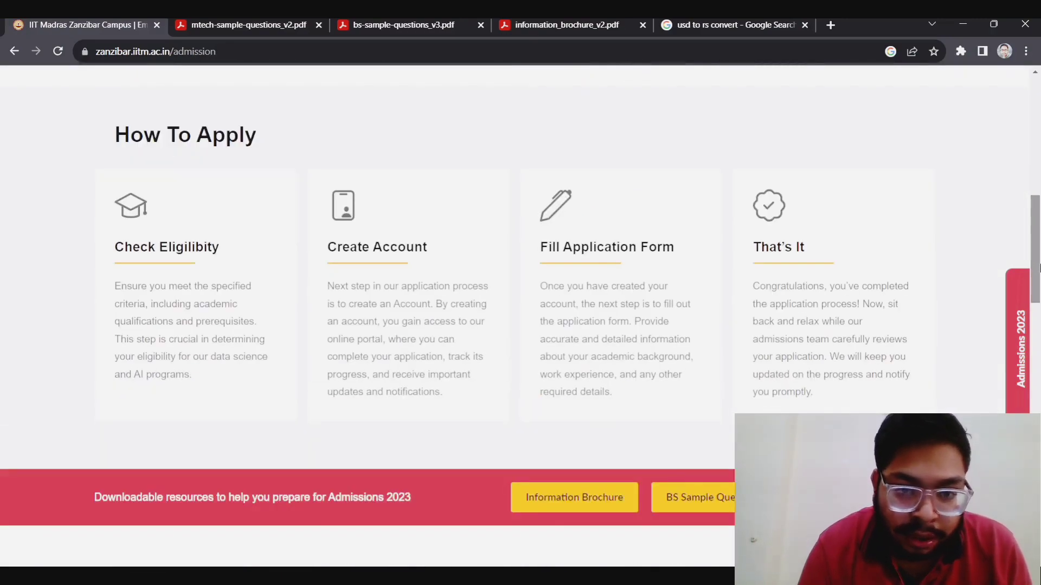
scroll(down, 3)
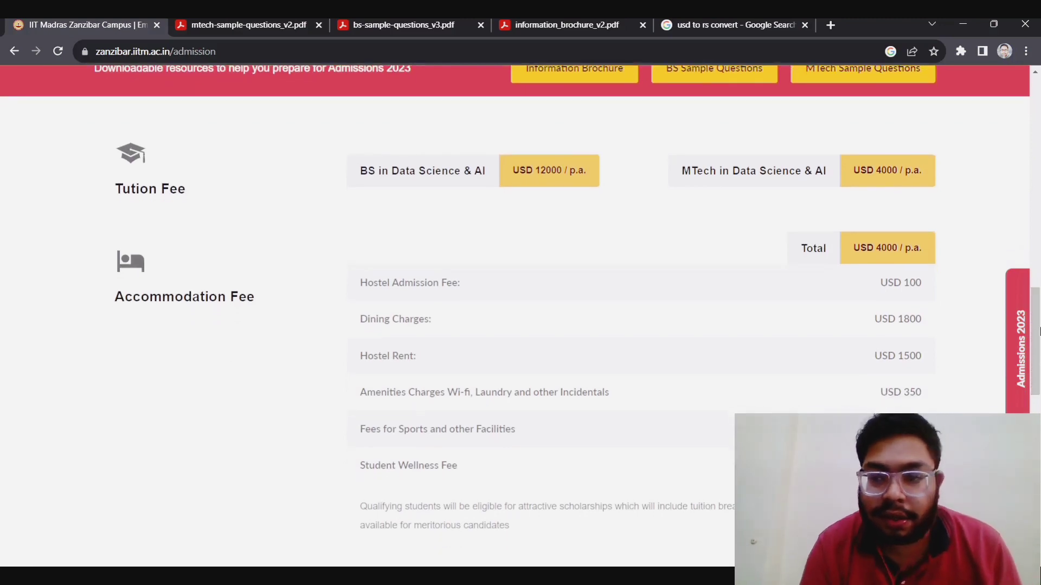
scroll(up, 3)
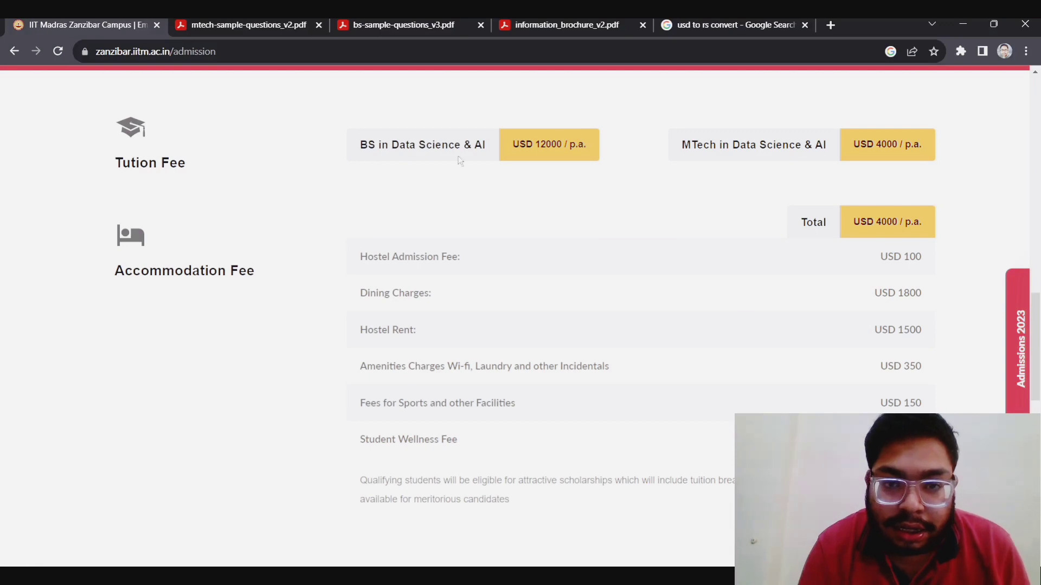
mouse_move(556, 168)
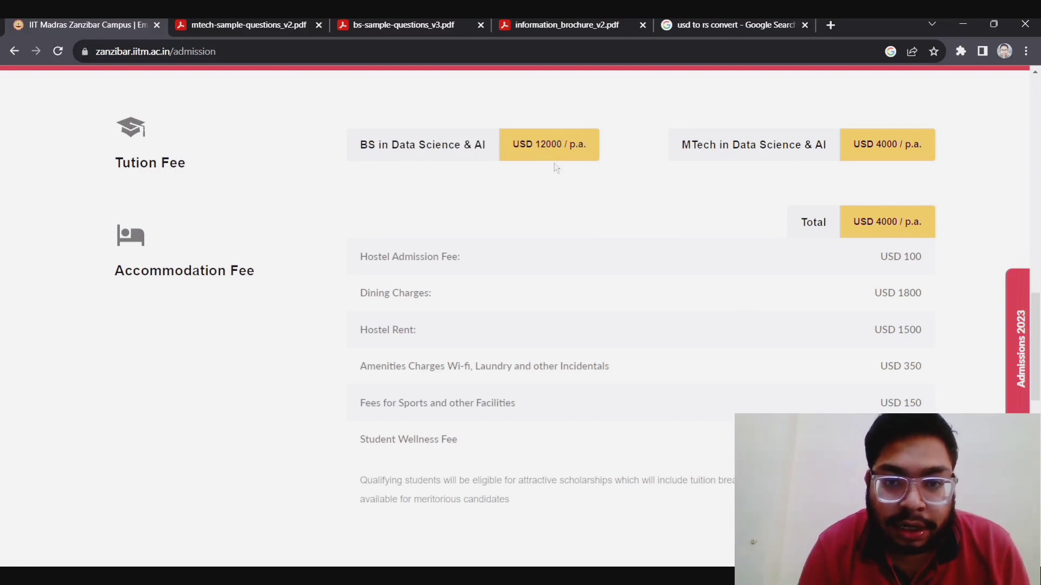
mouse_move(554, 170)
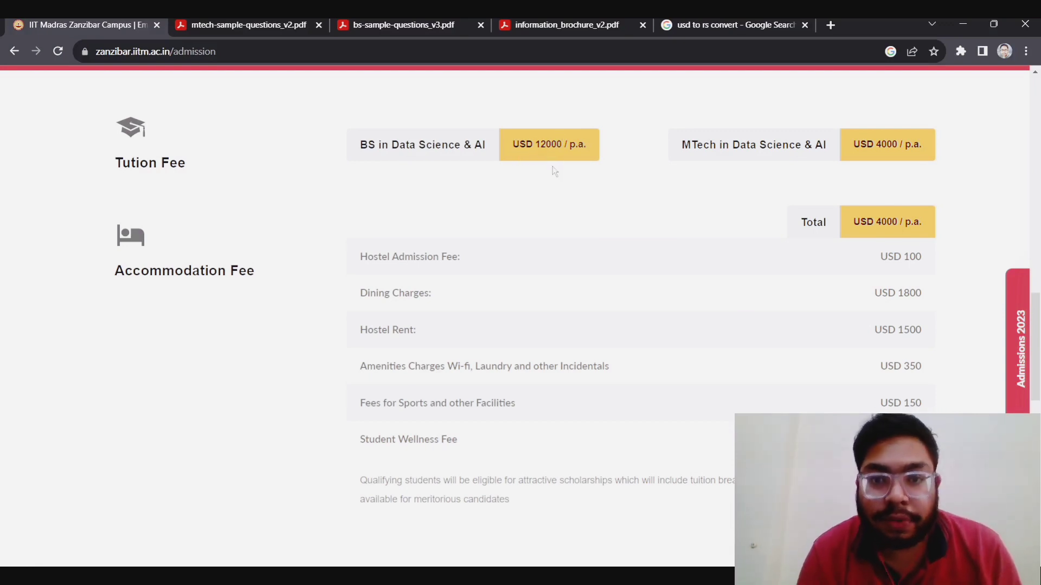
mouse_move(352, 271)
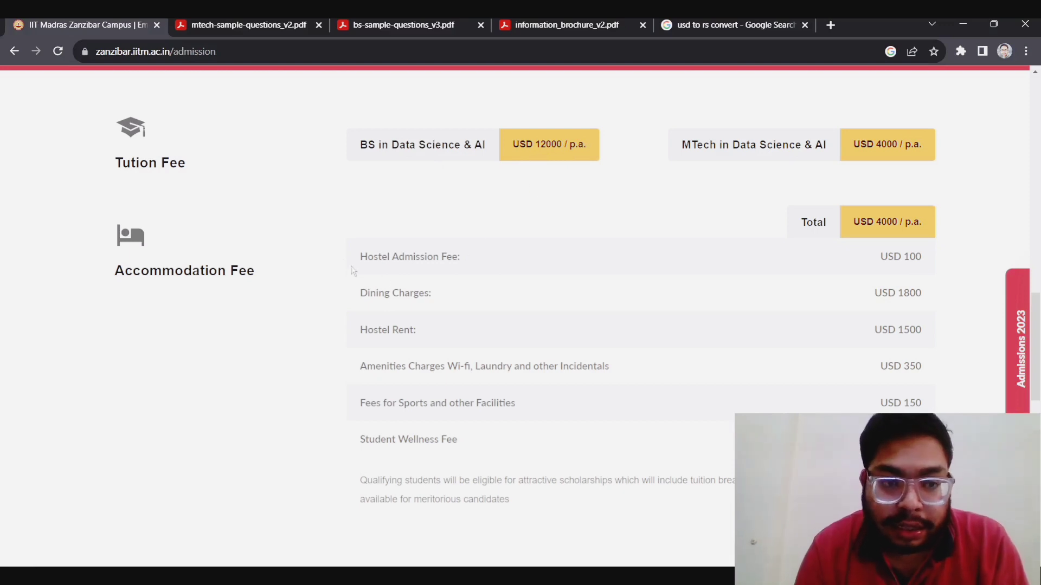
mouse_move(521, 330)
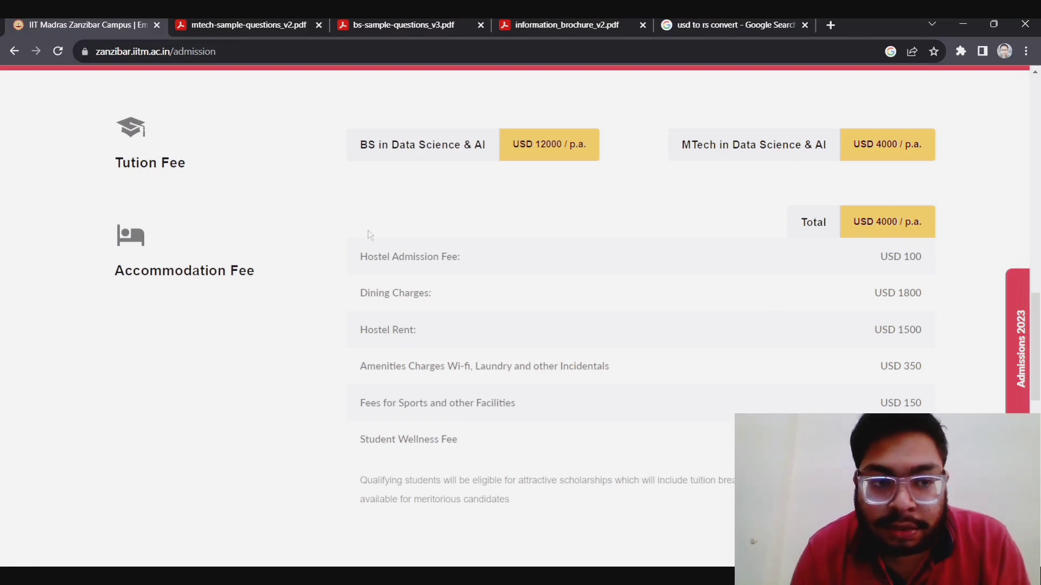
mouse_move(762, 163)
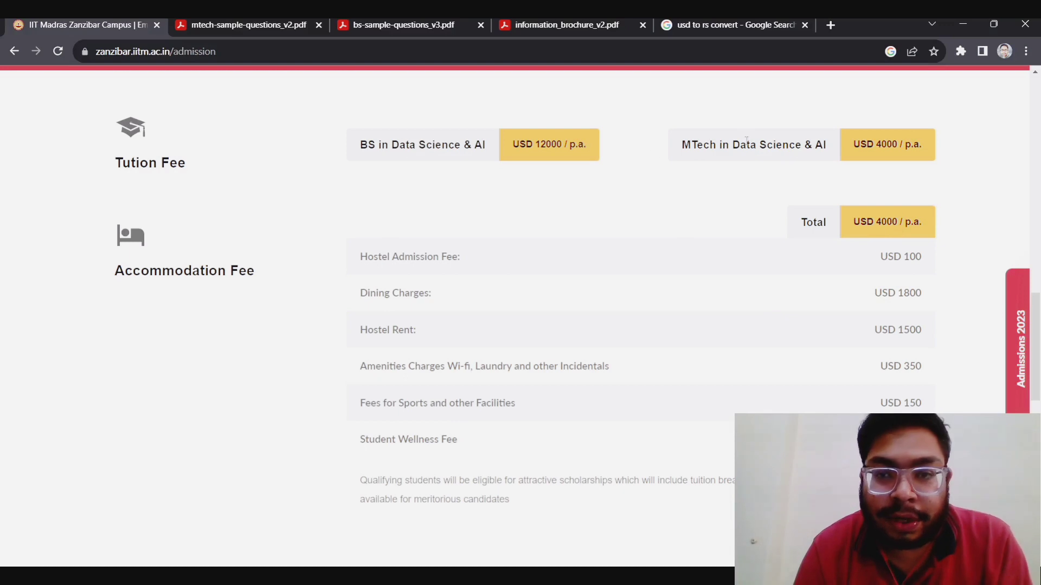
mouse_move(876, 202)
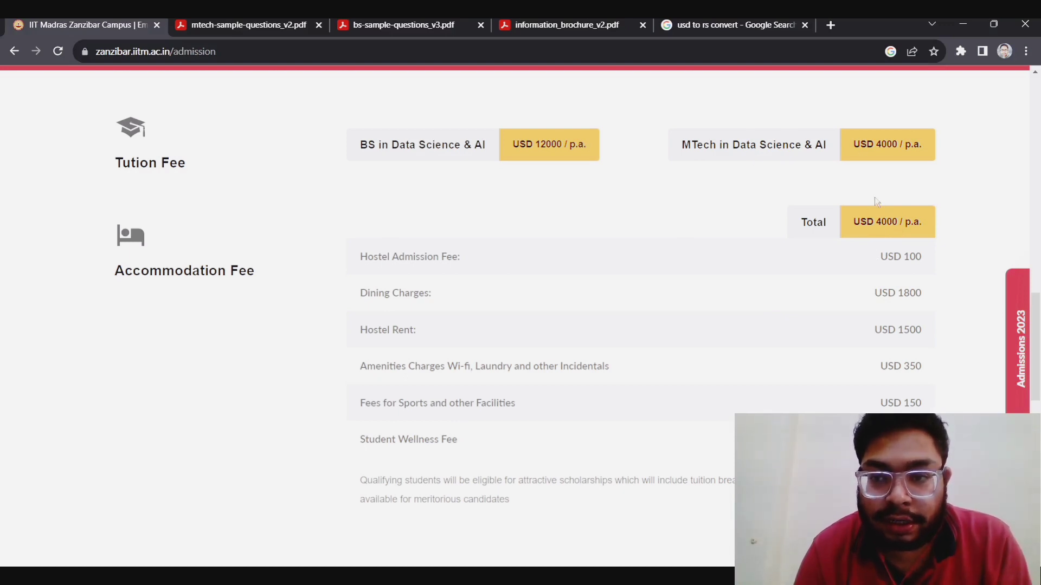
mouse_move(567, 168)
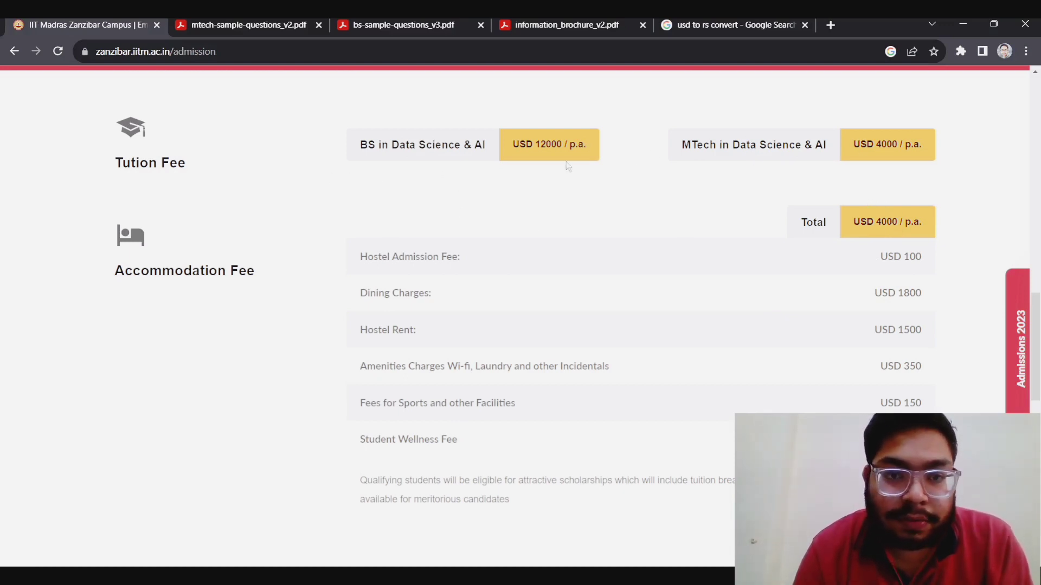
- Convert 8000 USD to INR (663,653.20) on Google, then return to the Zanzibar fees page
click(730, 24)
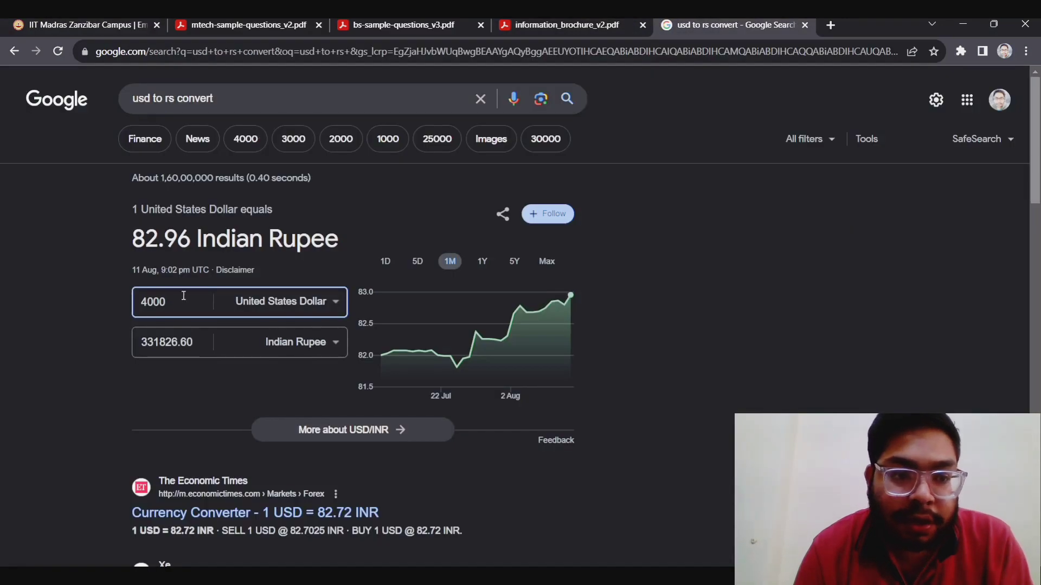
text(8)
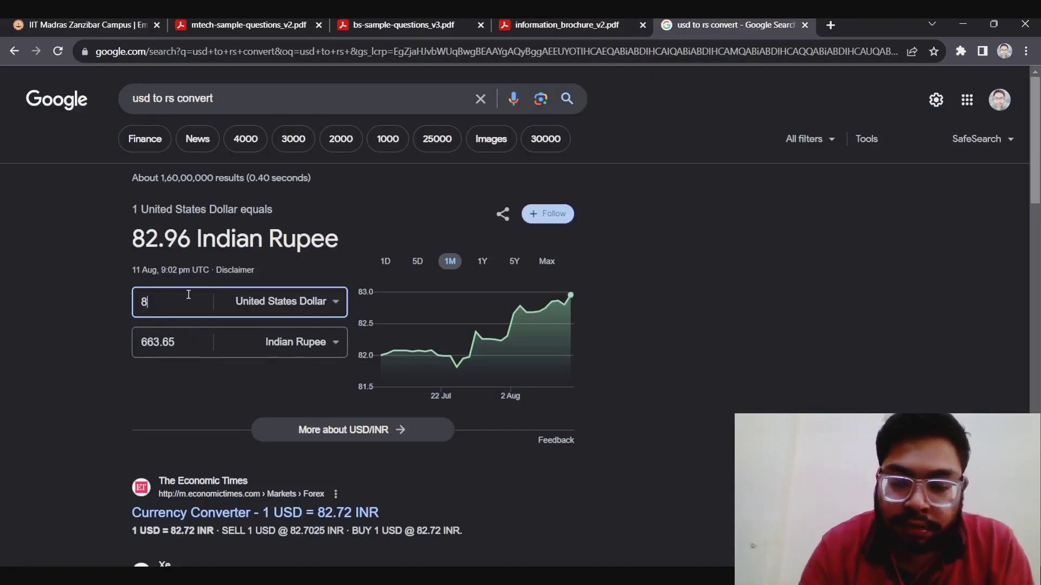
text(000)
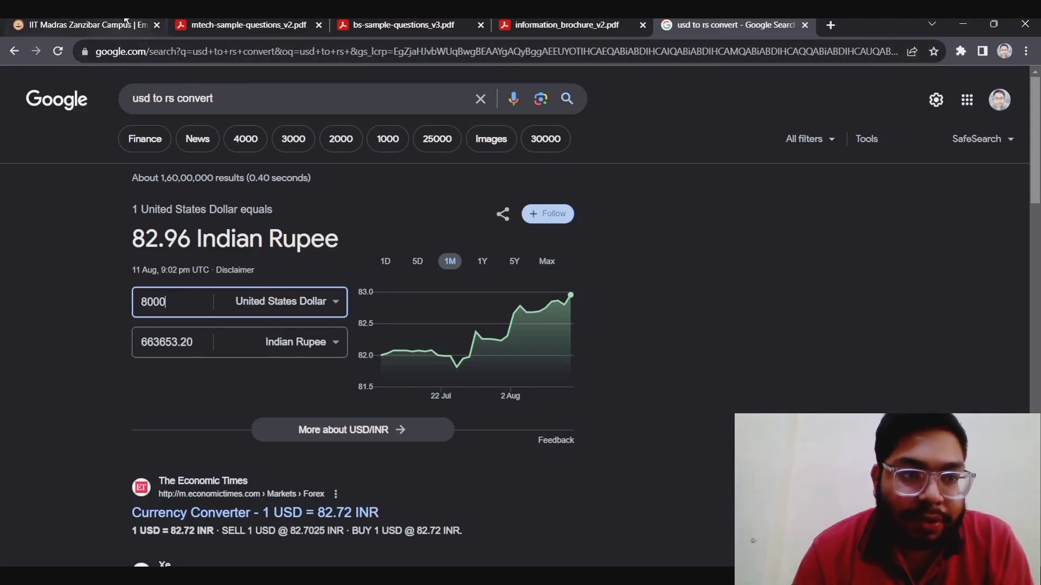
click(80, 24)
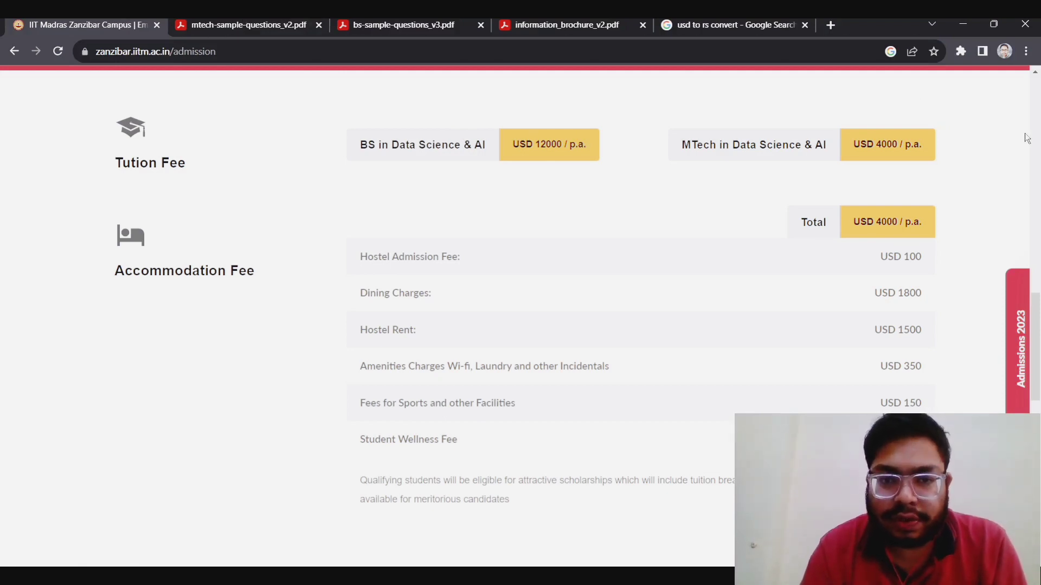
mouse_move(644, 129)
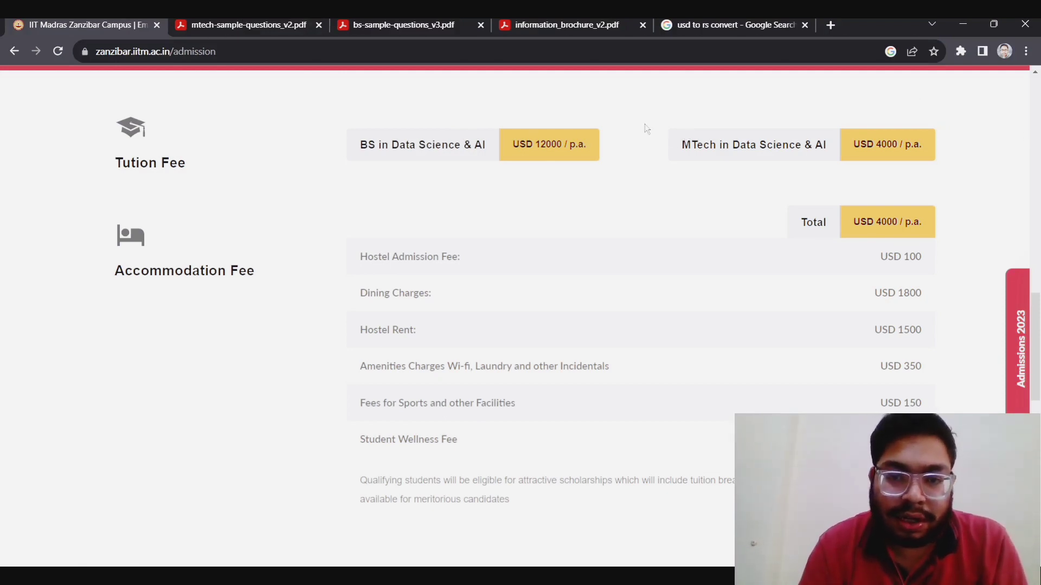
mouse_move(420, 177)
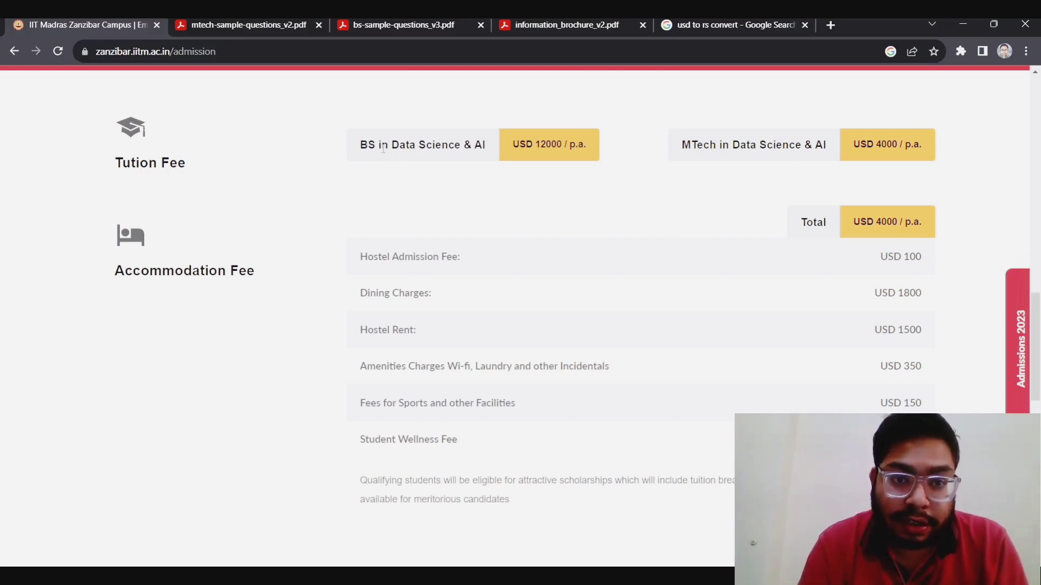
mouse_move(695, 177)
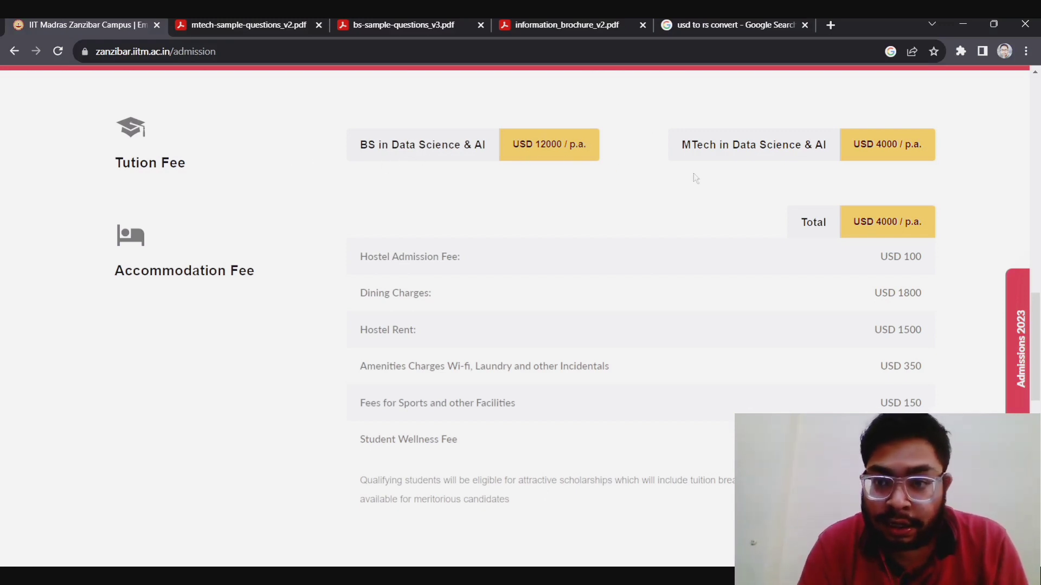
mouse_move(739, 201)
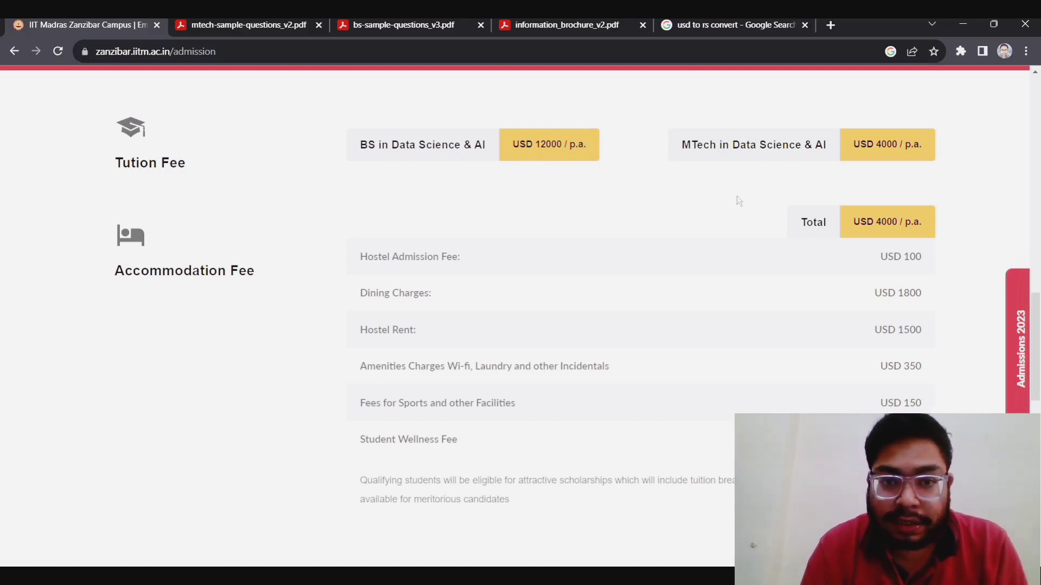
- Convert 16000 USD to INR in Google's converter, giving 1,327,306.40 rupees
click(733, 24)
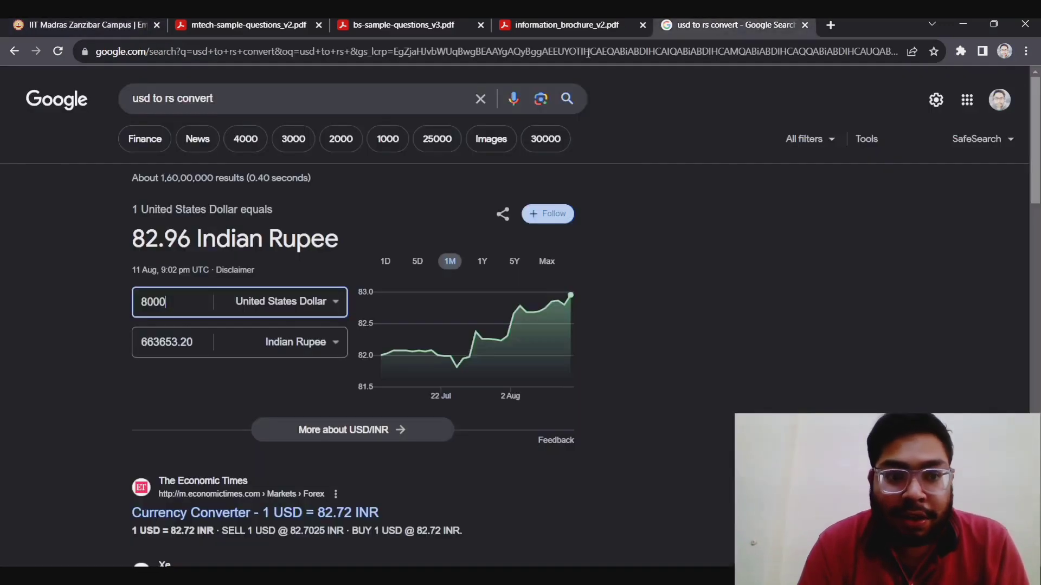
key(Backspace)
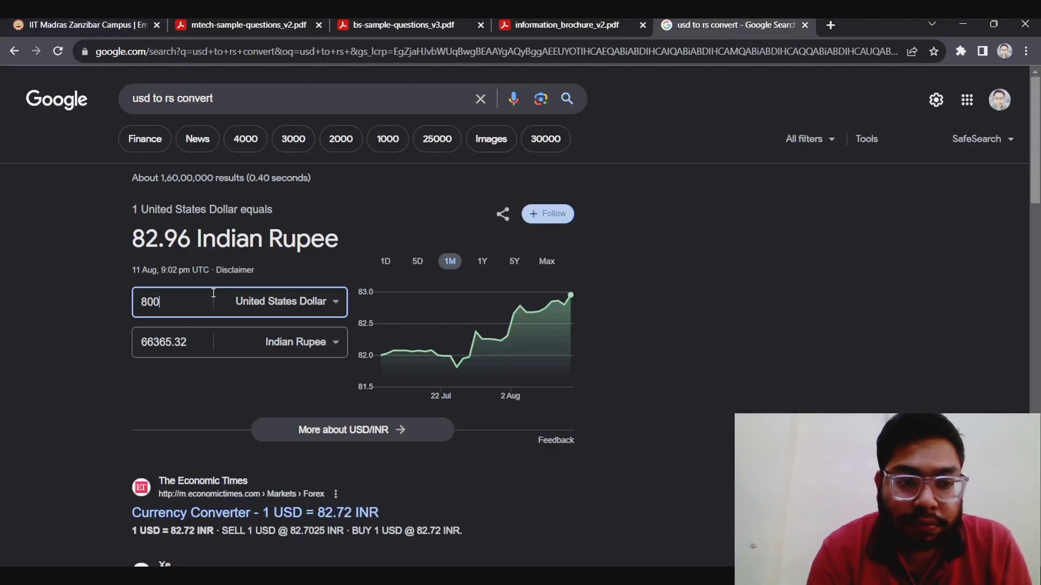
text(16000)
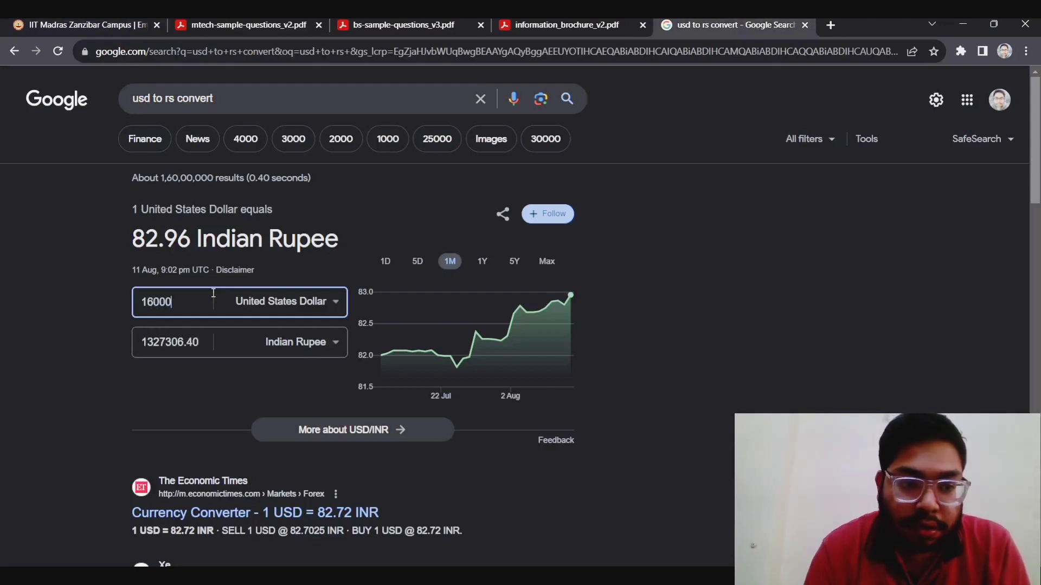
mouse_move(76, 24)
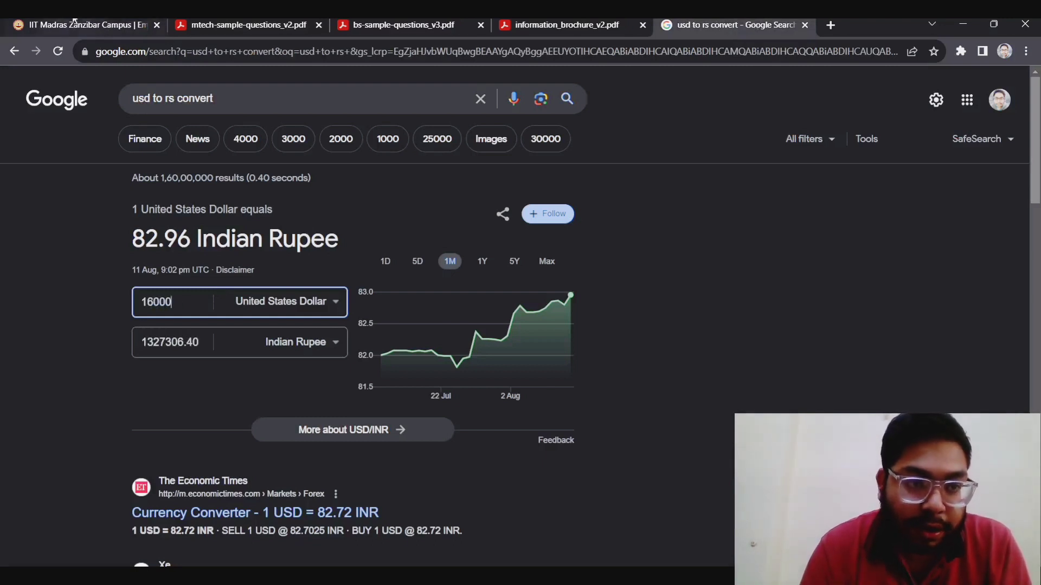
- Scroll the Zanzibar Admissions page through How To Apply, Eligibility Criteria and footer, then back up
click(80, 25)
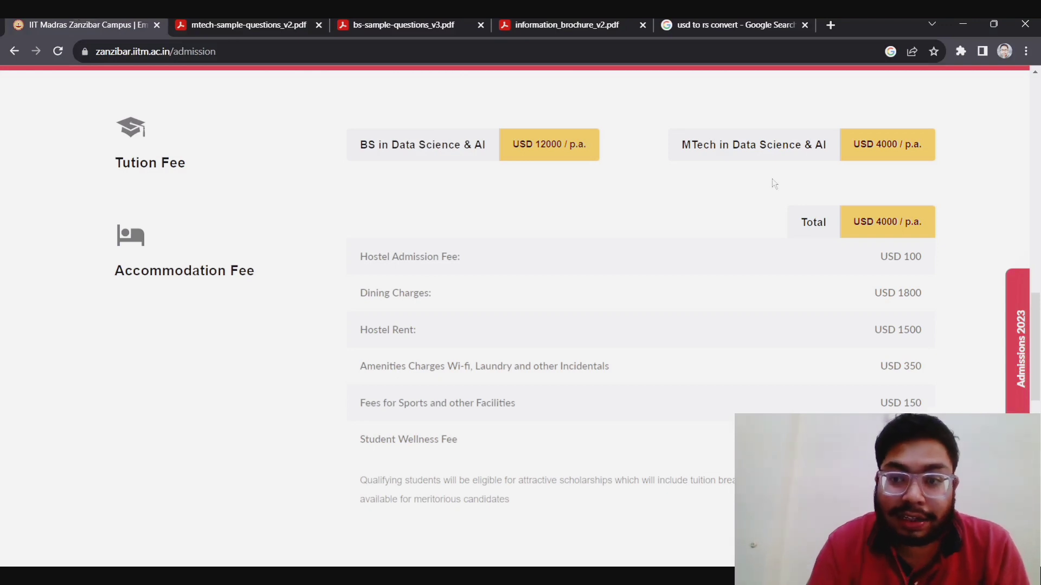
mouse_move(1014, 145)
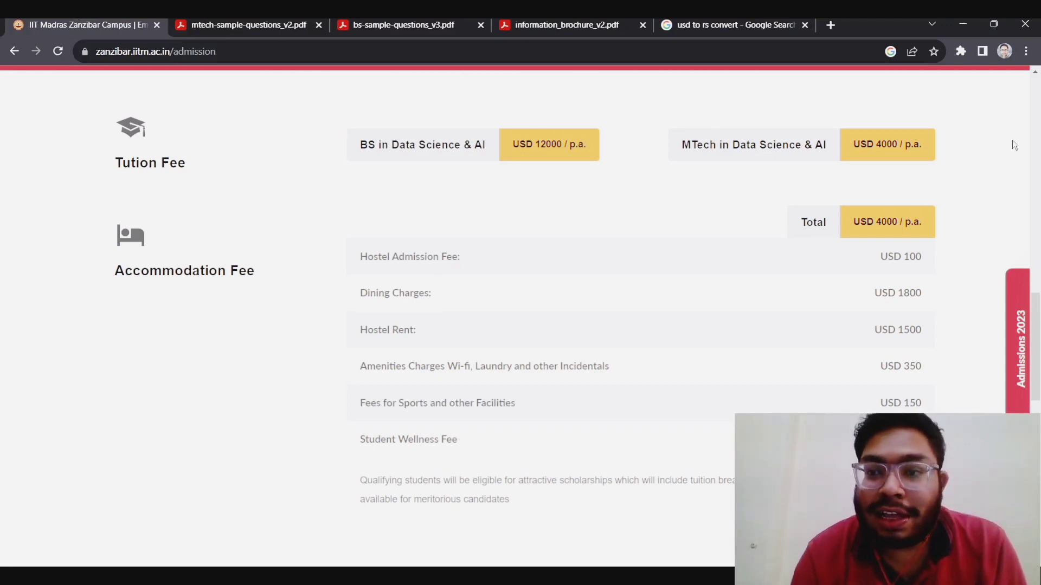
mouse_move(887, 159)
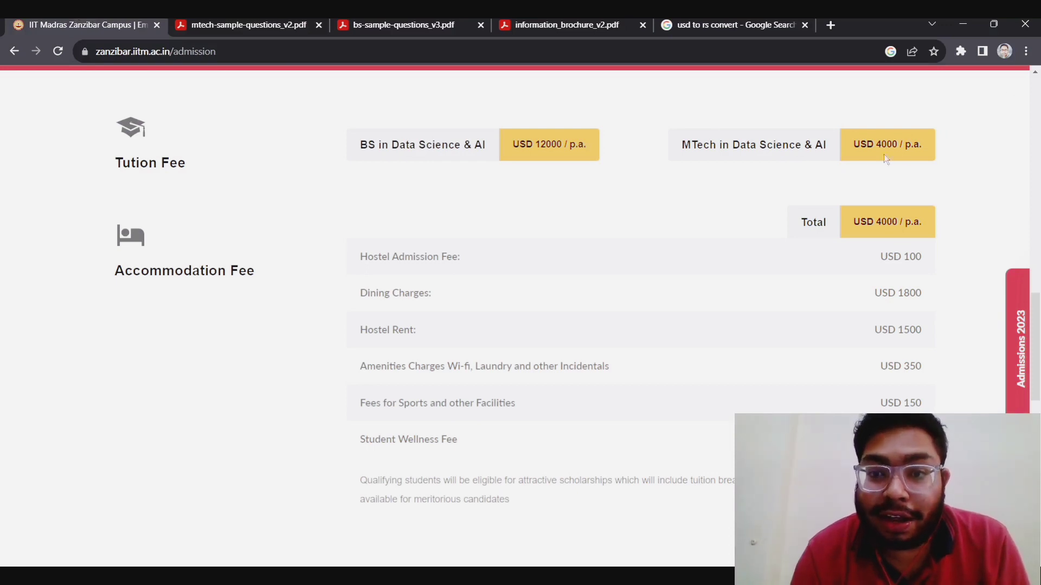
mouse_move(896, 212)
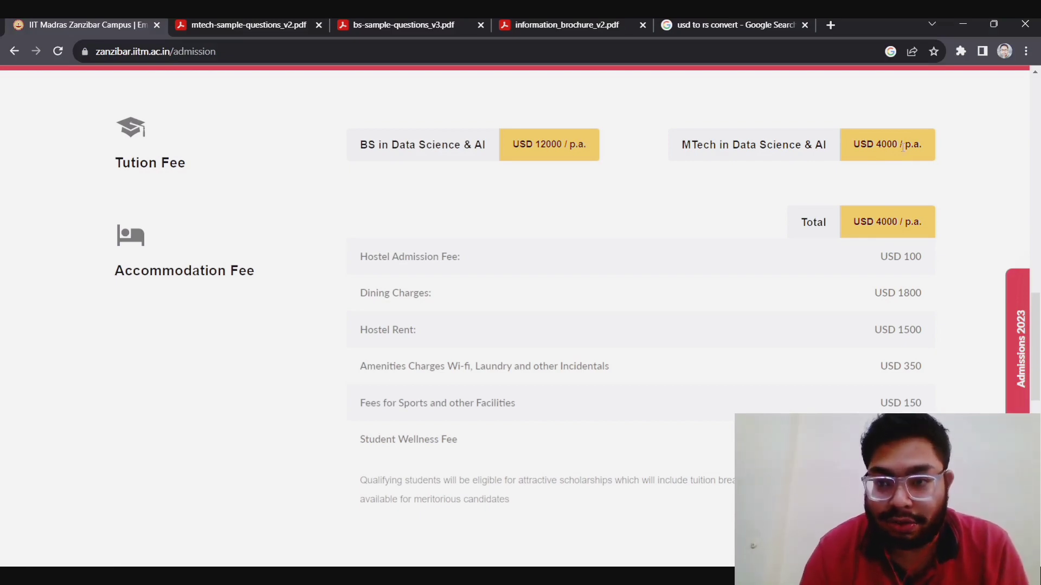
scroll(down, 3)
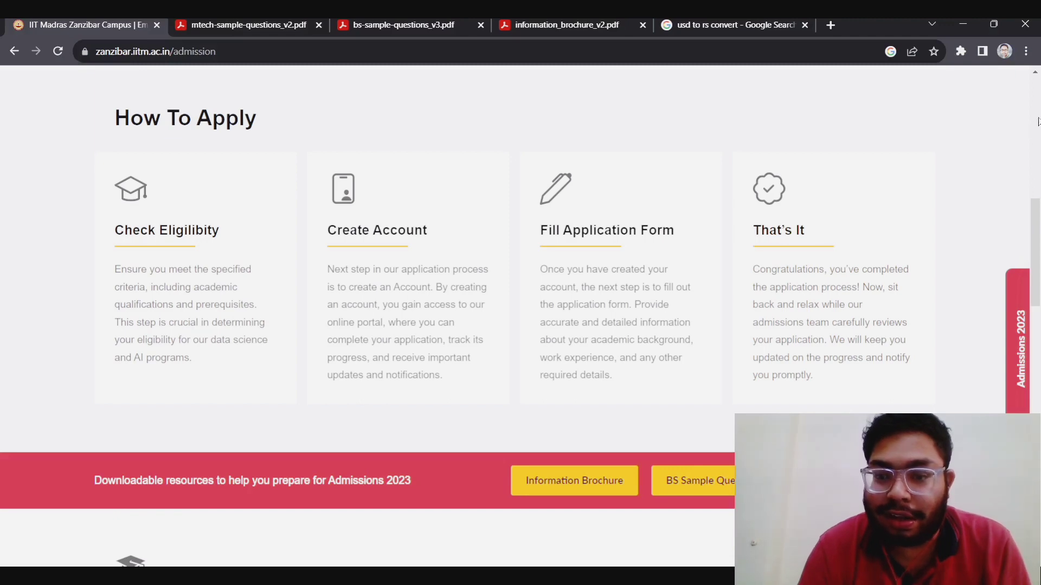
scroll(up, 3)
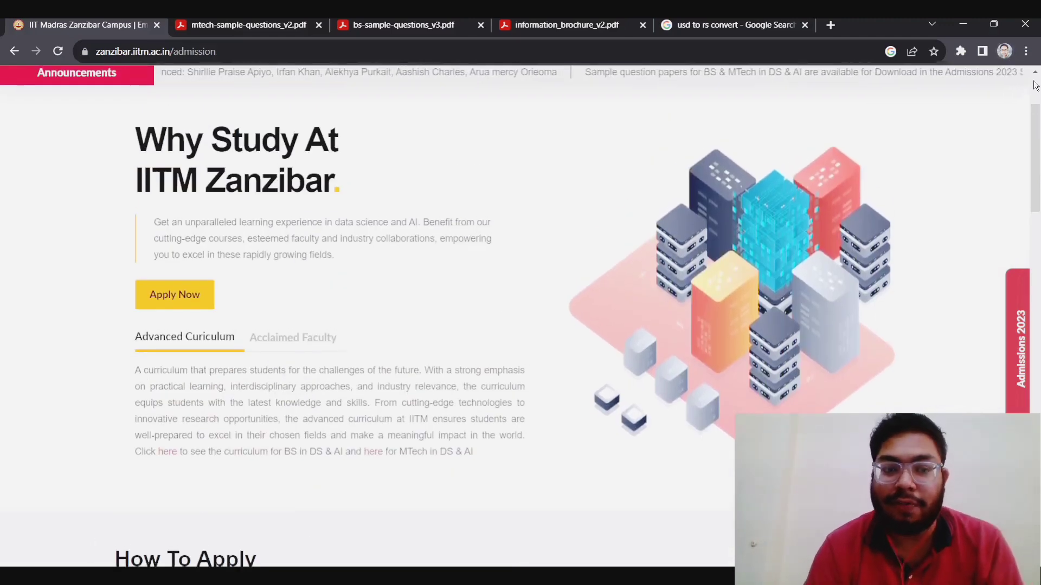
scroll(up, 3)
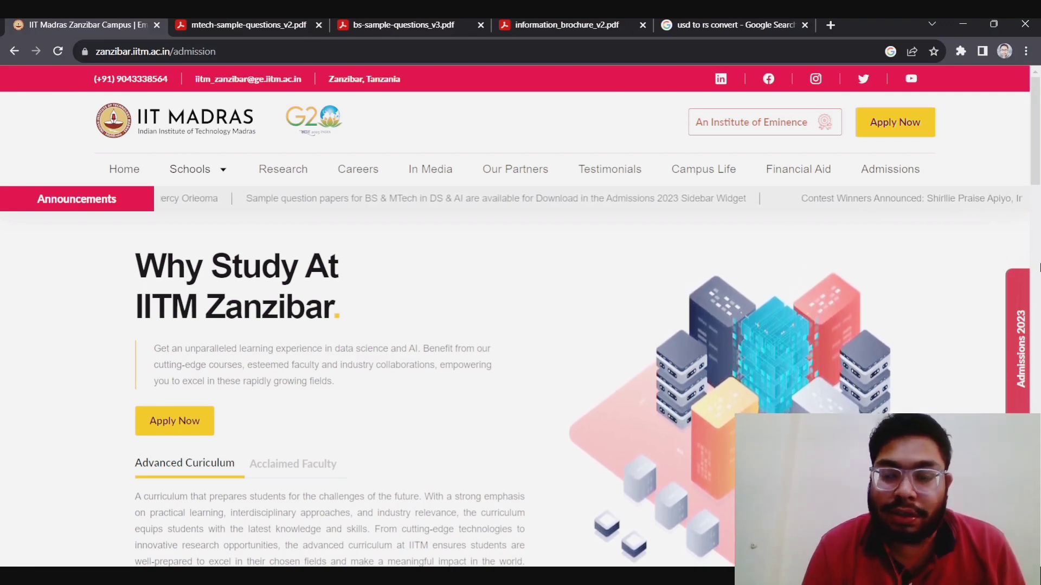
scroll(down, 3)
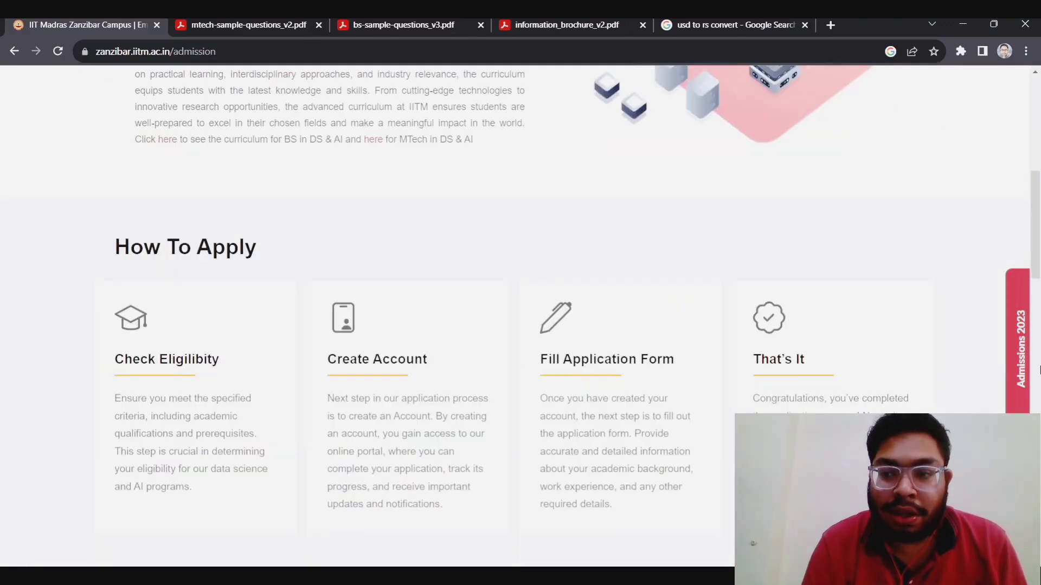
scroll(down, 3)
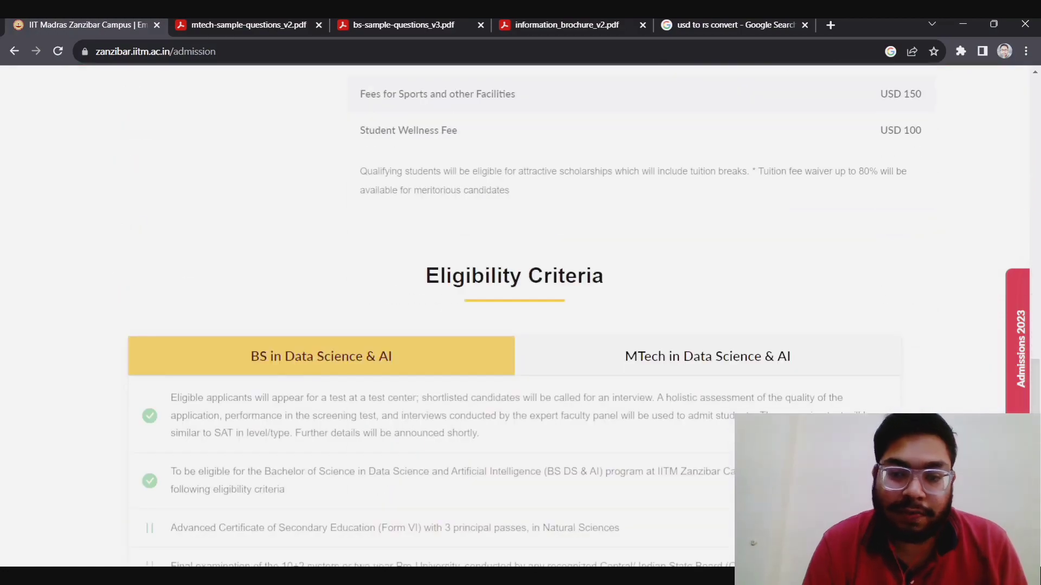
scroll(down, 3)
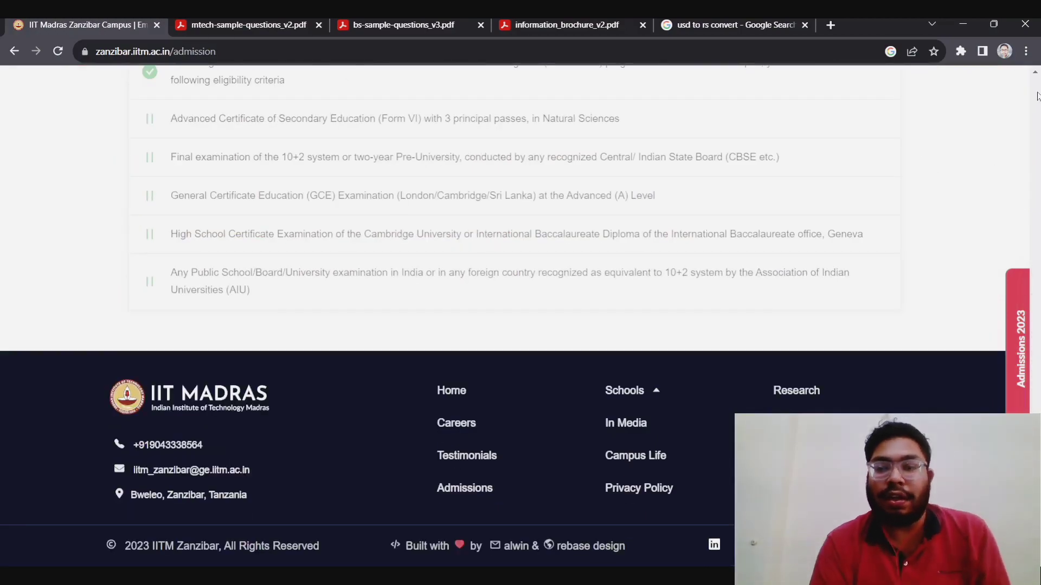
scroll(up, 3)
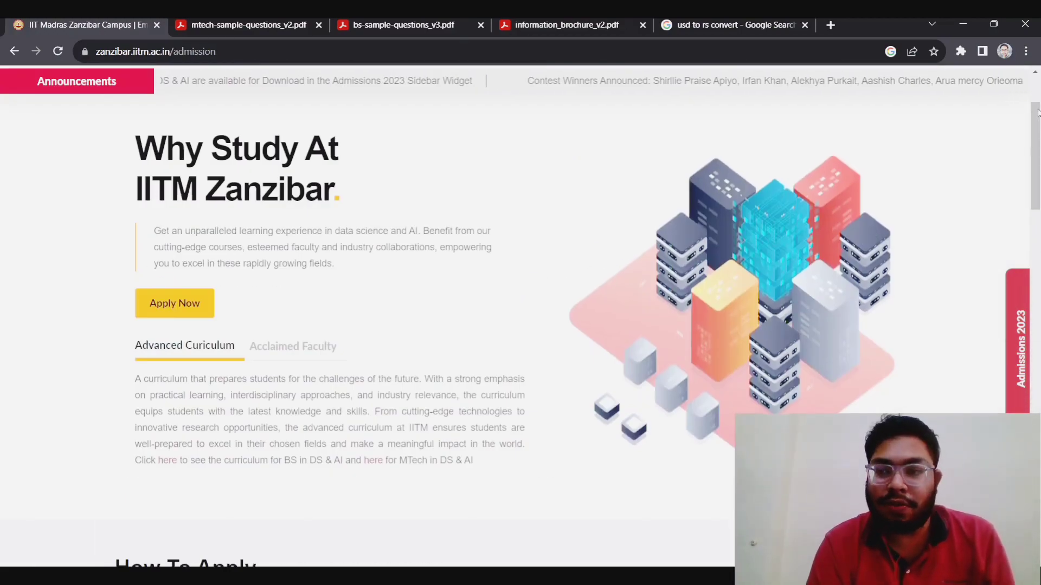
scroll(up, 3)
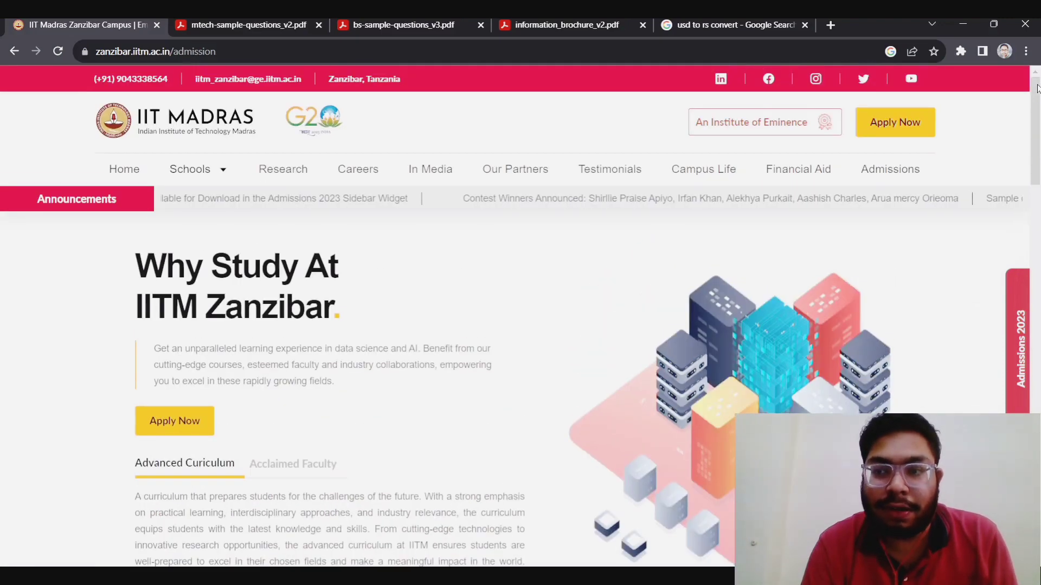